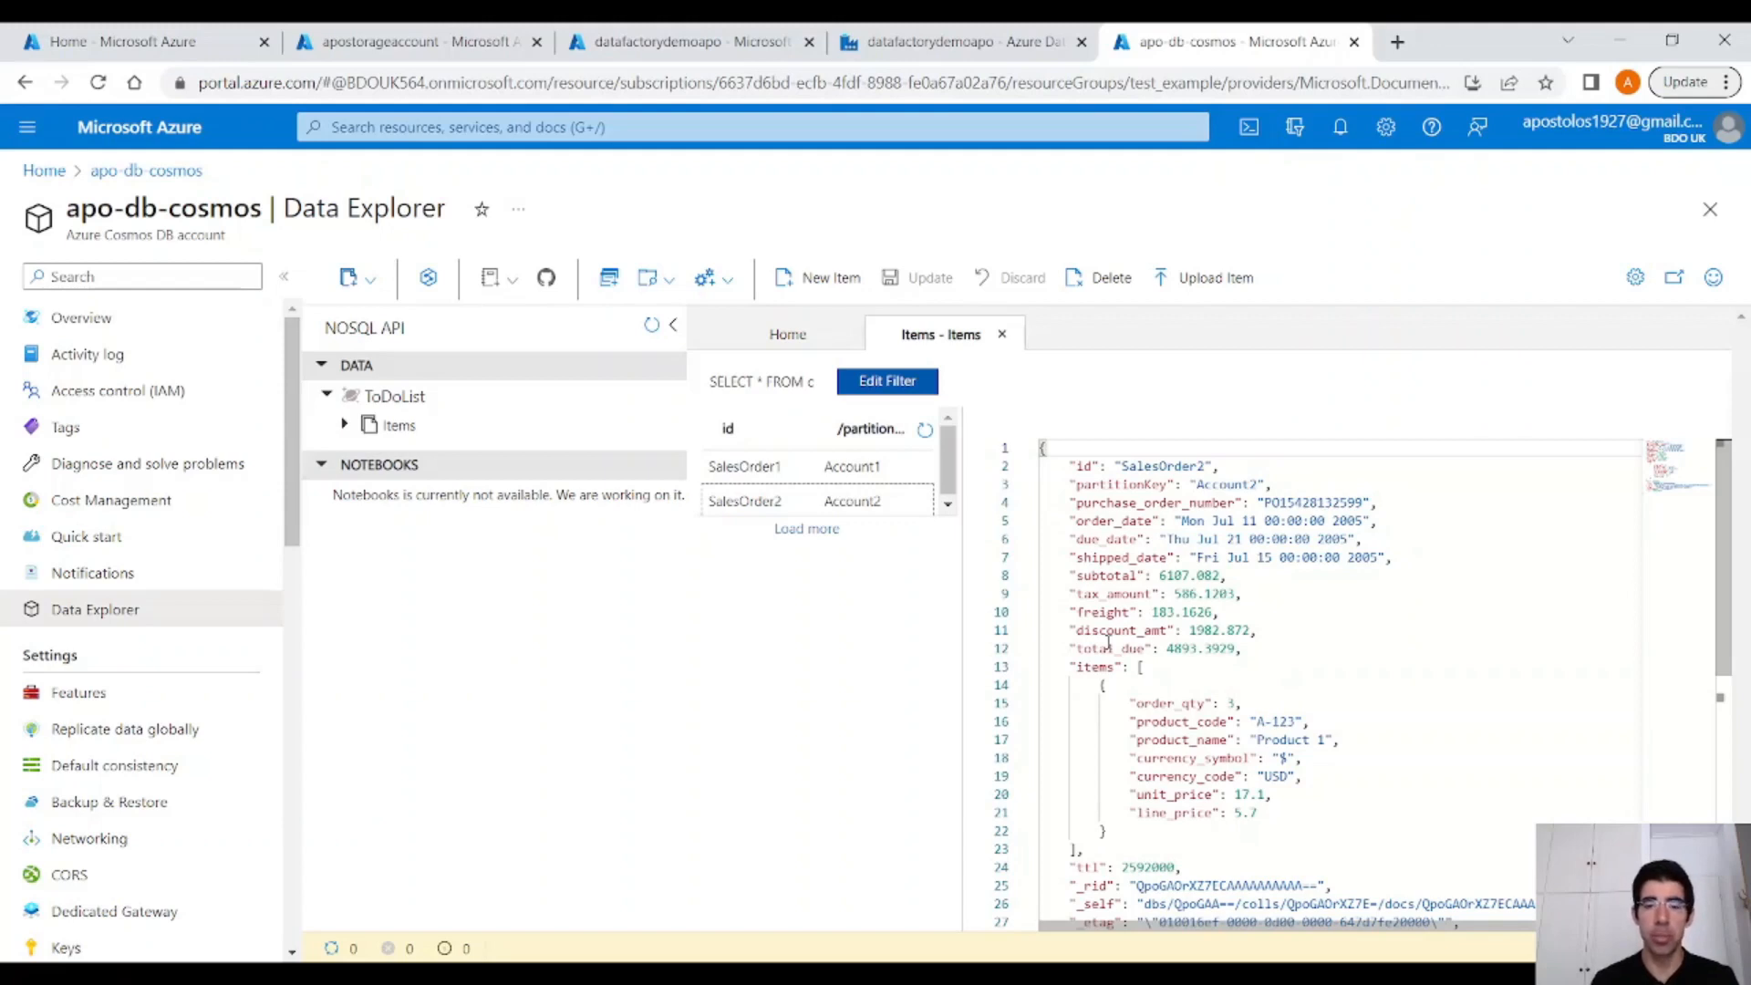
# View the SalesOrder1 document JSON, then return to the portal Home tab.
pyautogui.click(744, 465)
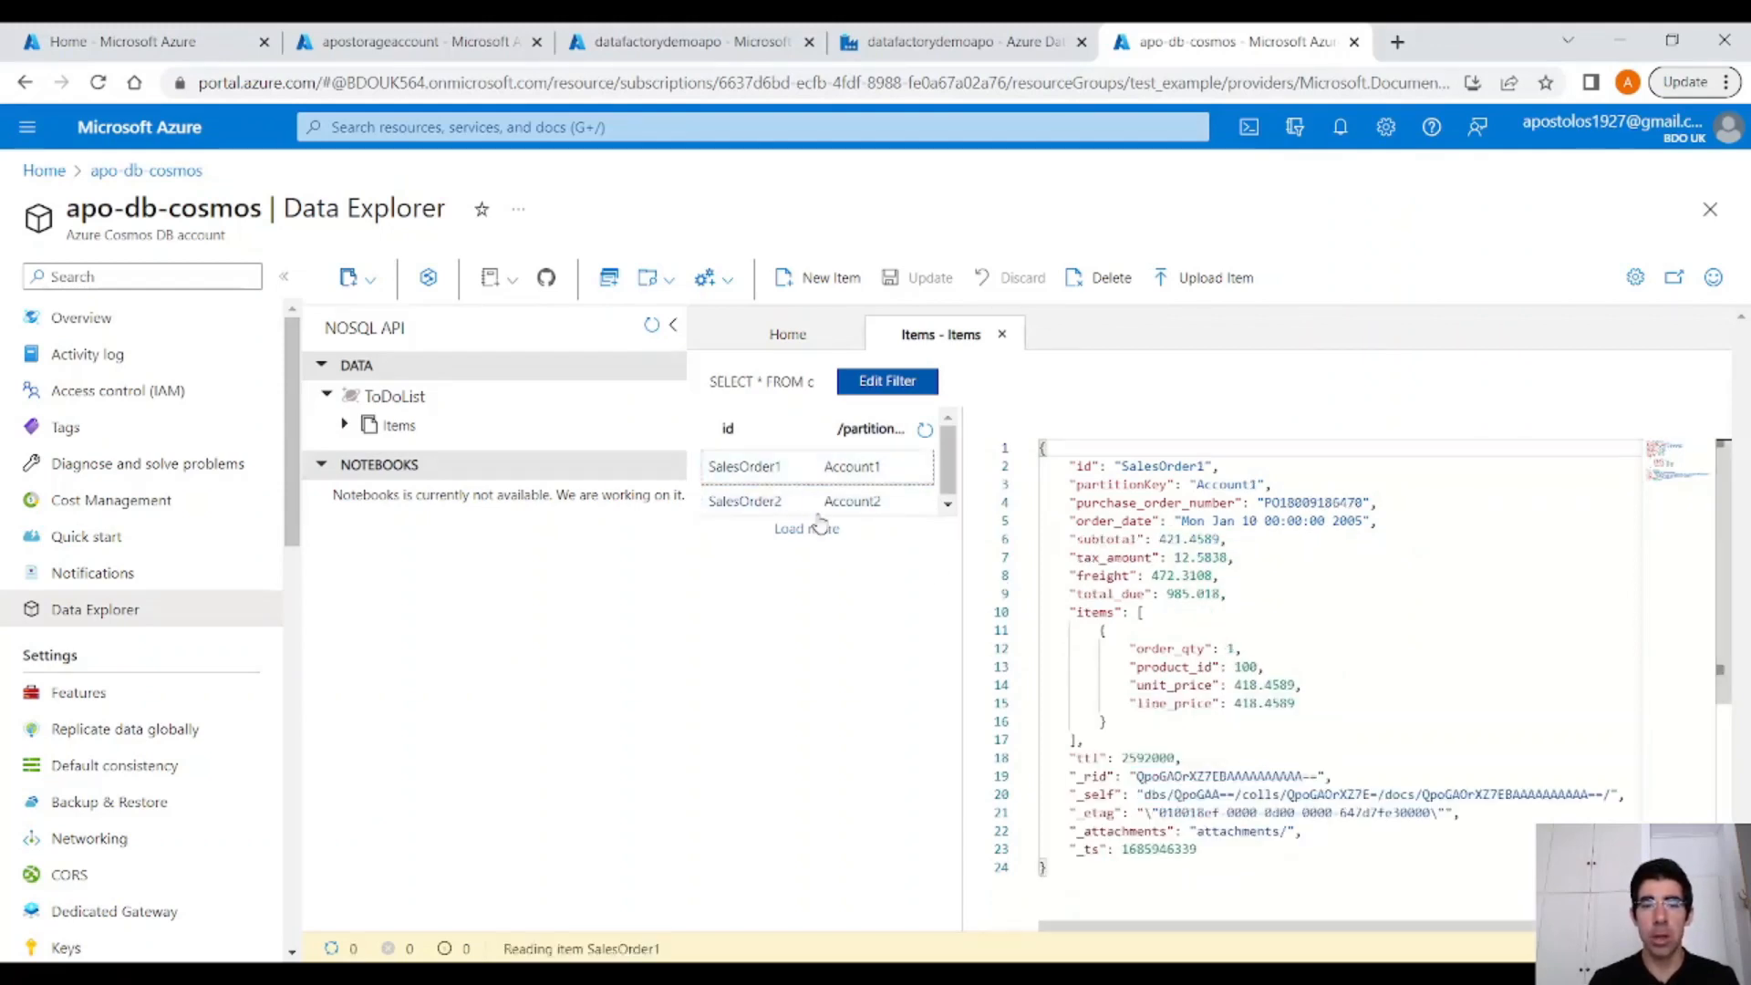
pyautogui.click(744, 500)
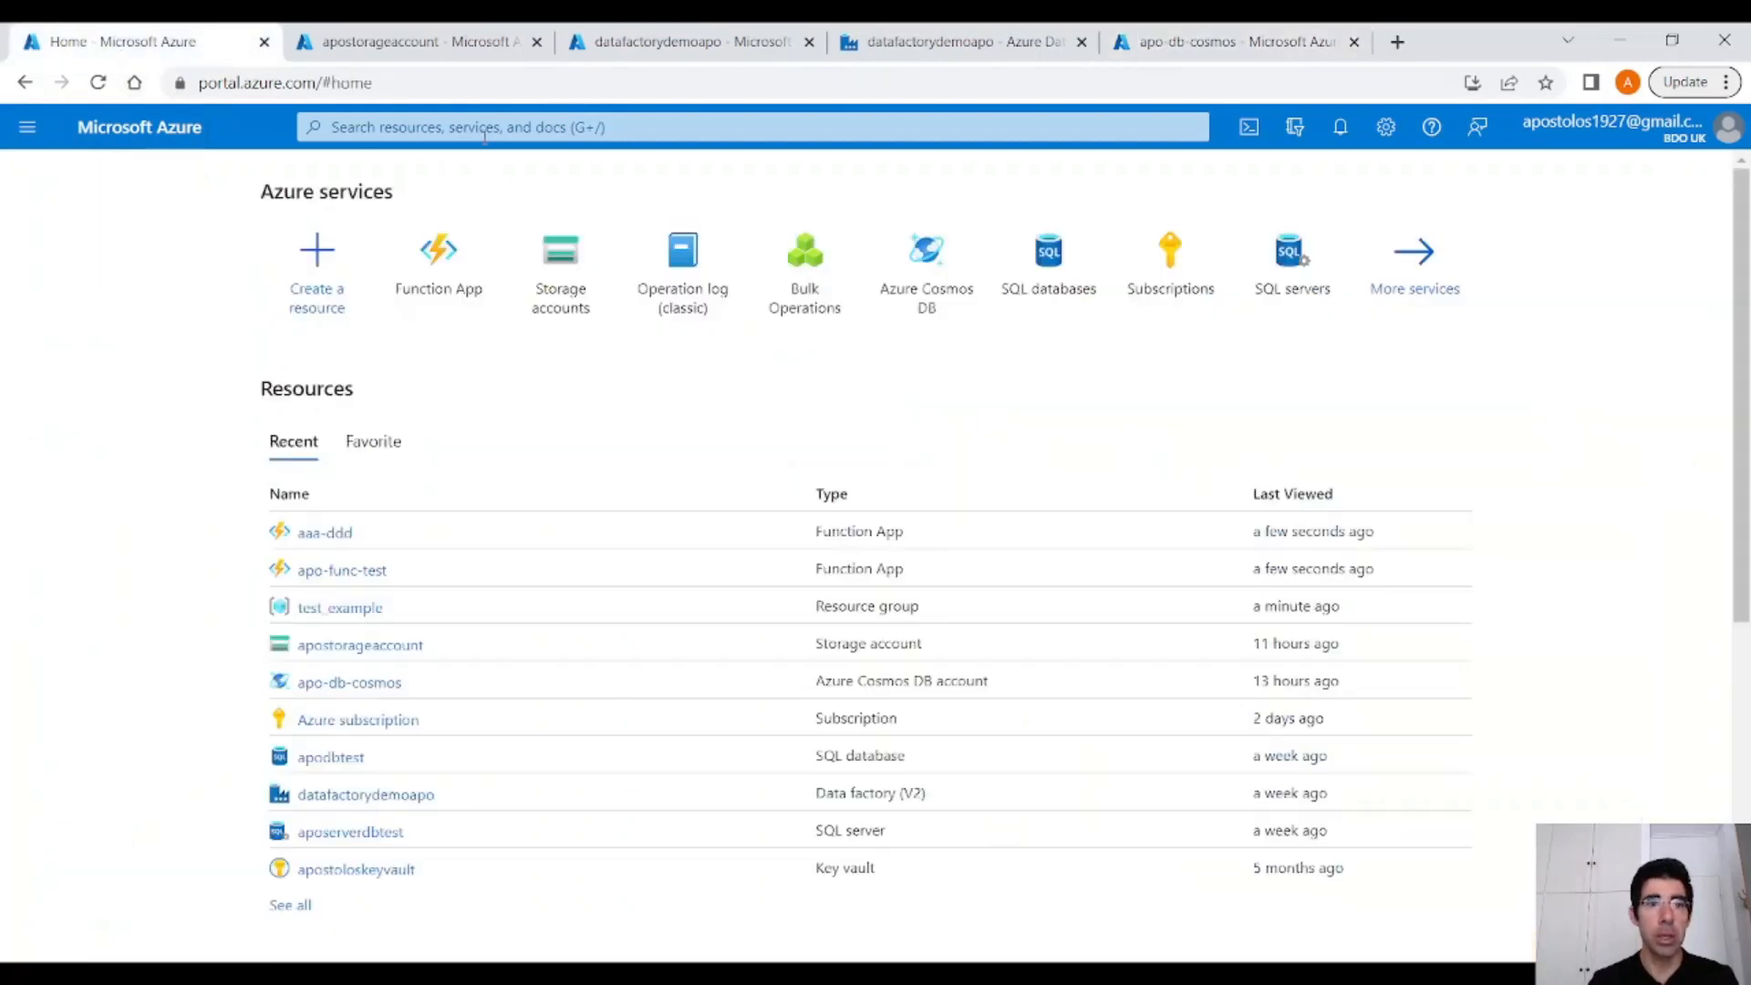
# Start a new Function App in resource group test_example named apo-test-function.
pyautogui.click(438, 250)
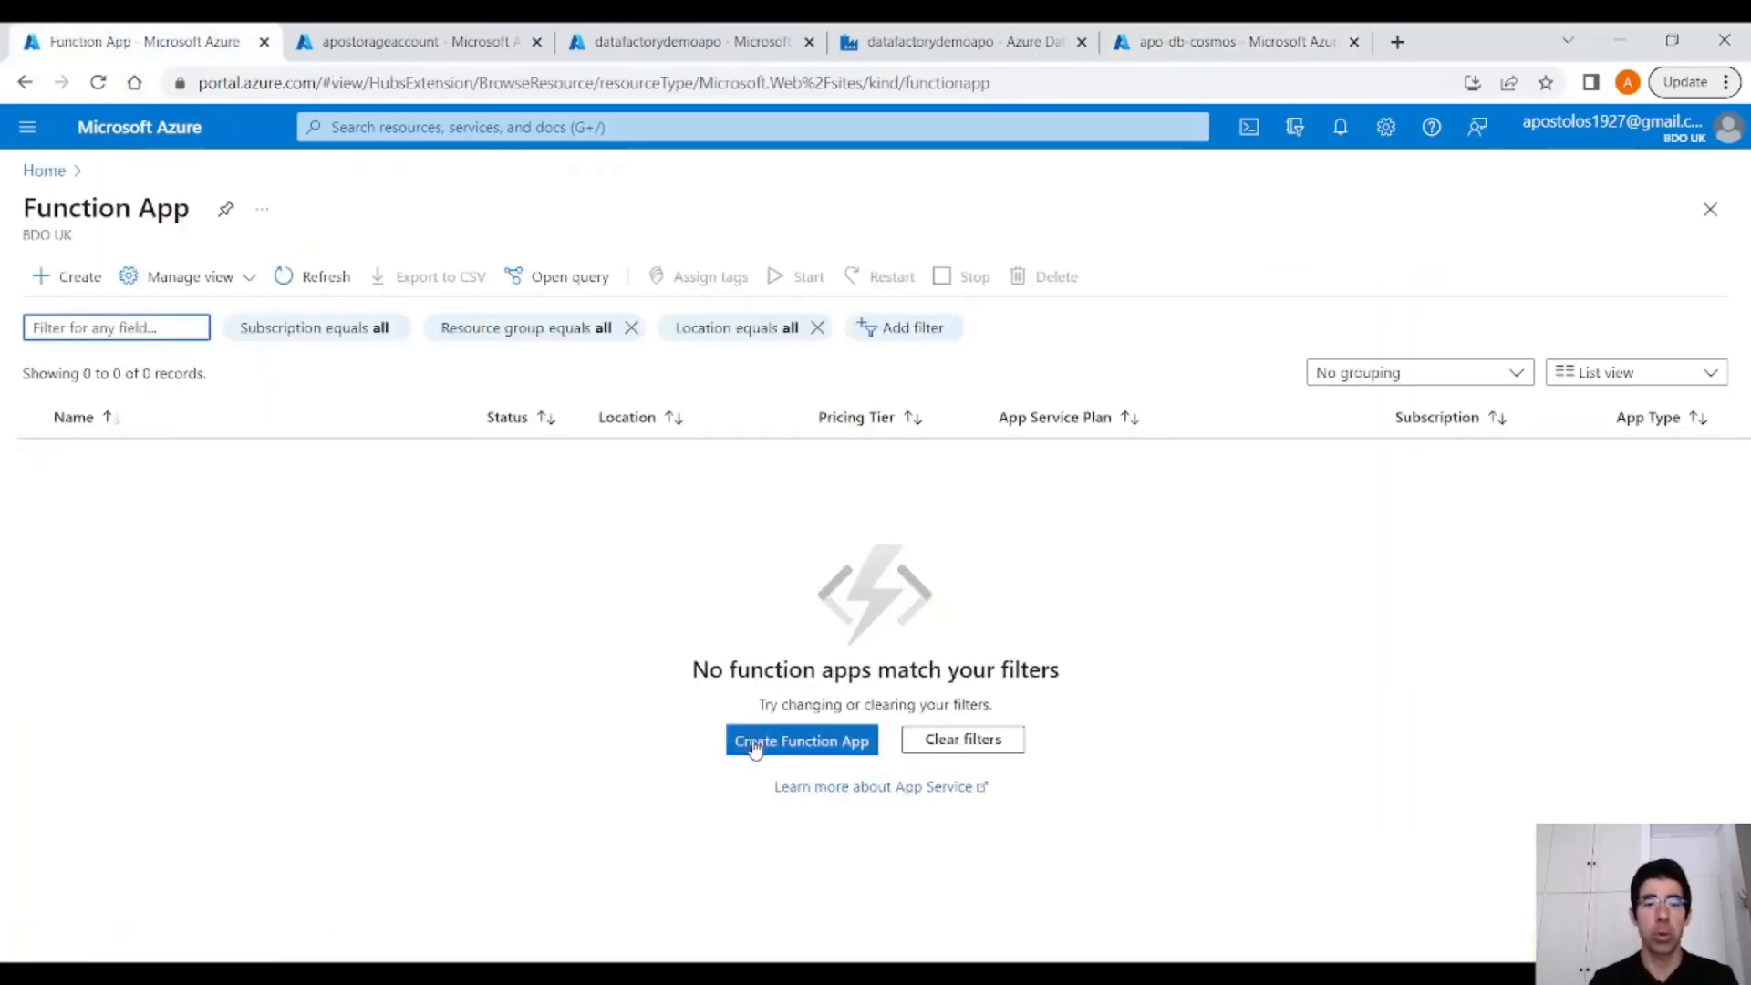
pyautogui.click(801, 739)
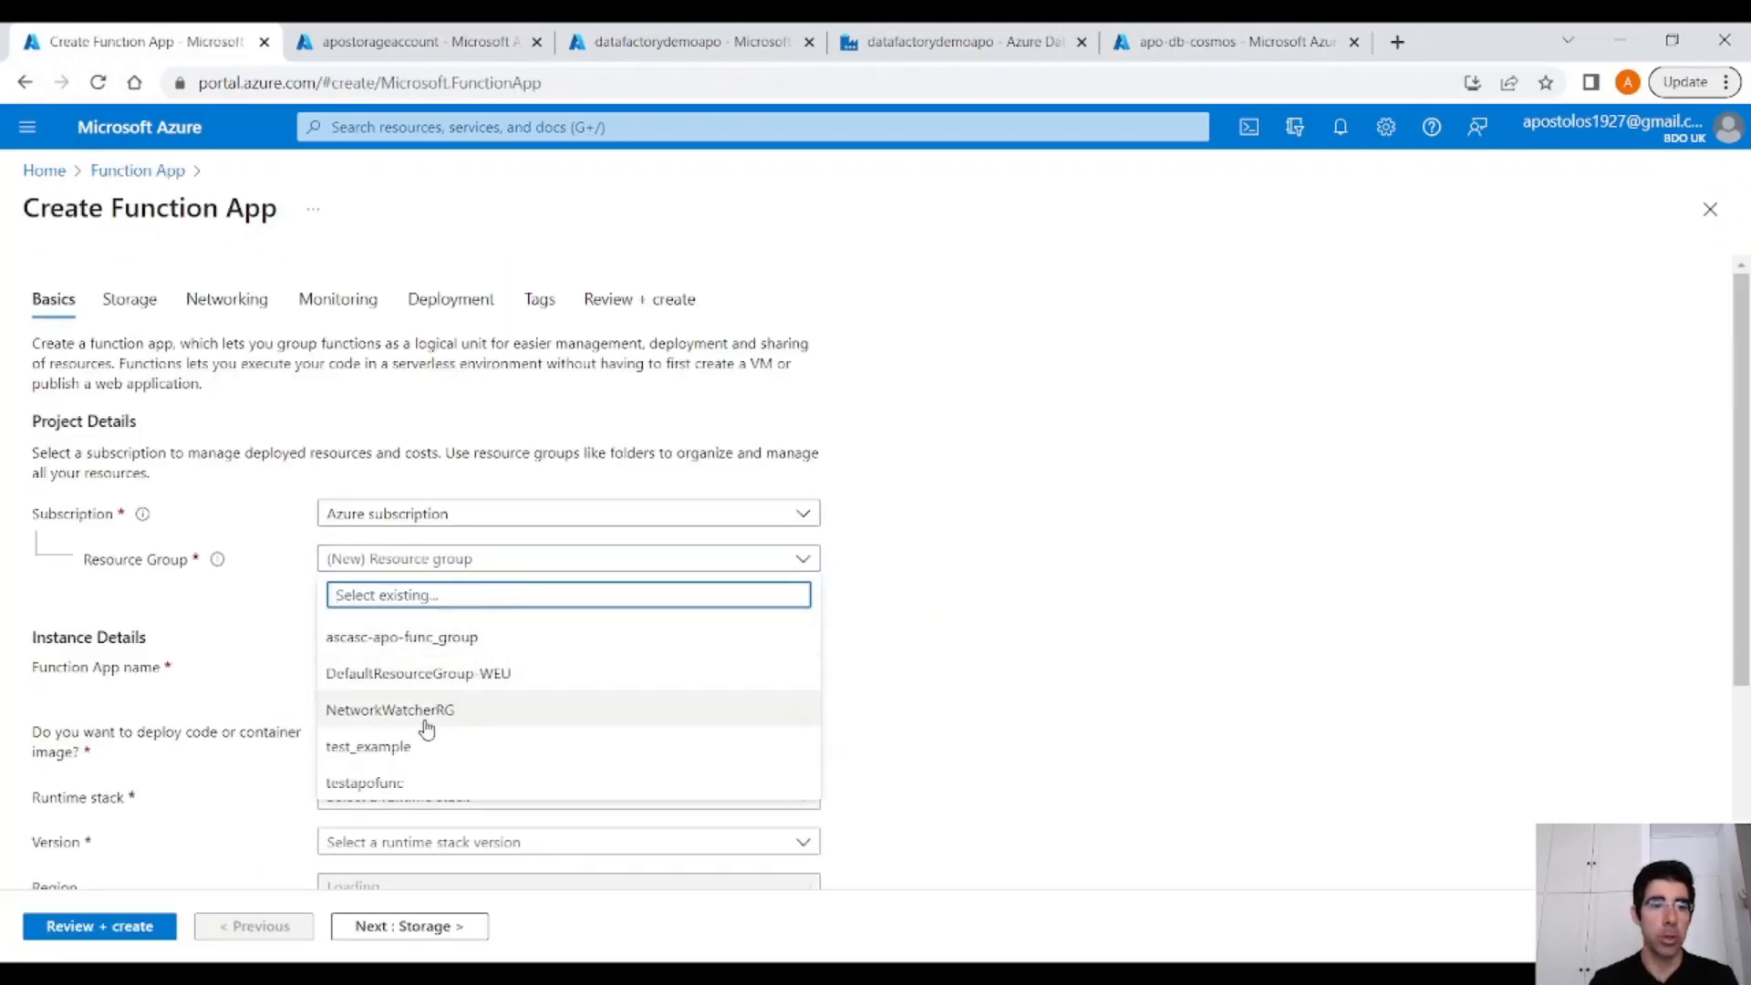
pyautogui.click(367, 746)
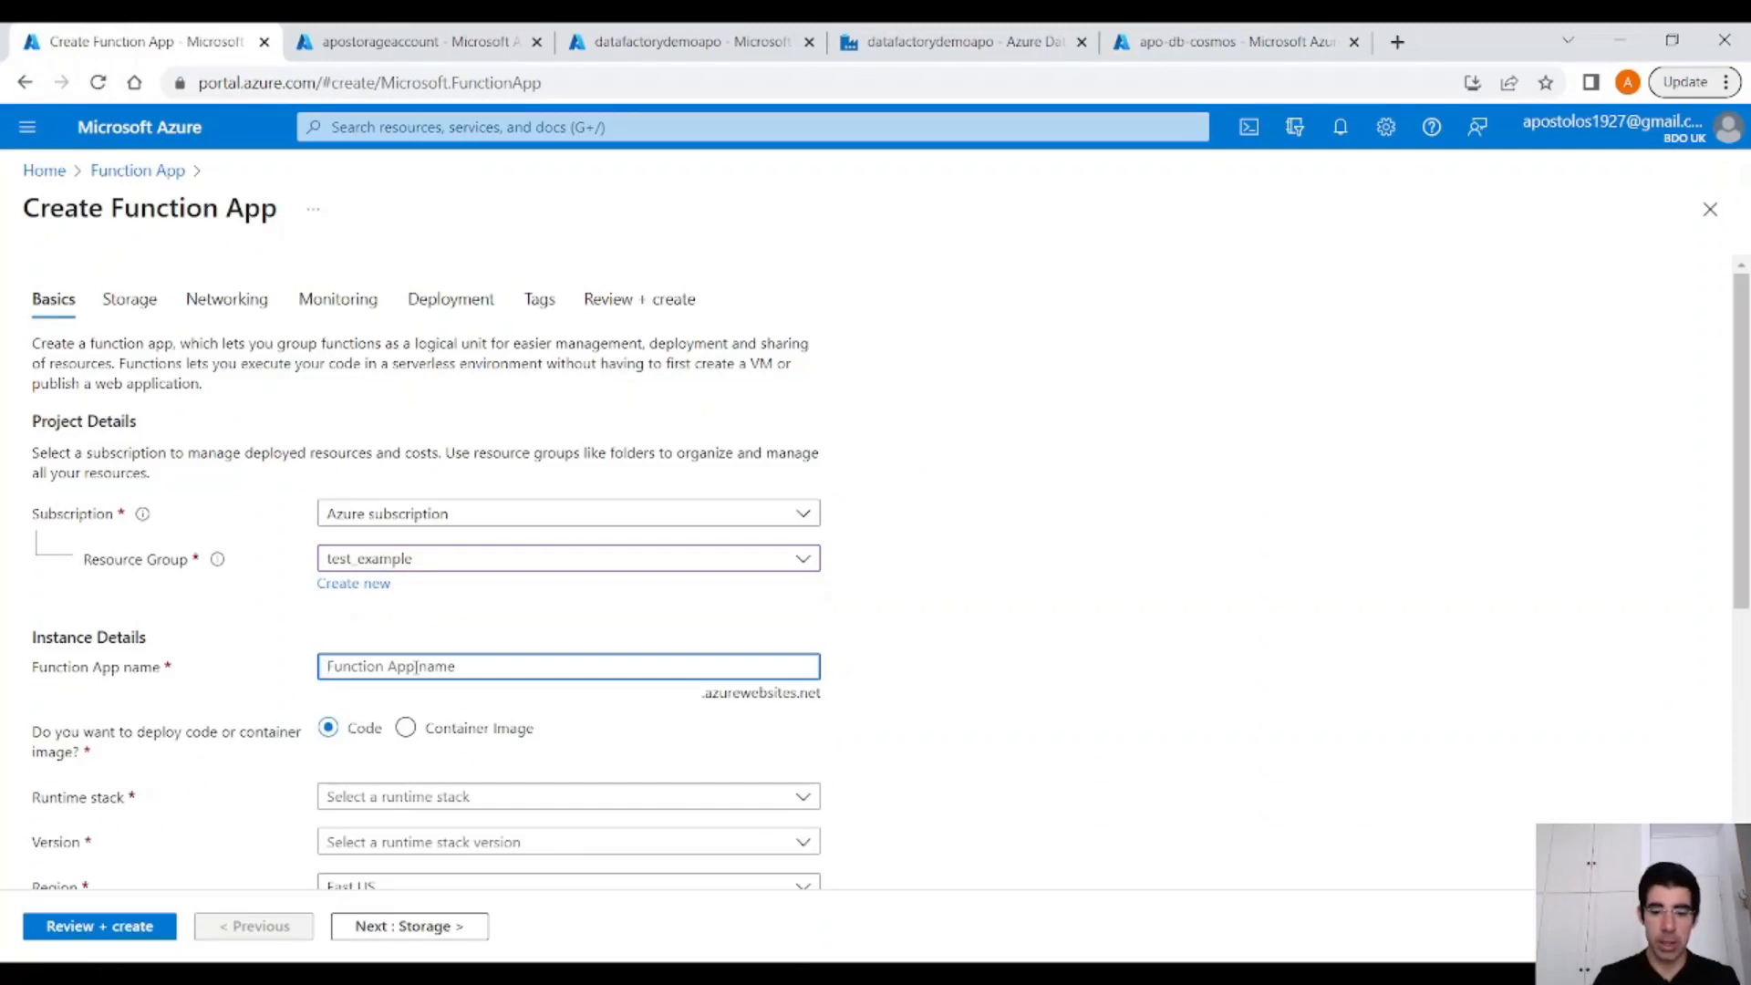
pyautogui.write('apo-test-function')
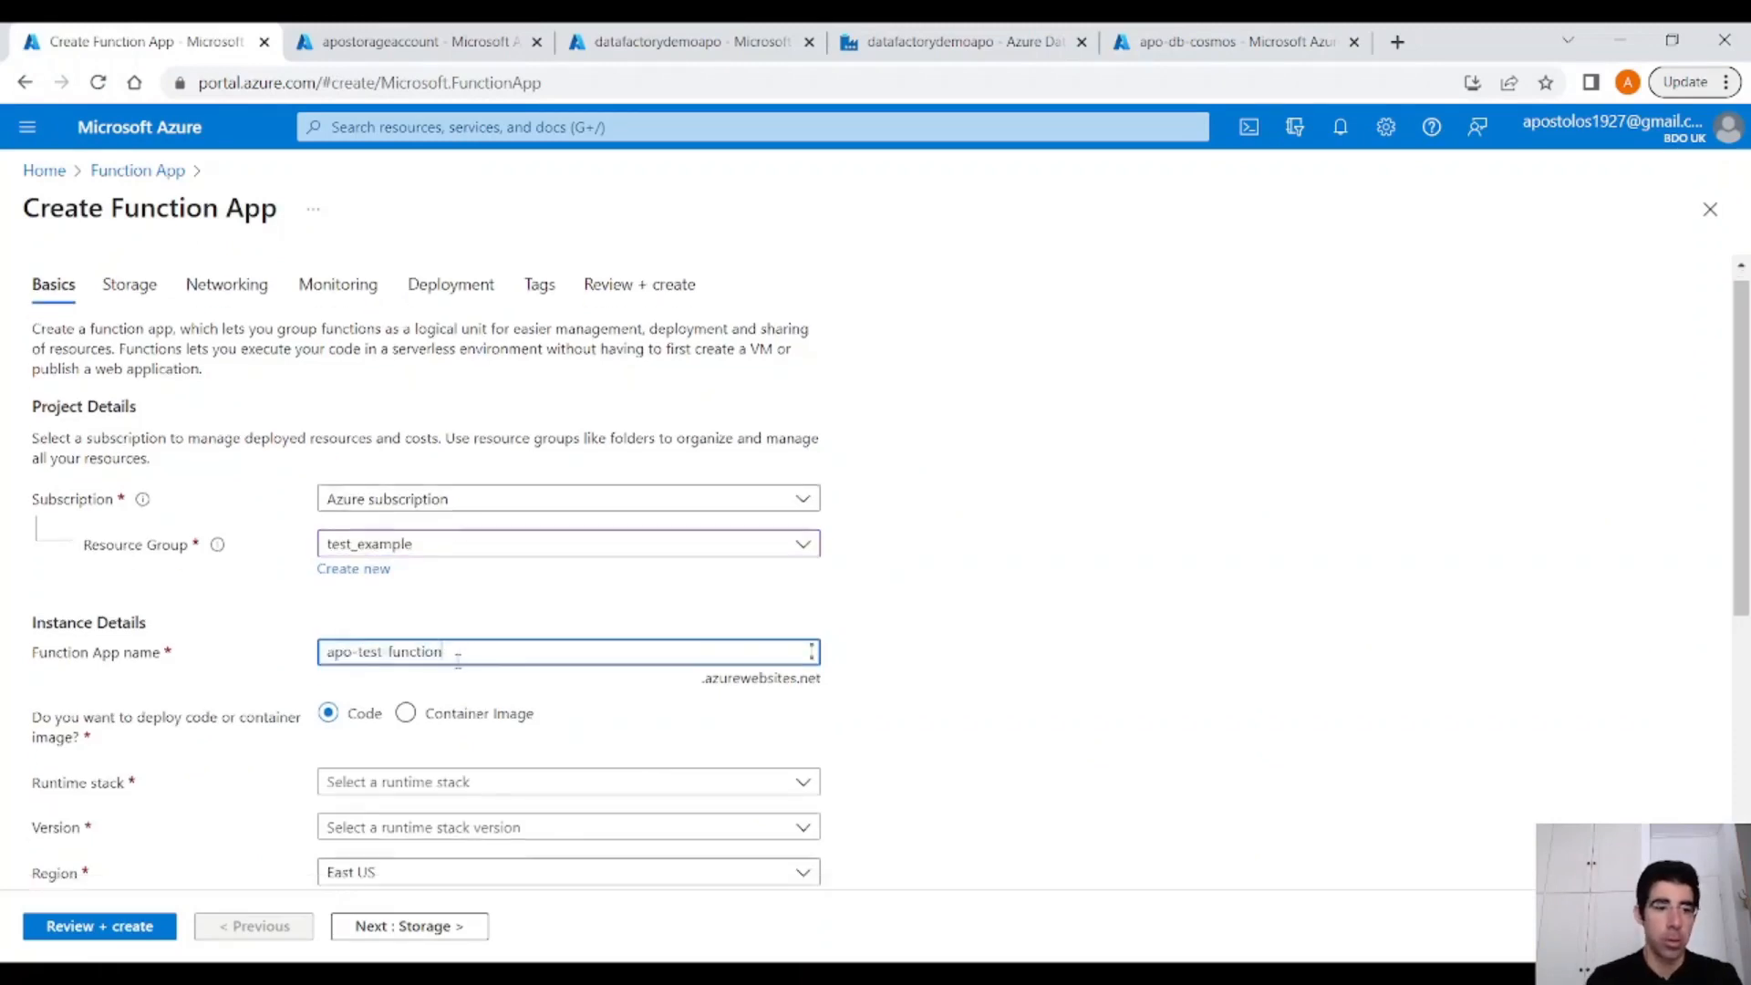
# Choose the Node.js runtime stack and the West Europe region.
pyautogui.click(568, 682)
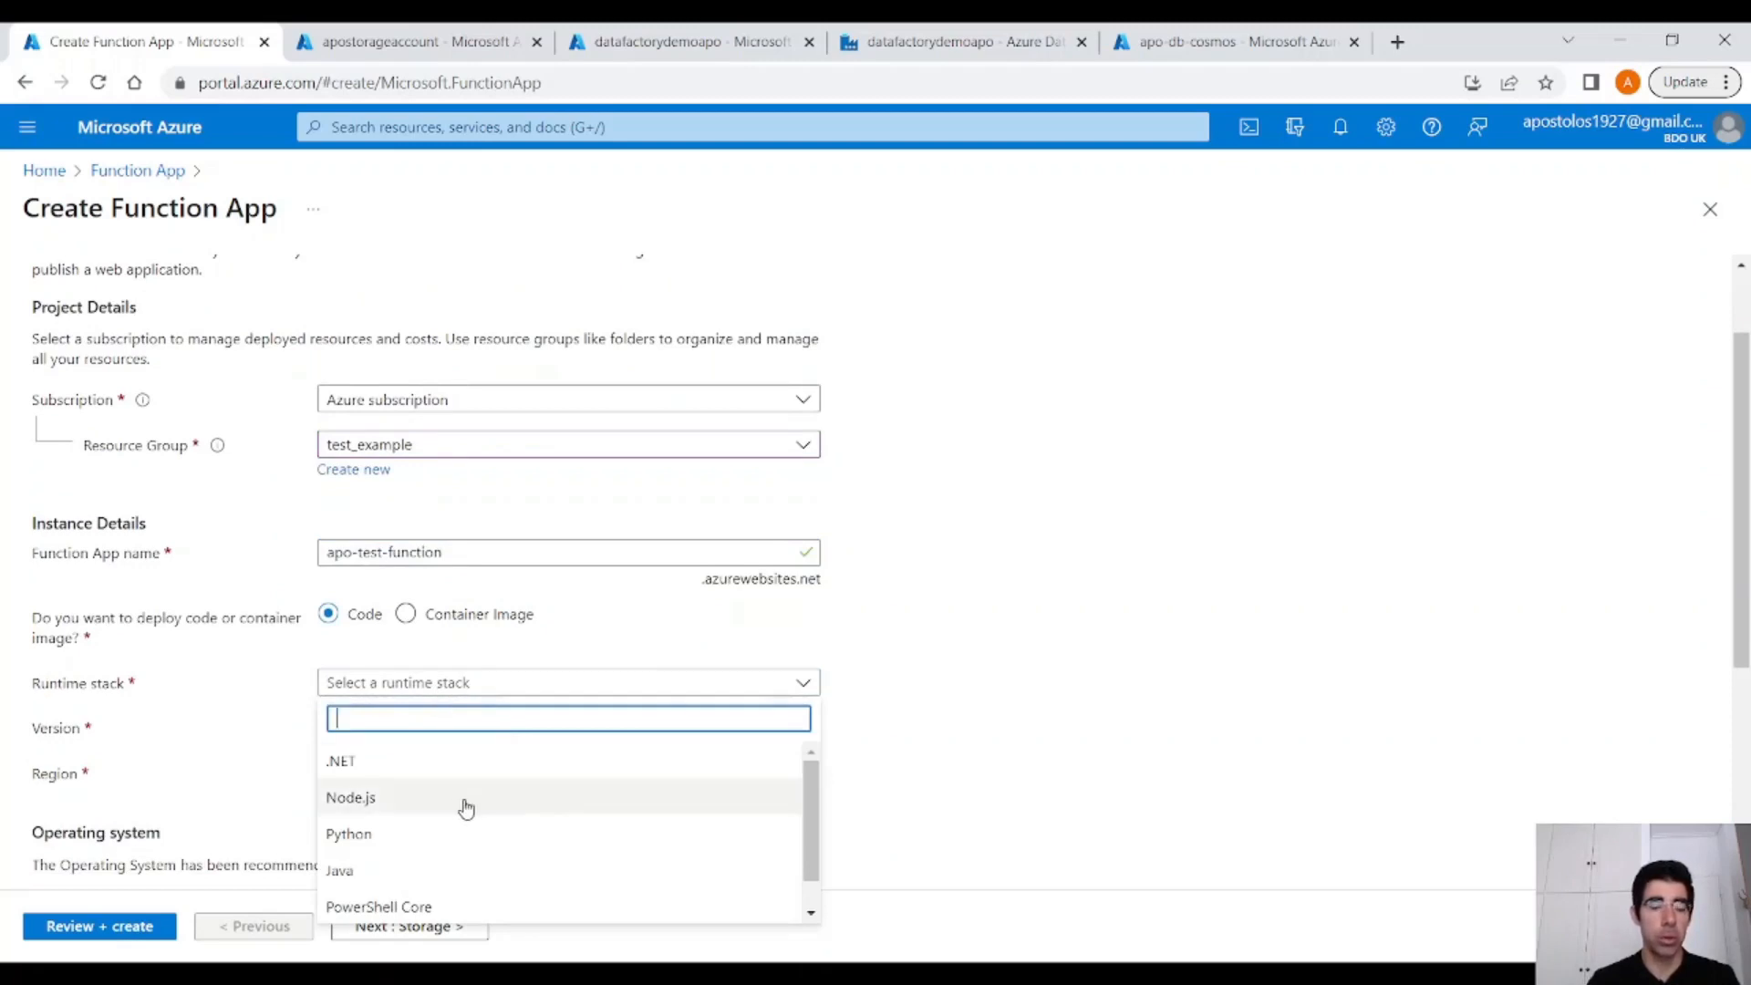
pyautogui.click(350, 797)
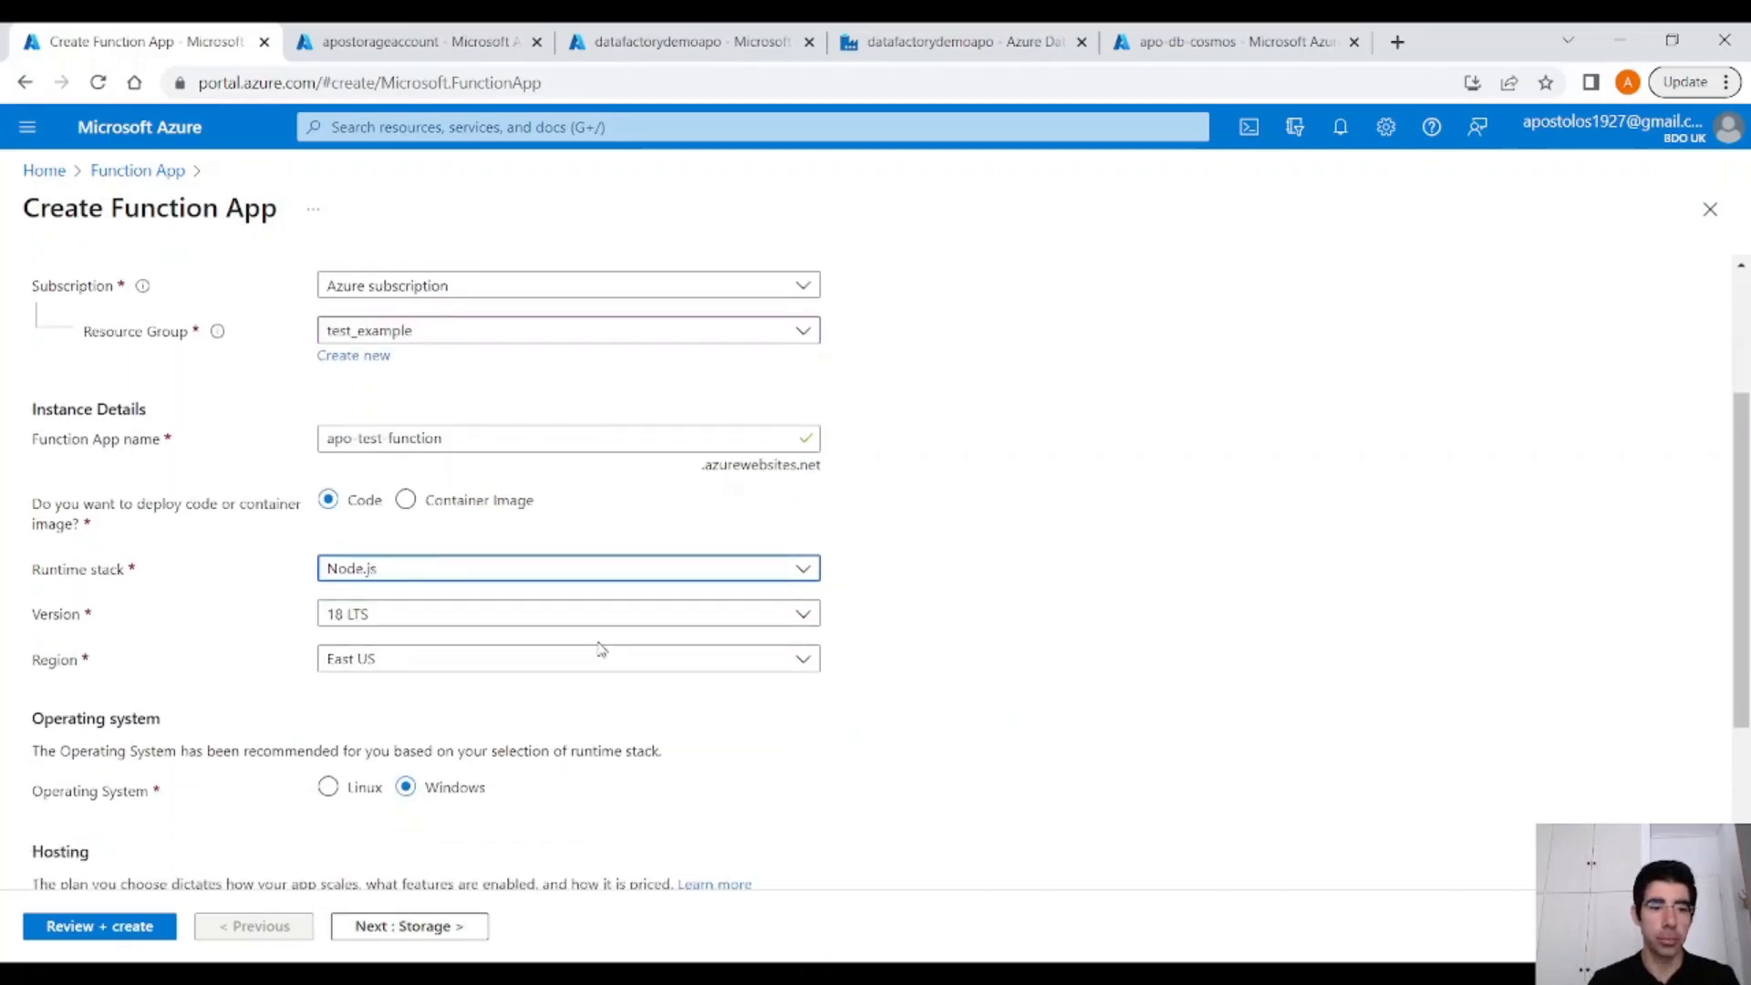
pyautogui.write('west')
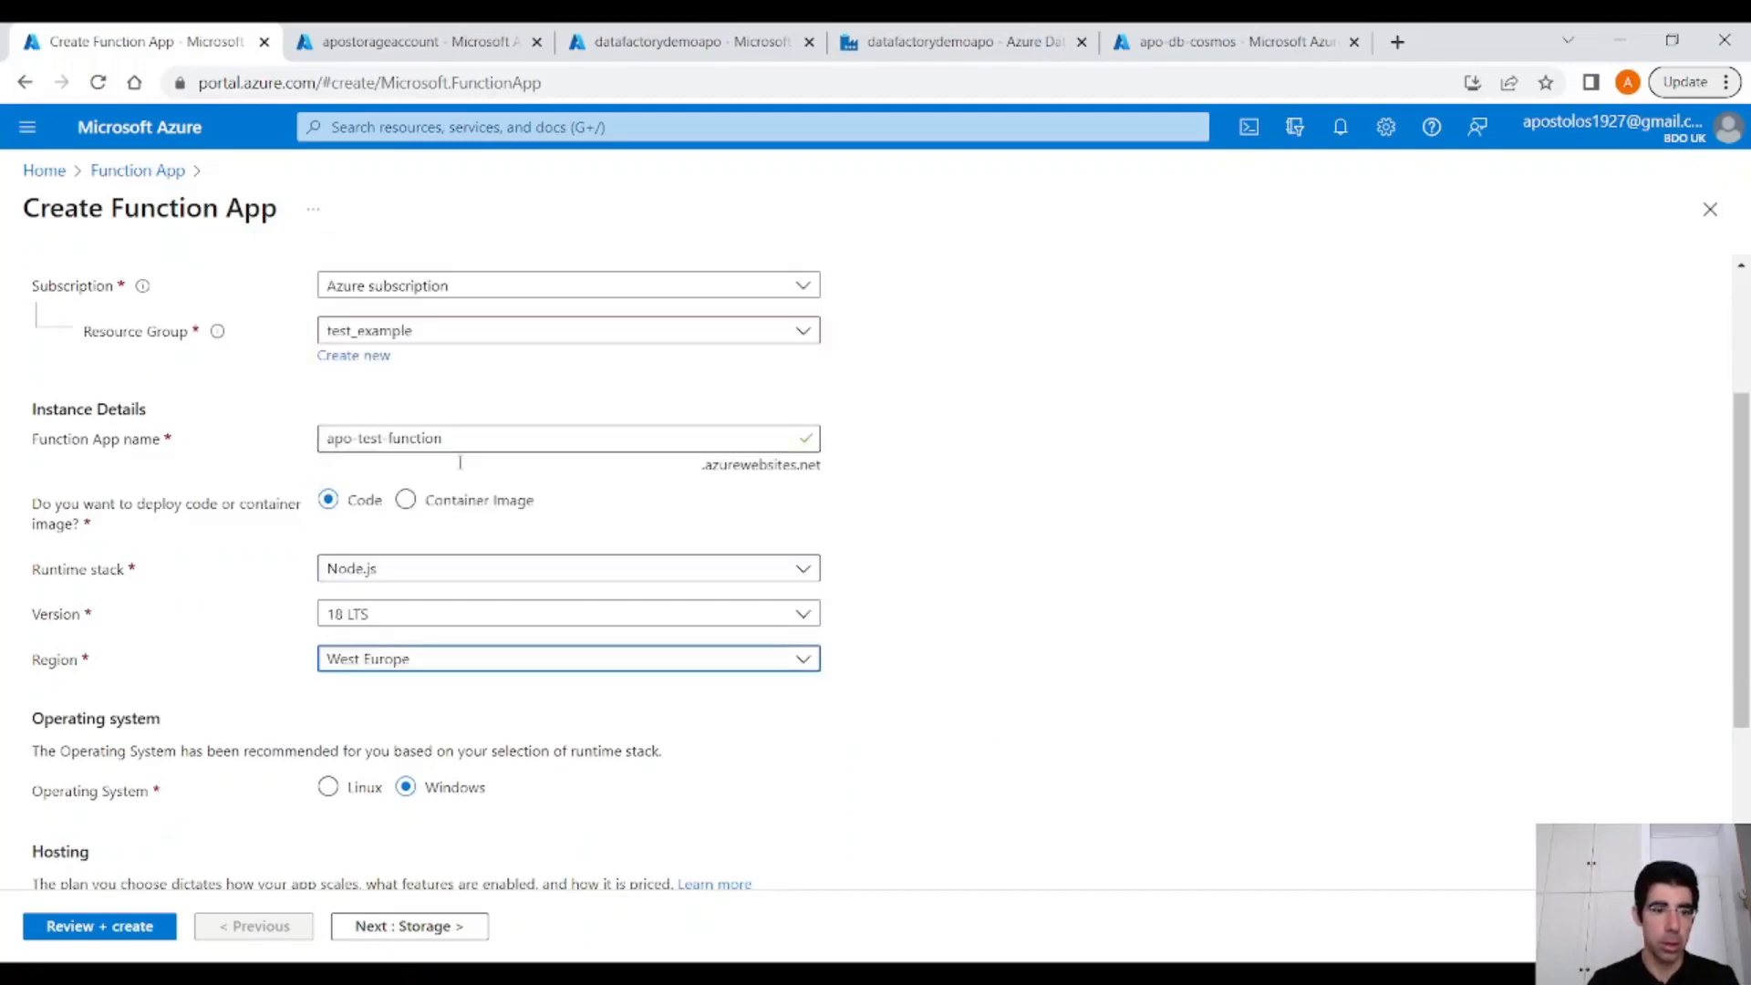
pyautogui.scroll(-3)
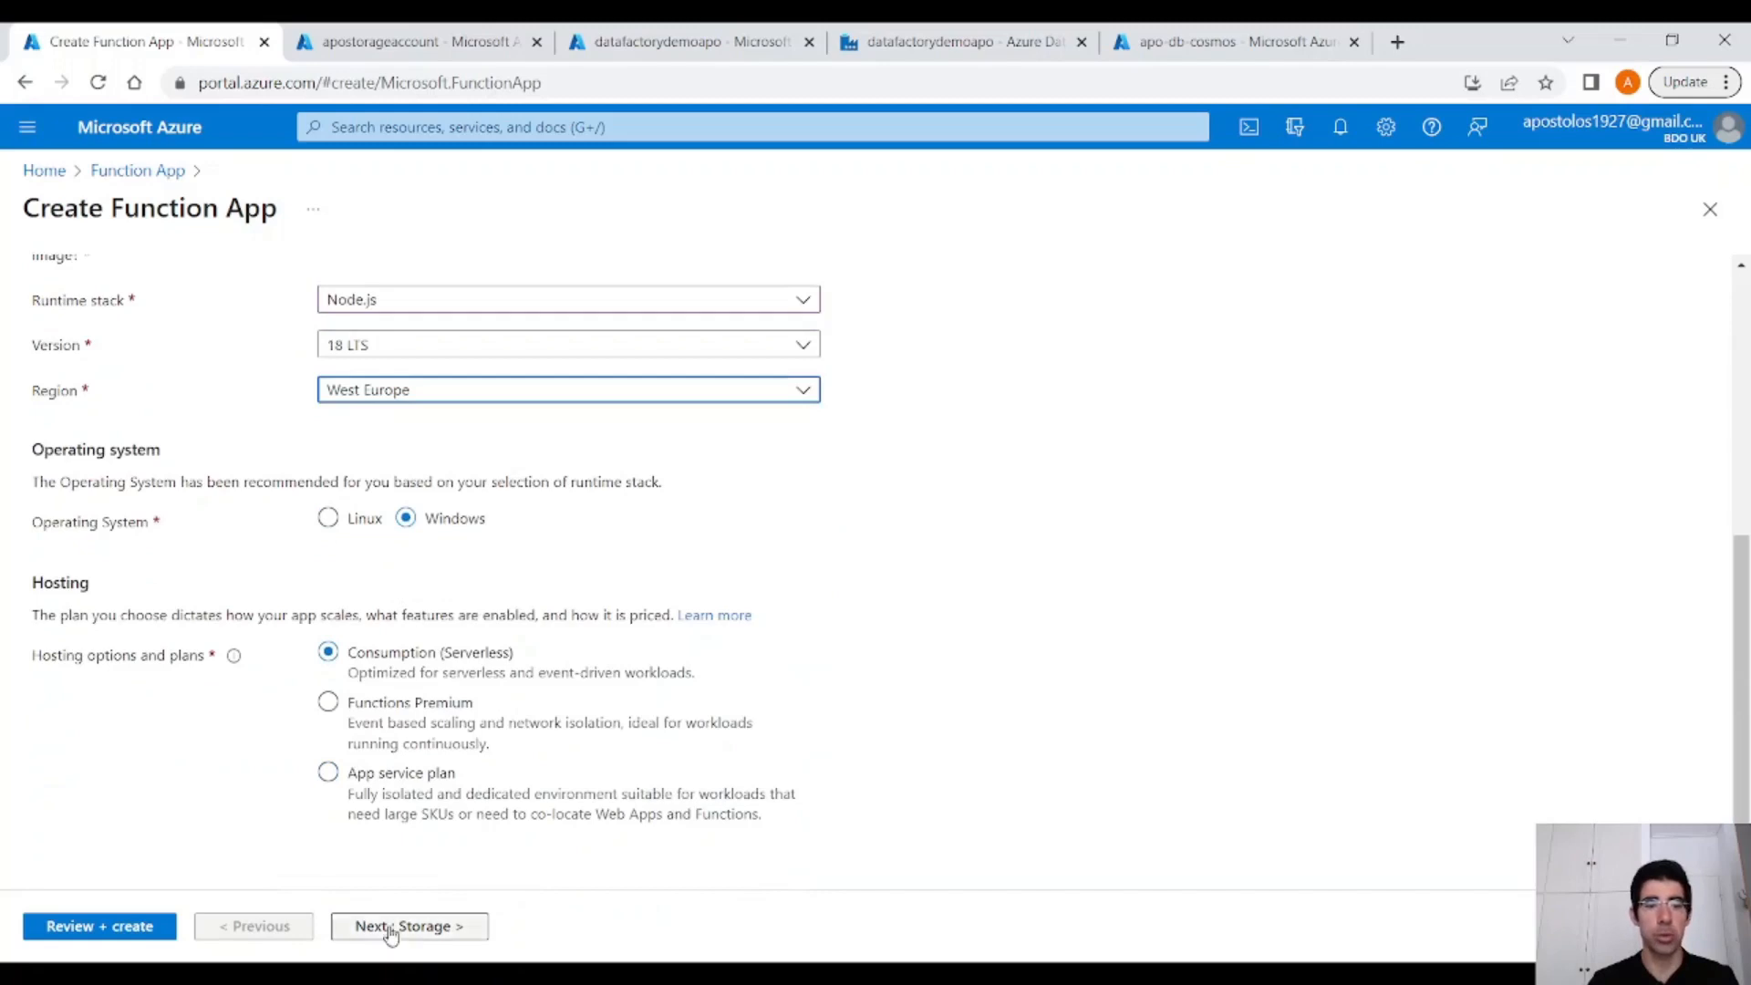
# Keep default Storage, Networking and Monitoring settings and reach the Review + create summary.
pyautogui.click(406, 927)
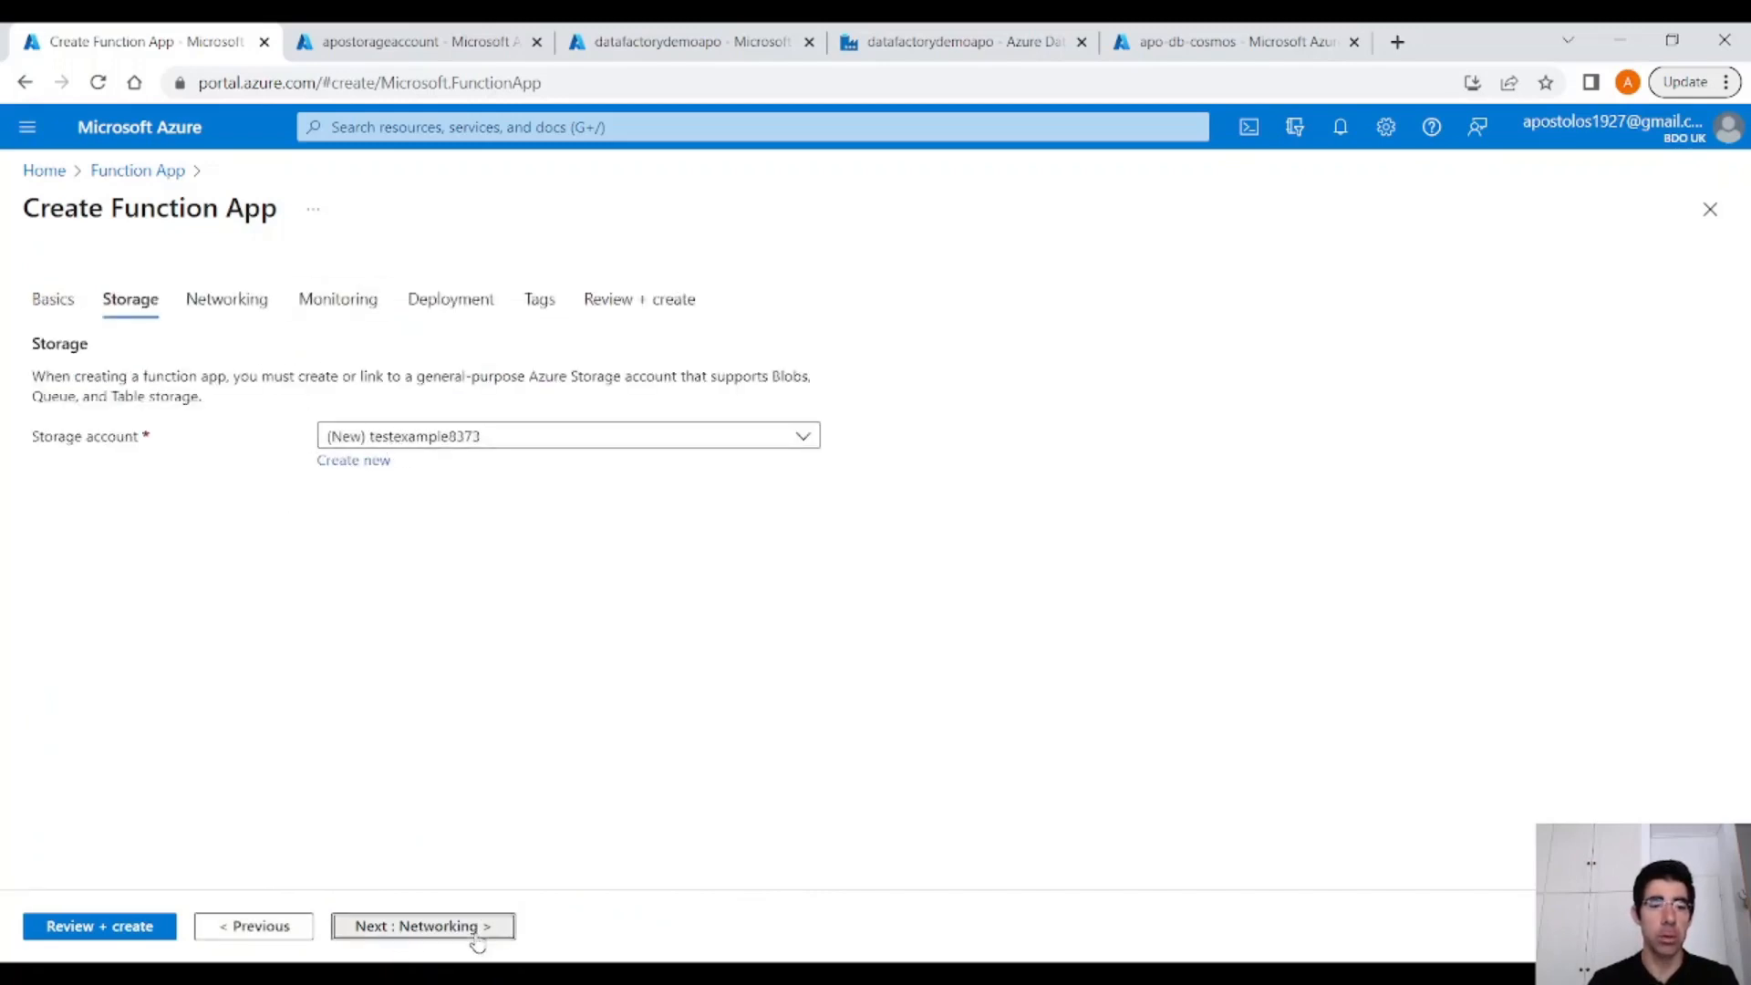
pyautogui.click(422, 926)
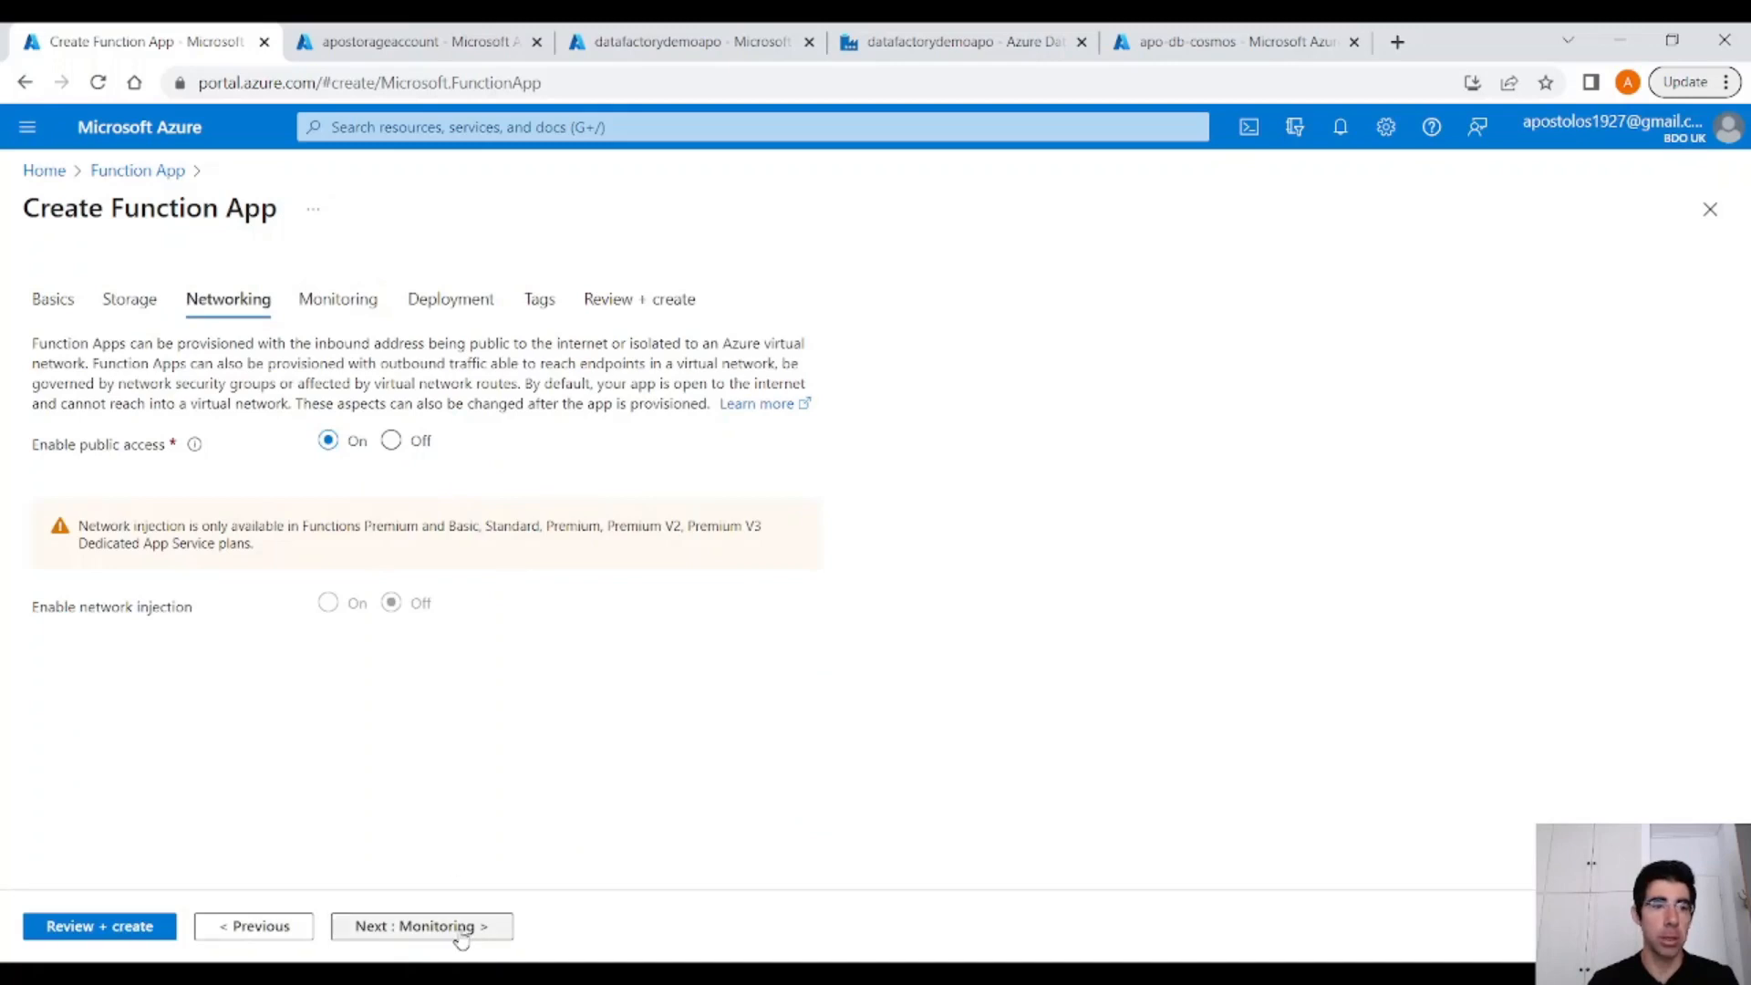
pyautogui.click(421, 926)
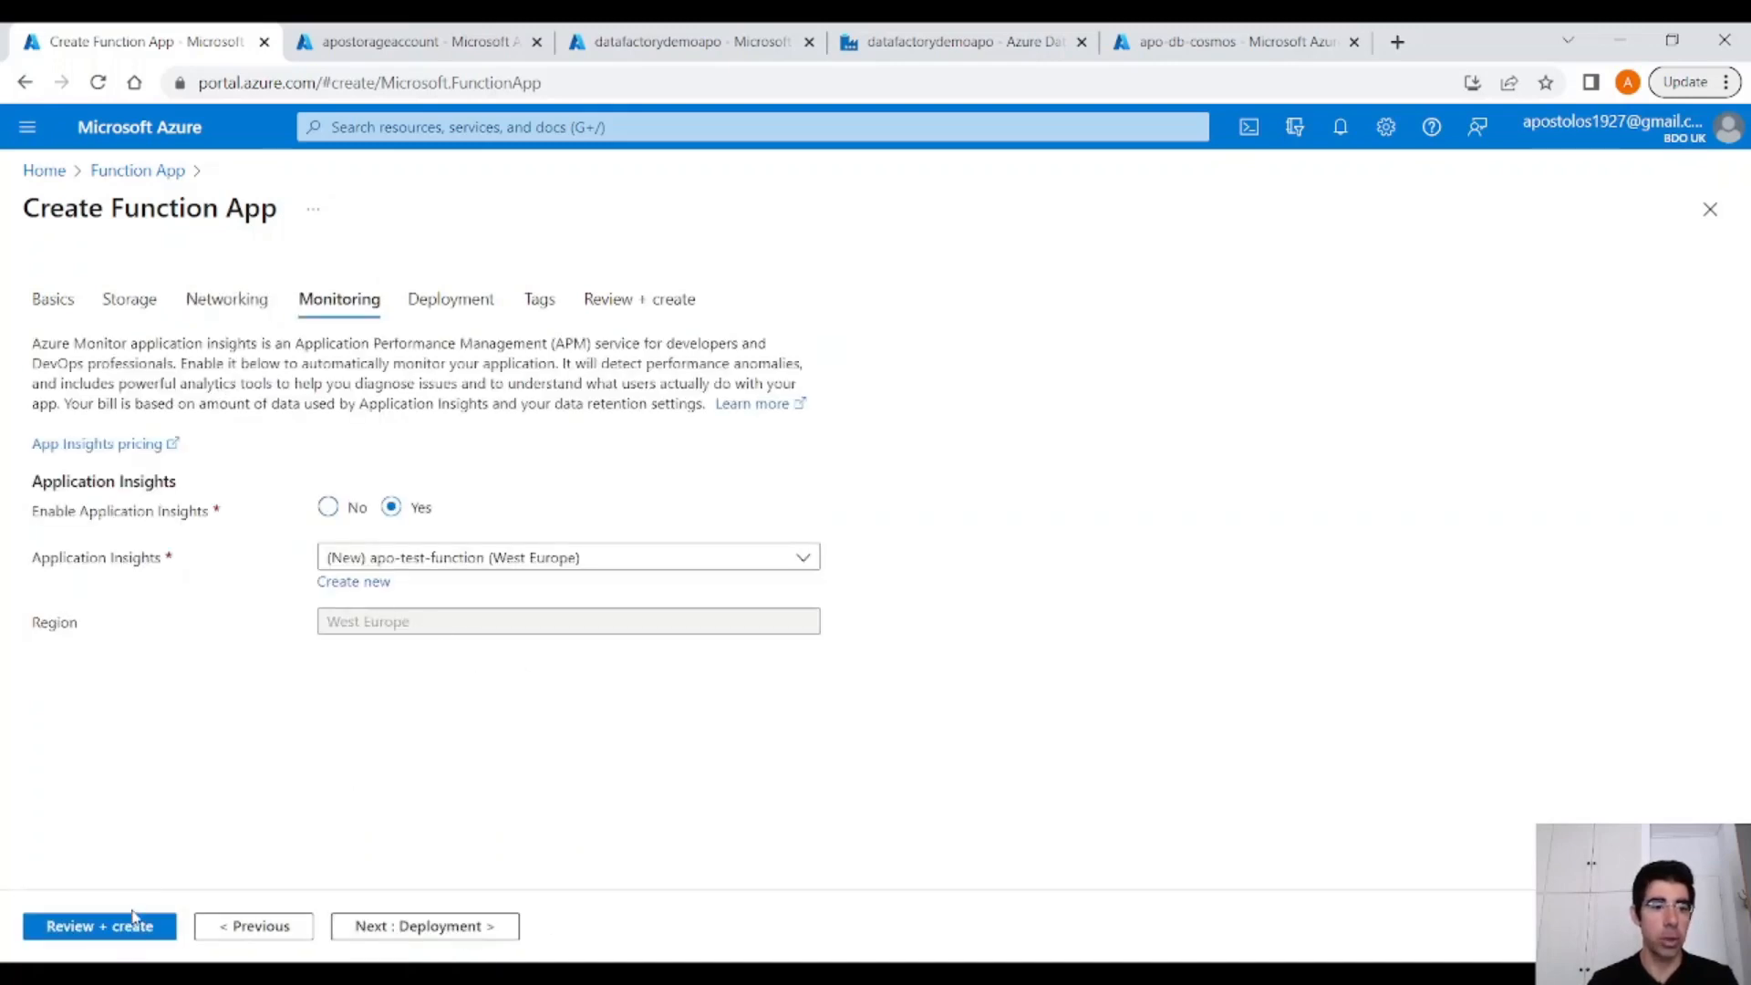
pyautogui.click(99, 927)
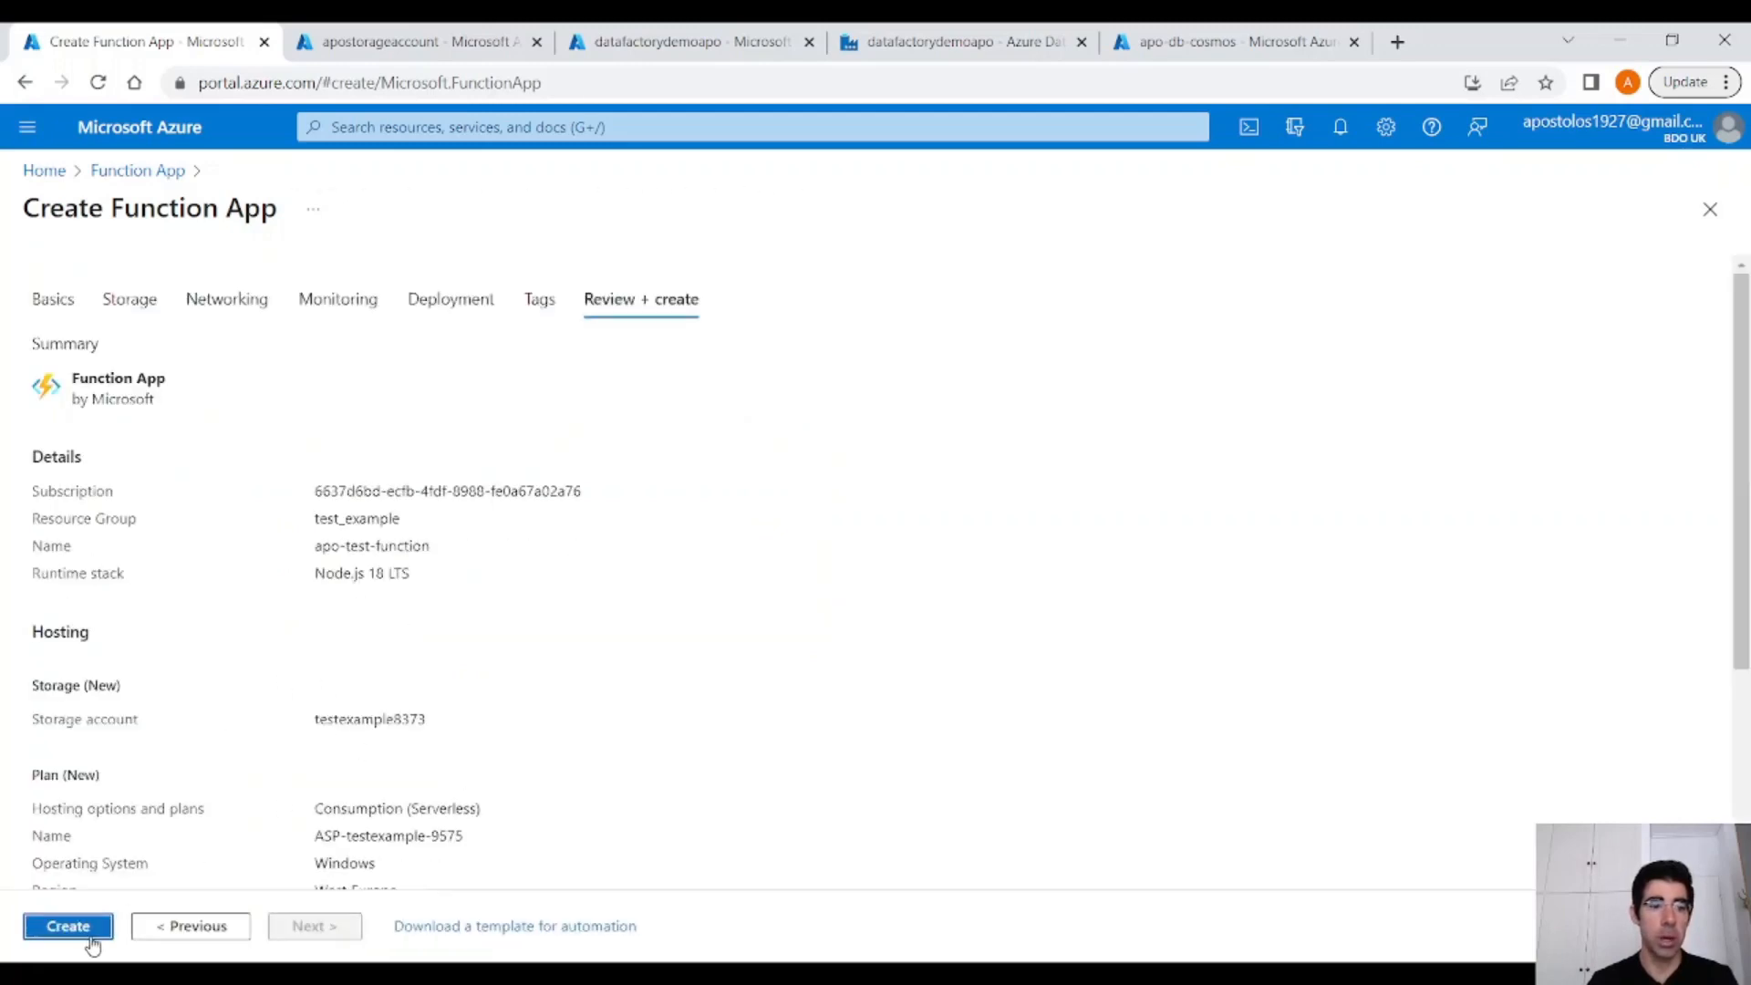
# Create apo-test-function, go to the deployed resource and show its empty Functions list.
pyautogui.click(68, 927)
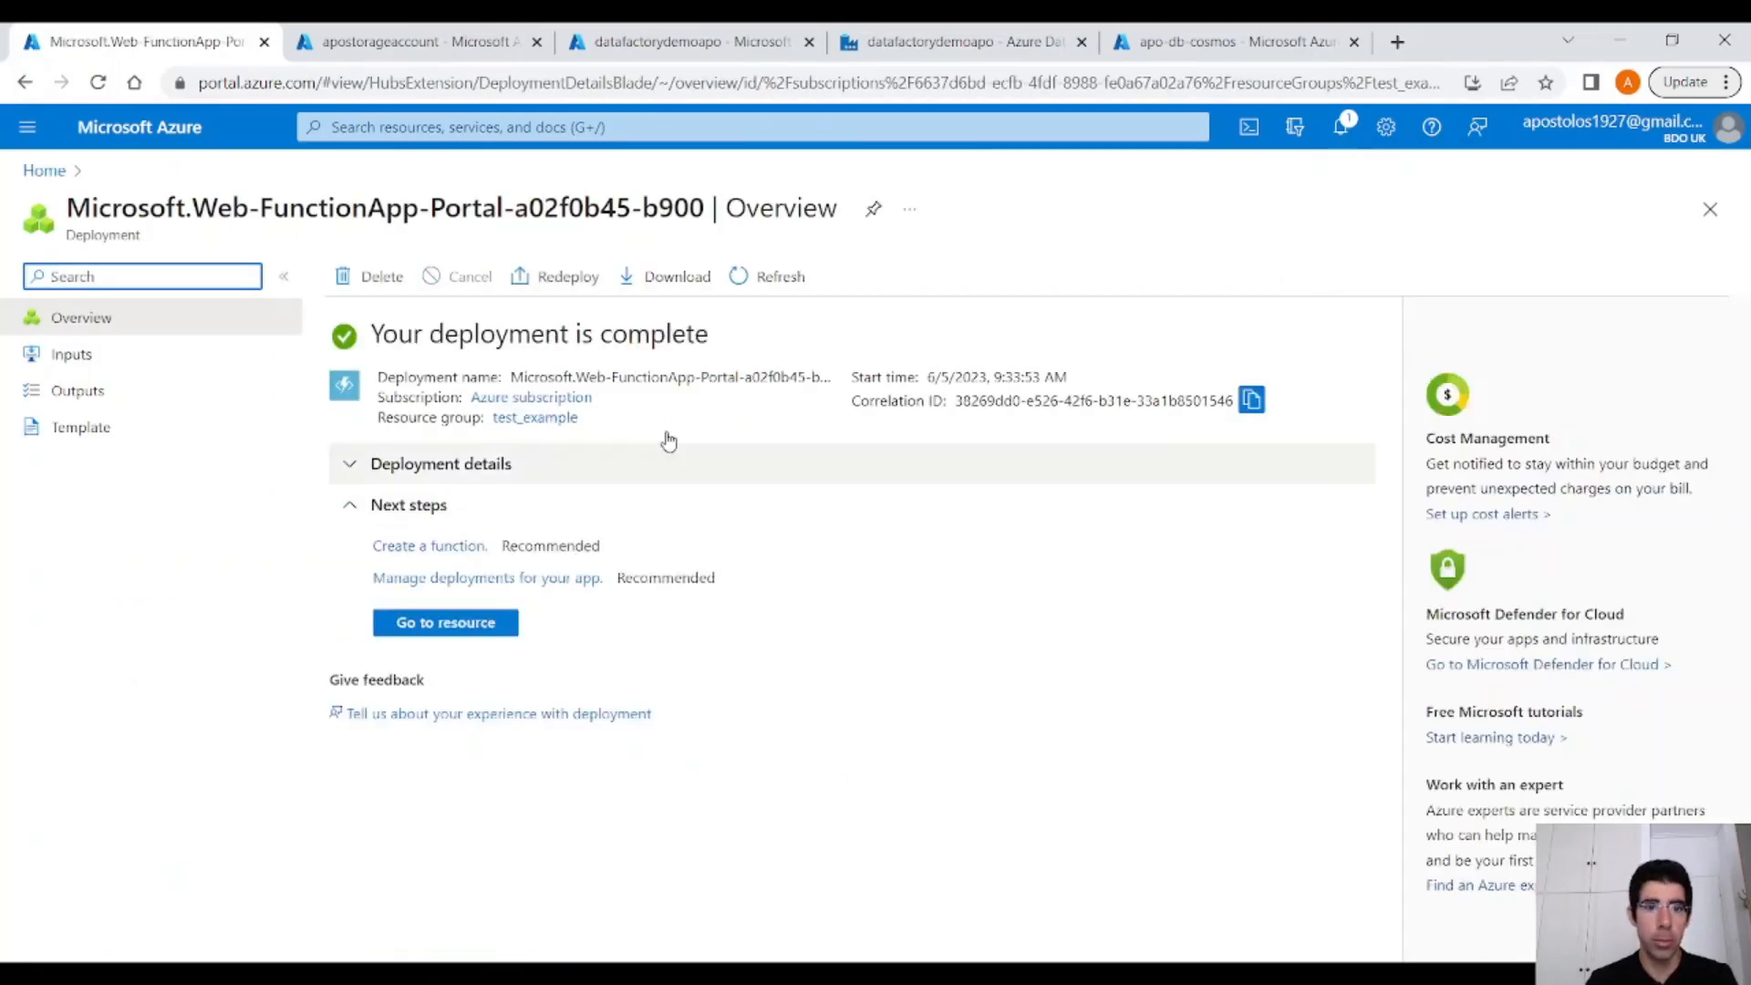
pyautogui.click(445, 622)
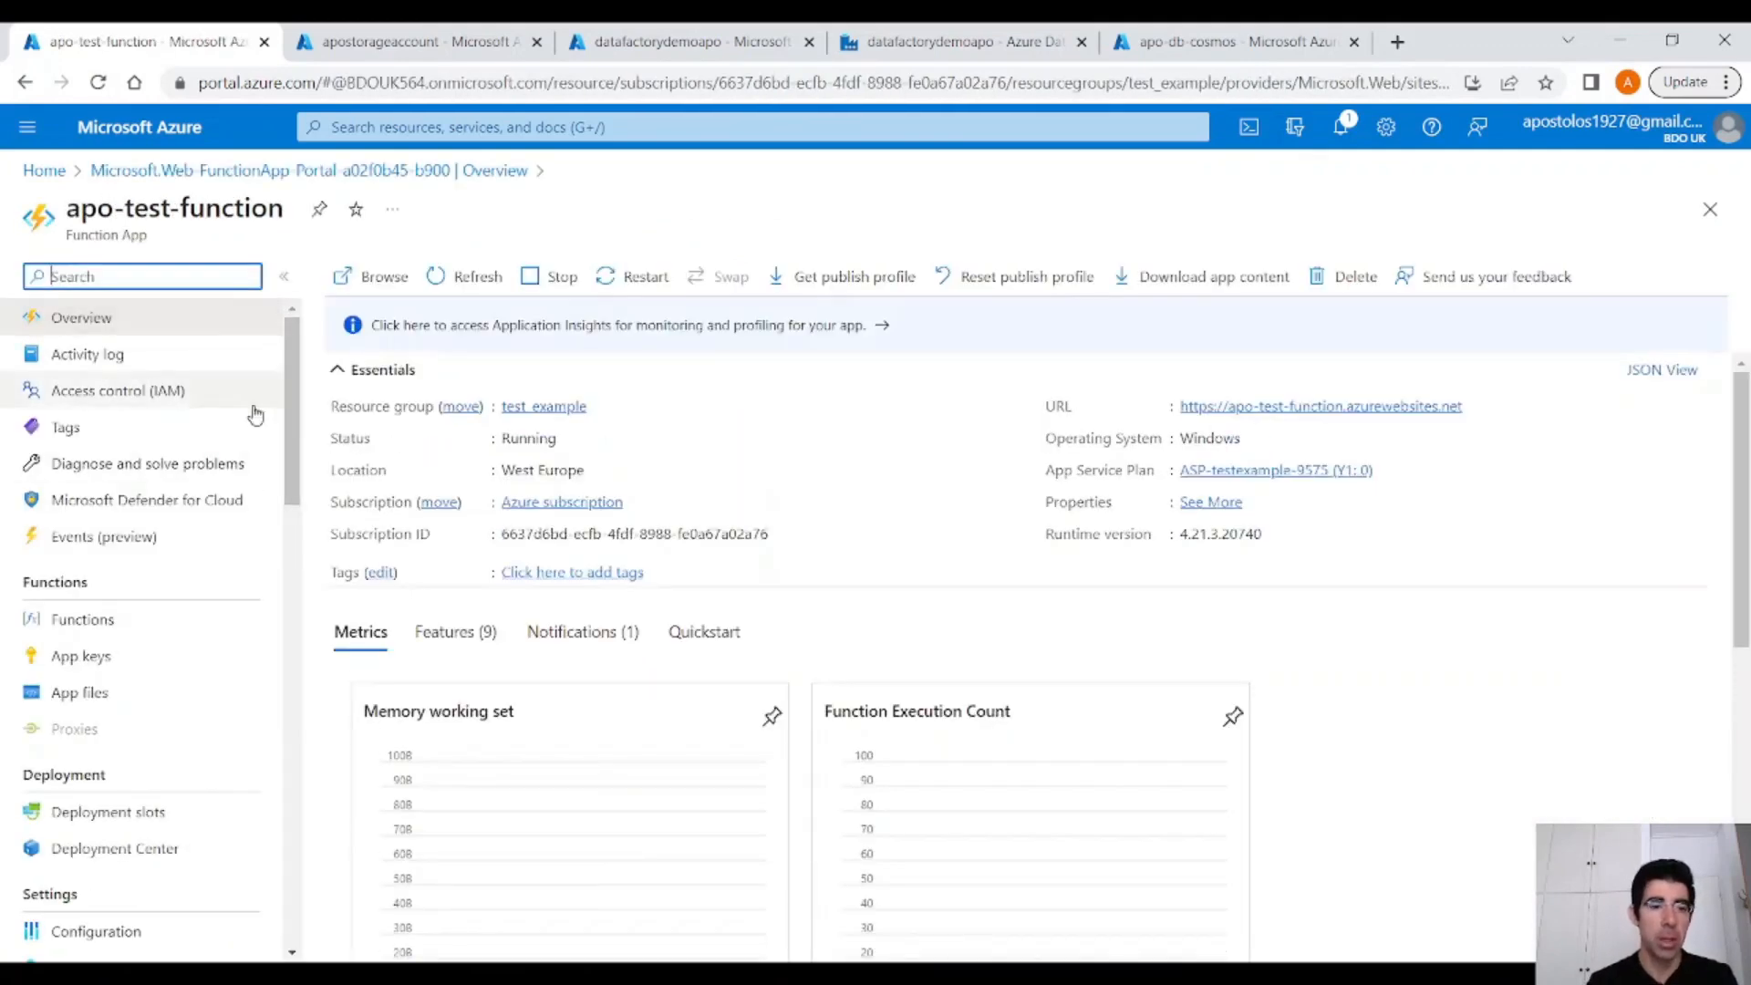
pyautogui.click(82, 619)
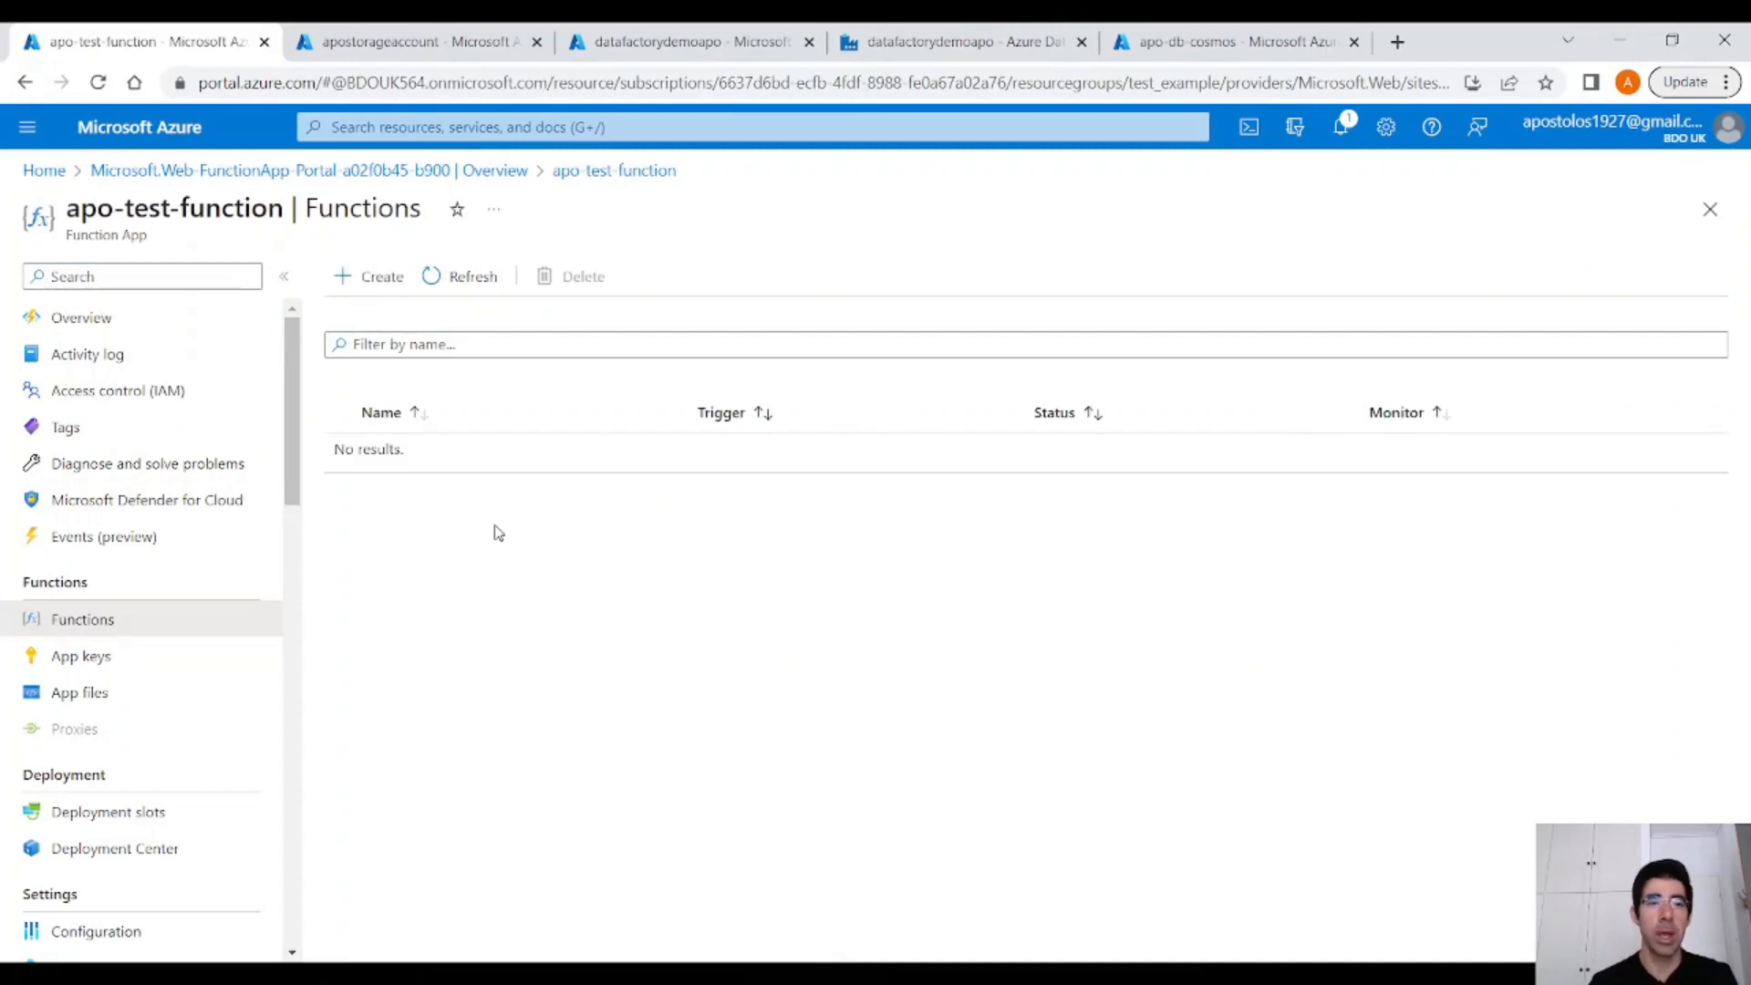
# Begin a new function from the Azure Cosmos DB trigger template and reach its Template details.
pyautogui.click(381, 275)
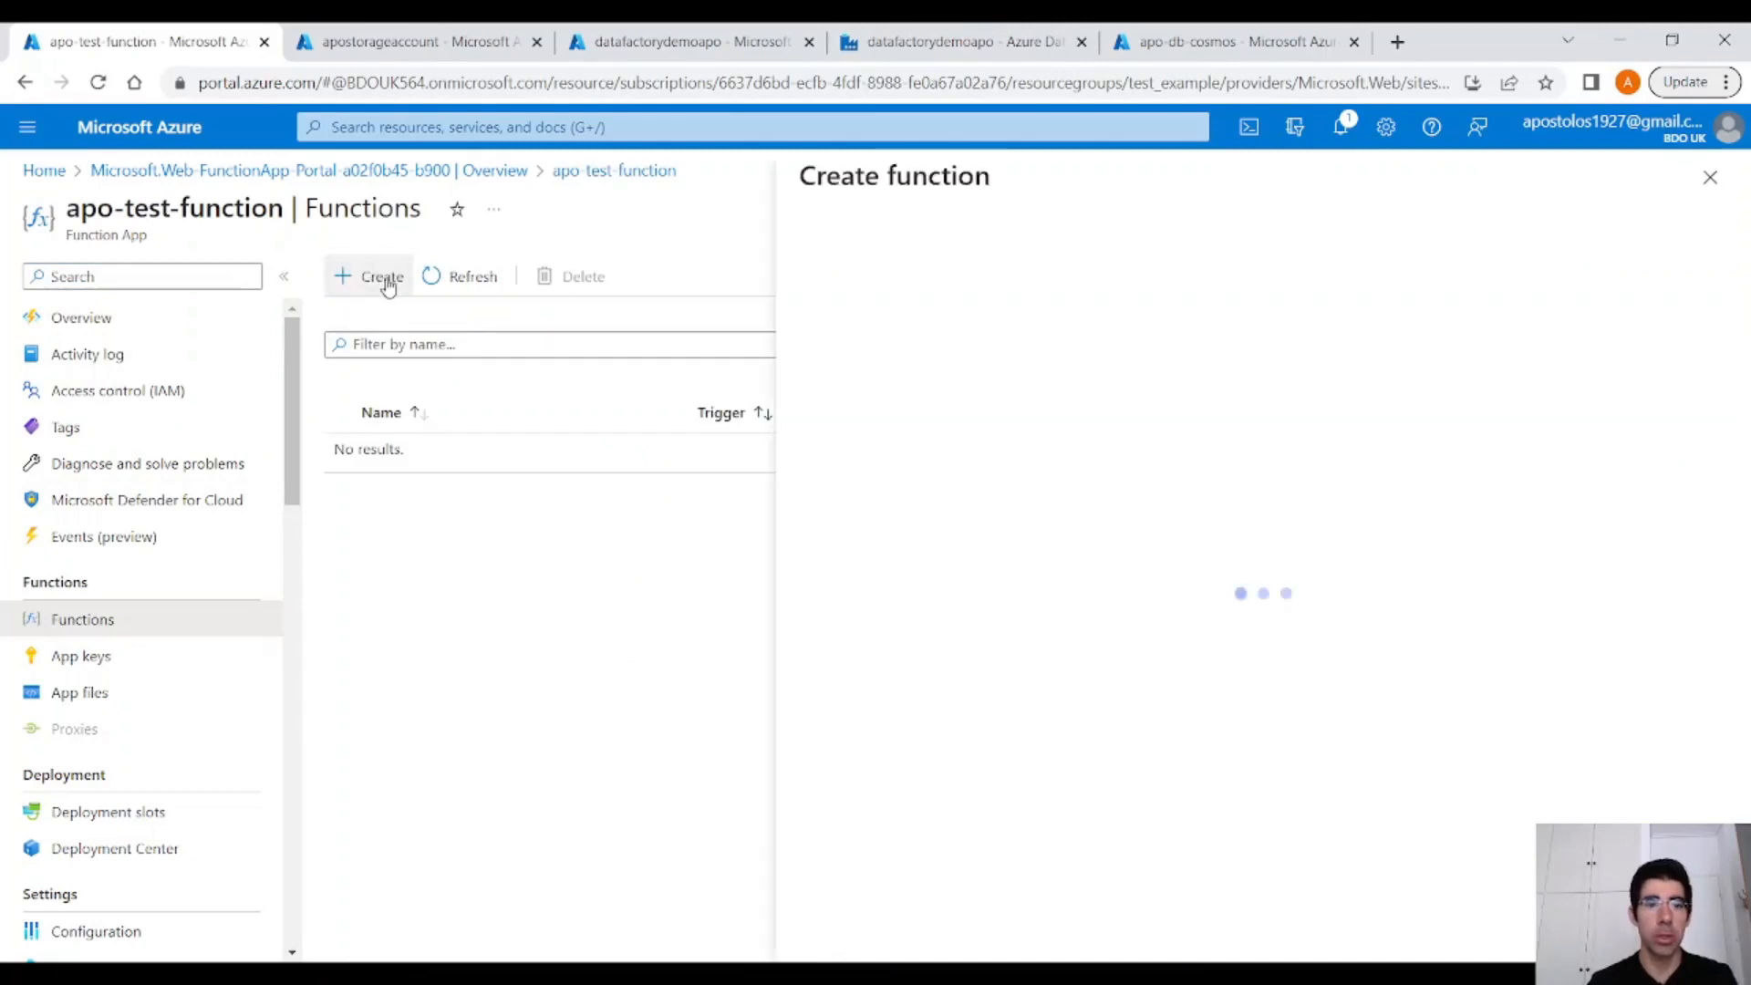
pyautogui.click(379, 276)
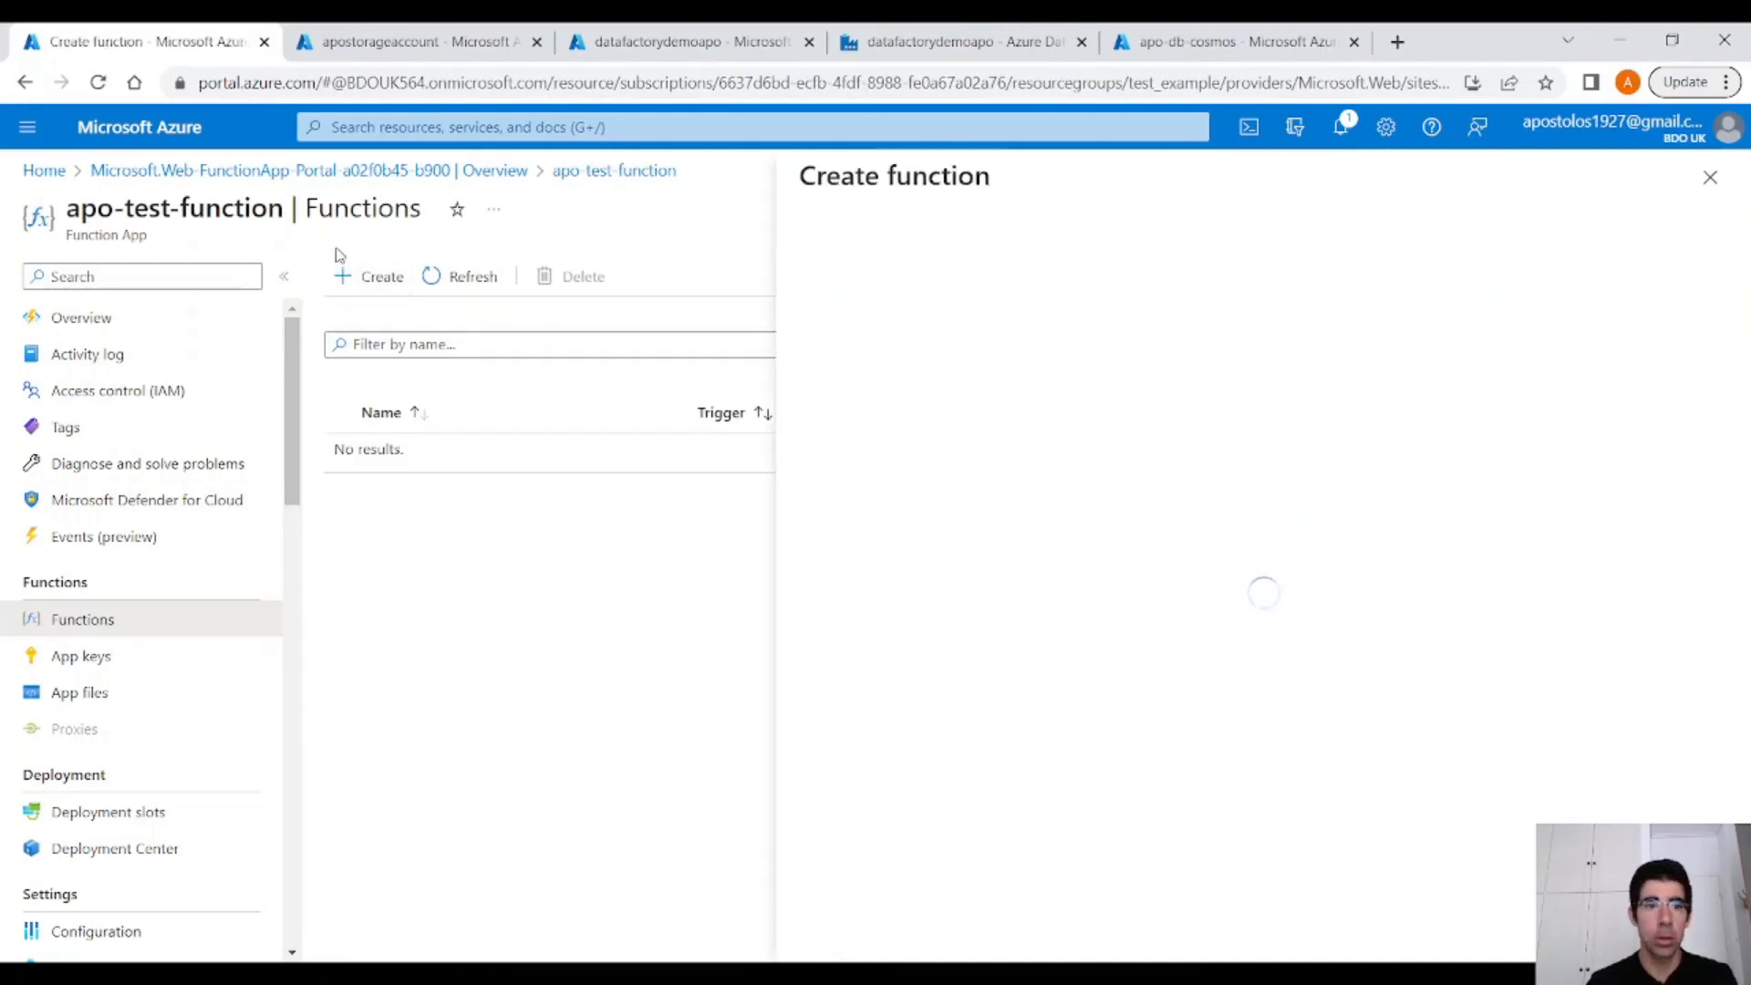
pyautogui.moveTo(1107, 452)
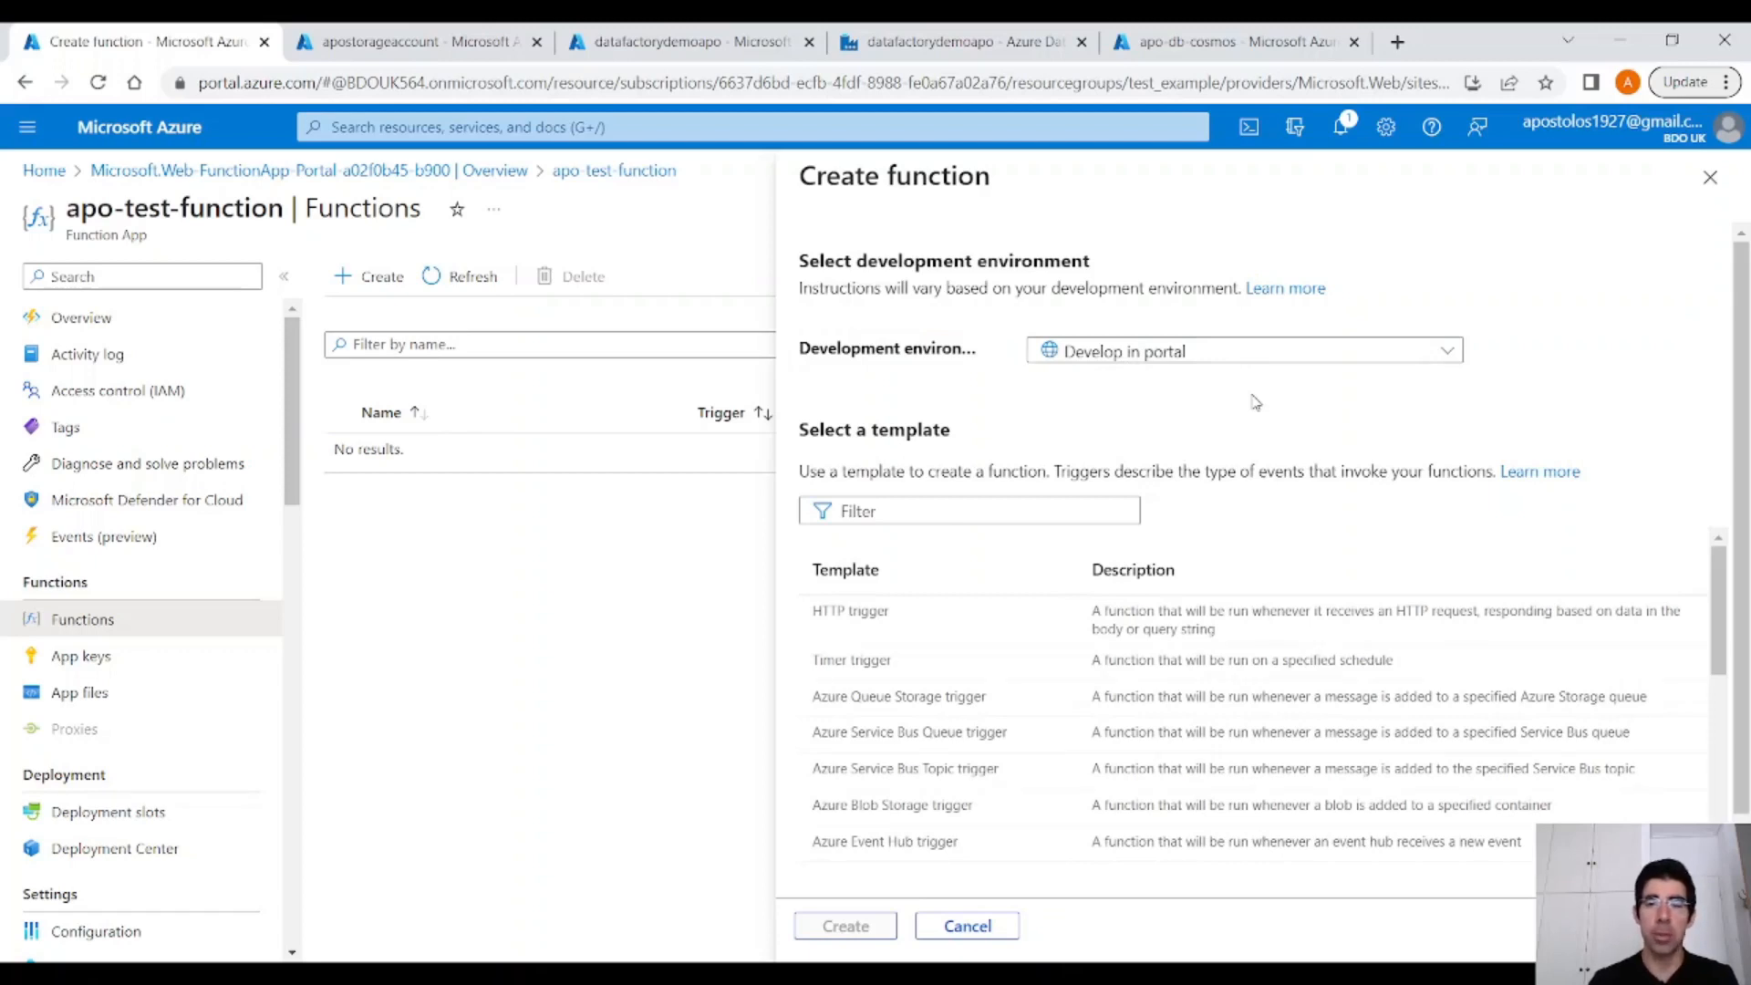
pyautogui.moveTo(1605, 361)
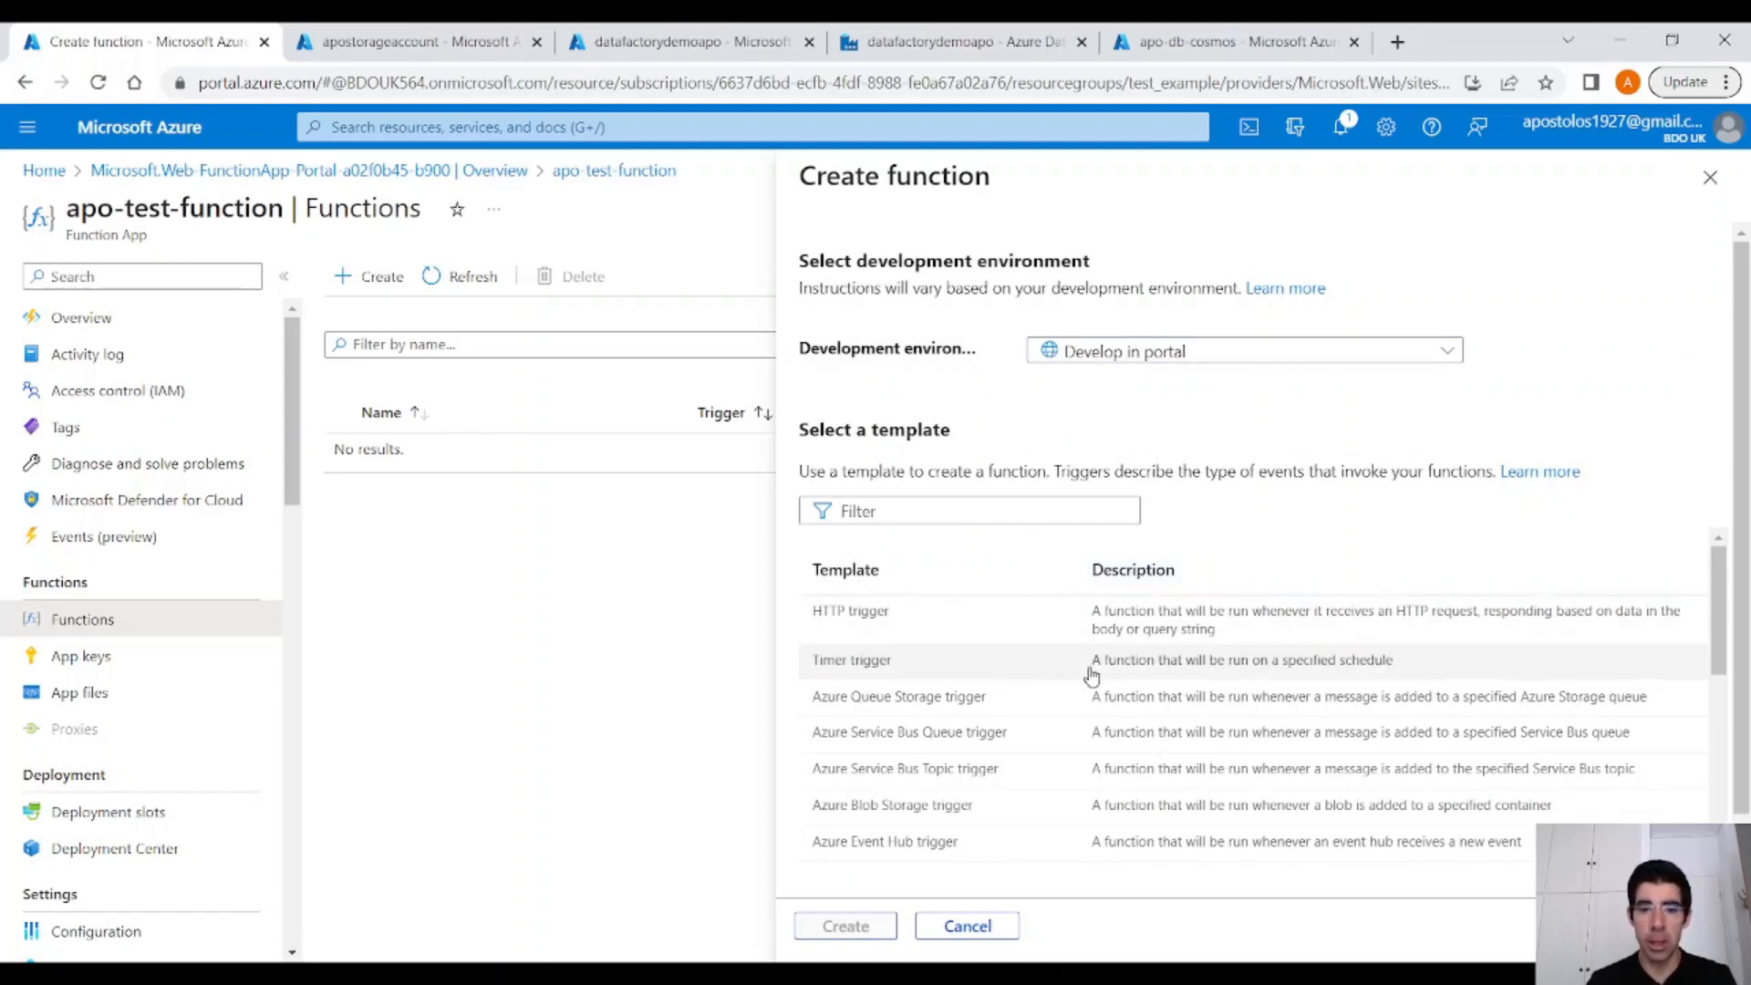
pyautogui.scroll(-3)
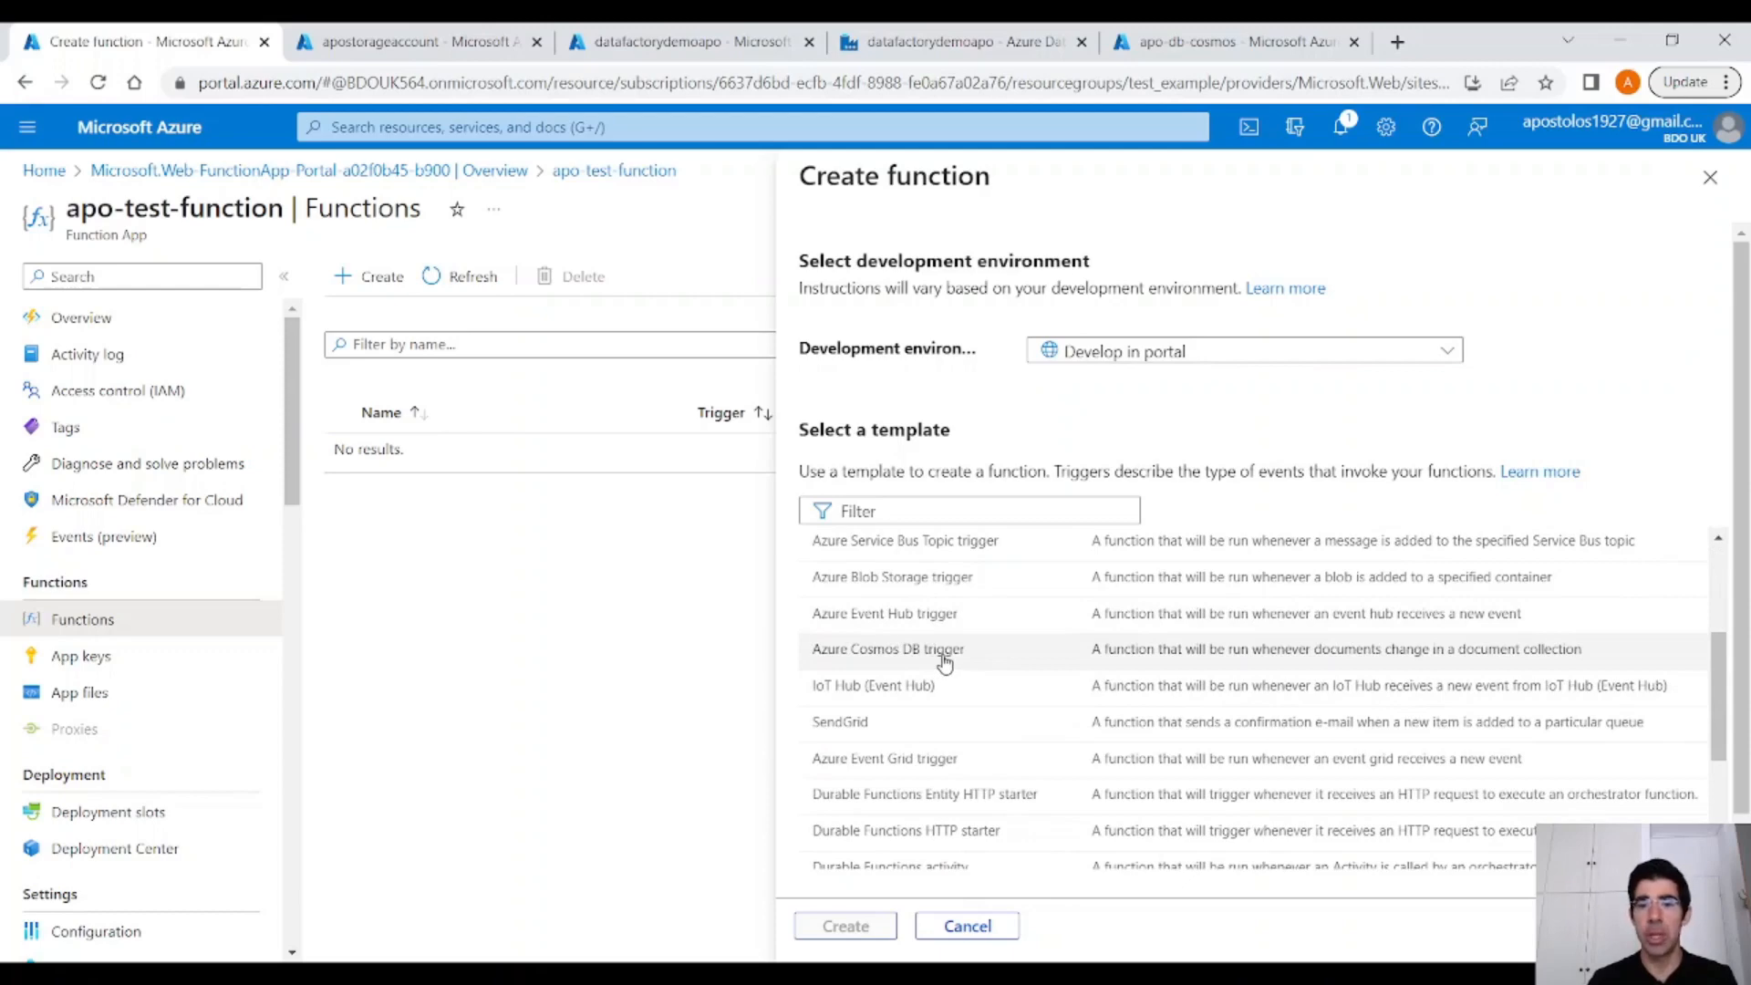
pyautogui.click(888, 649)
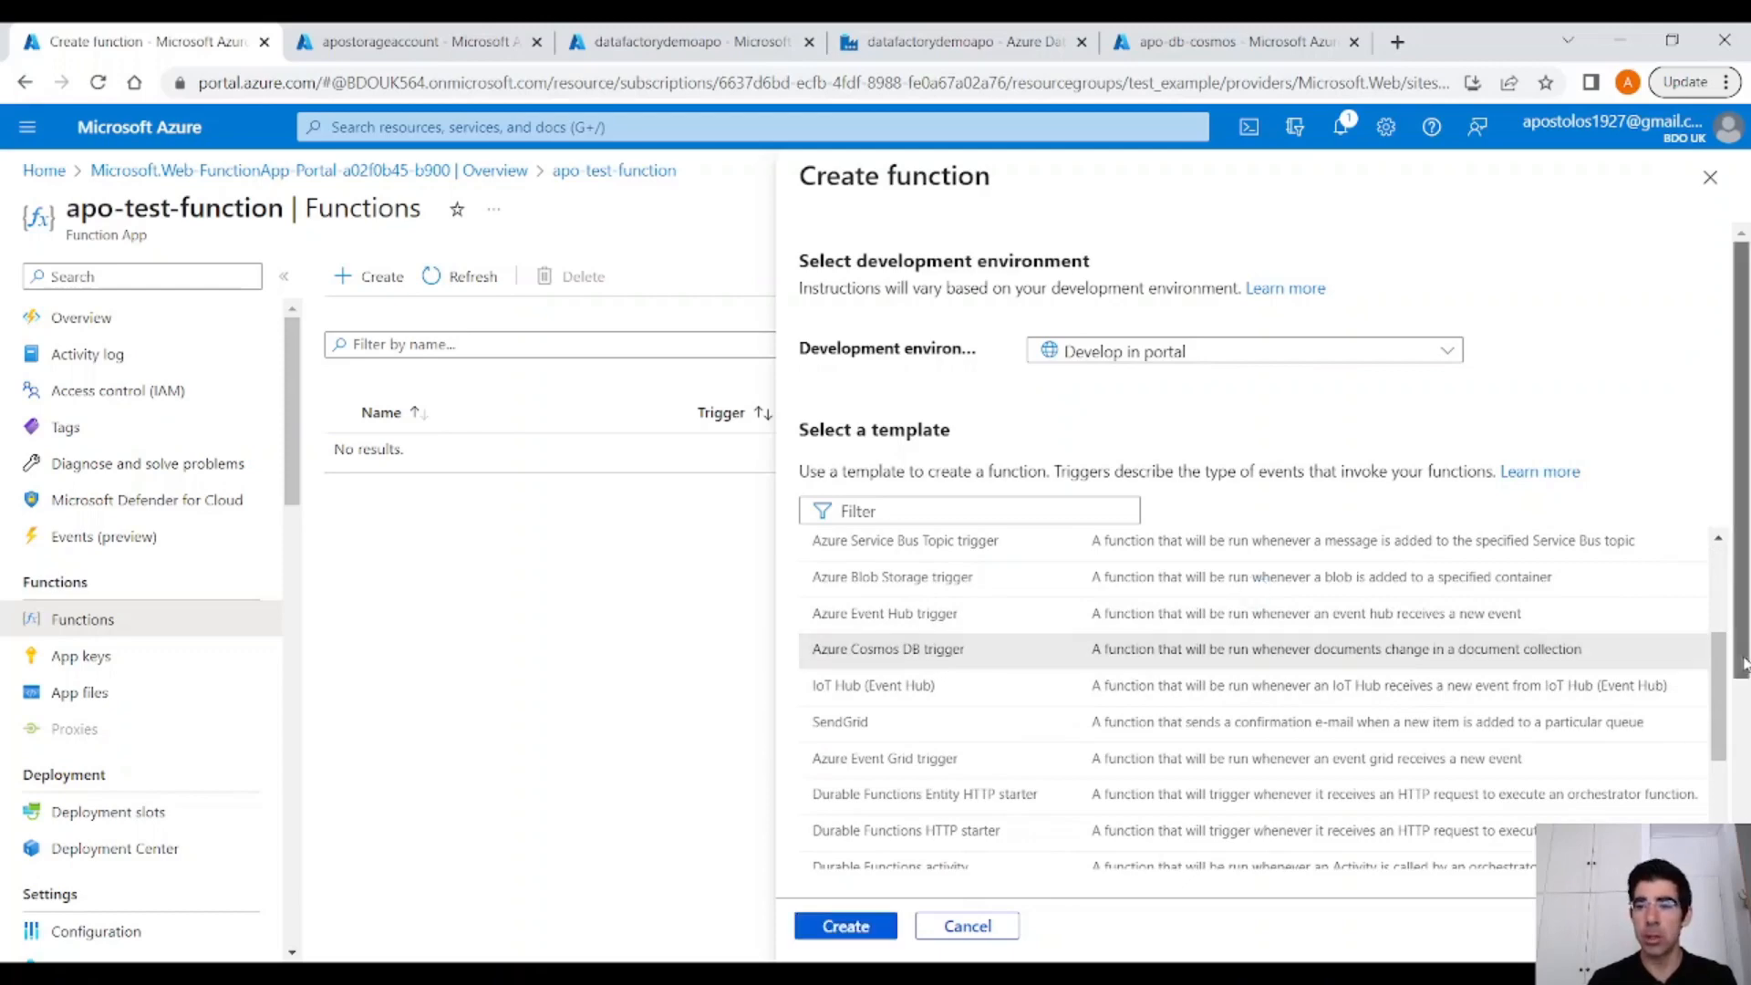
pyautogui.click(888, 649)
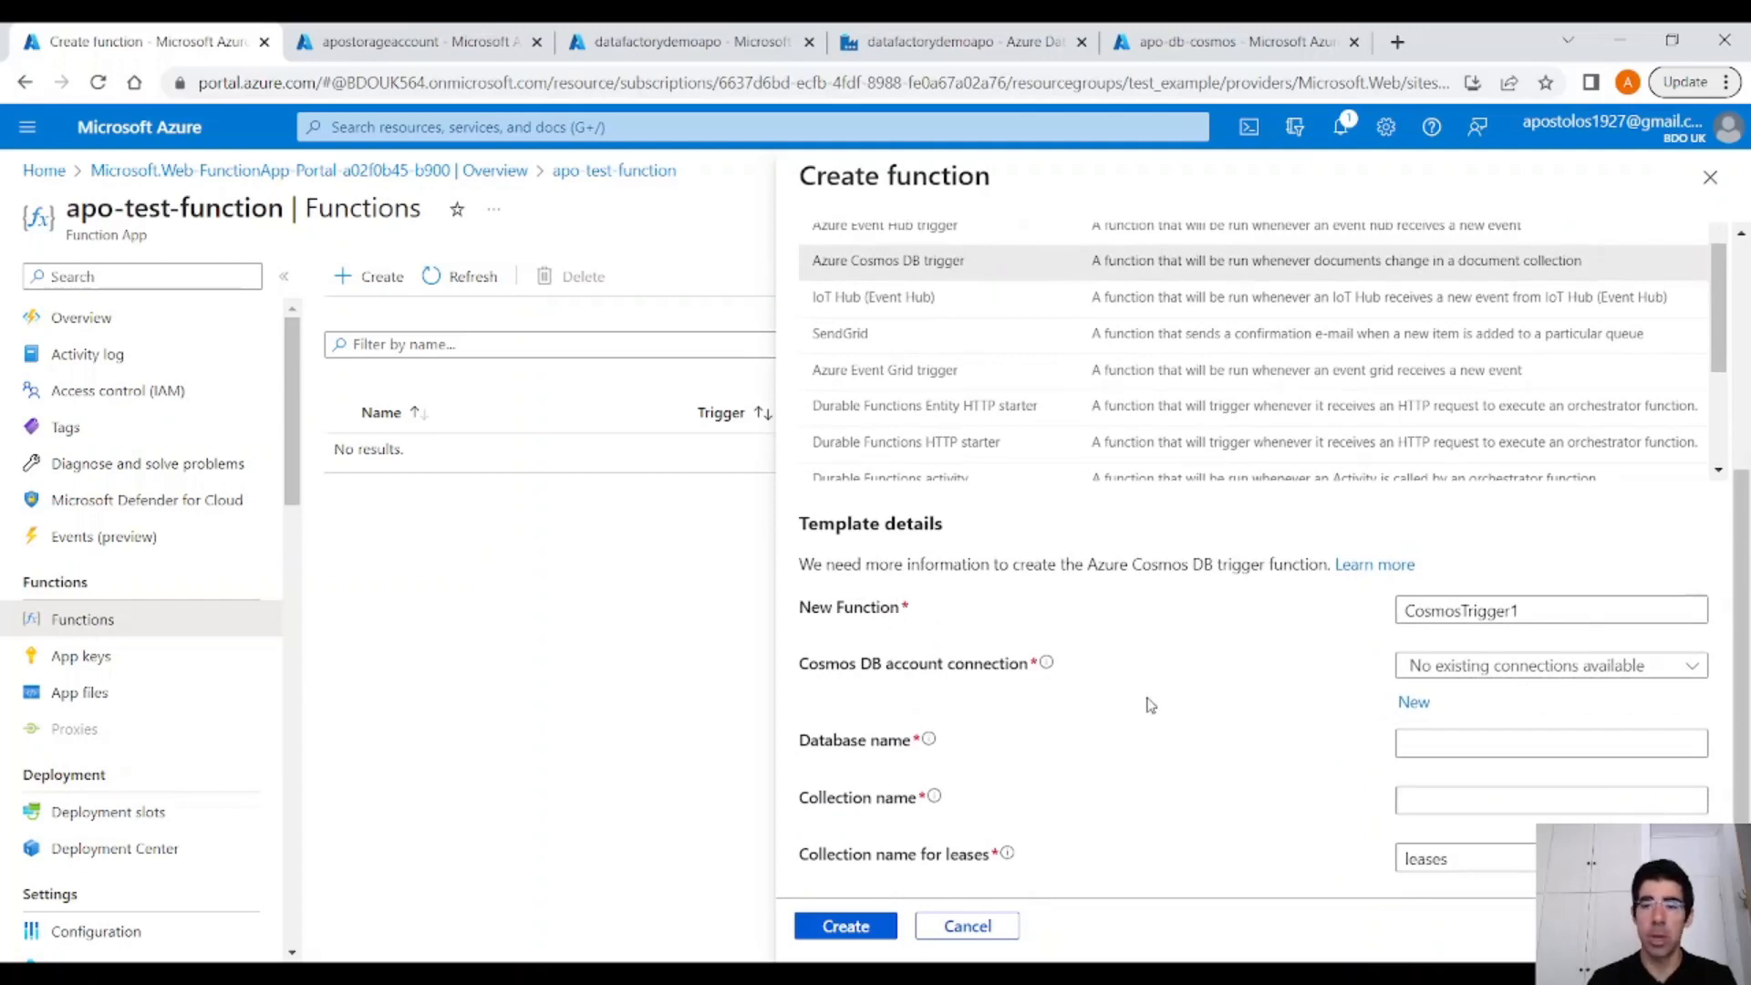
pyautogui.scroll(-3)
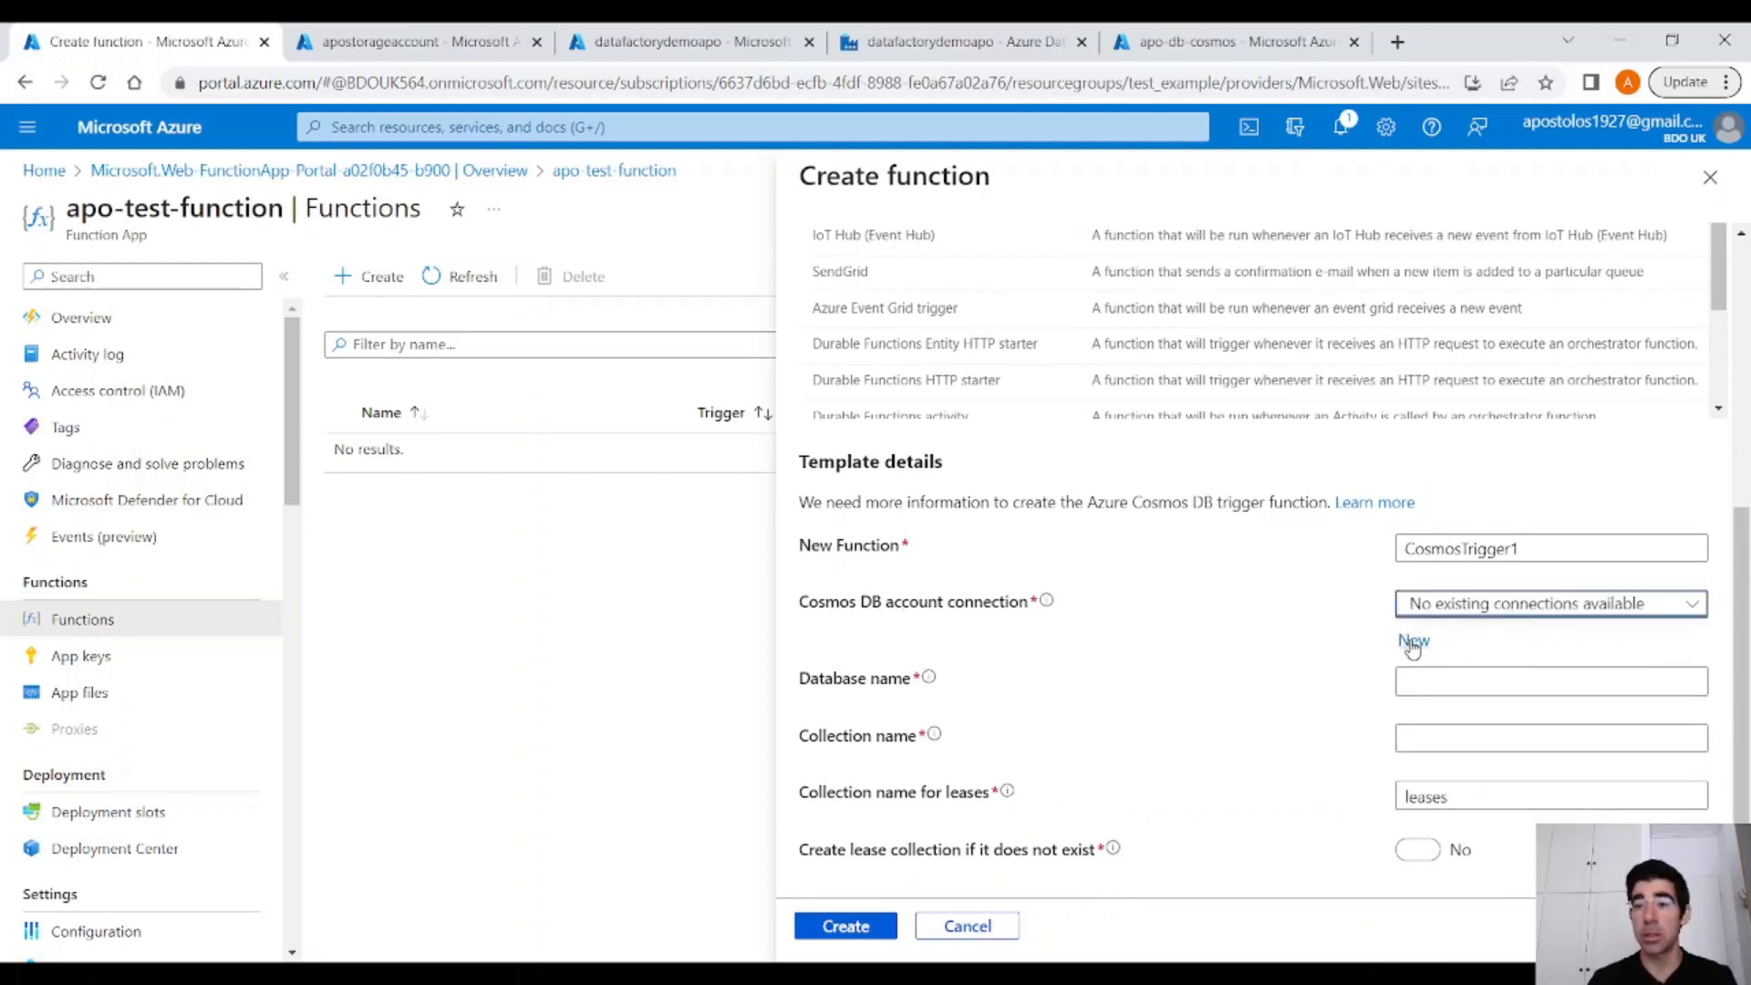
# Connect to apo-db-cosmos, set database ToDoList and collection Items, and create CosmosTrigger1.
pyautogui.click(1414, 640)
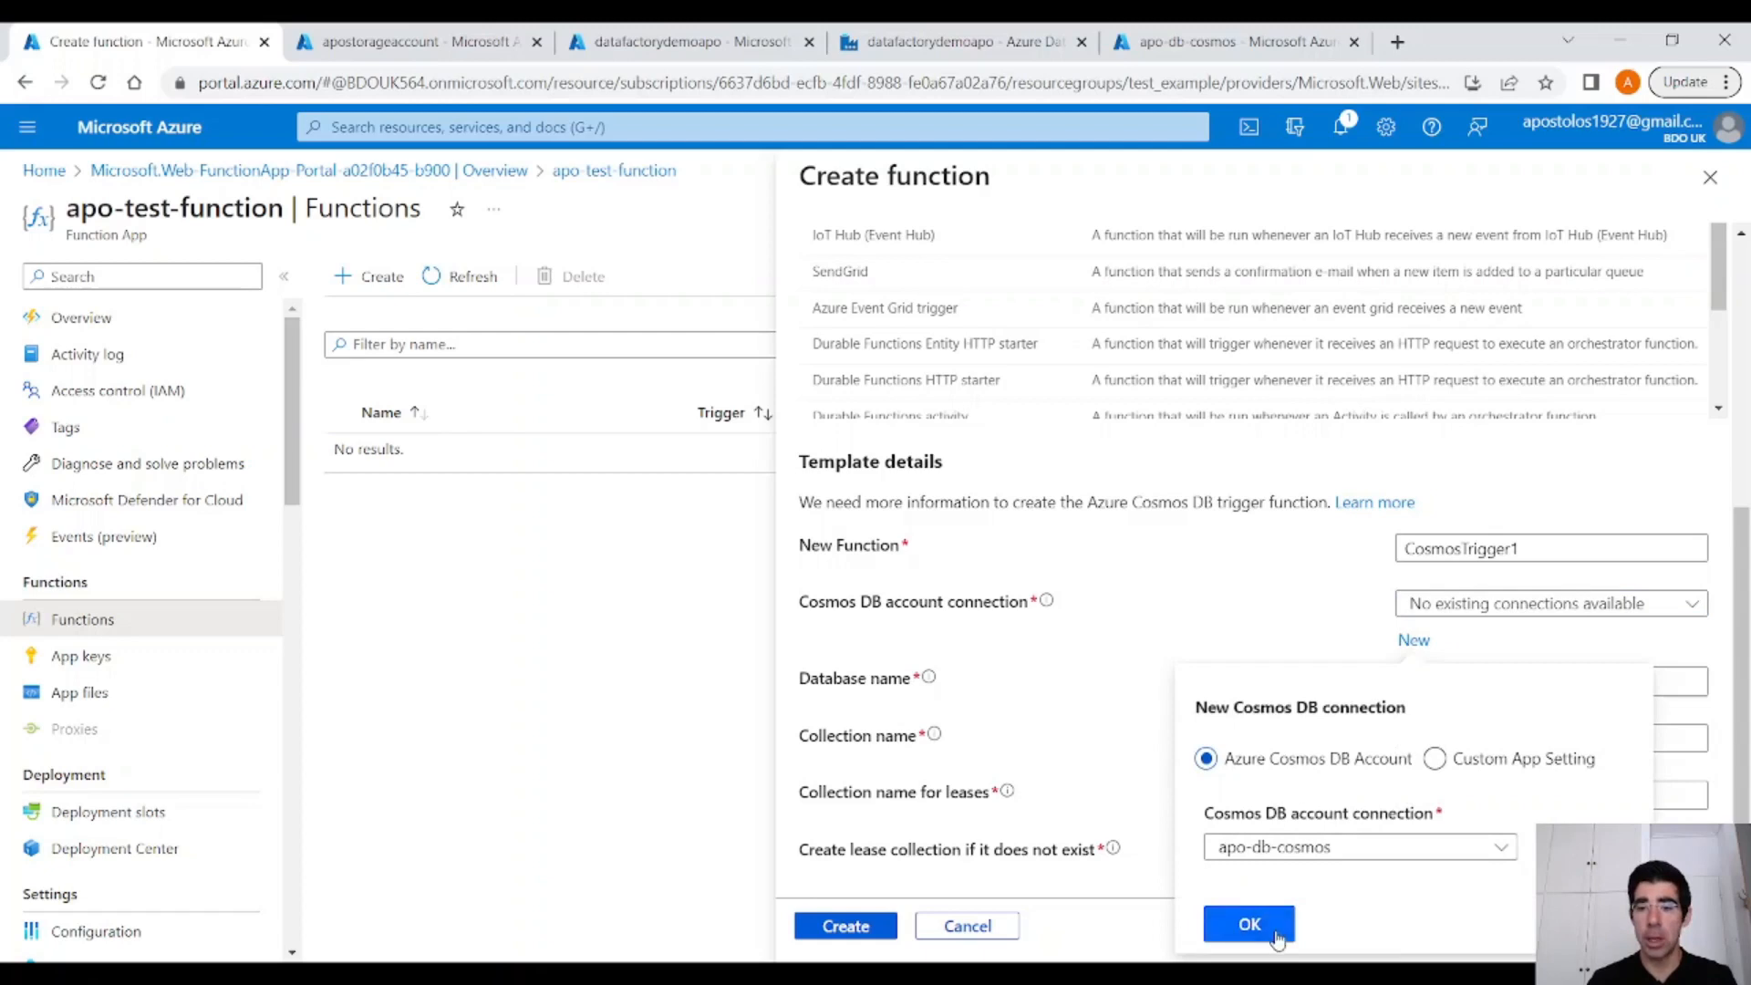
pyautogui.click(1247, 923)
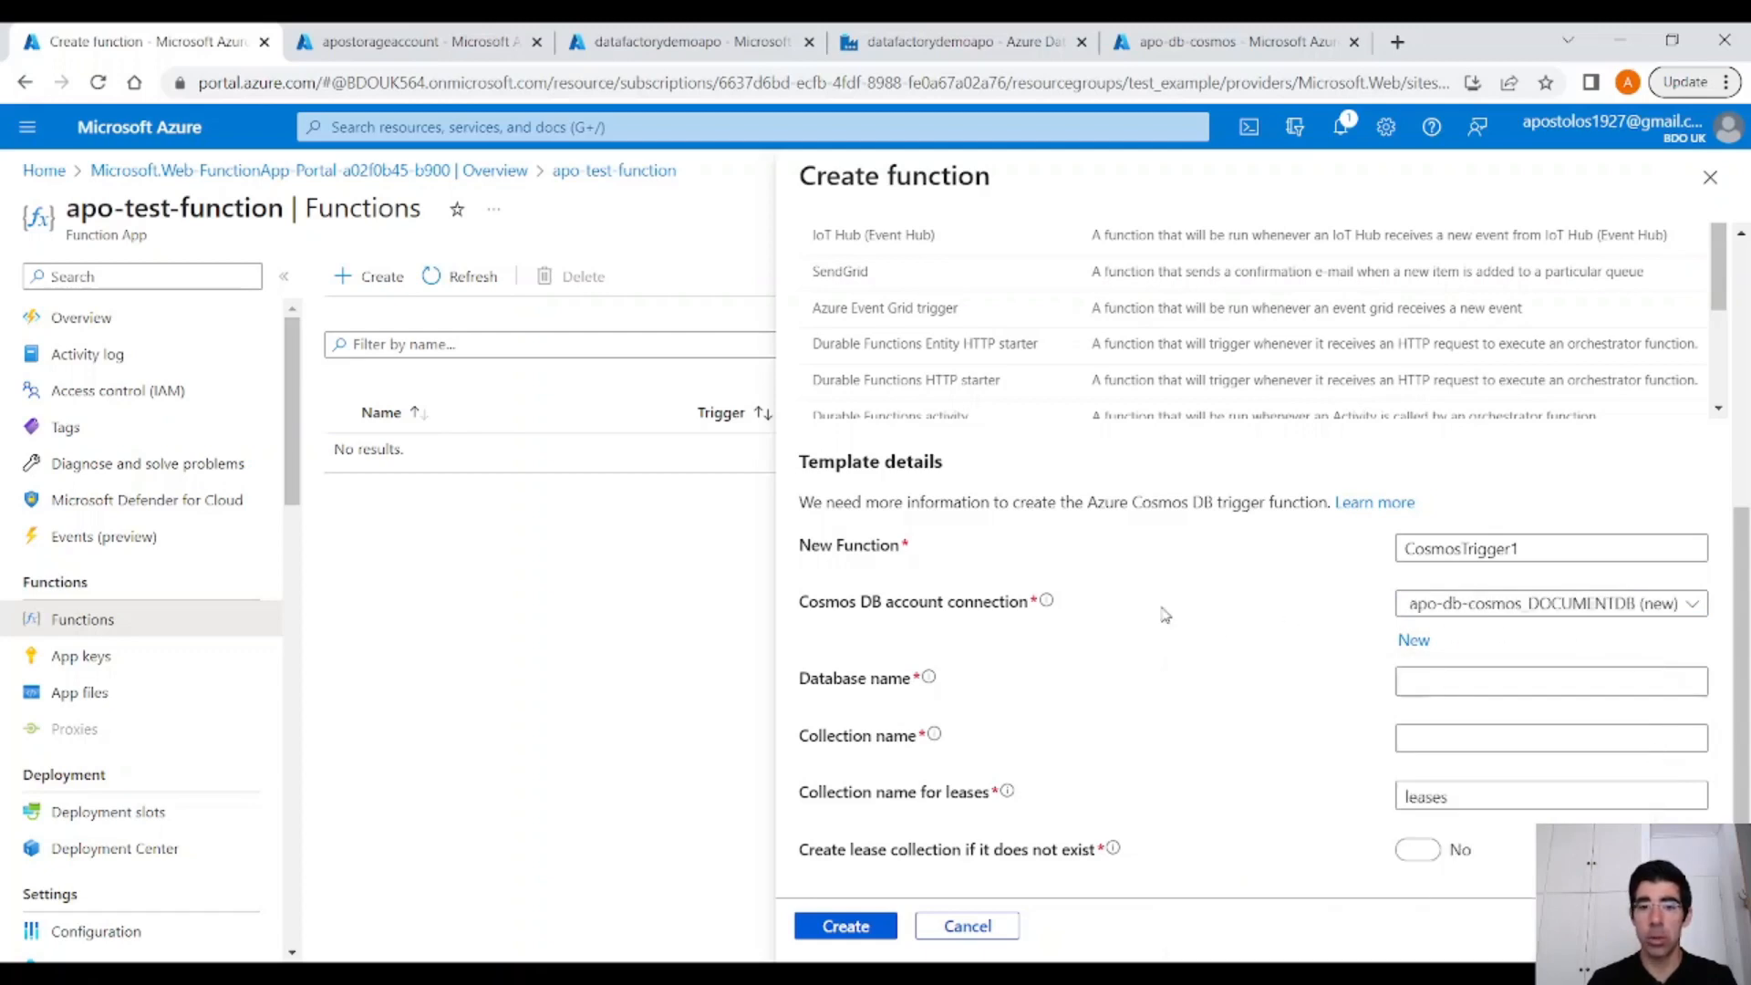
pyautogui.click(1550, 680)
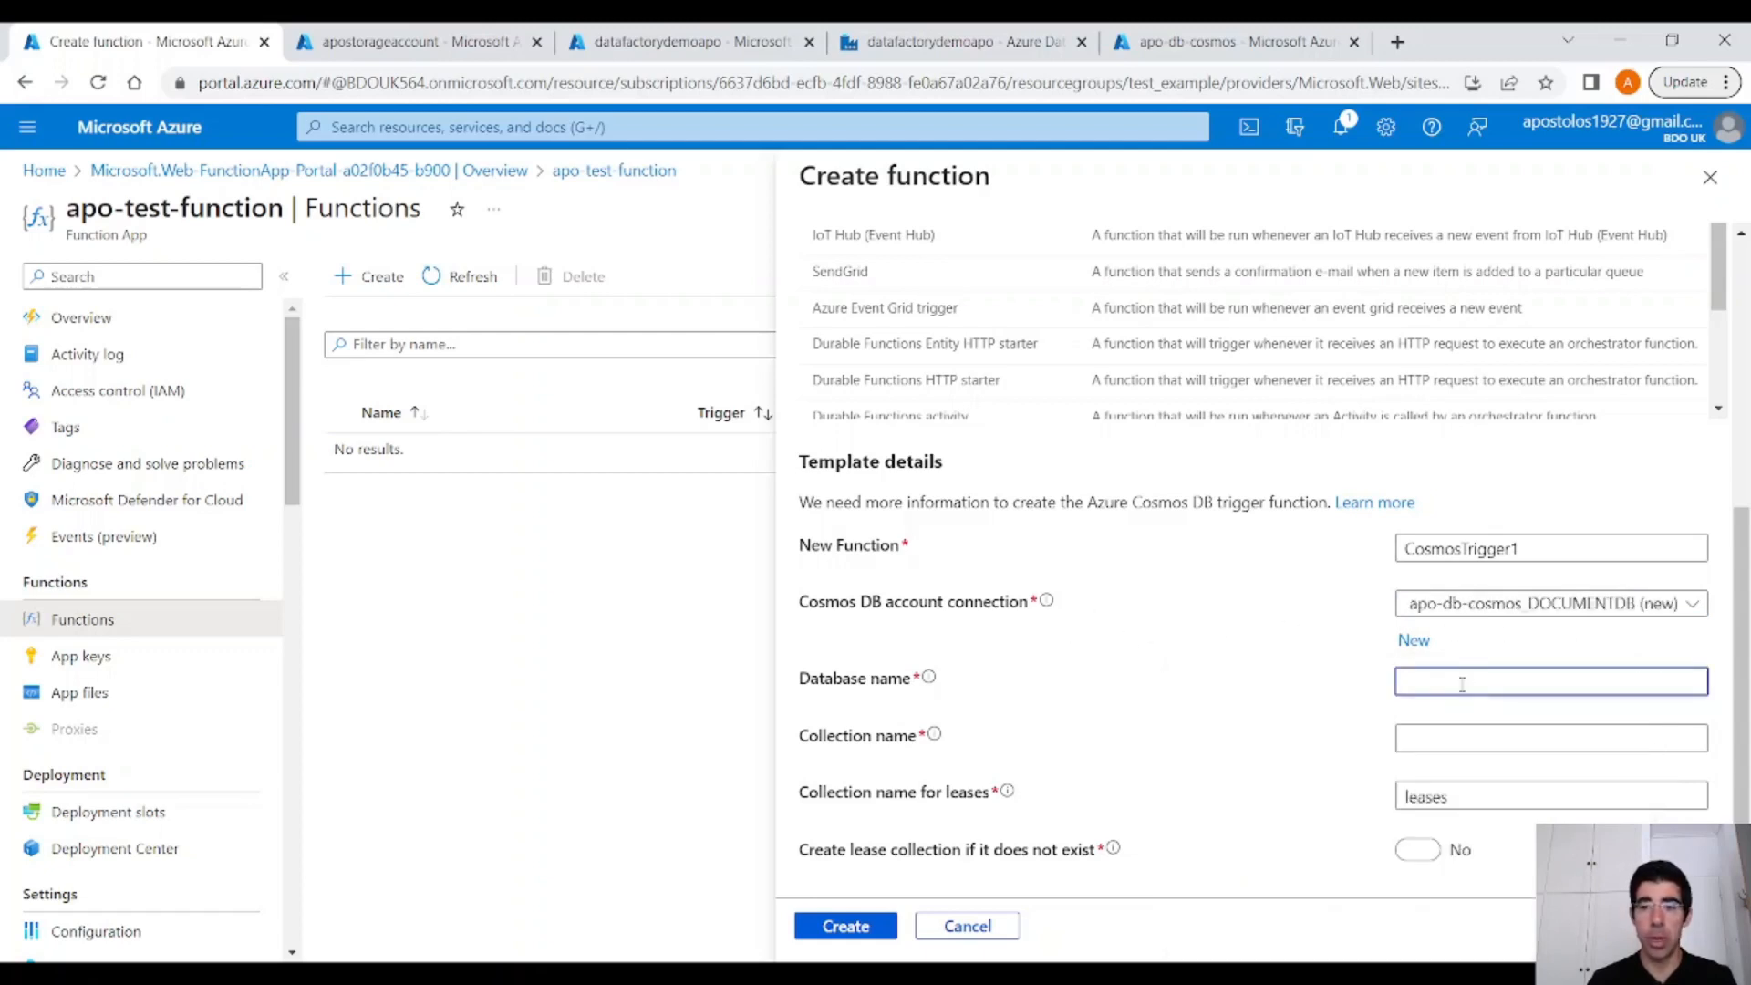
pyautogui.write('ToDoList')
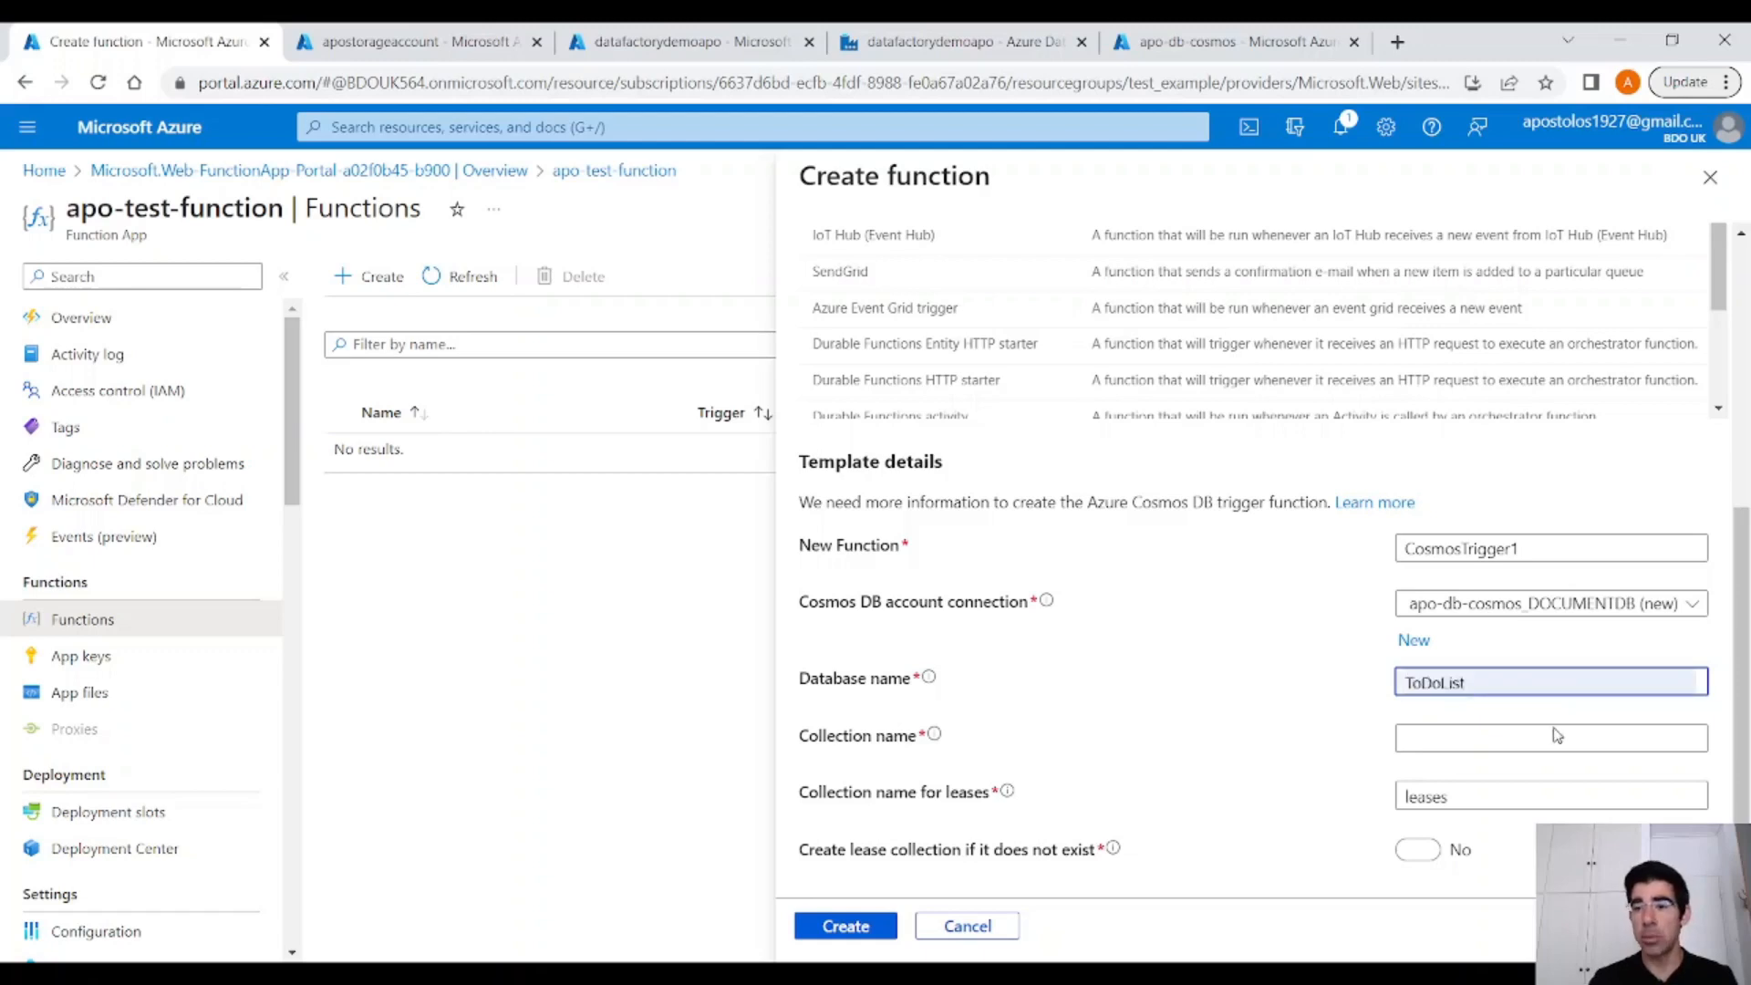
pyautogui.click(1551, 737)
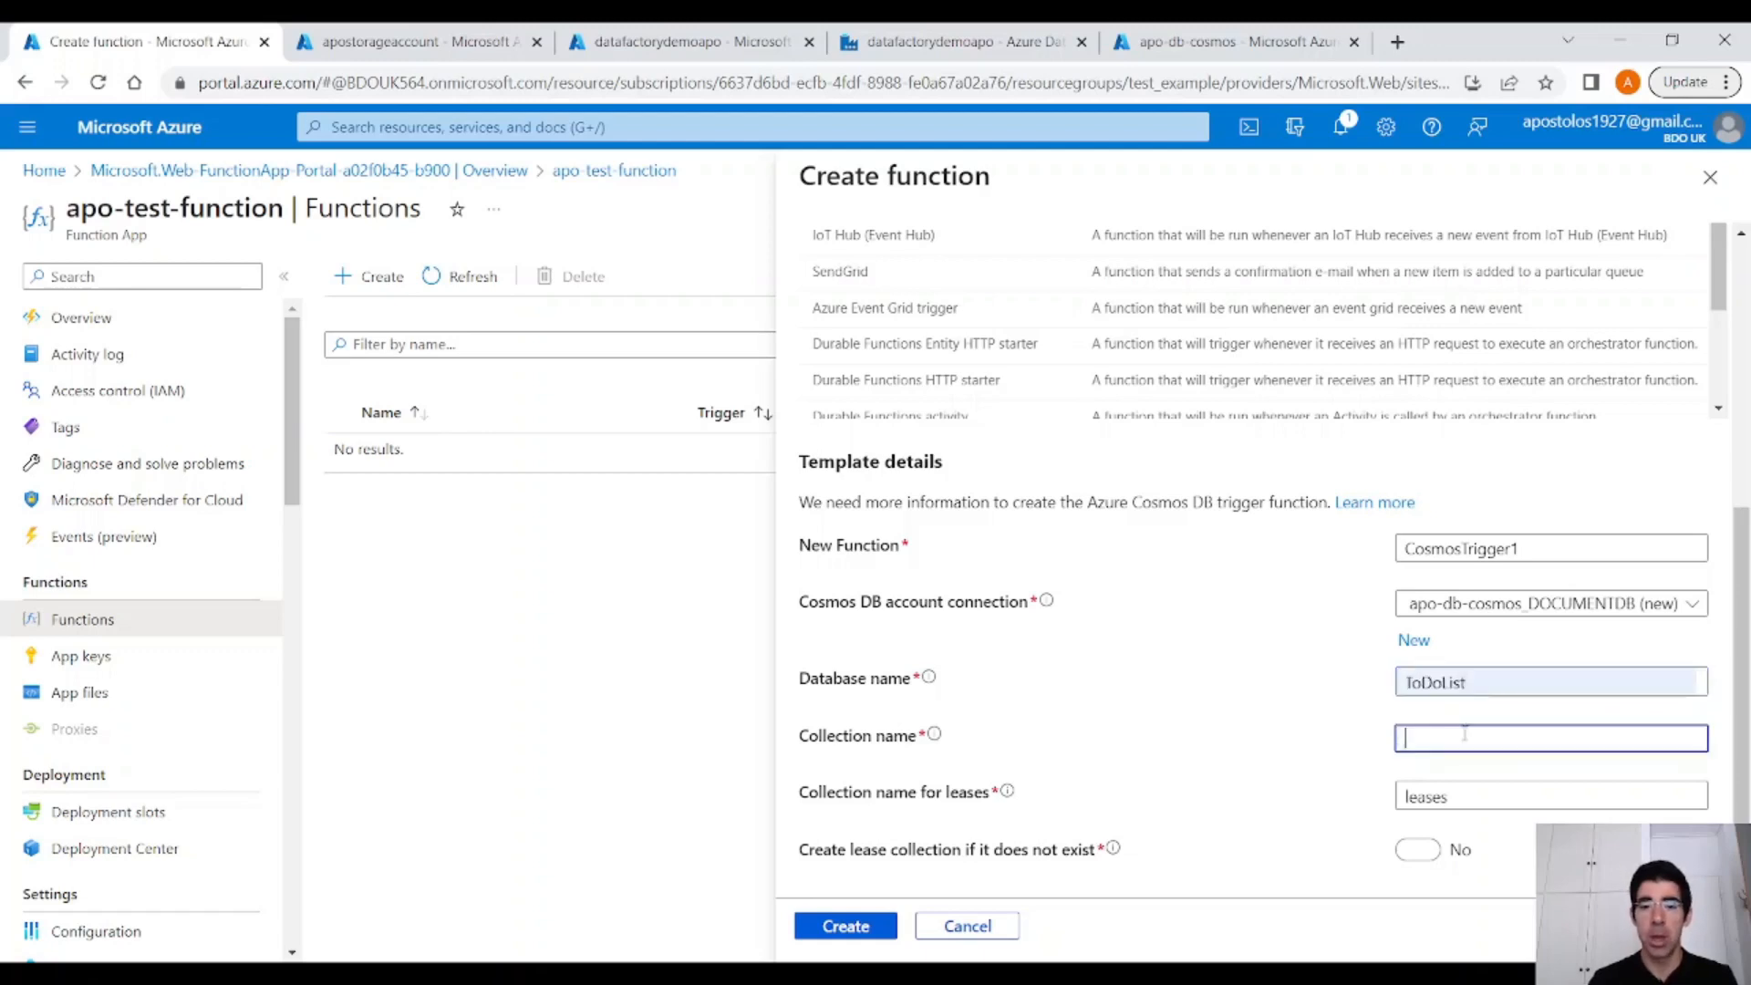
pyautogui.write('Items')
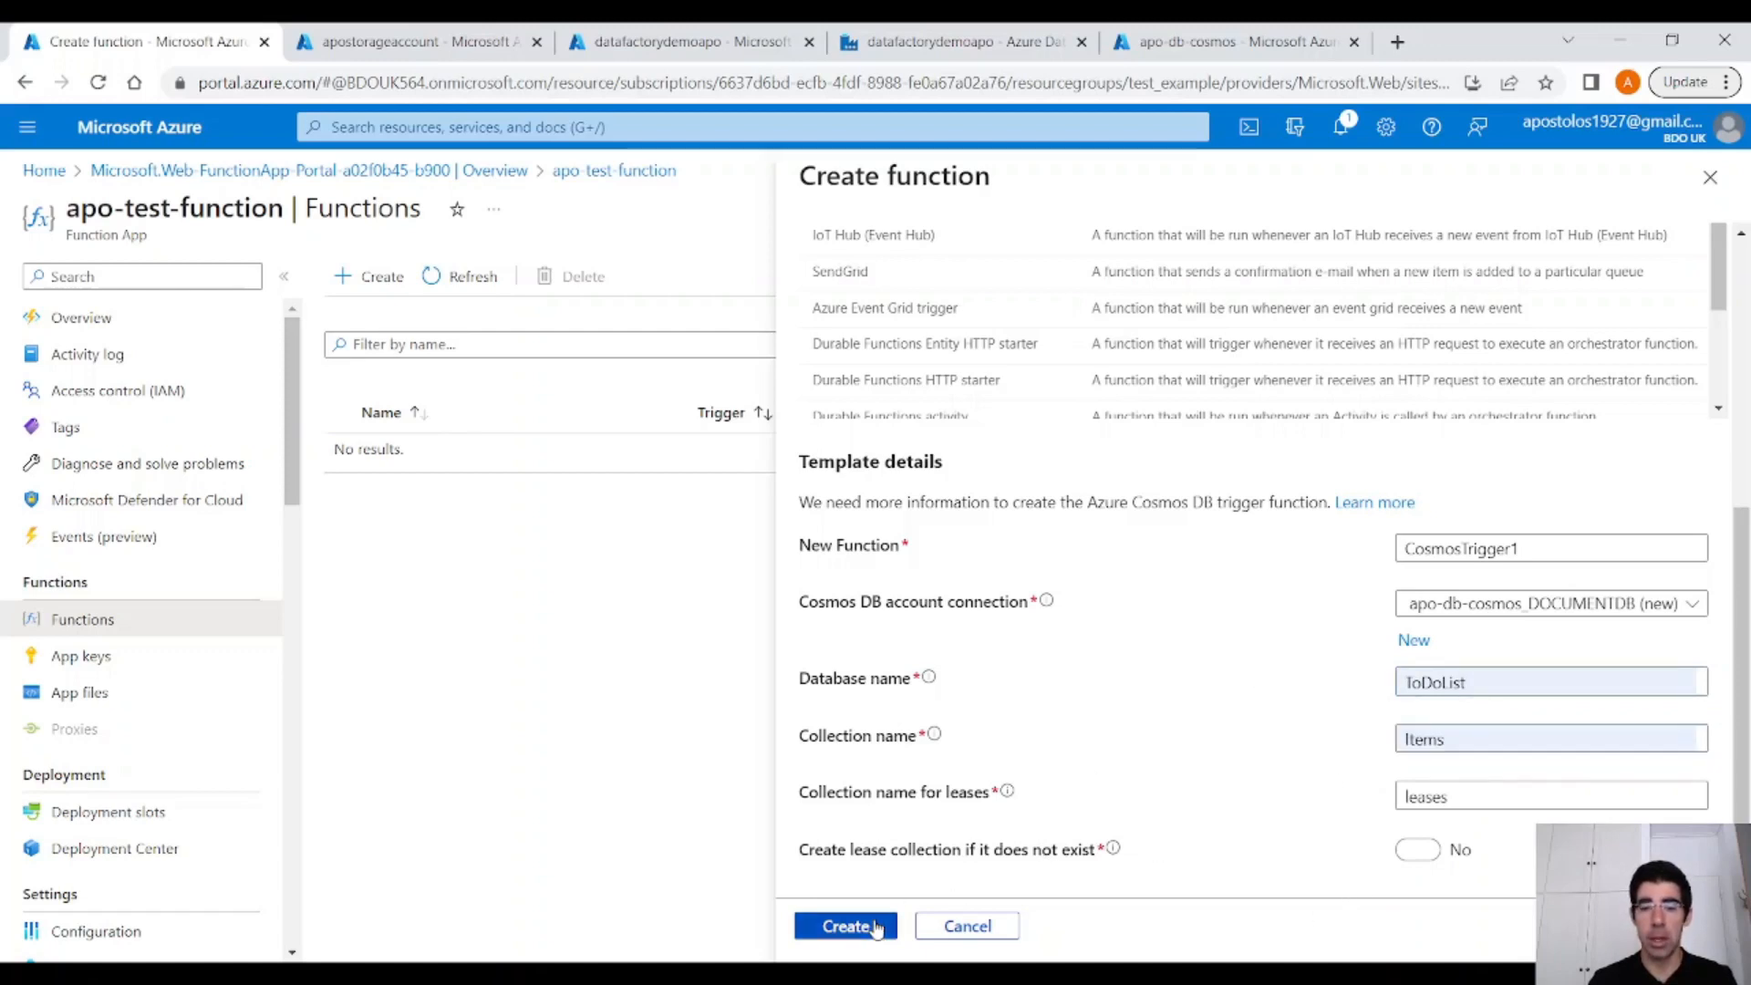
pyautogui.click(845, 927)
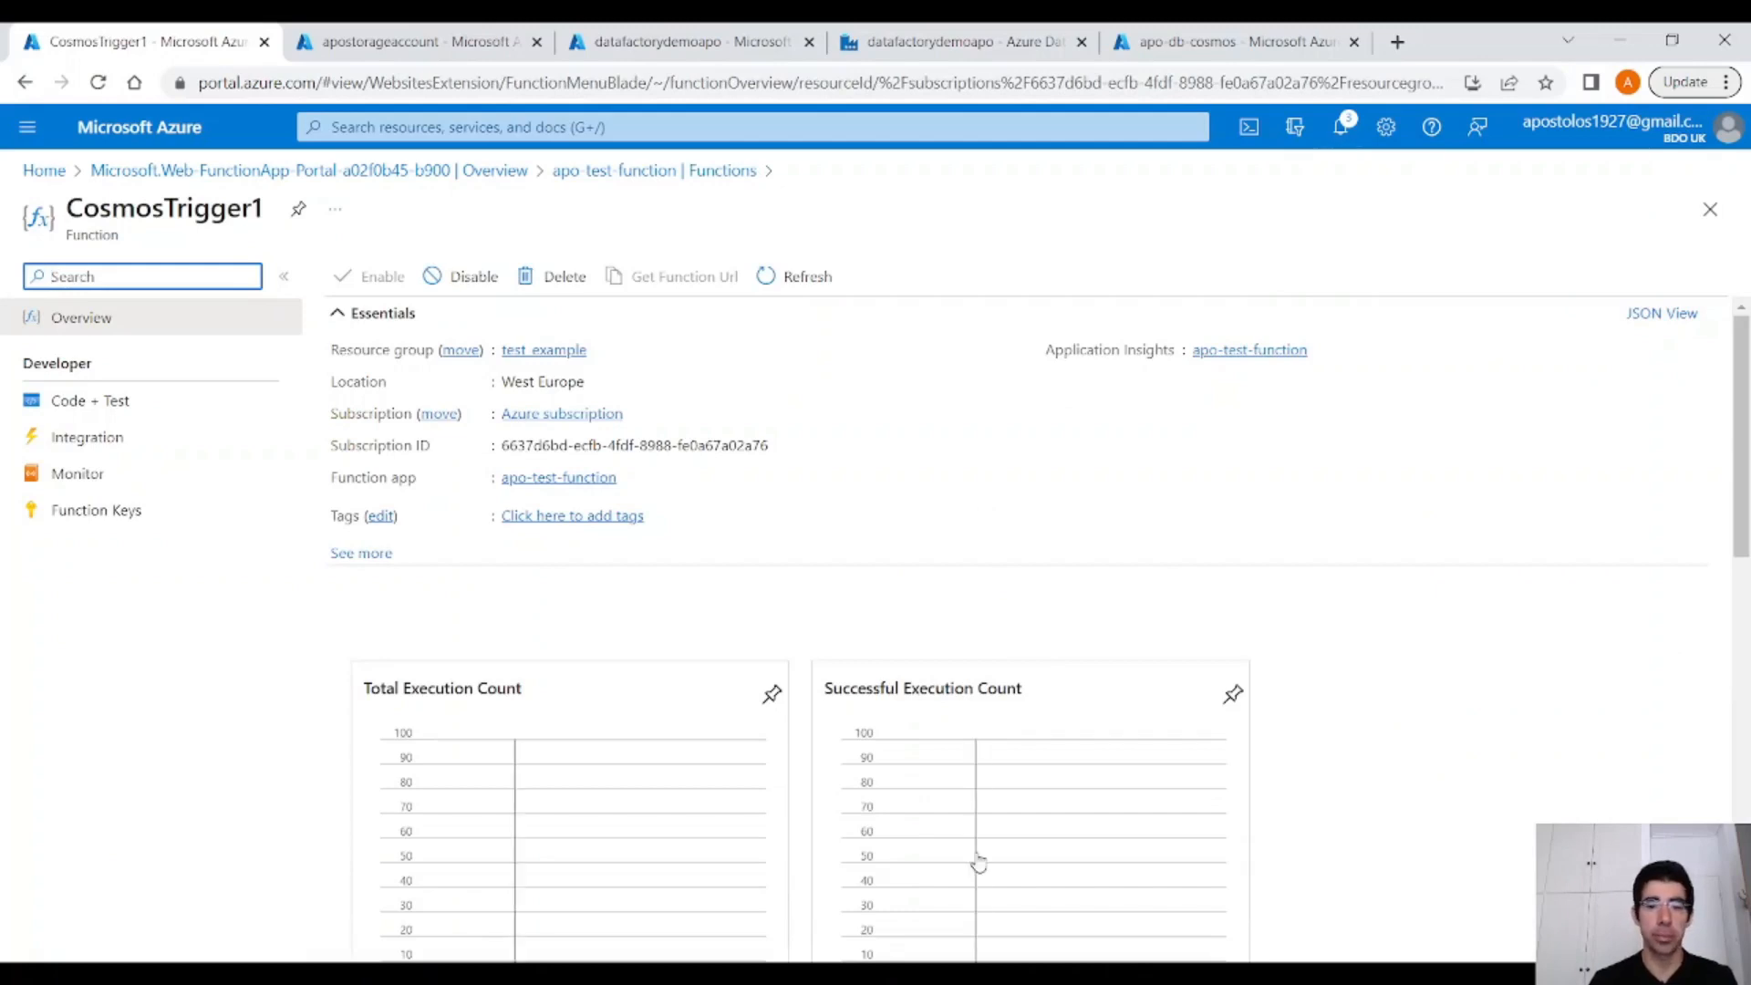
# In Code + Test edit index.js to log the whole first document instead of its id, and save.
pyautogui.click(90, 400)
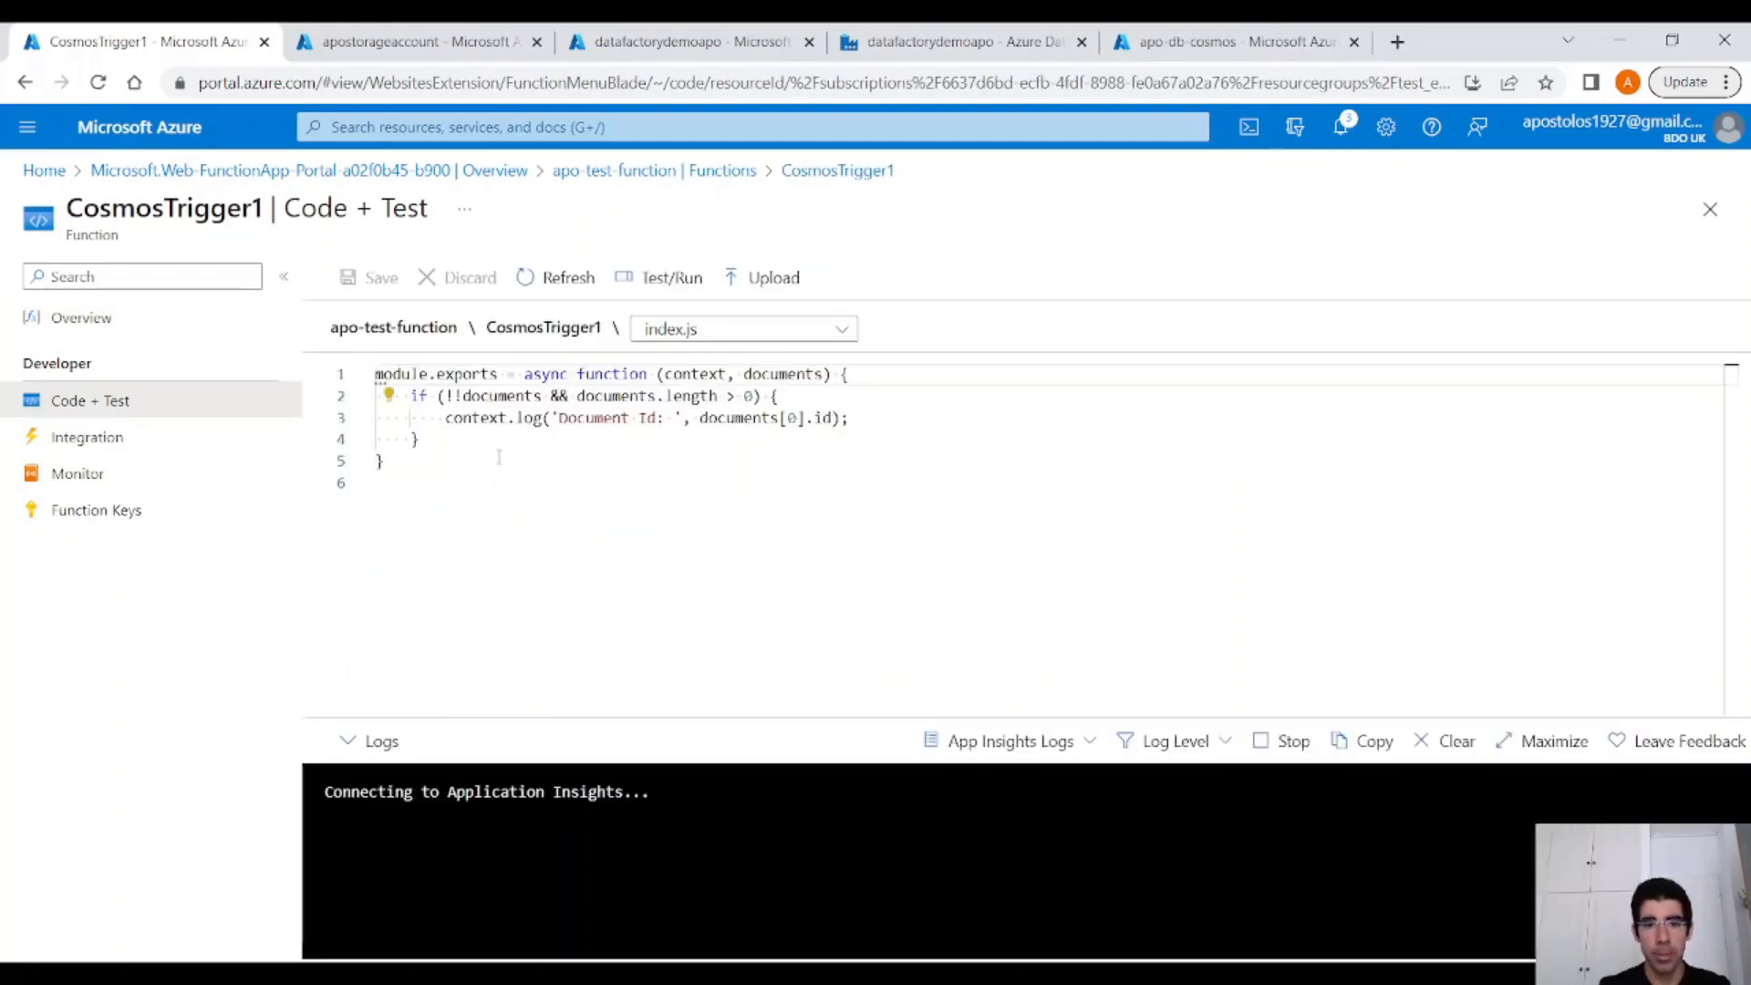
pyautogui.press('ctrl+a')
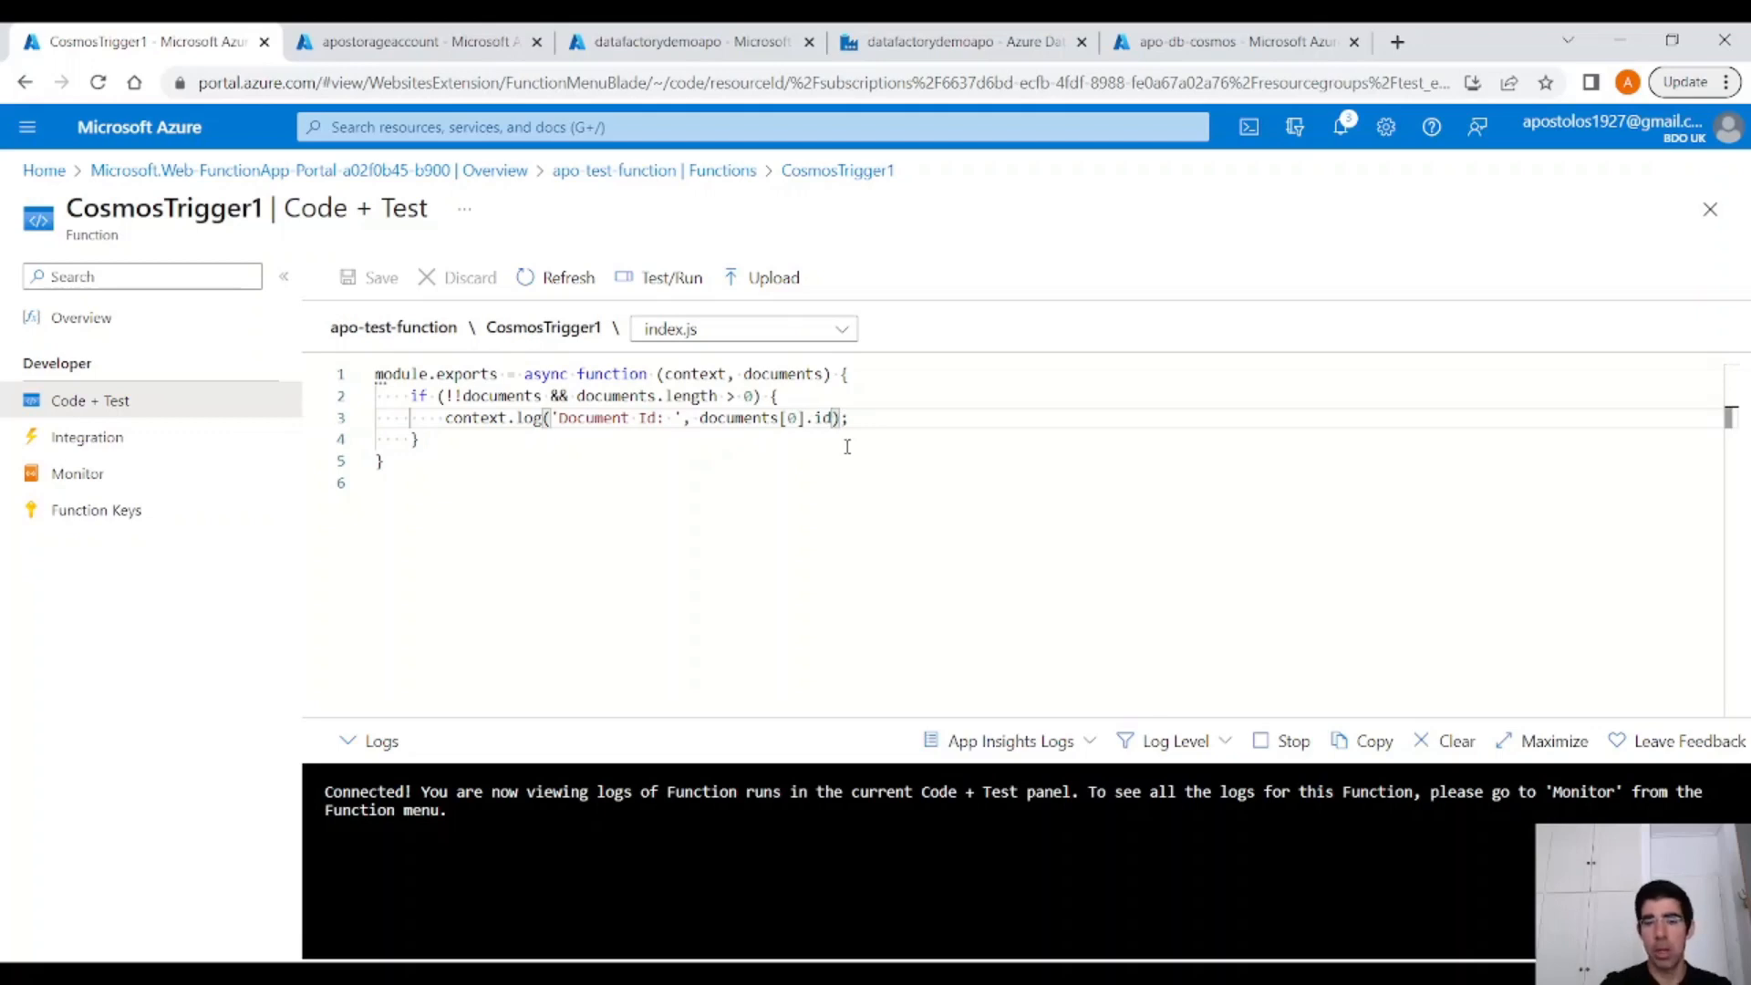
pyautogui.press('Backspace')
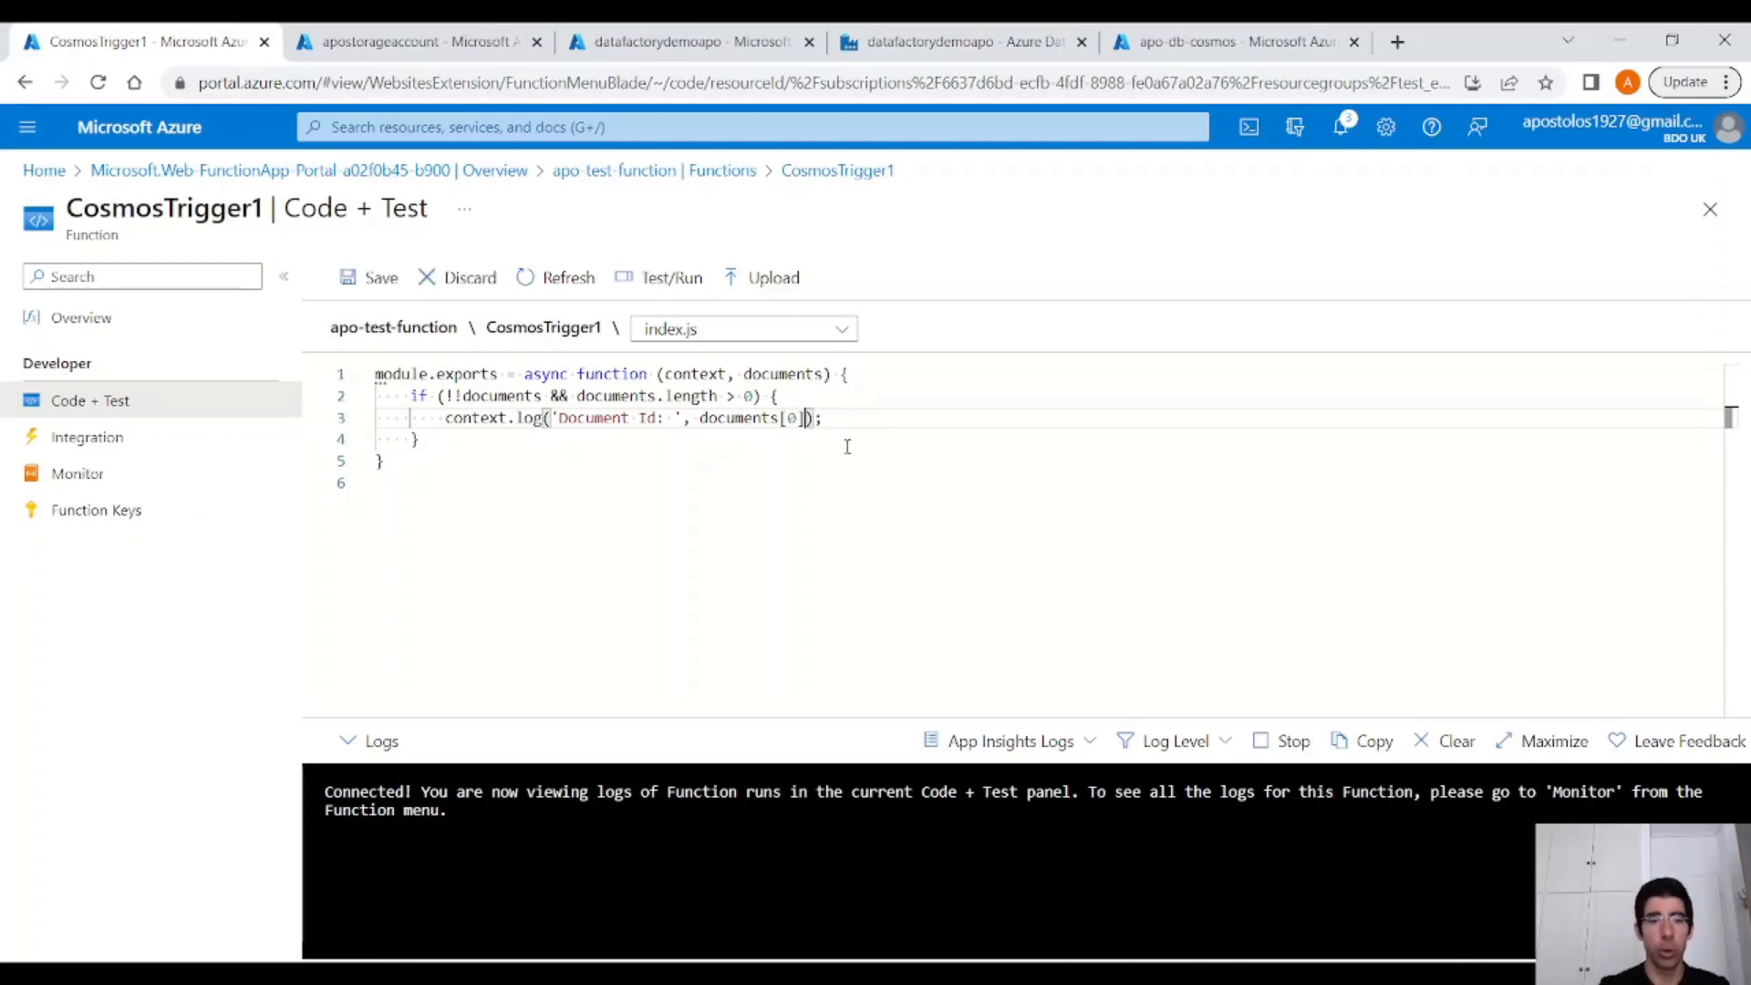
pyautogui.click(368, 277)
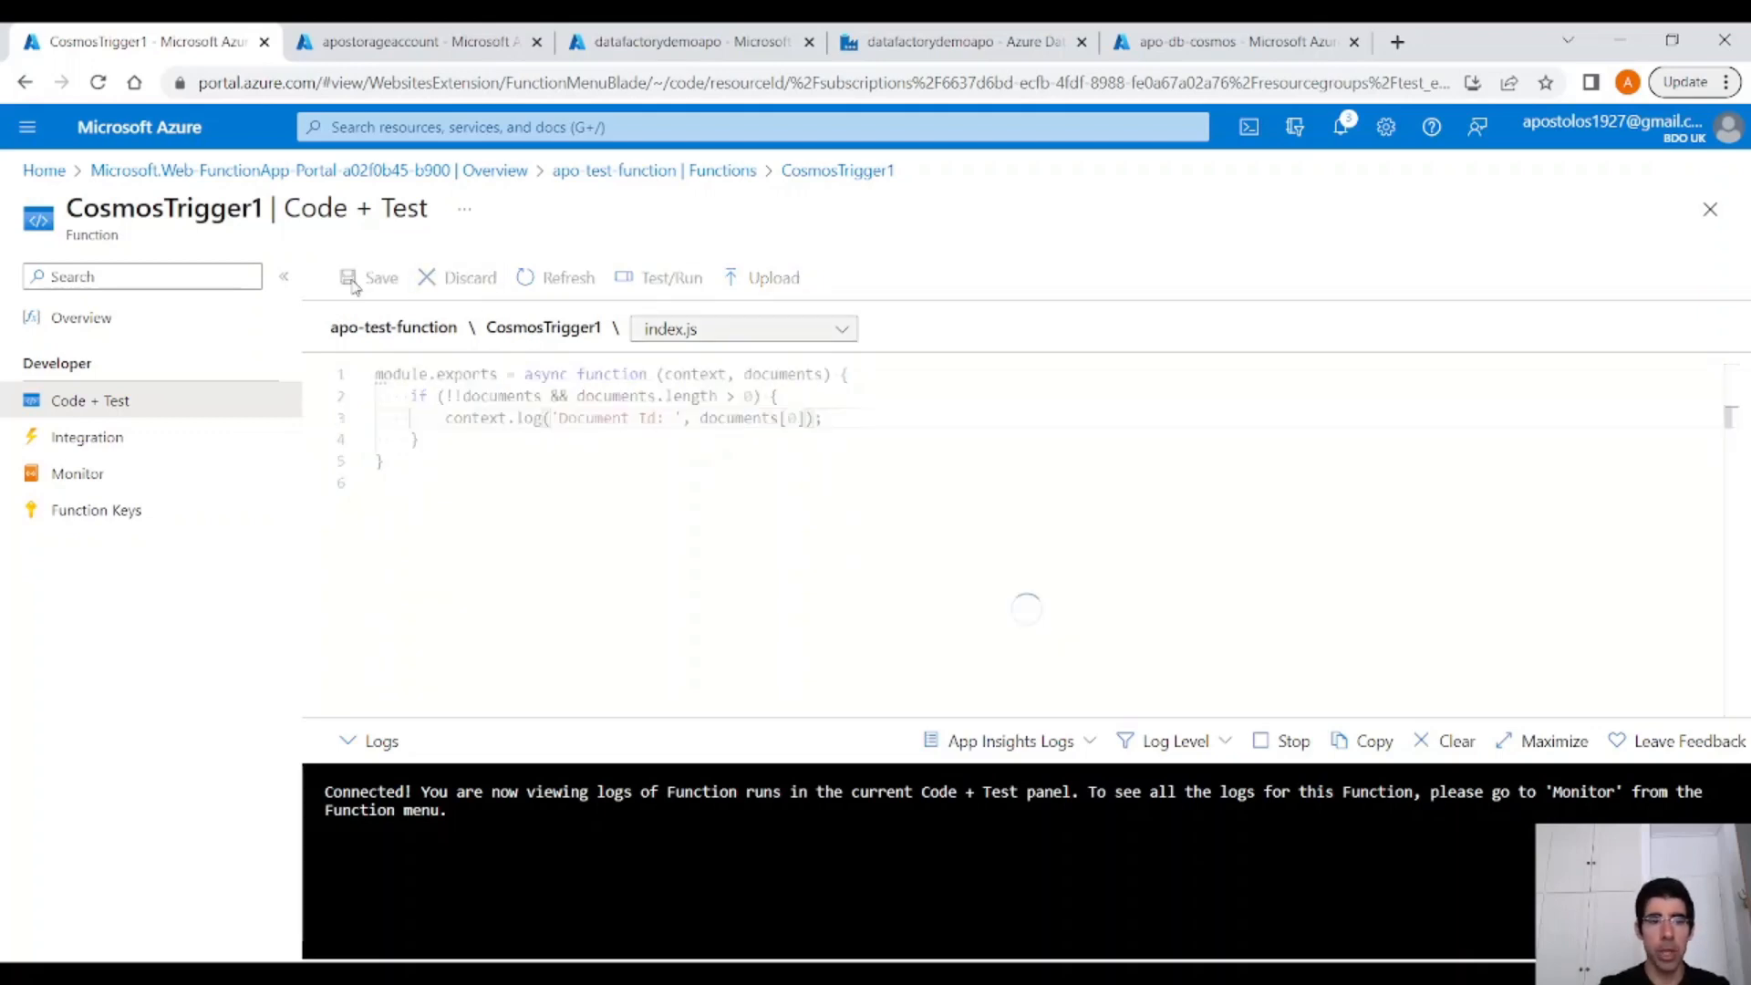
pyautogui.click(742, 328)
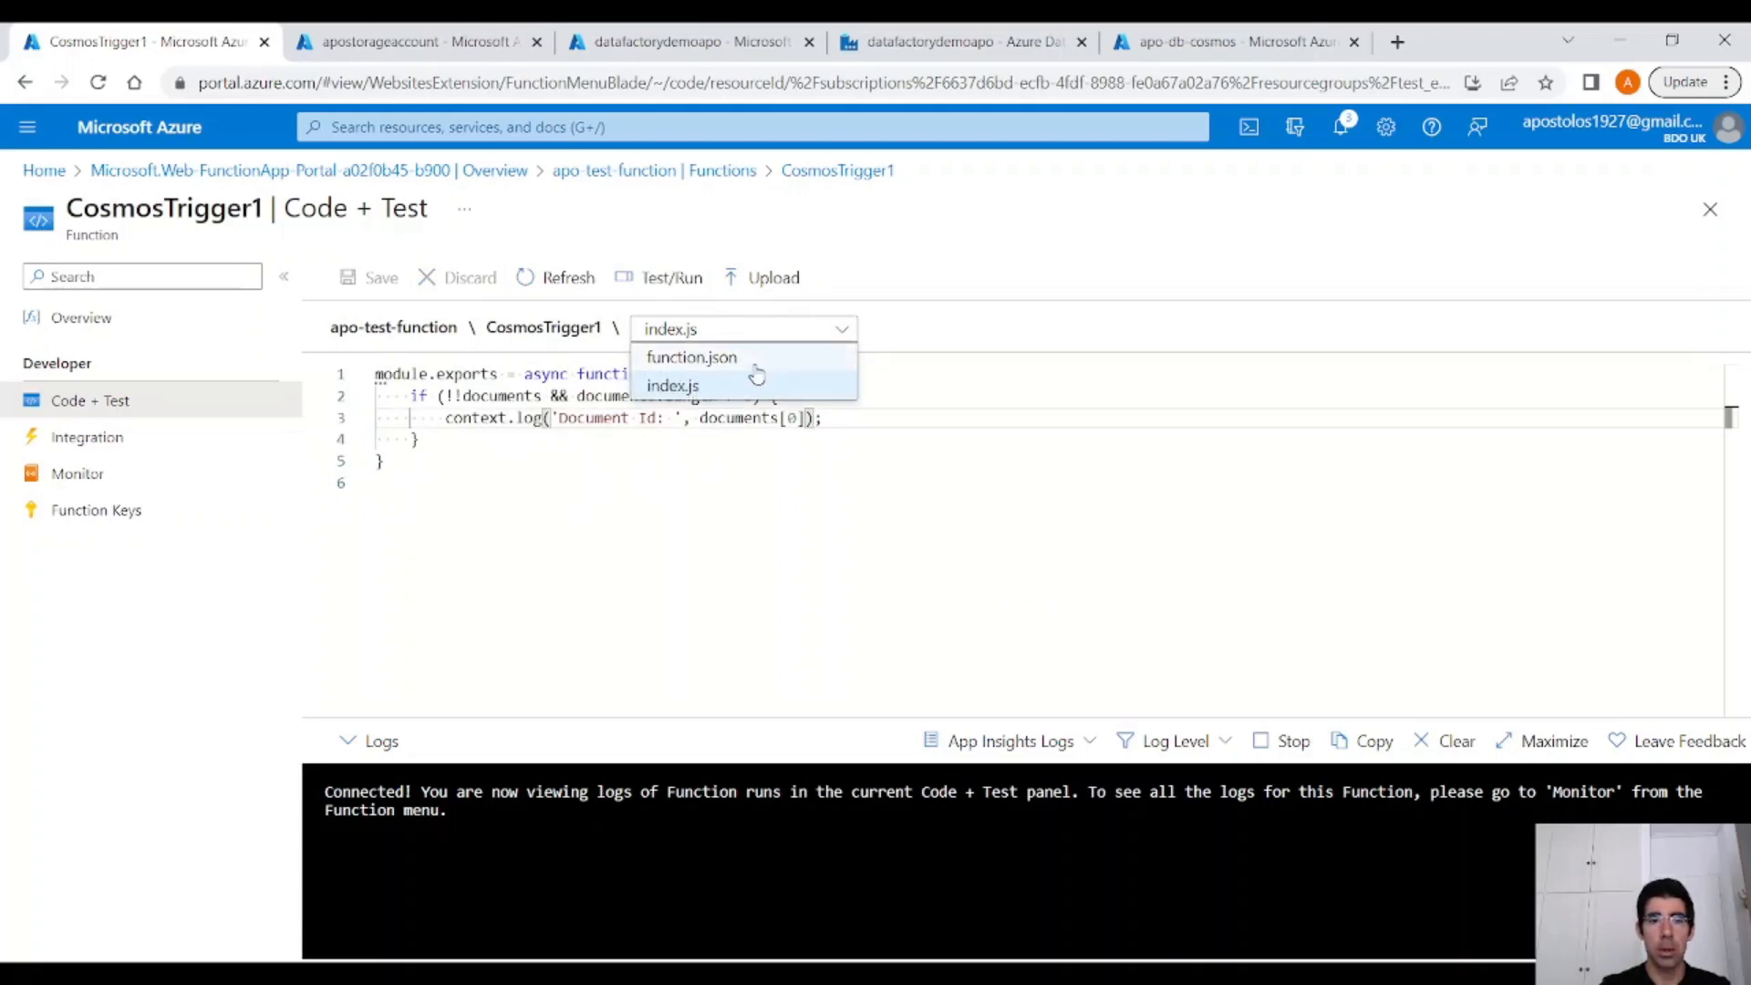
# Review function.json bindings (connection string, ToDoList database, items collection), then go to Monitor.
pyautogui.click(689, 357)
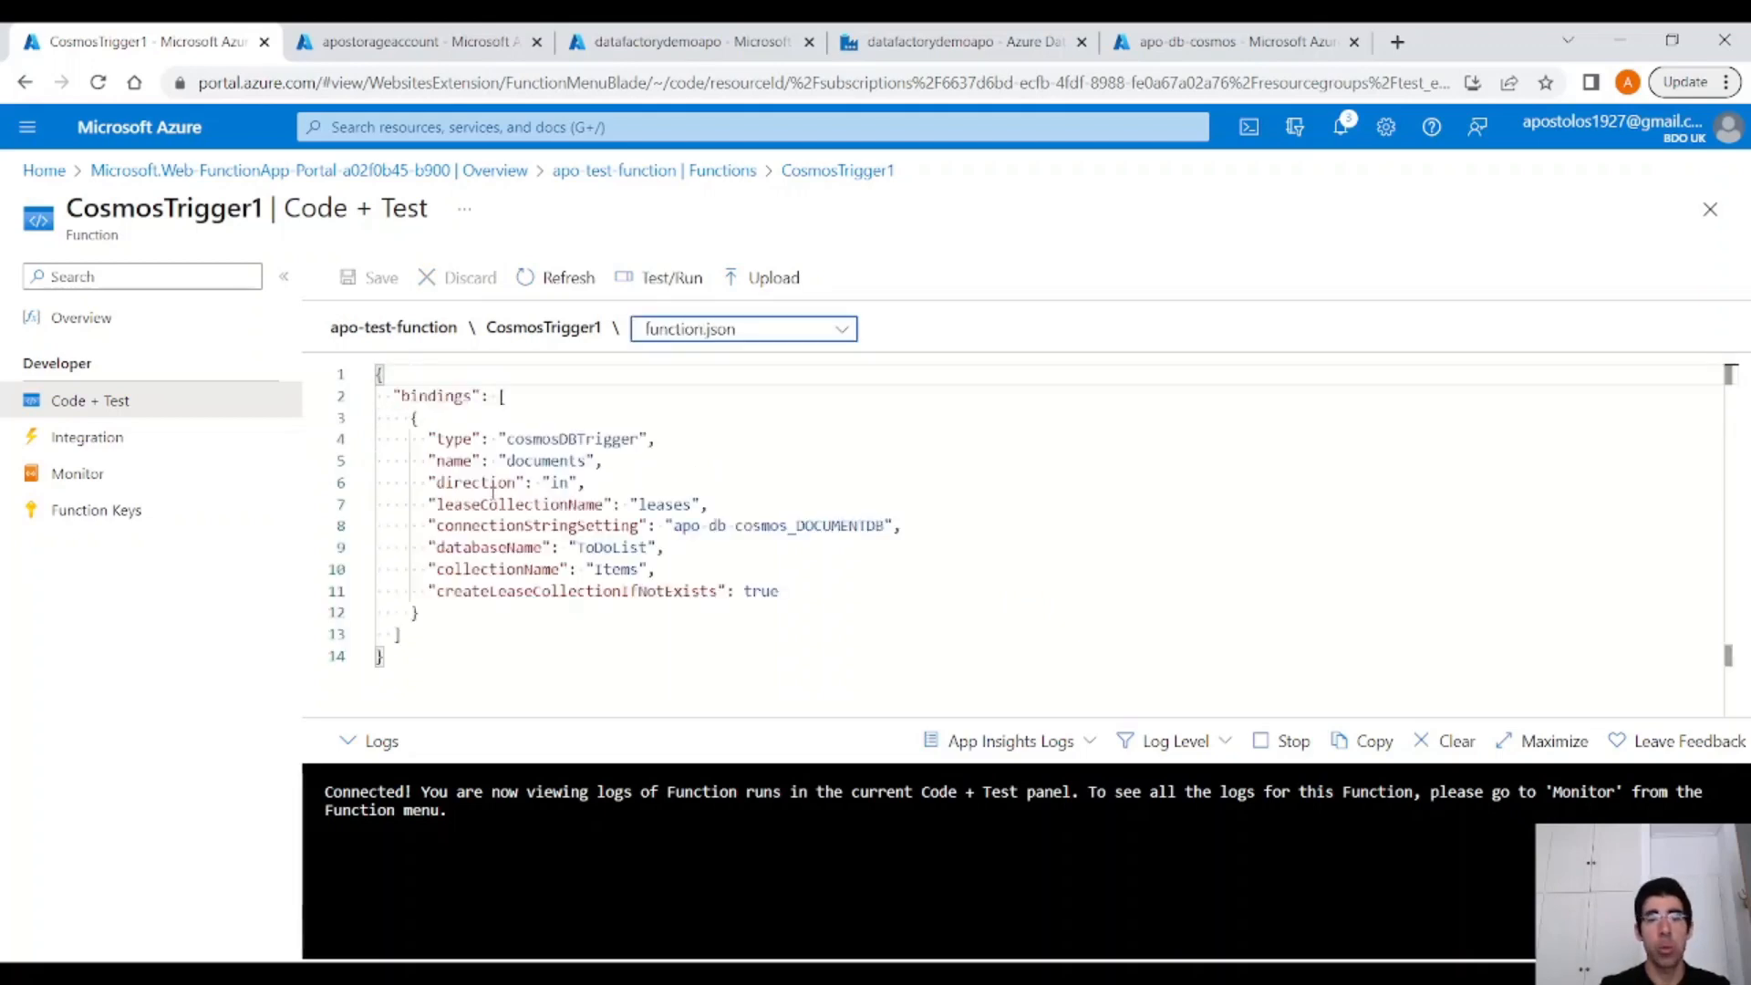
pyautogui.doubleClick(474, 482)
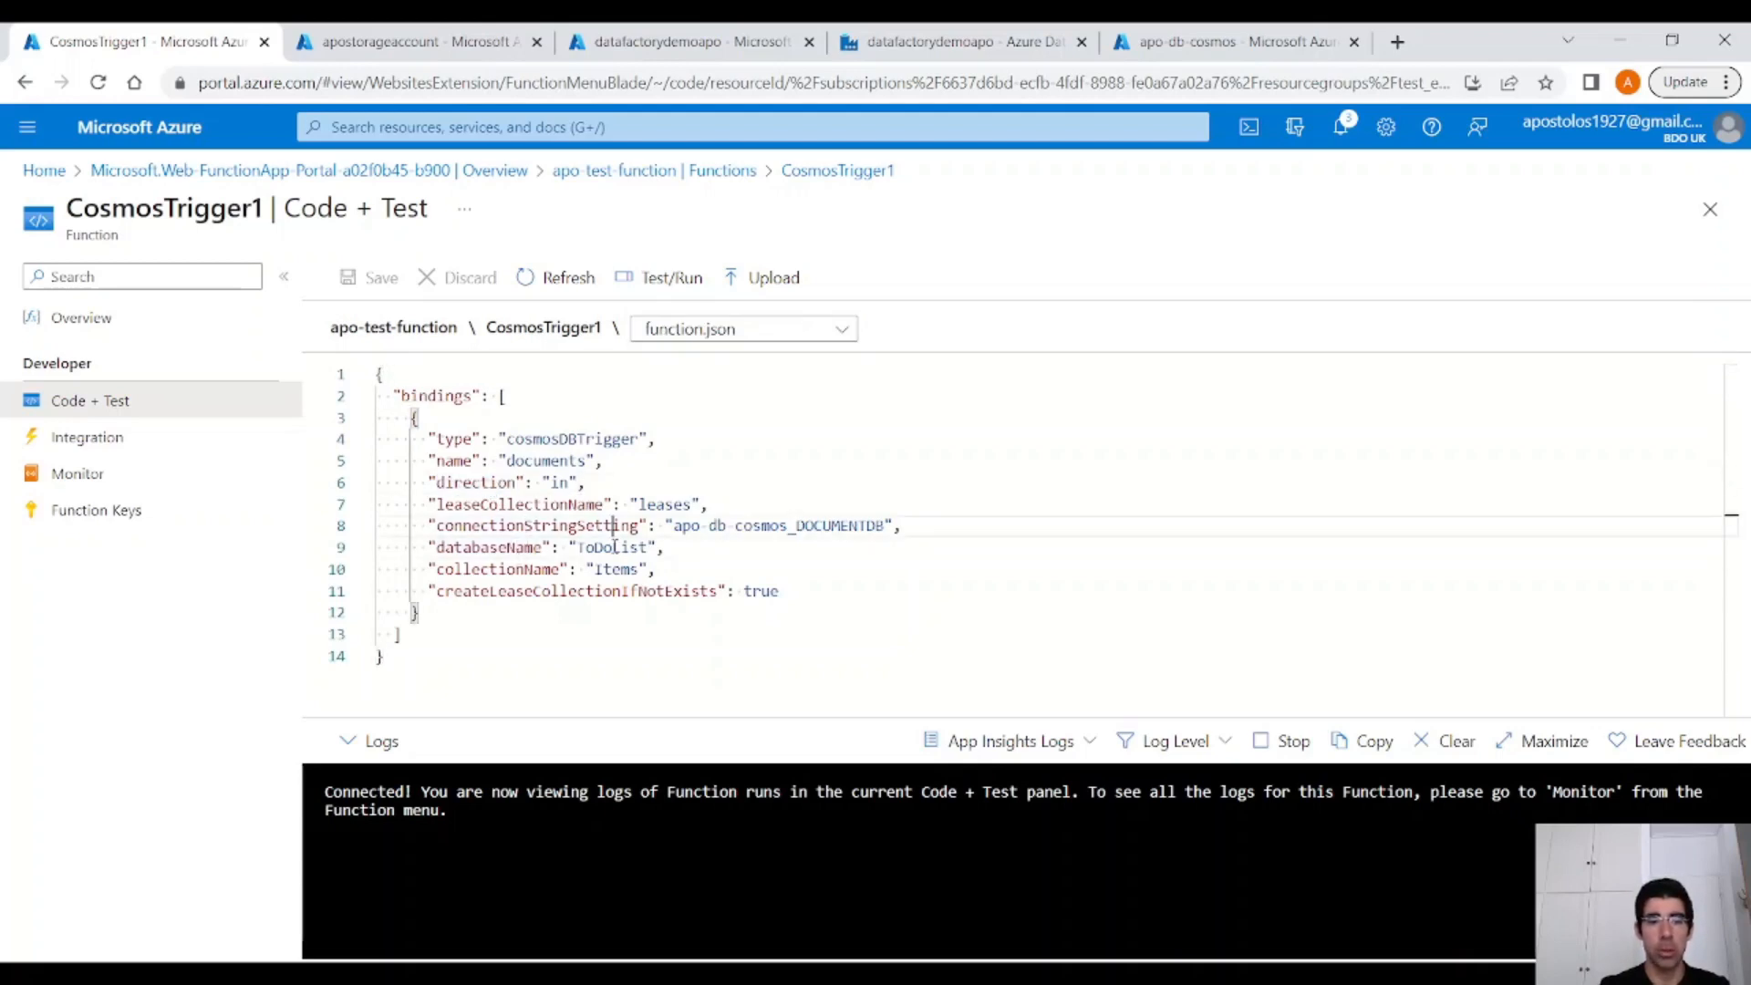
pyautogui.doubleClick(609, 547)
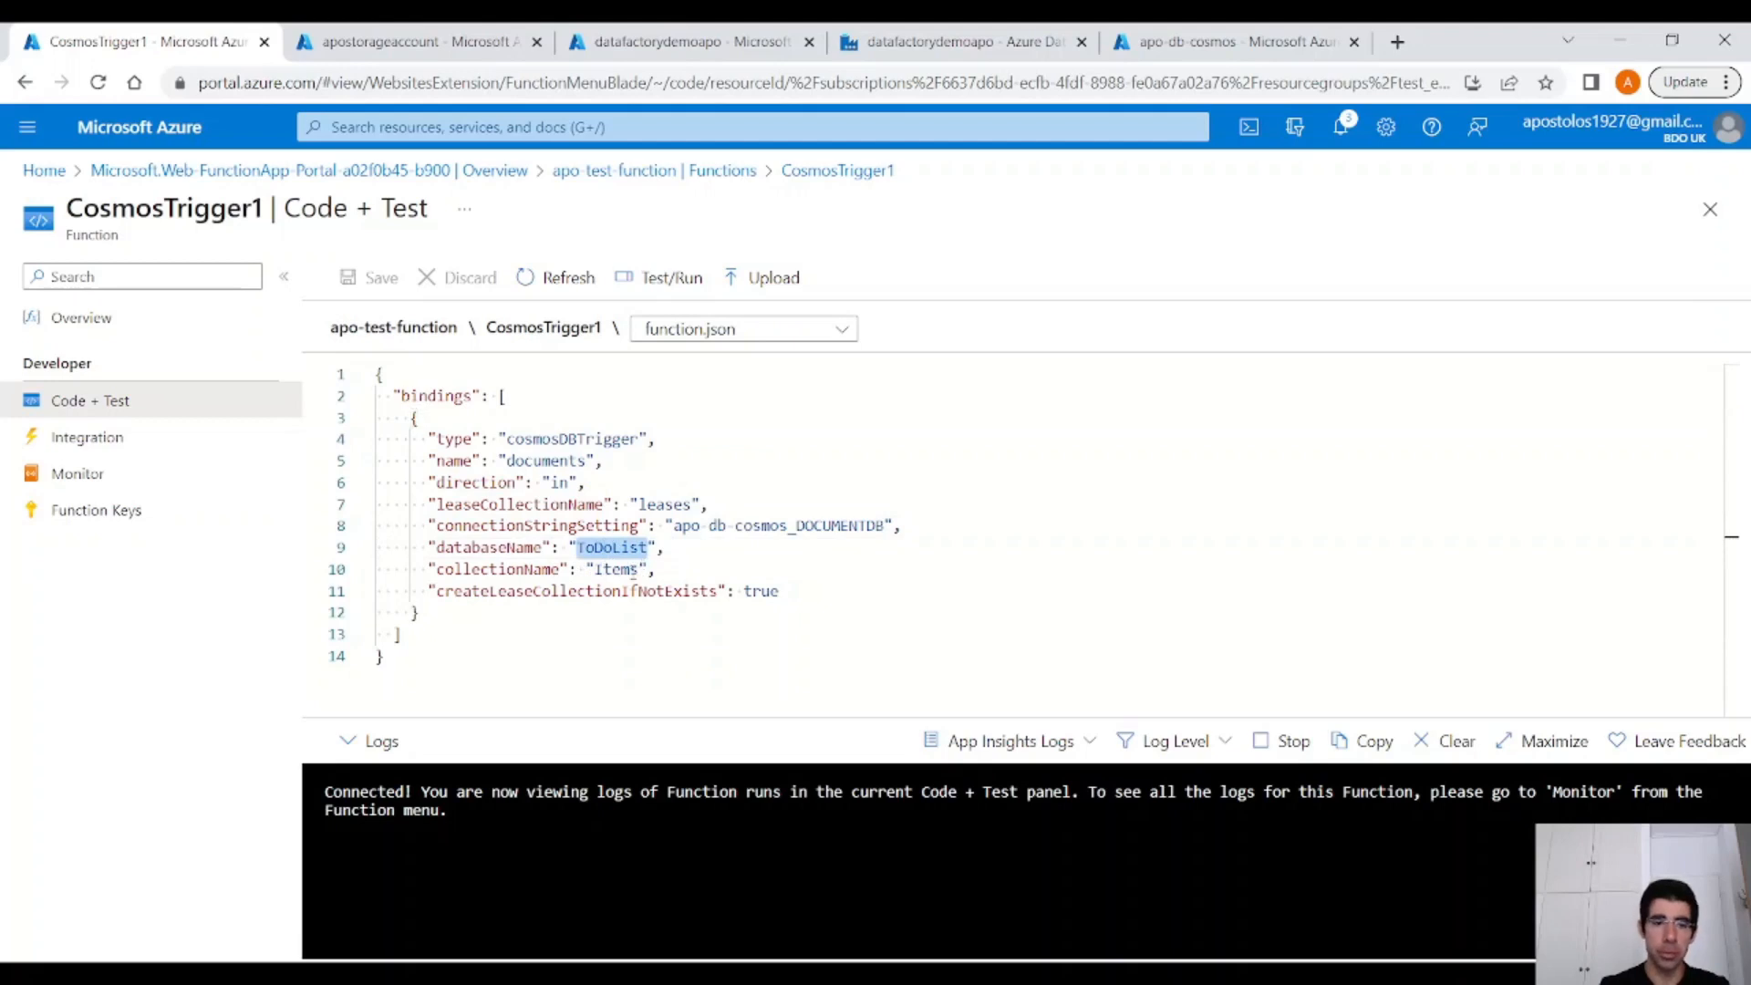
pyautogui.doubleClick(612, 569)
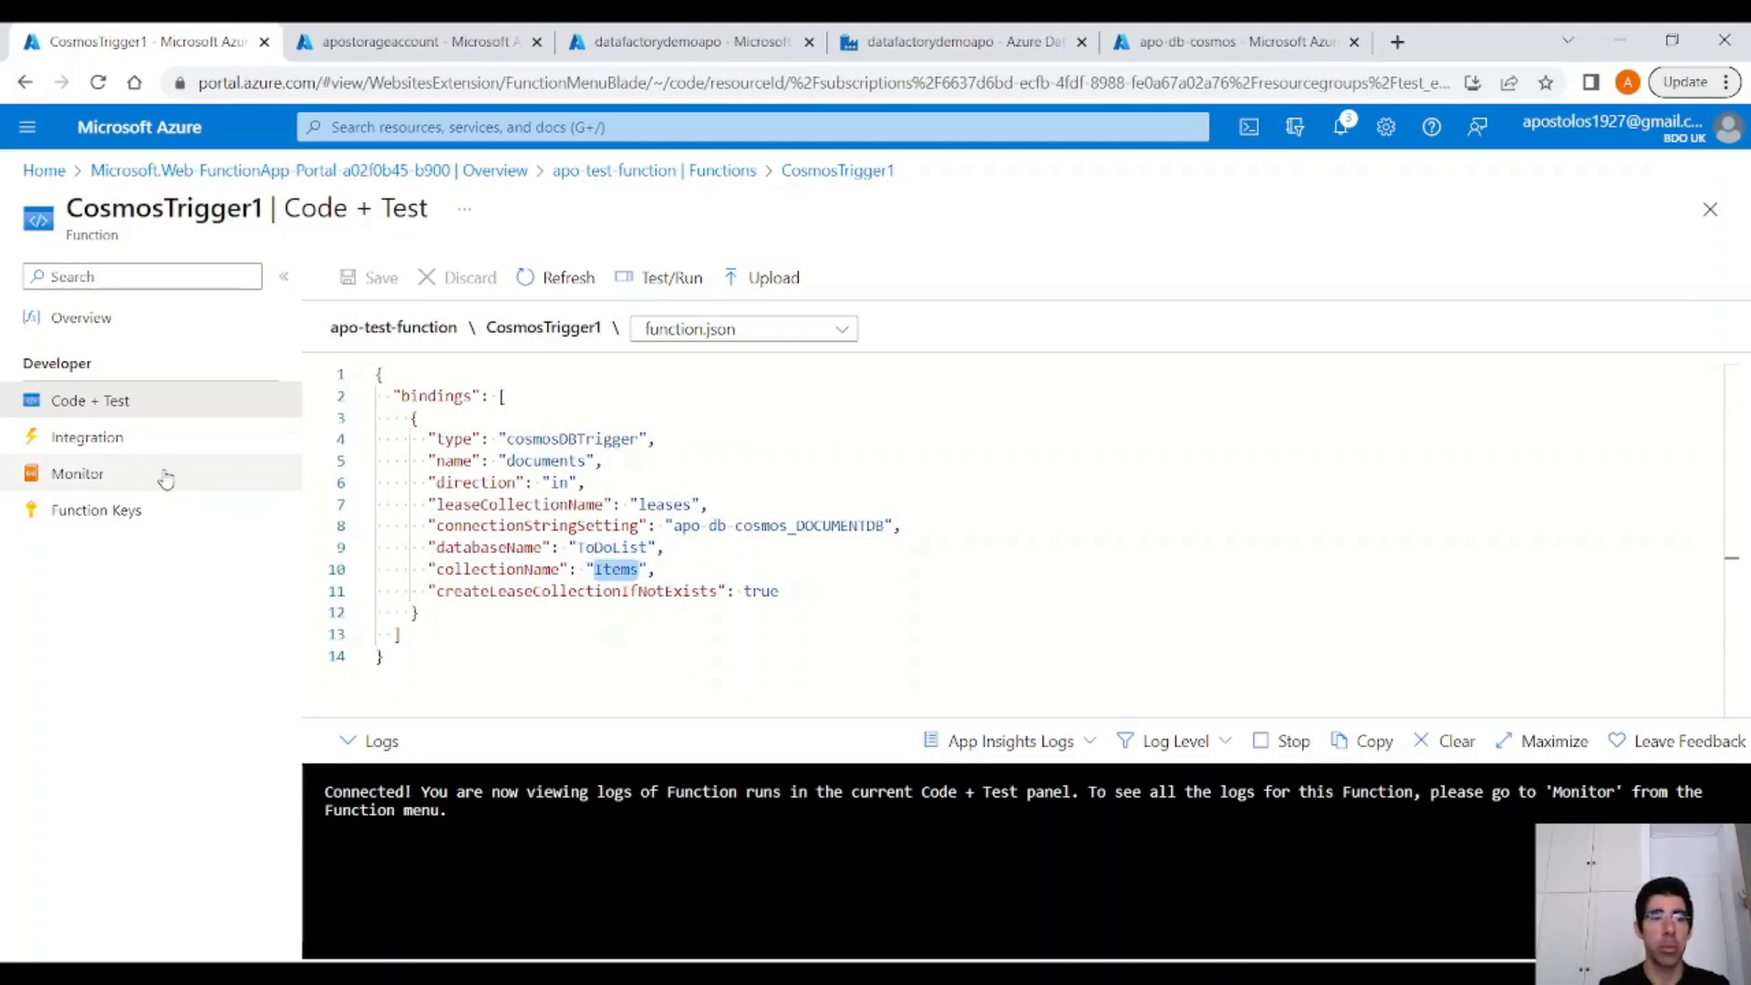
pyautogui.click(77, 472)
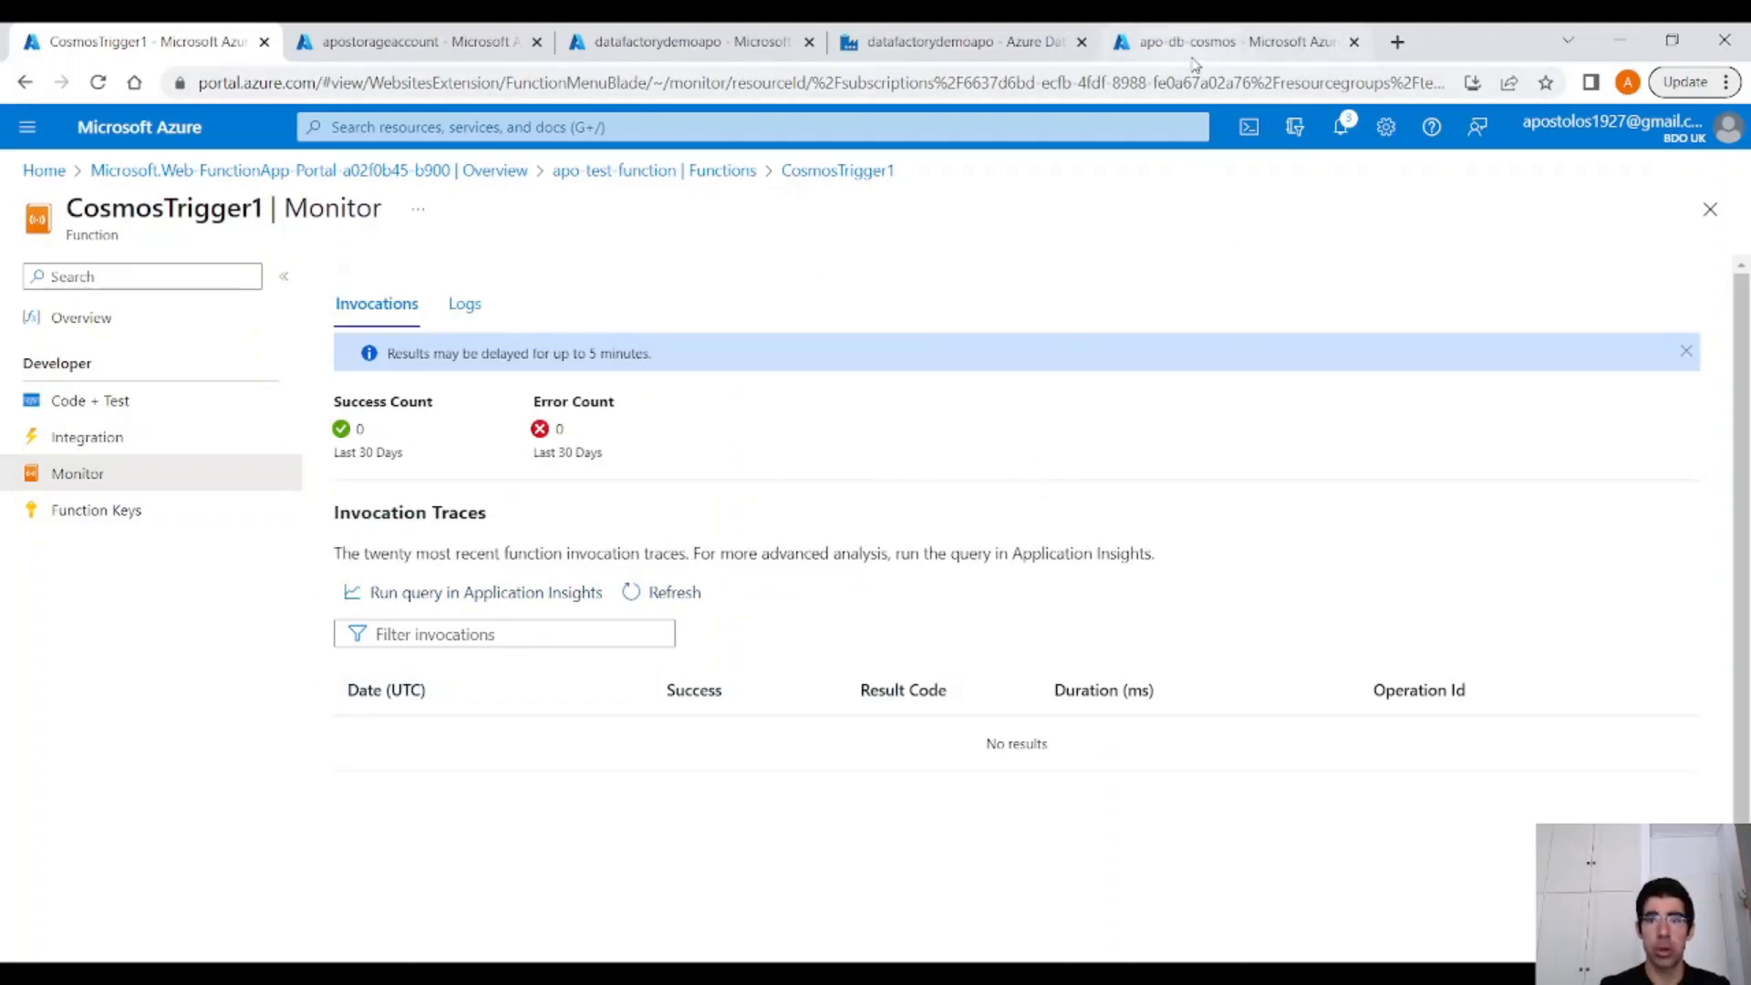
# In Data Explorer update SalesOrder2 and save a new SalesOrder3 document for Account3.
pyautogui.click(1227, 42)
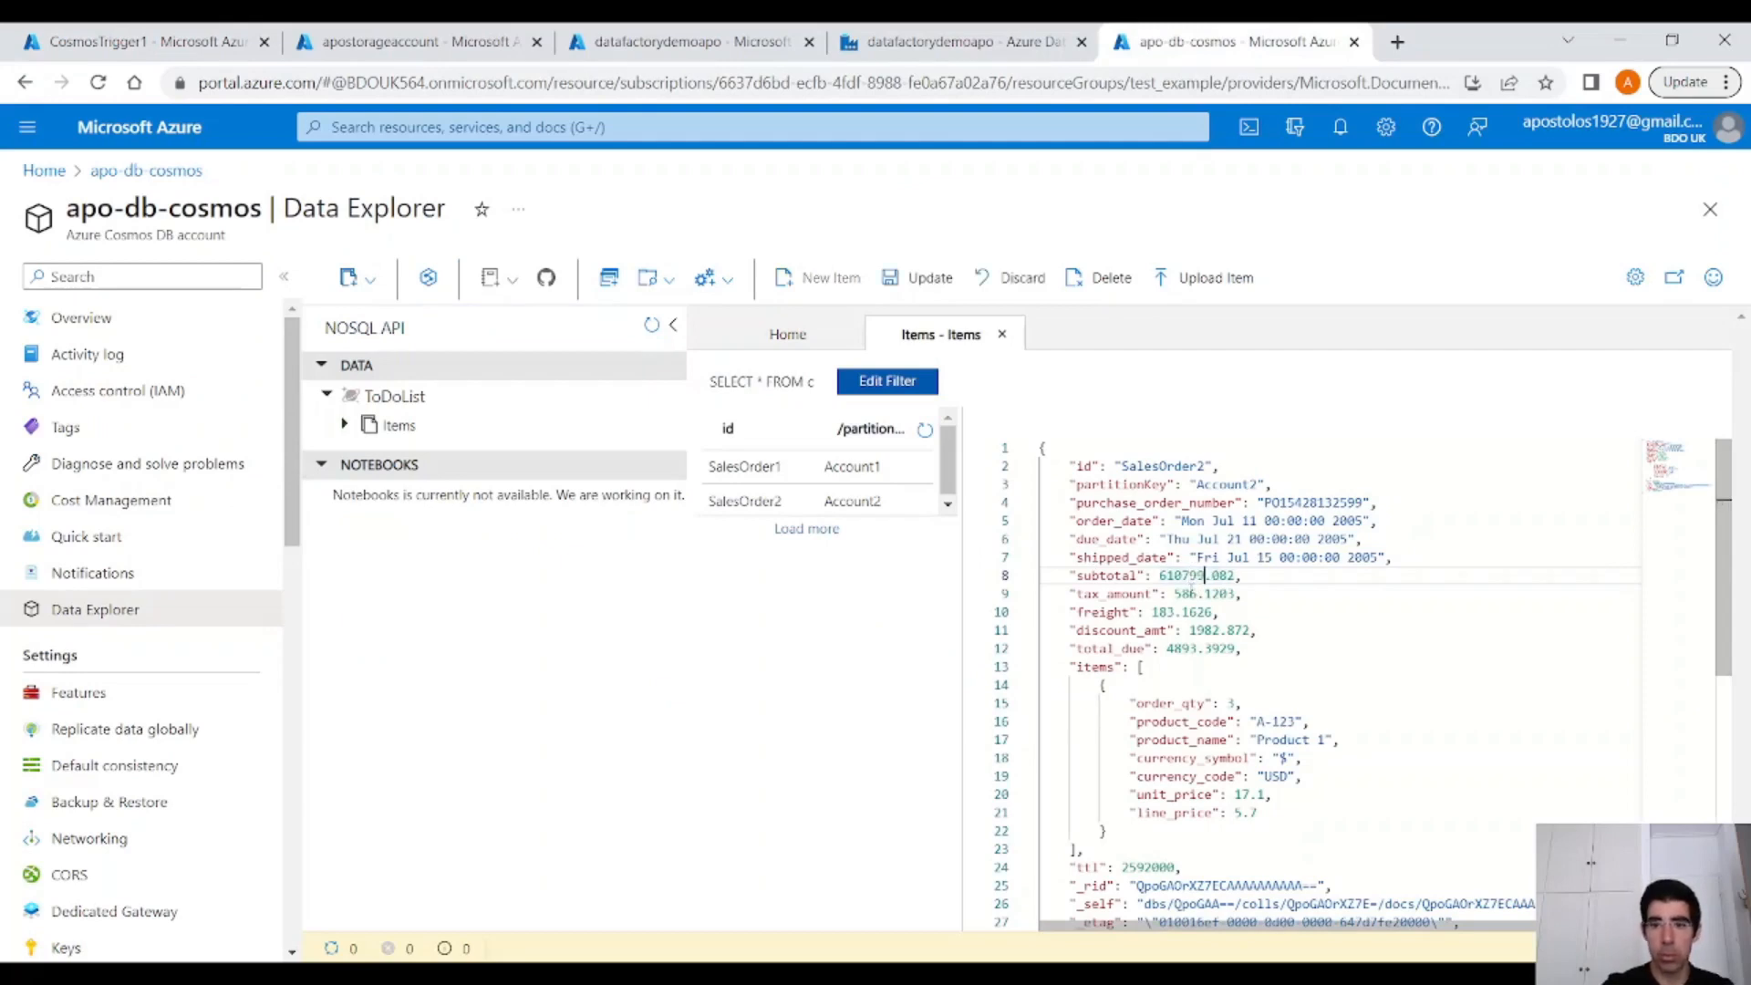
pyautogui.click(918, 278)
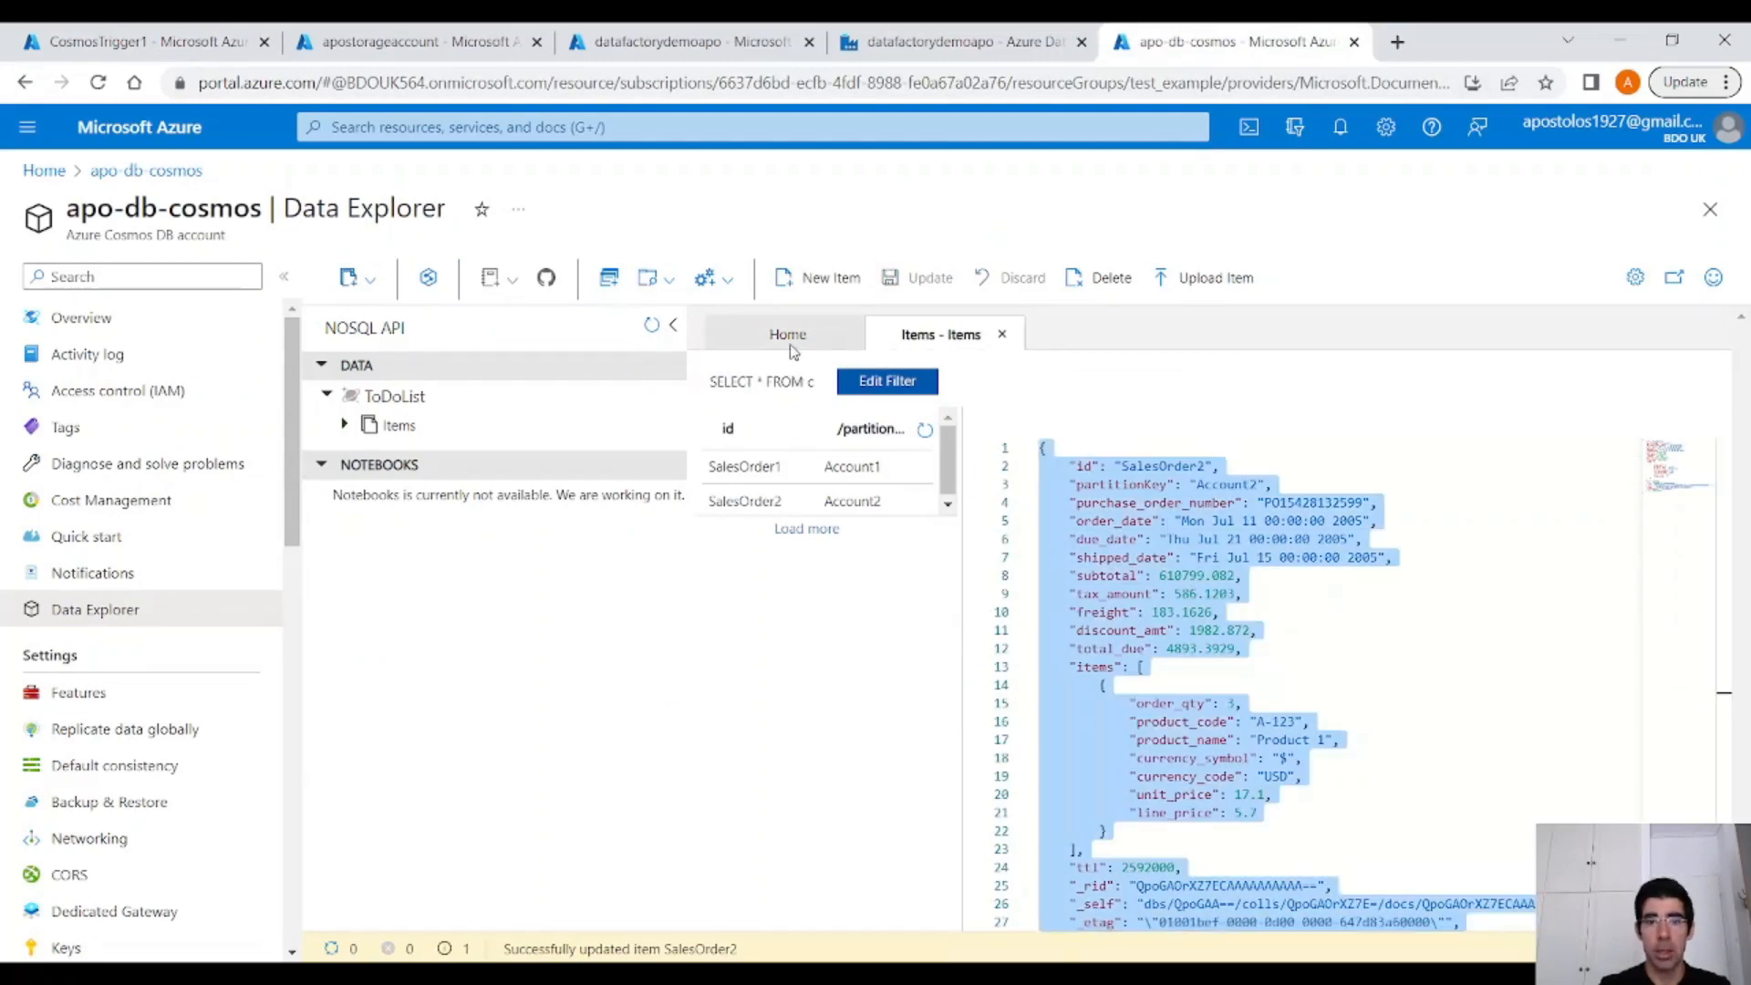
pyautogui.click(817, 277)
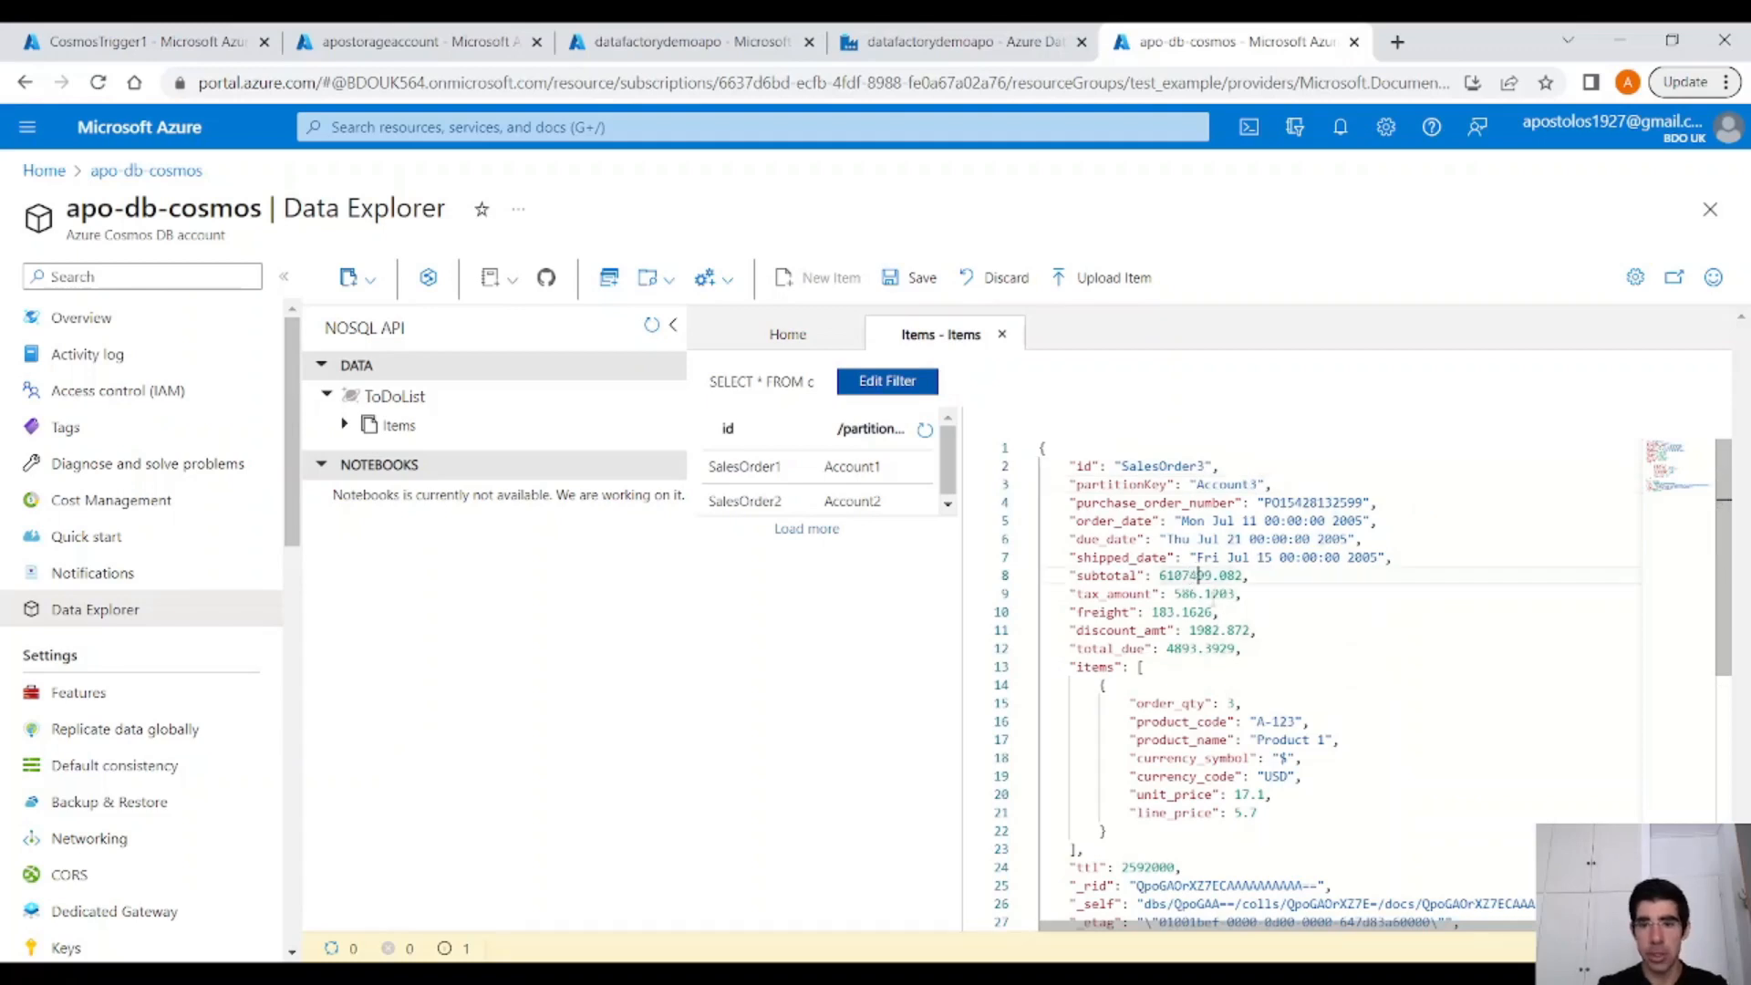
pyautogui.click(908, 277)
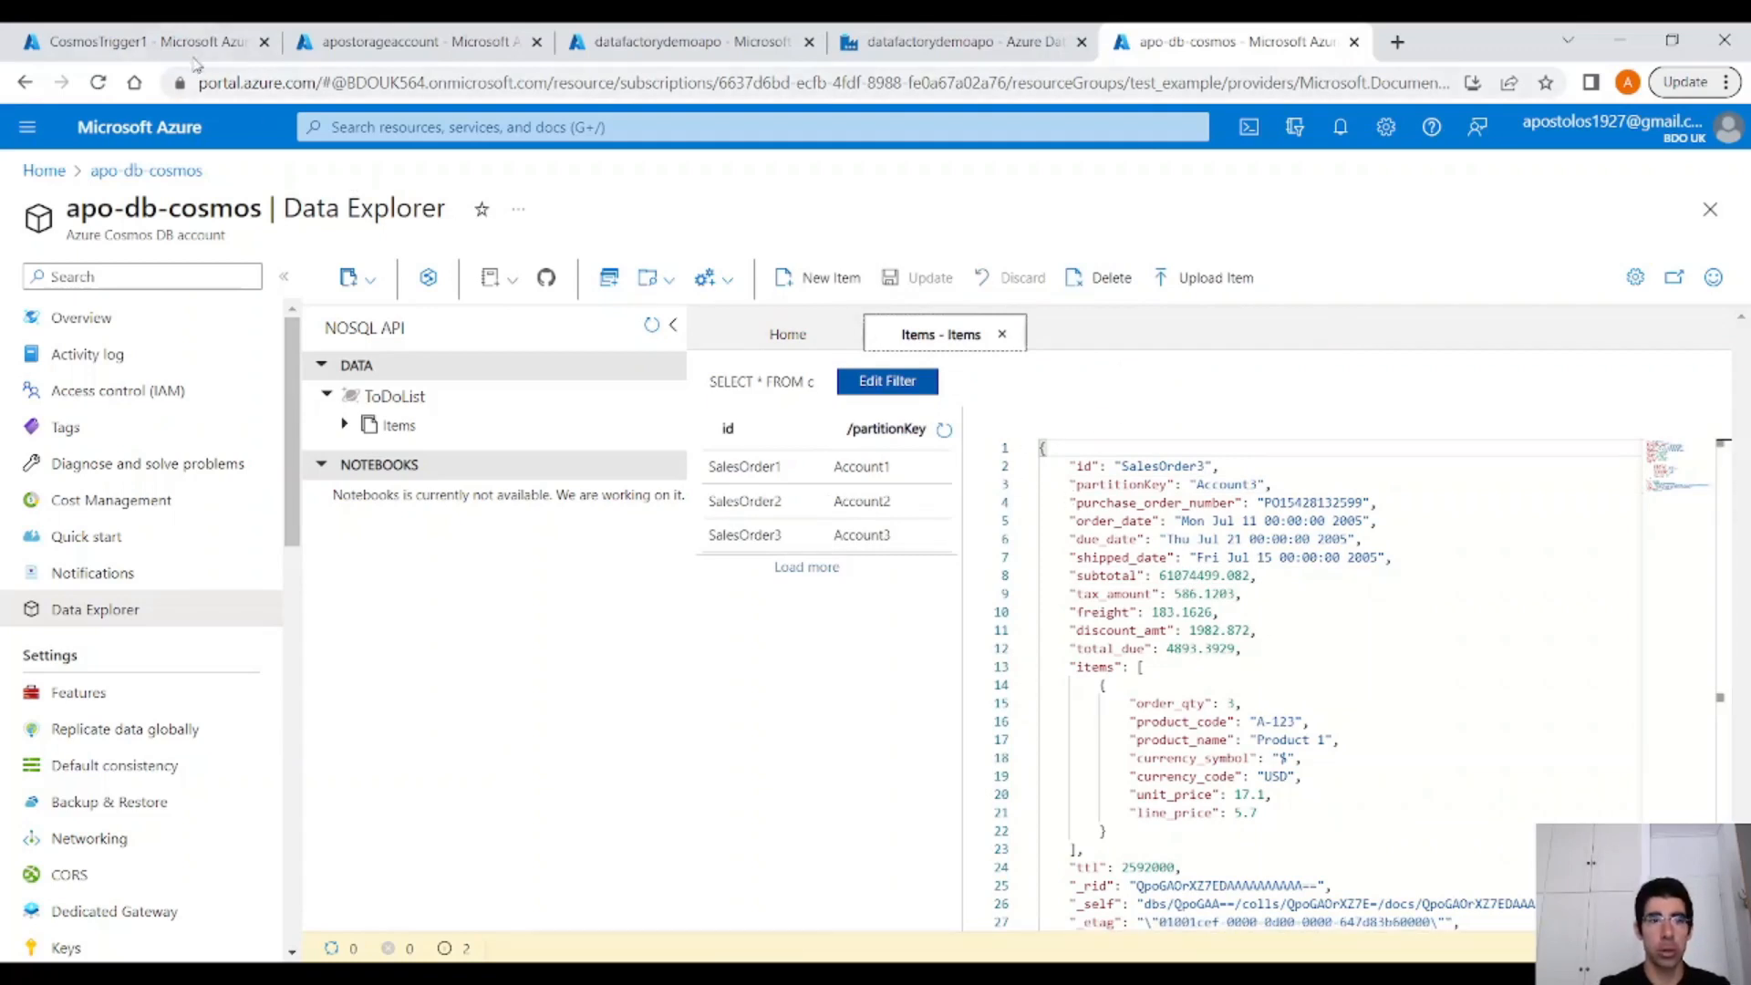
# Refresh CosmosTrigger1's invocation traces, noting that results may appear with a delay.
pyautogui.click(134, 42)
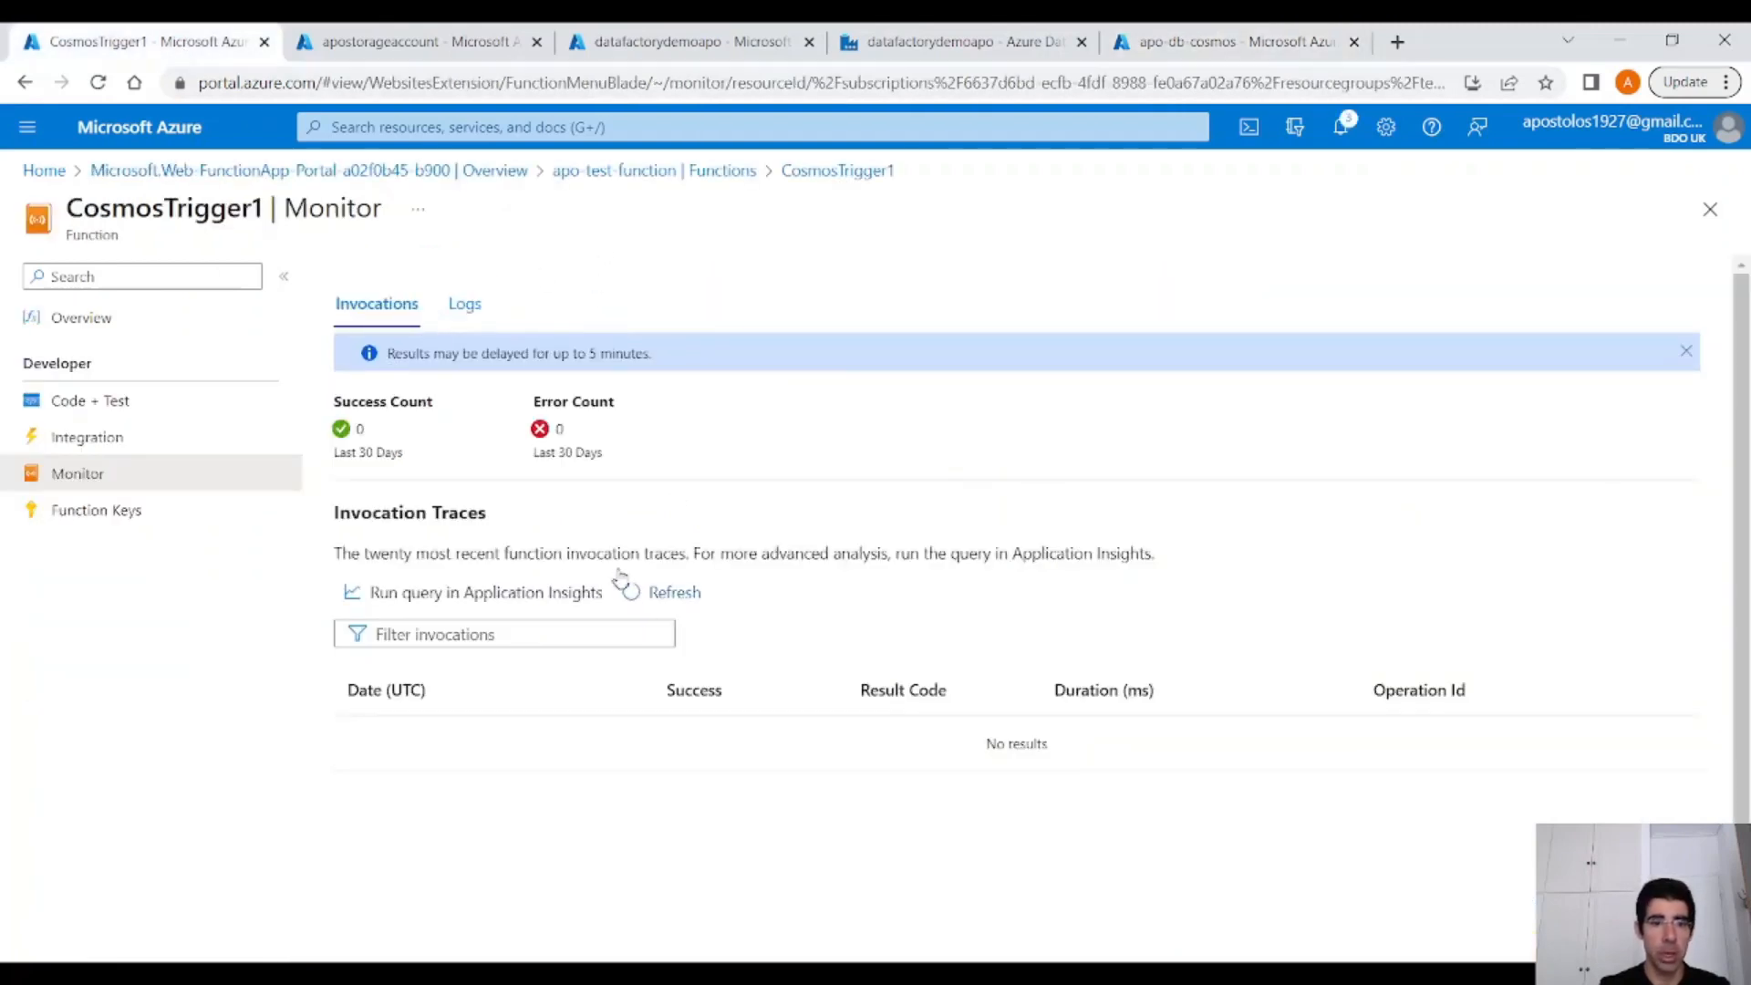
pyautogui.click(674, 591)
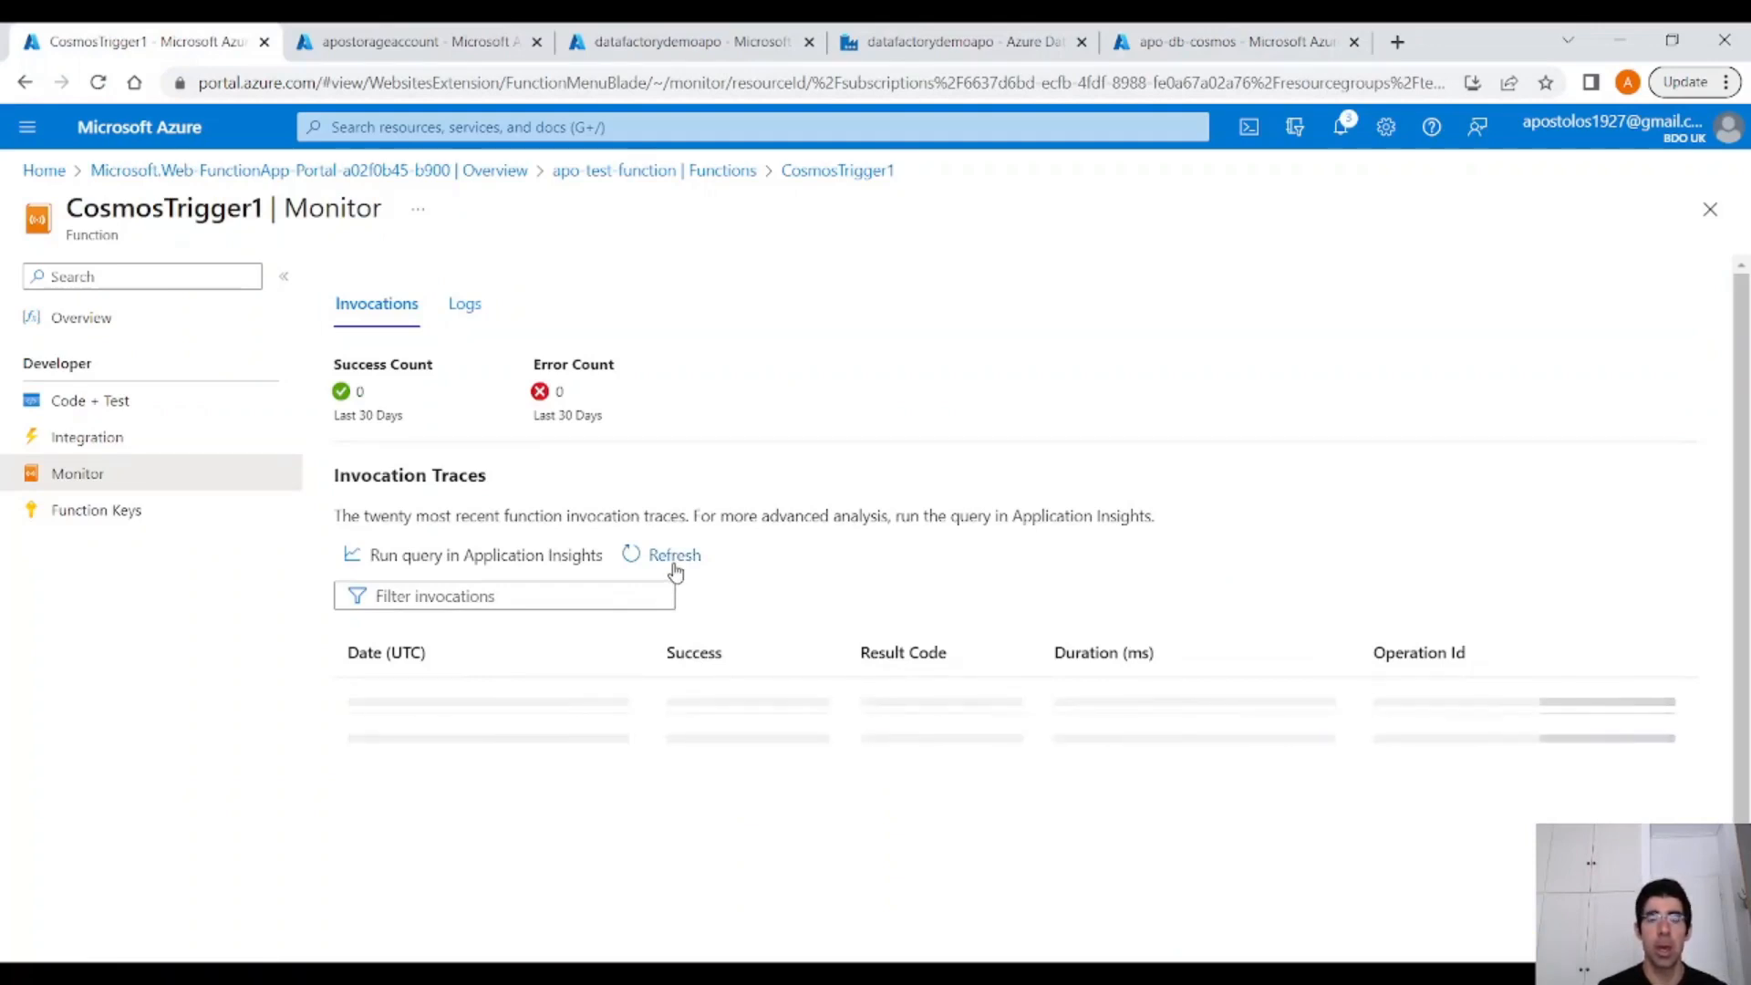
pyautogui.click(675, 554)
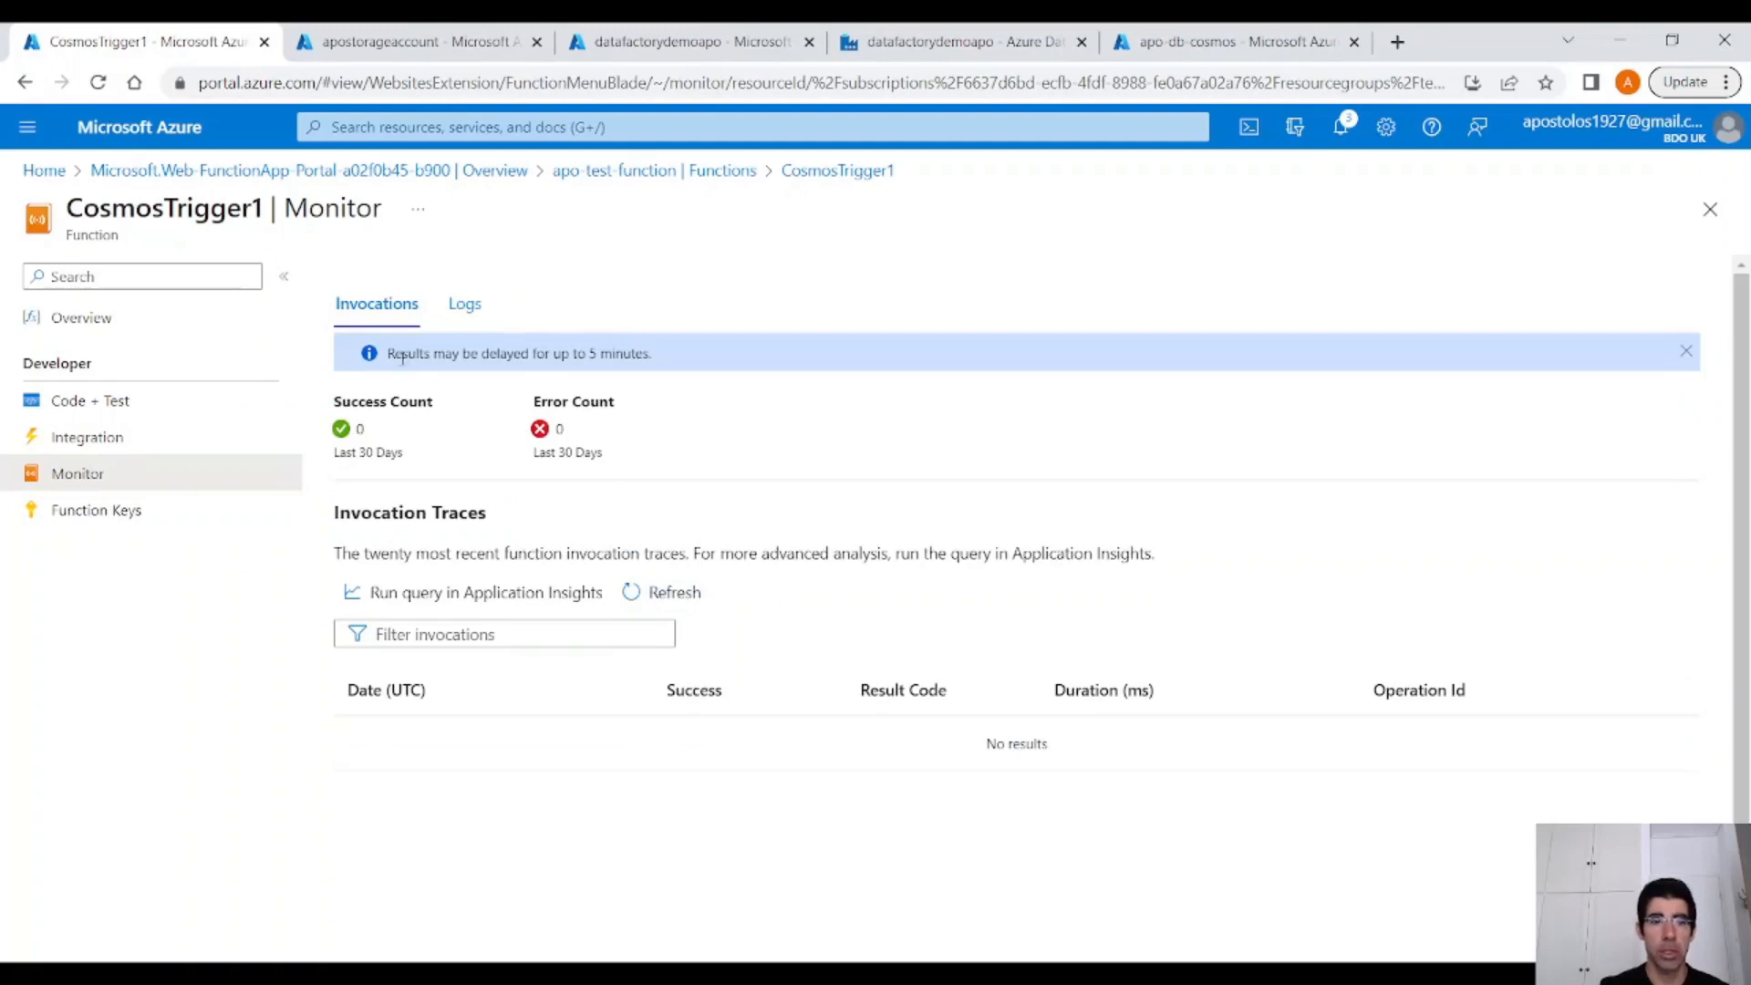
pyautogui.moveTo(391, 352); pyautogui.dragTo(551, 352)
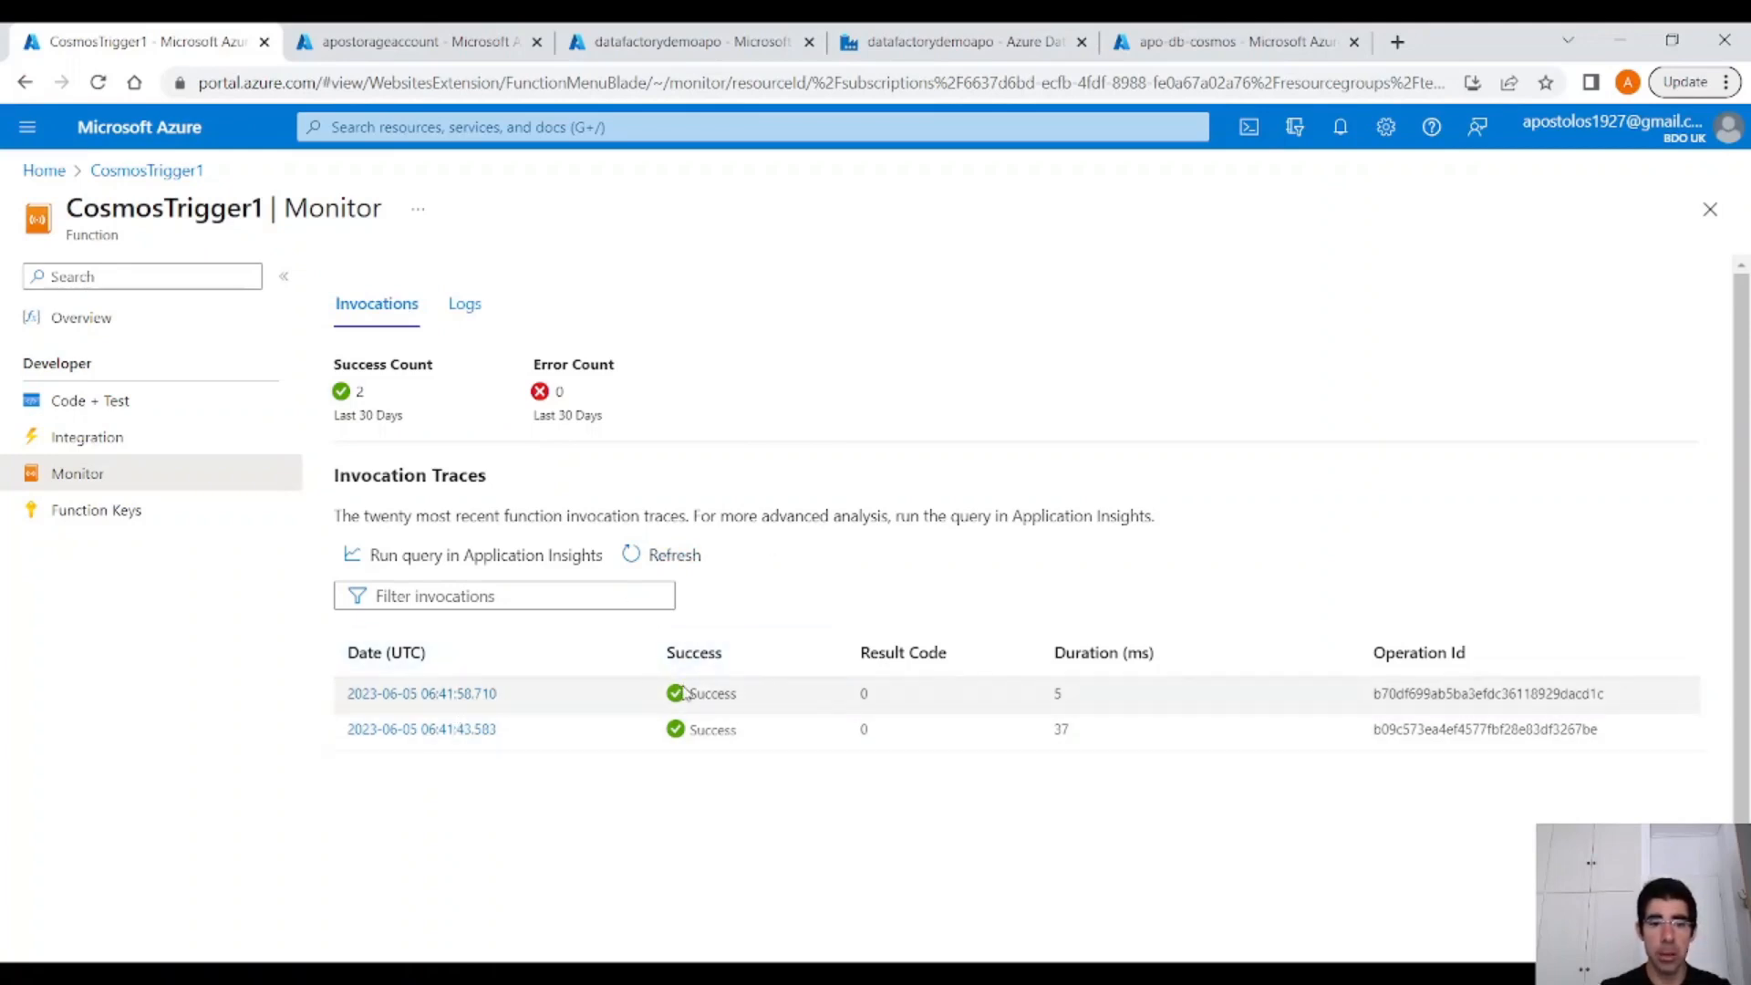
pyautogui.moveTo(680, 699)
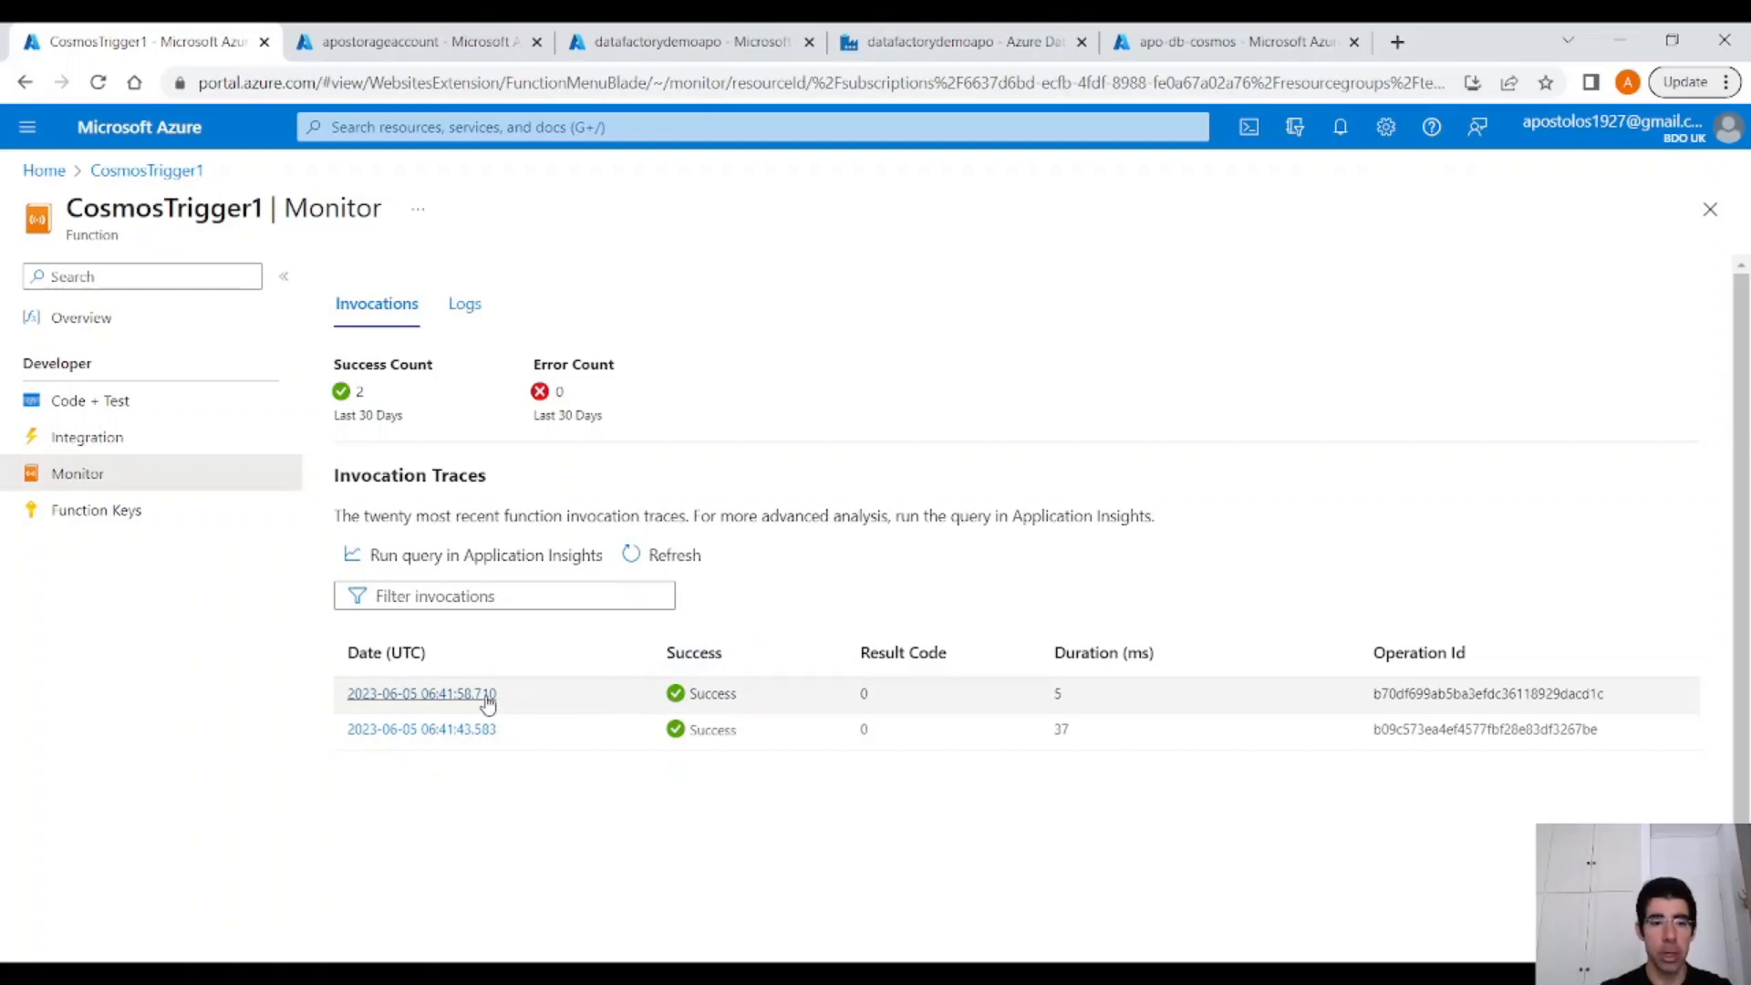
pyautogui.click(422, 693)
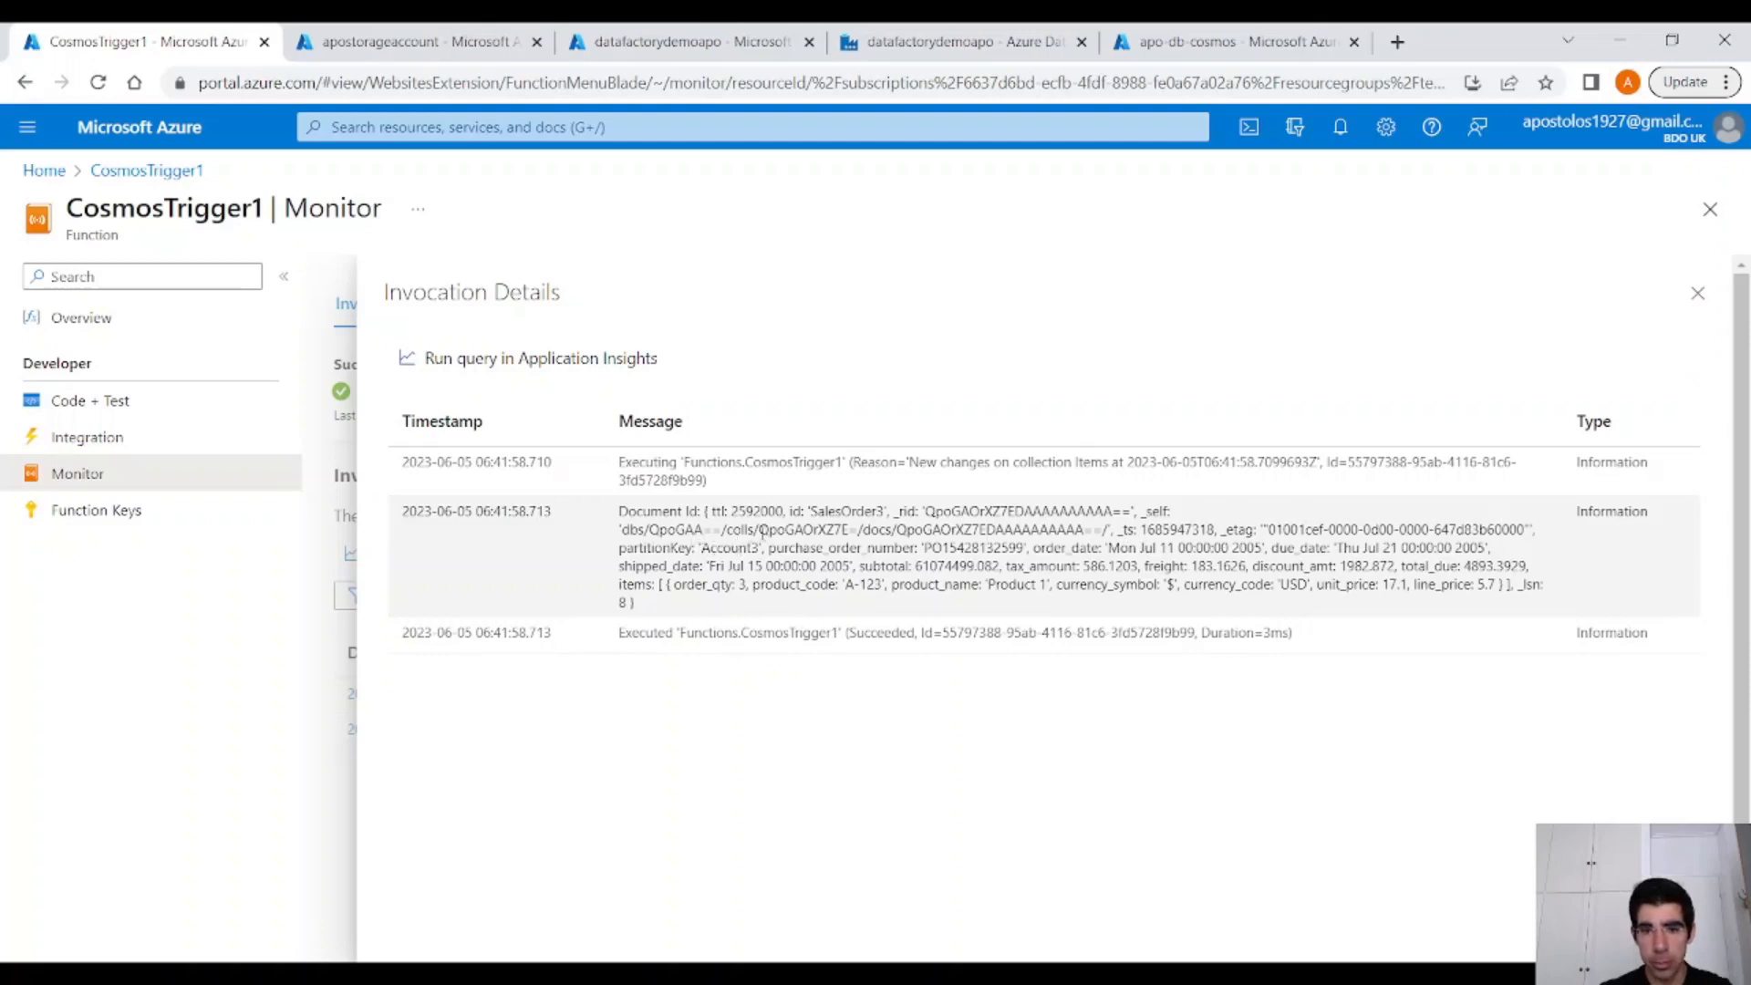
pyautogui.moveTo(622, 520); pyautogui.dragTo(921, 586)
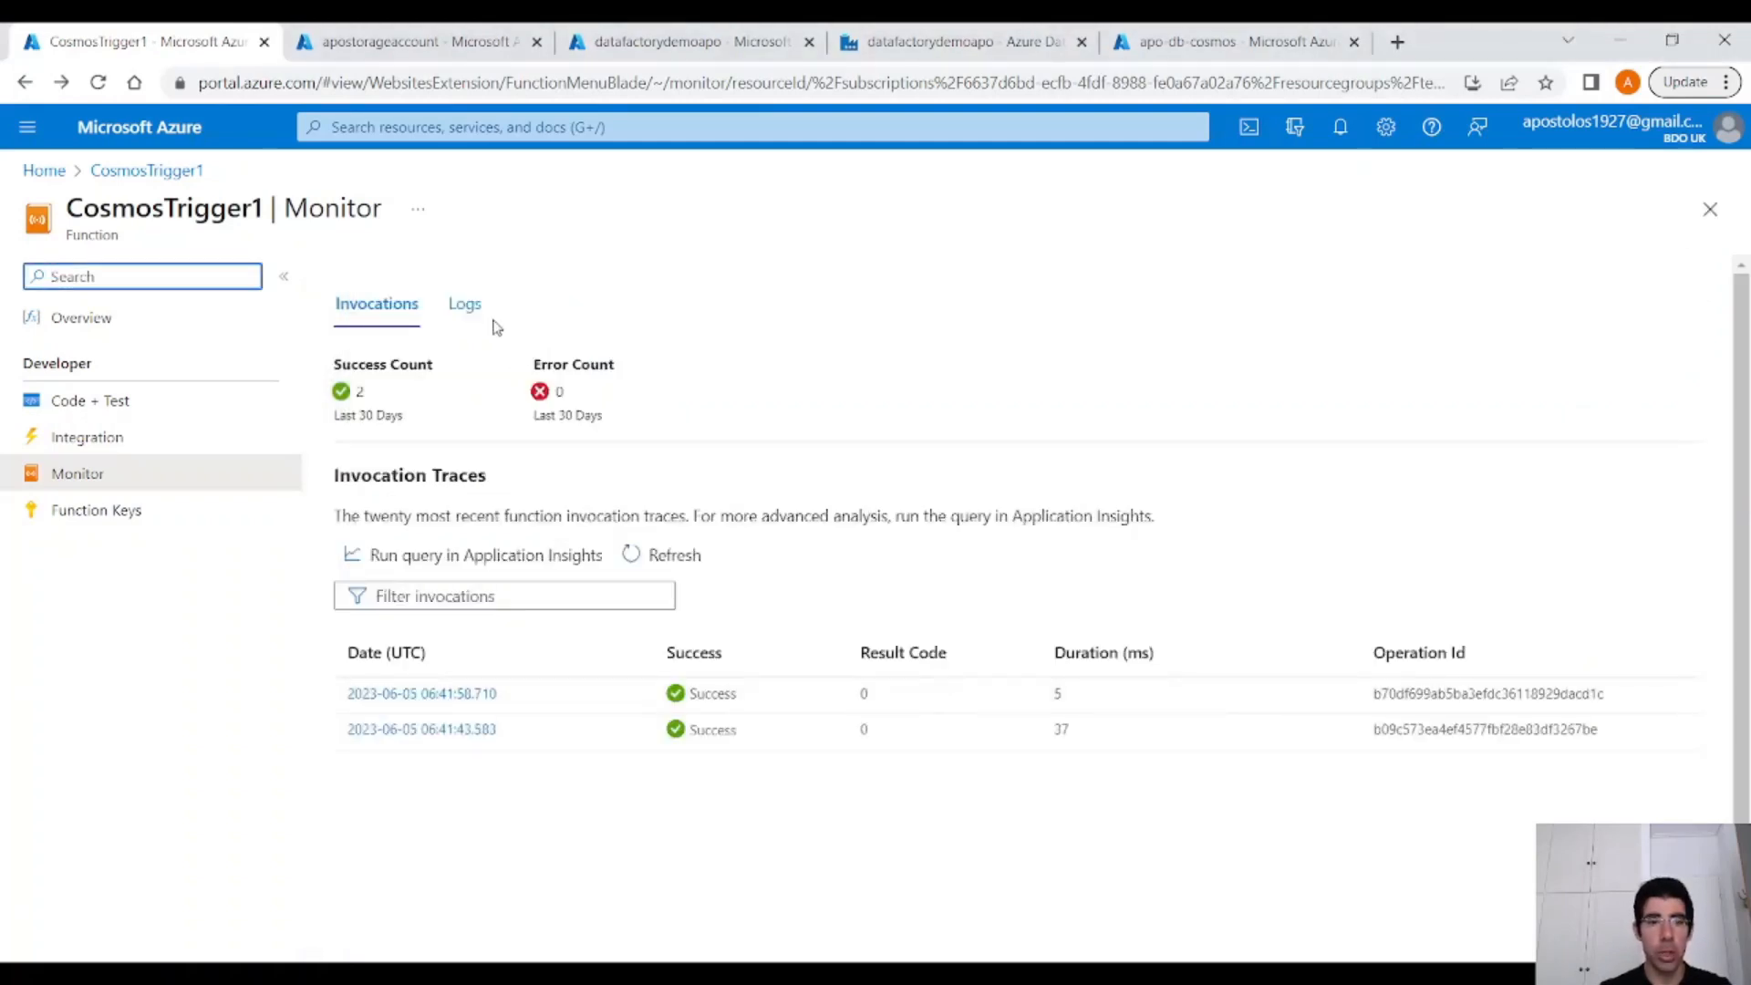
# Start the live log stream and update SalesOrder3's tax_amount to 58336.1203 in Data Explorer.
pyautogui.click(464, 305)
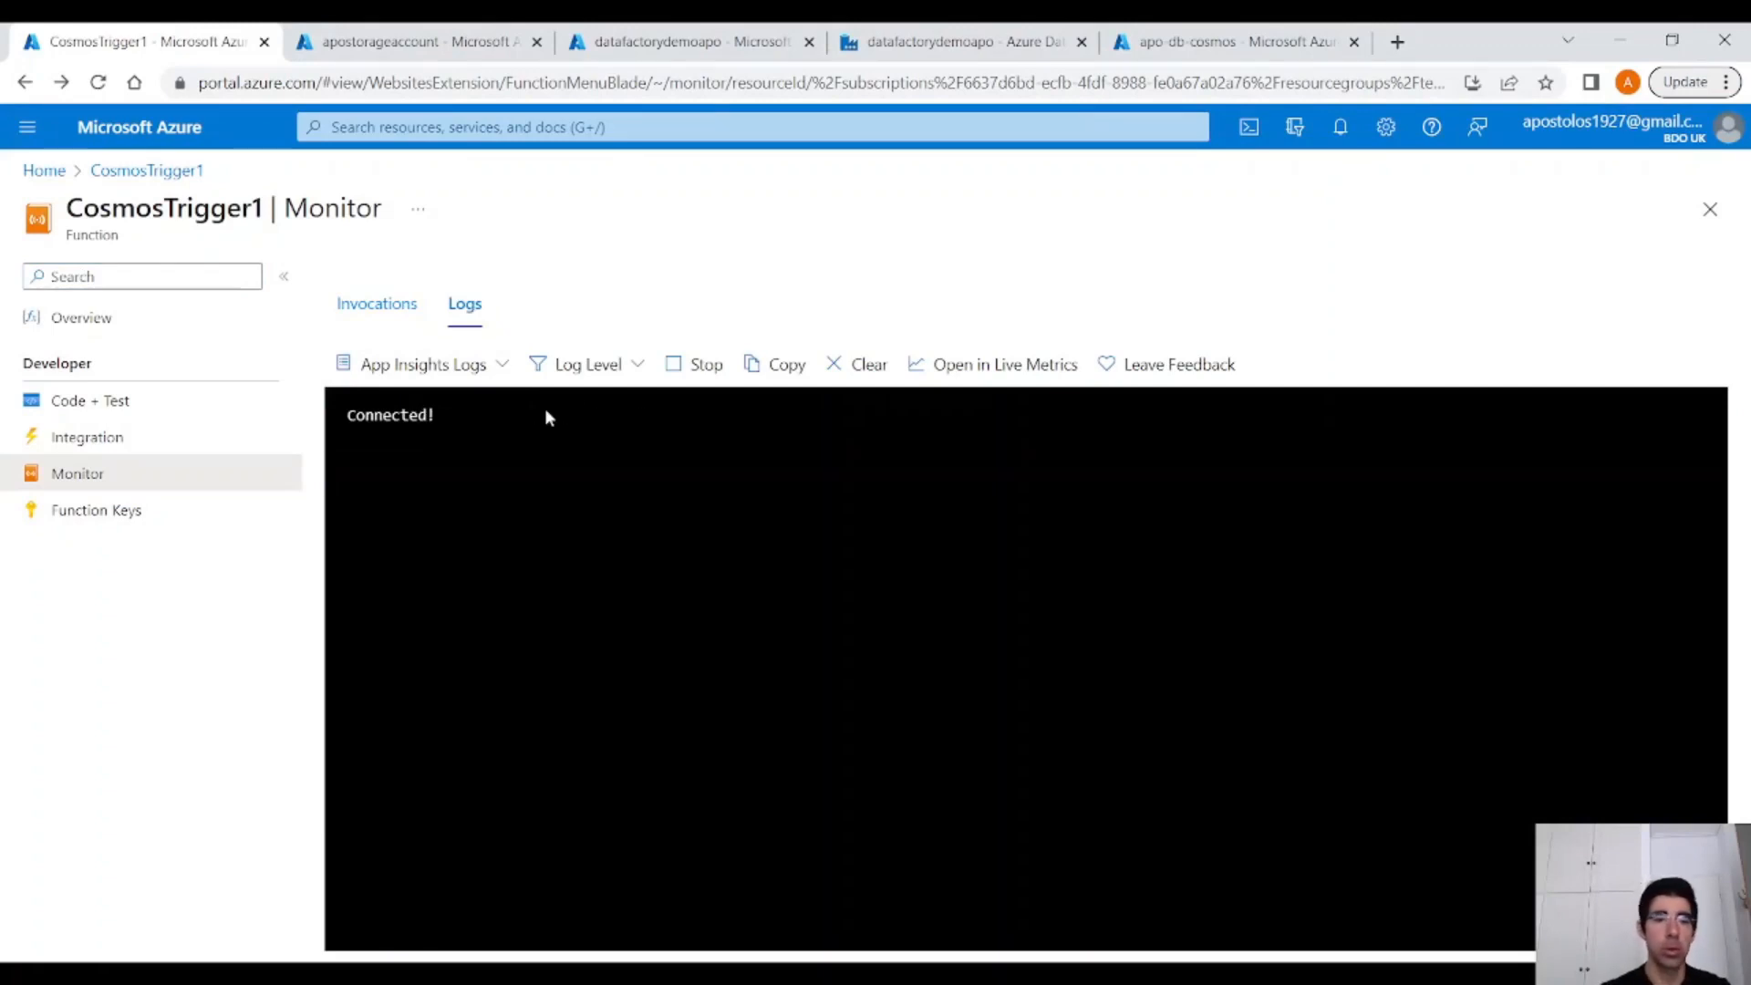
pyautogui.moveTo(700, 536)
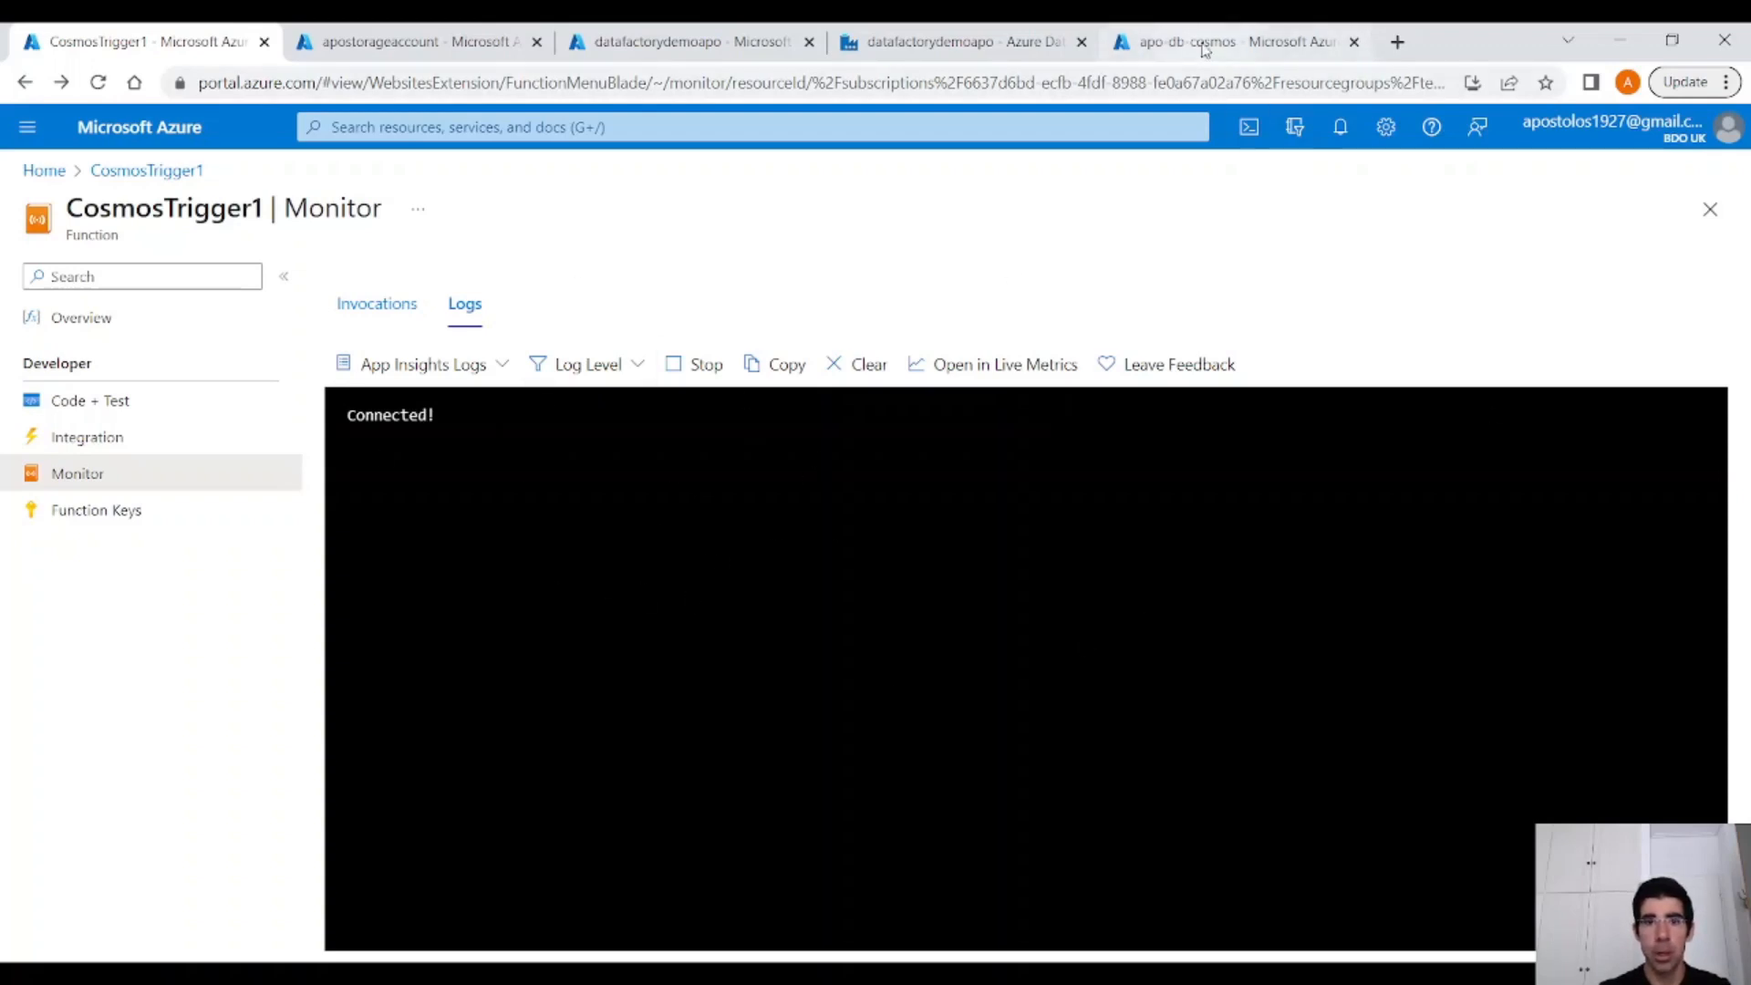
pyautogui.click(1227, 42)
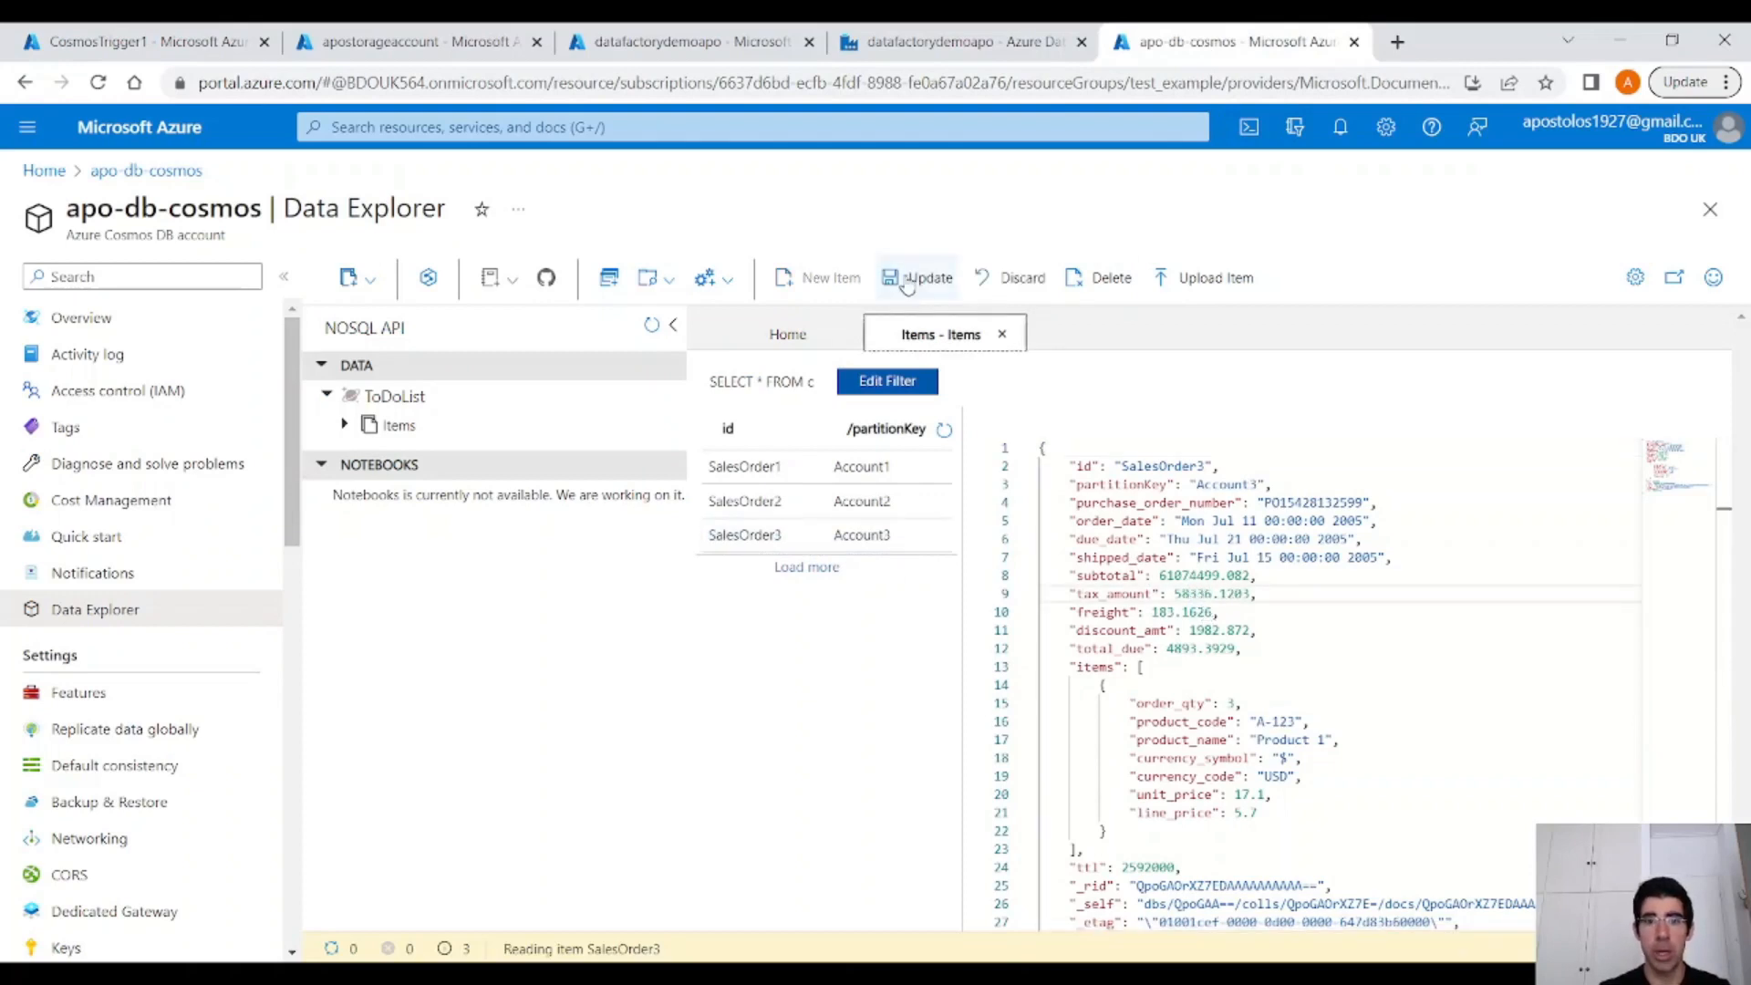
pyautogui.click(133, 42)
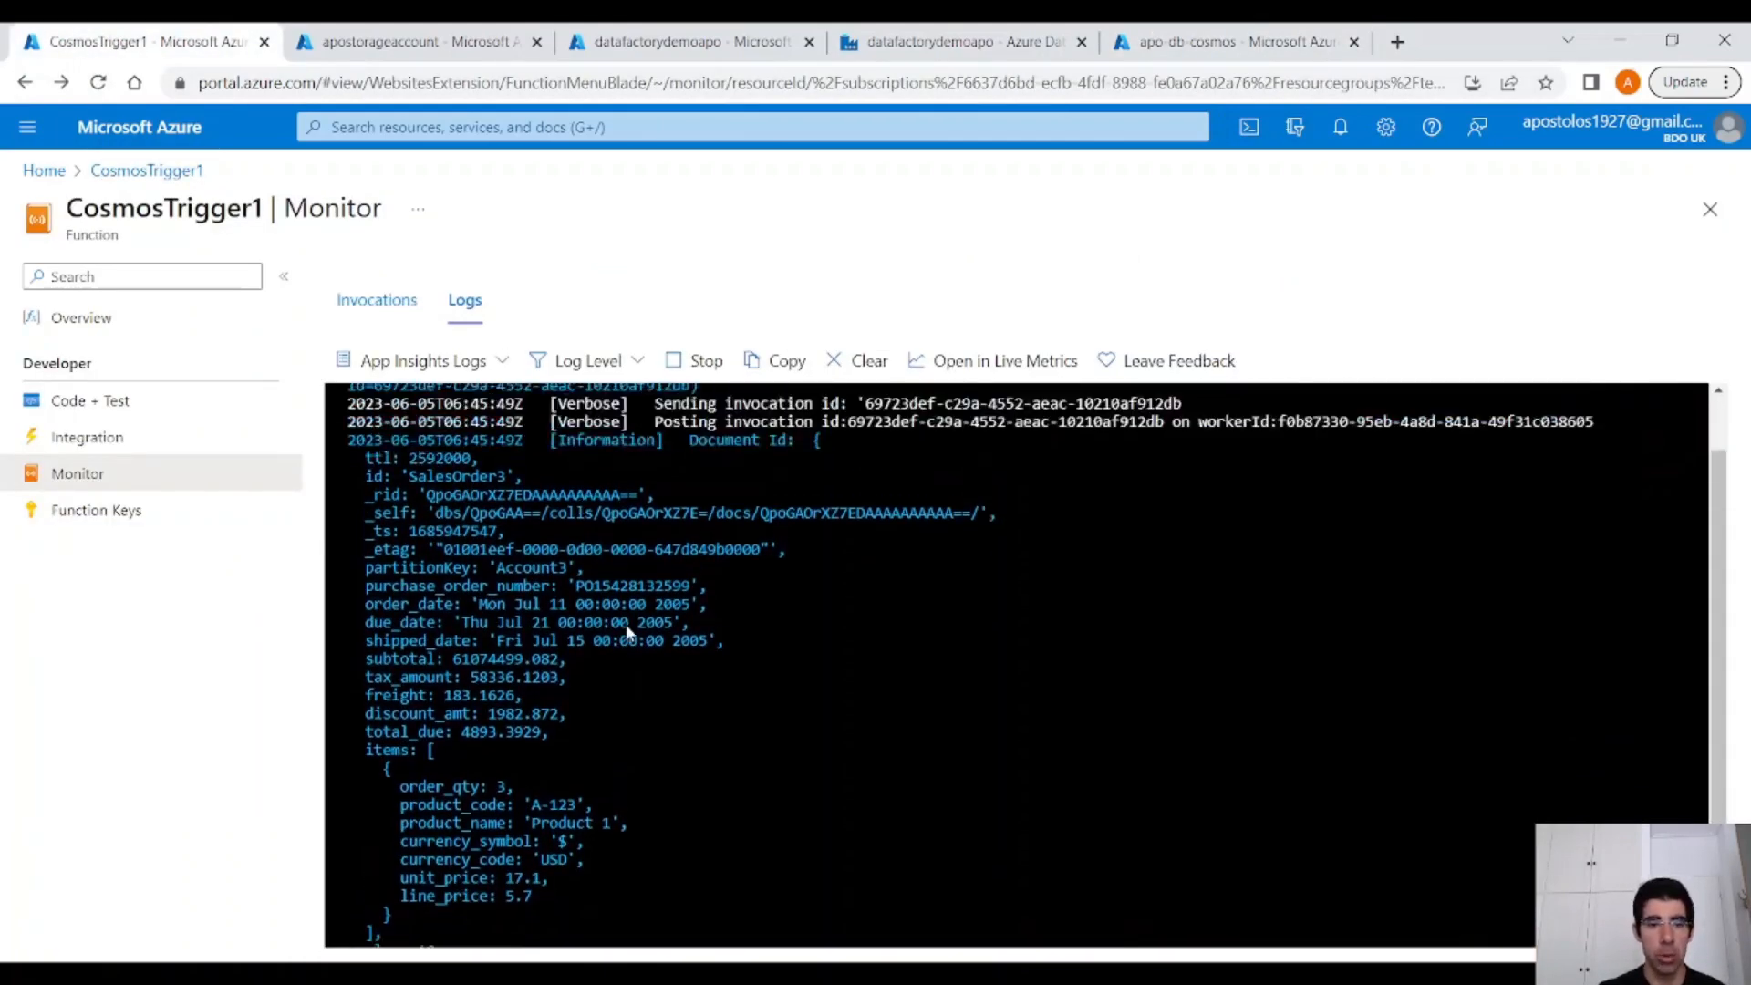
# Confirm the log shows the updated SalesOrder3 and a succeeded run, then return to Code + Test.
pyautogui.scroll(-3)
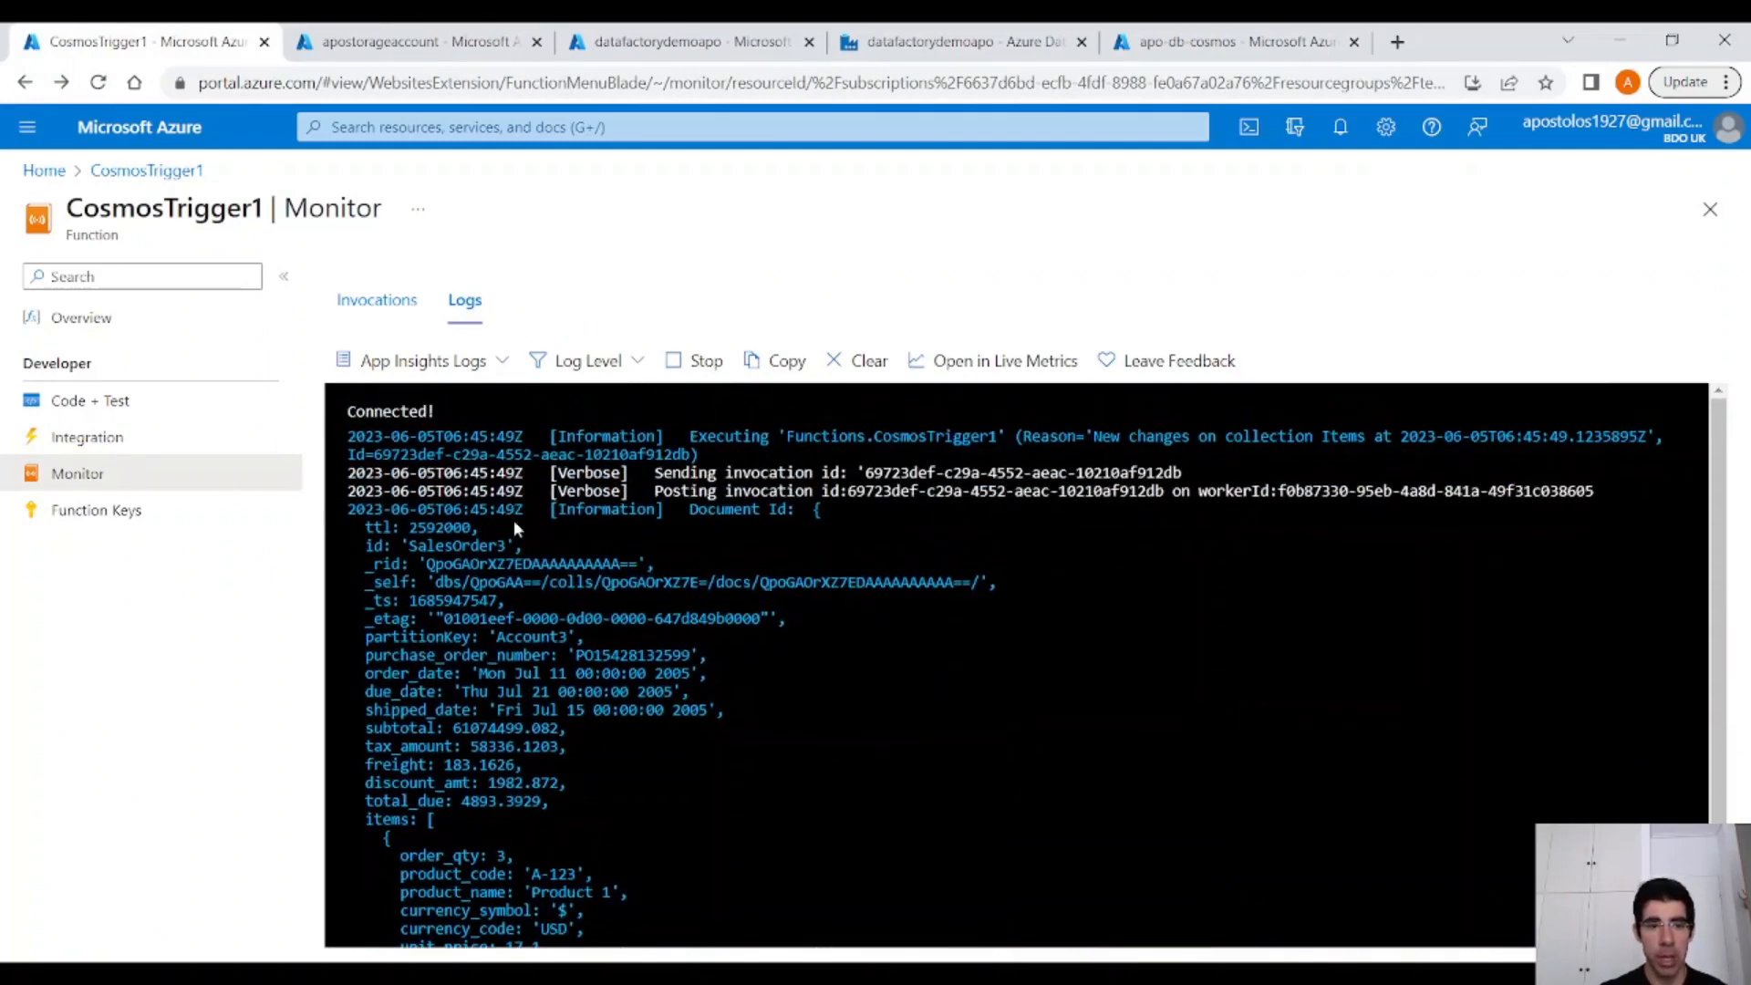
pyautogui.scroll(-3)
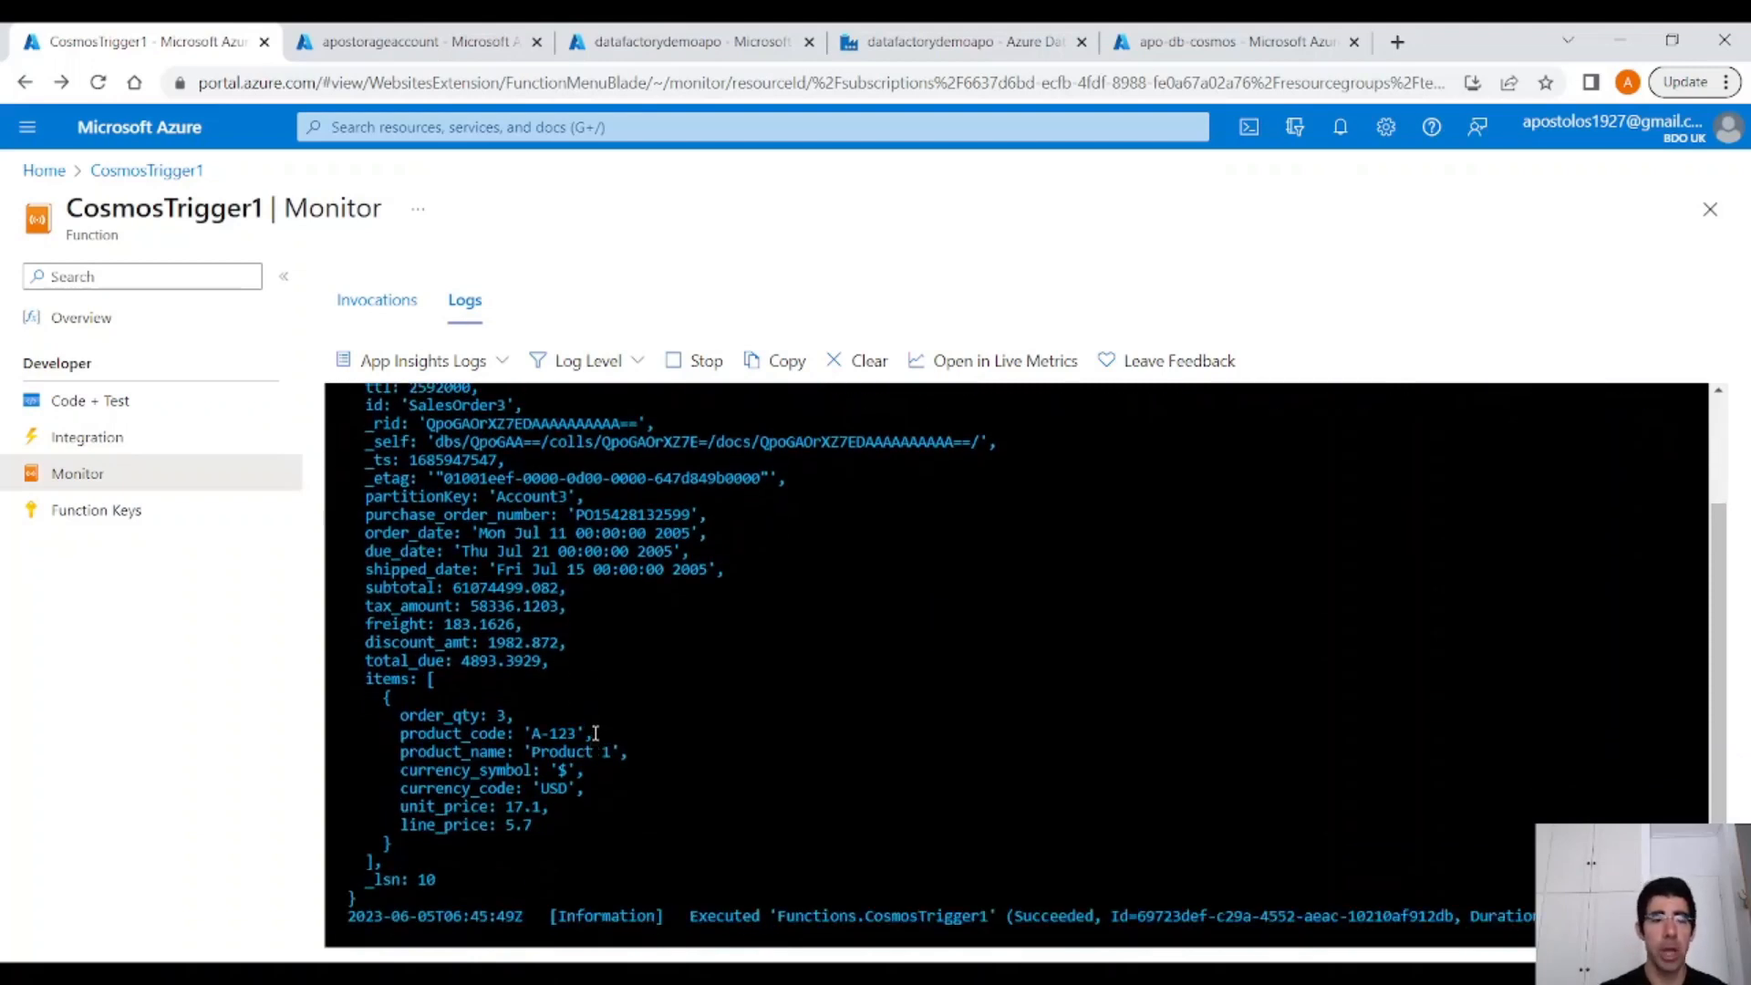
pyautogui.click(89, 399)
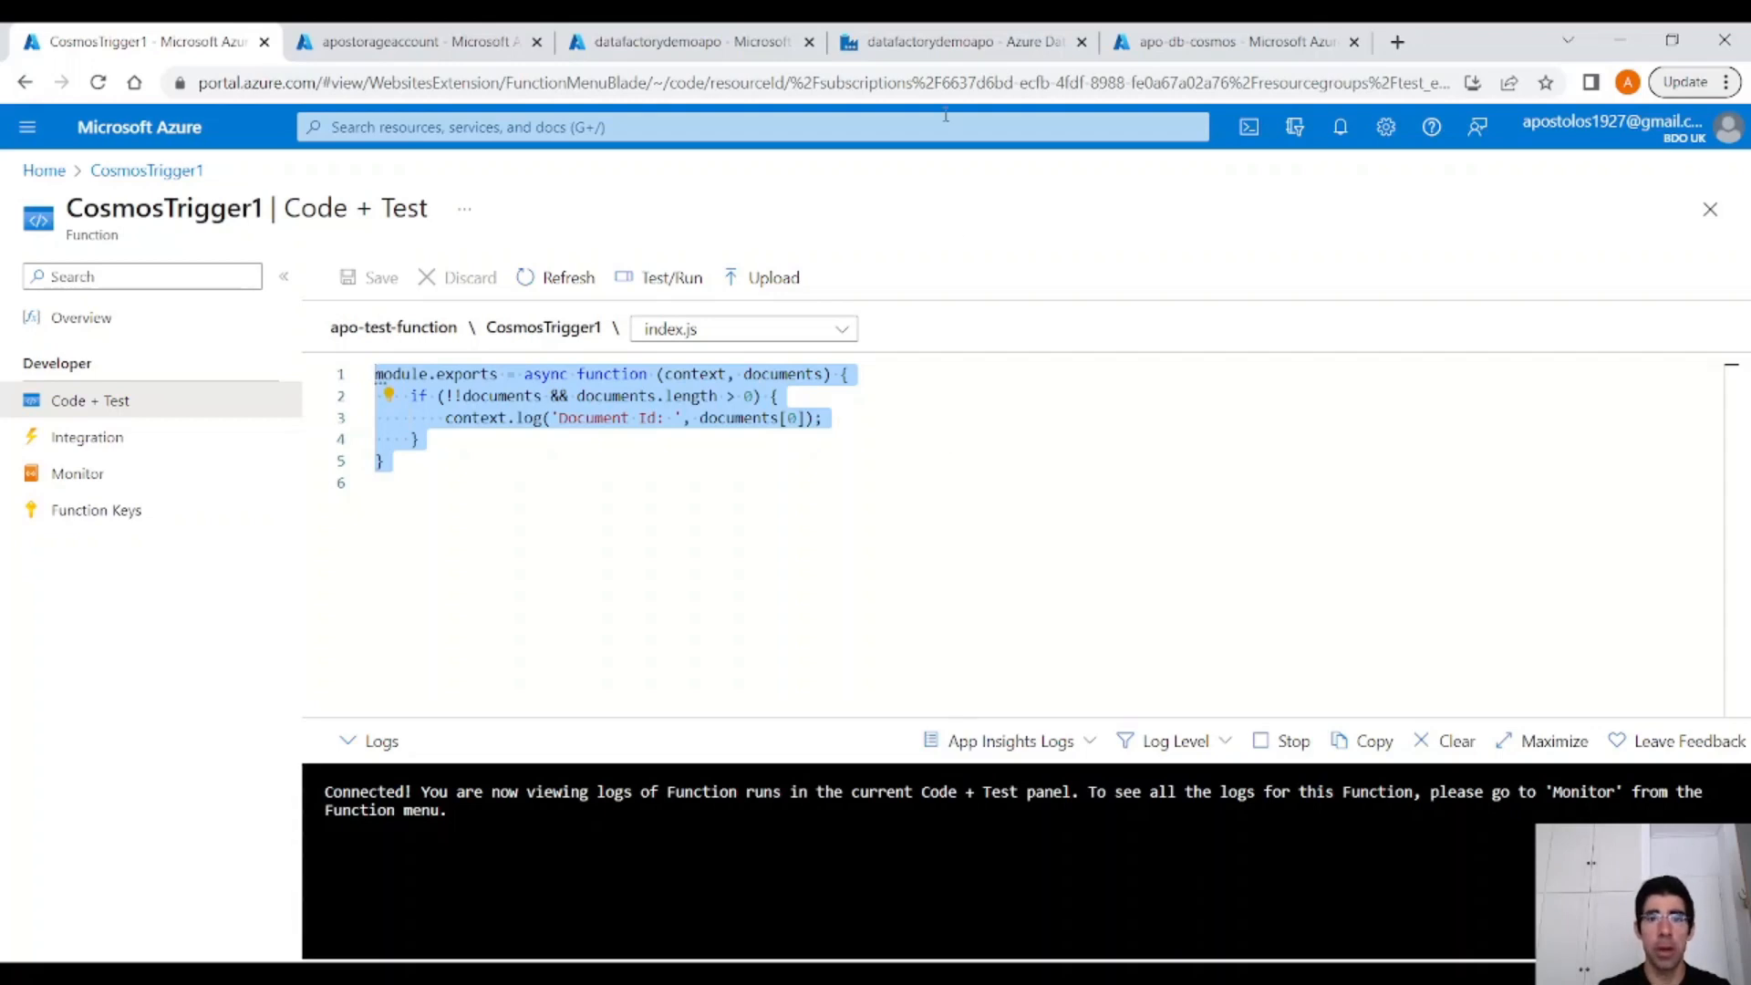
# Create pipeline2 with a Data flow activity and a new dataflow1 for it.
pyautogui.click(961, 41)
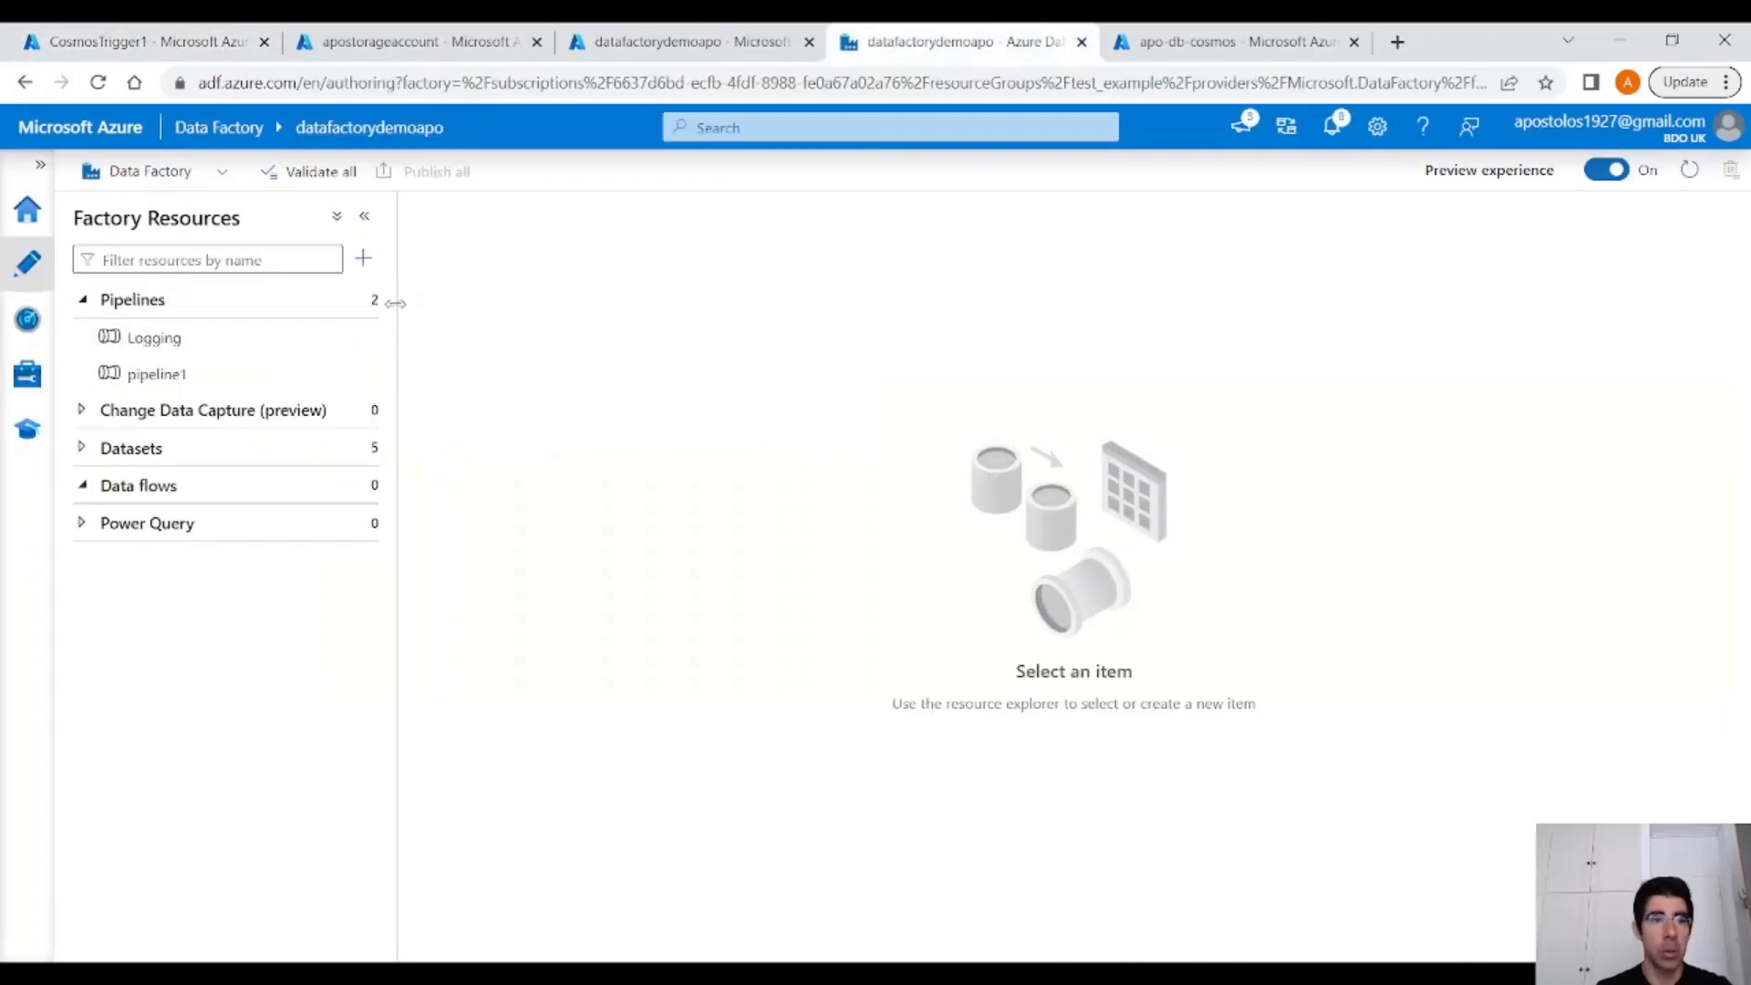
pyautogui.click(361, 257)
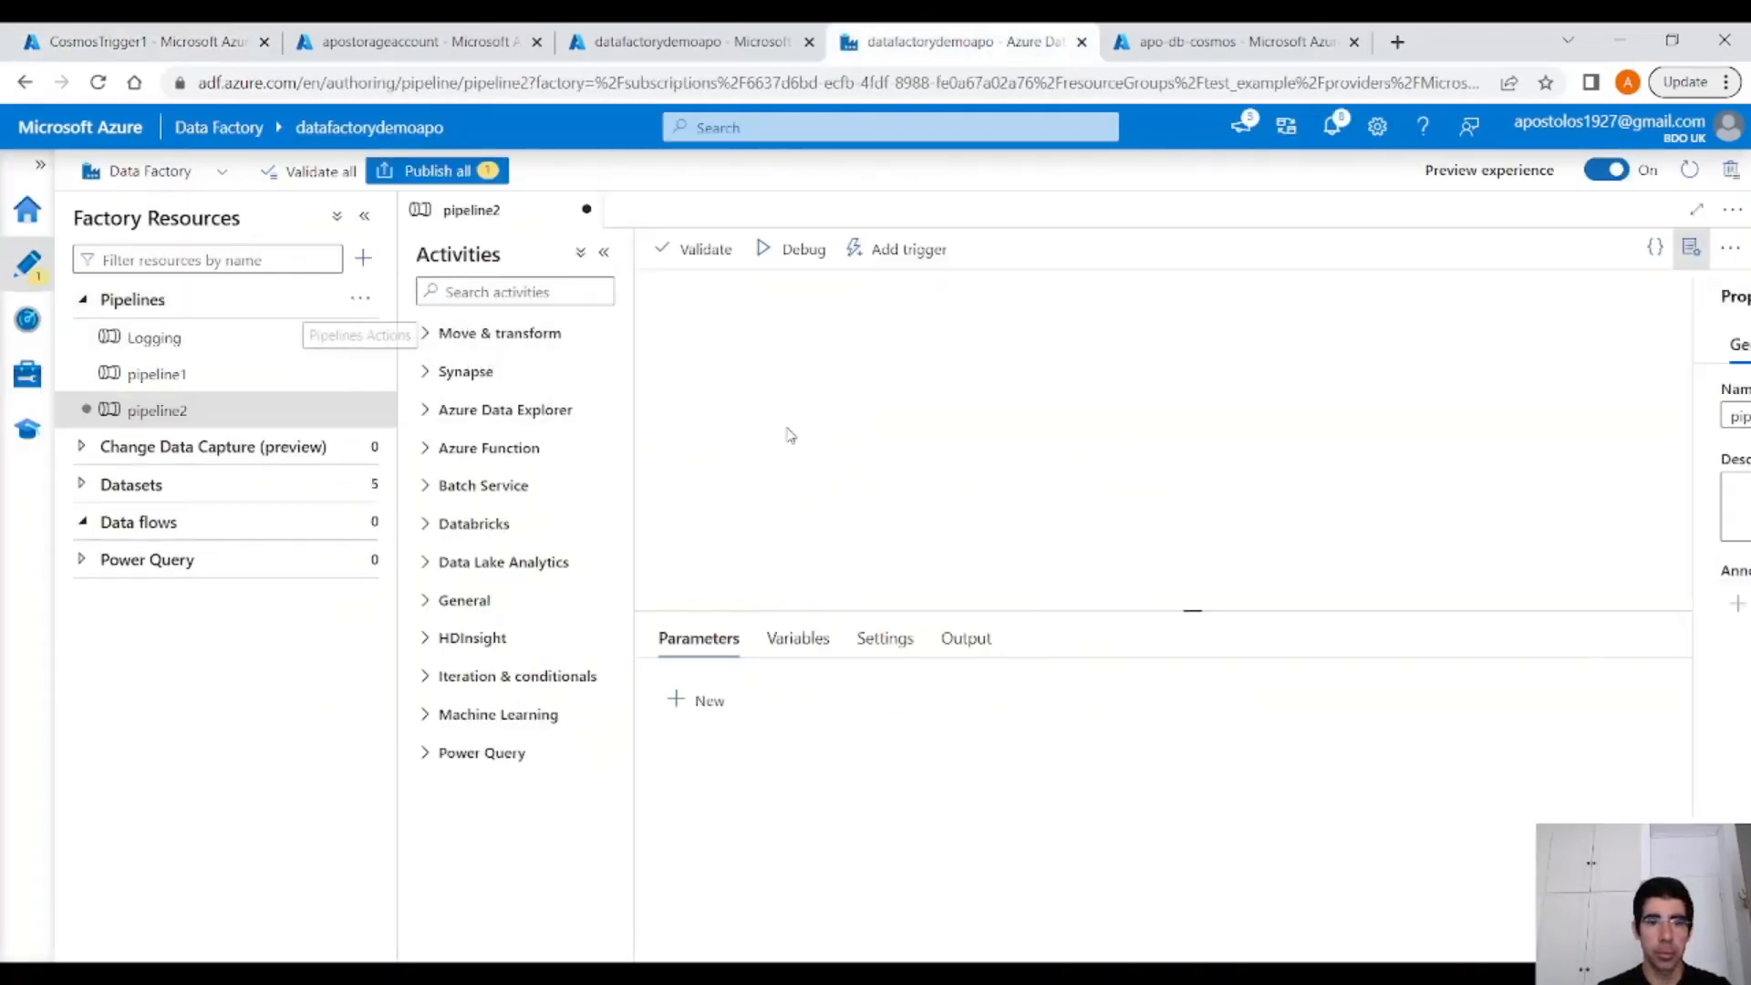
pyautogui.click(499, 332)
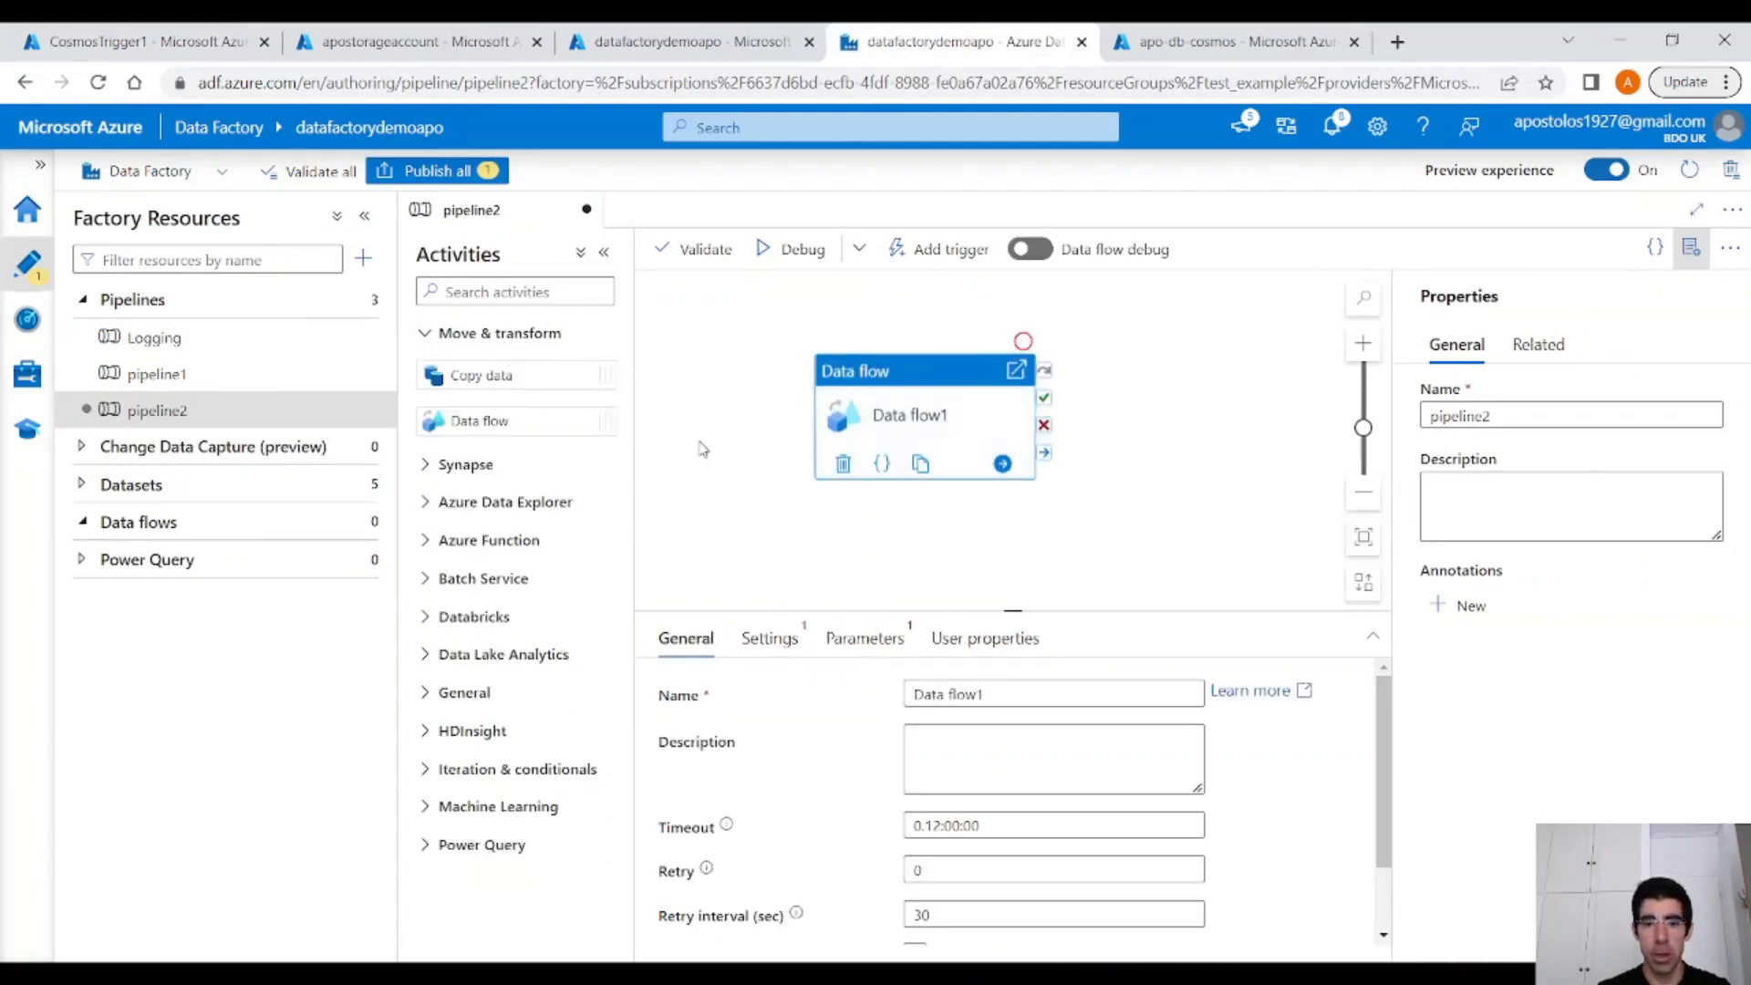
pyautogui.click(767, 639)
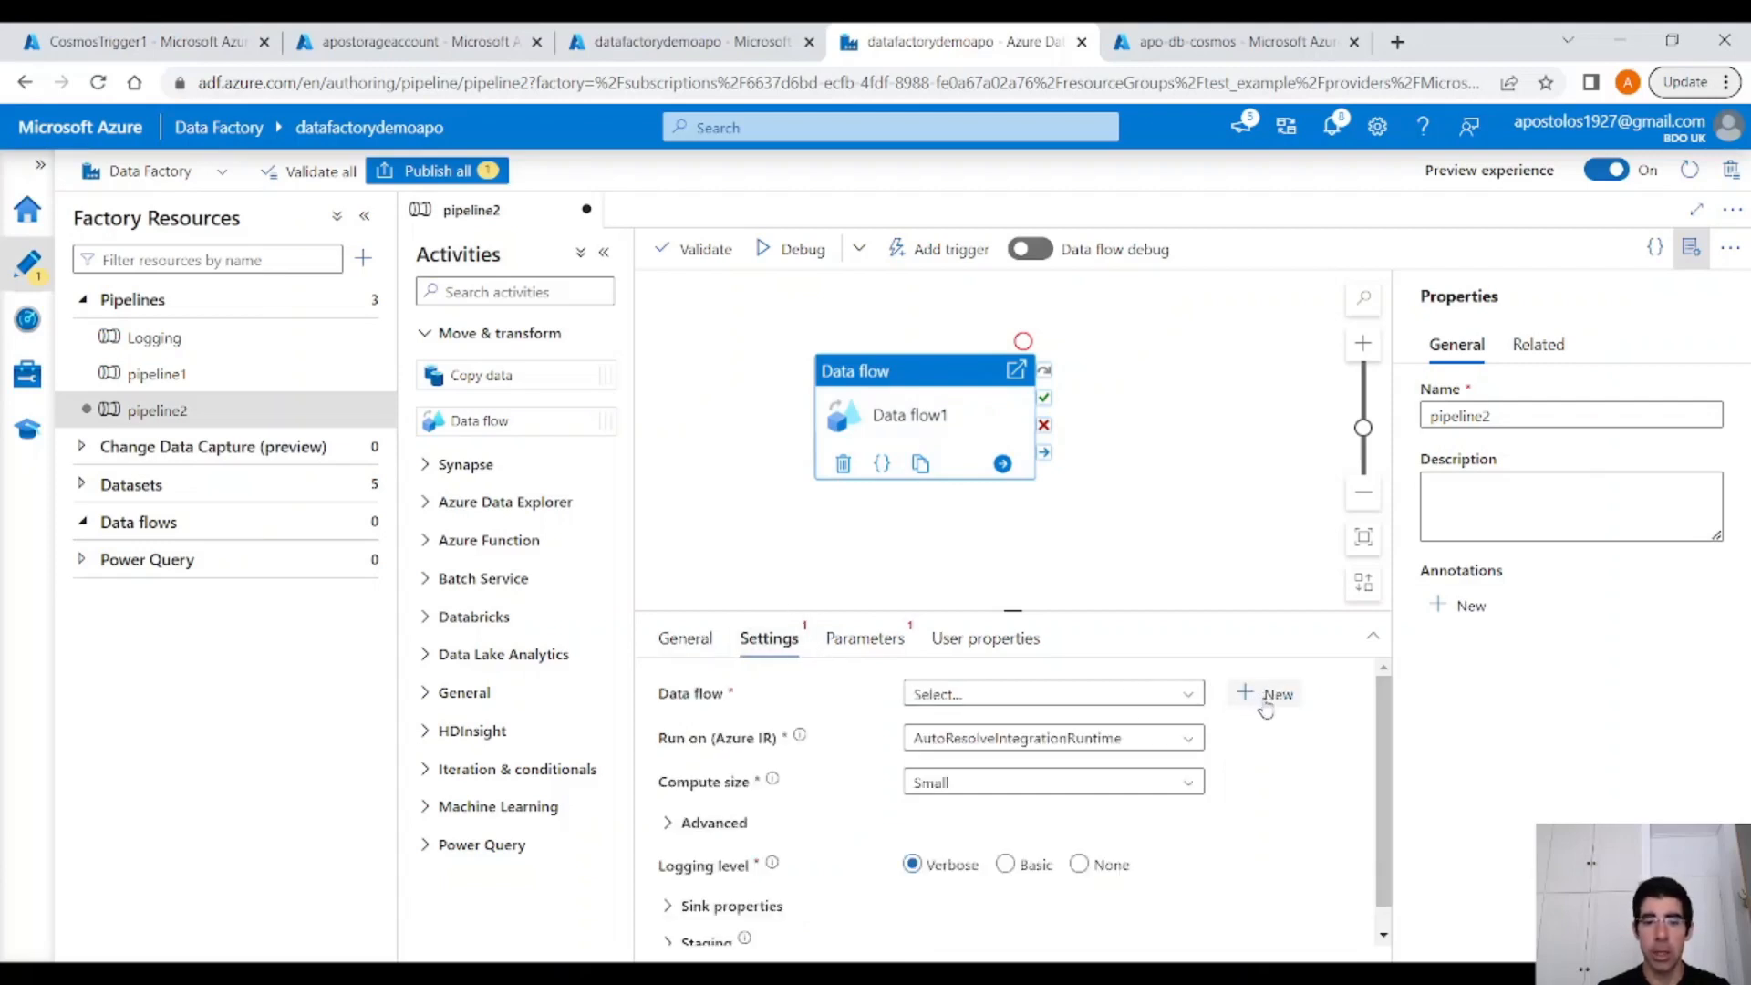
pyautogui.click(1277, 693)
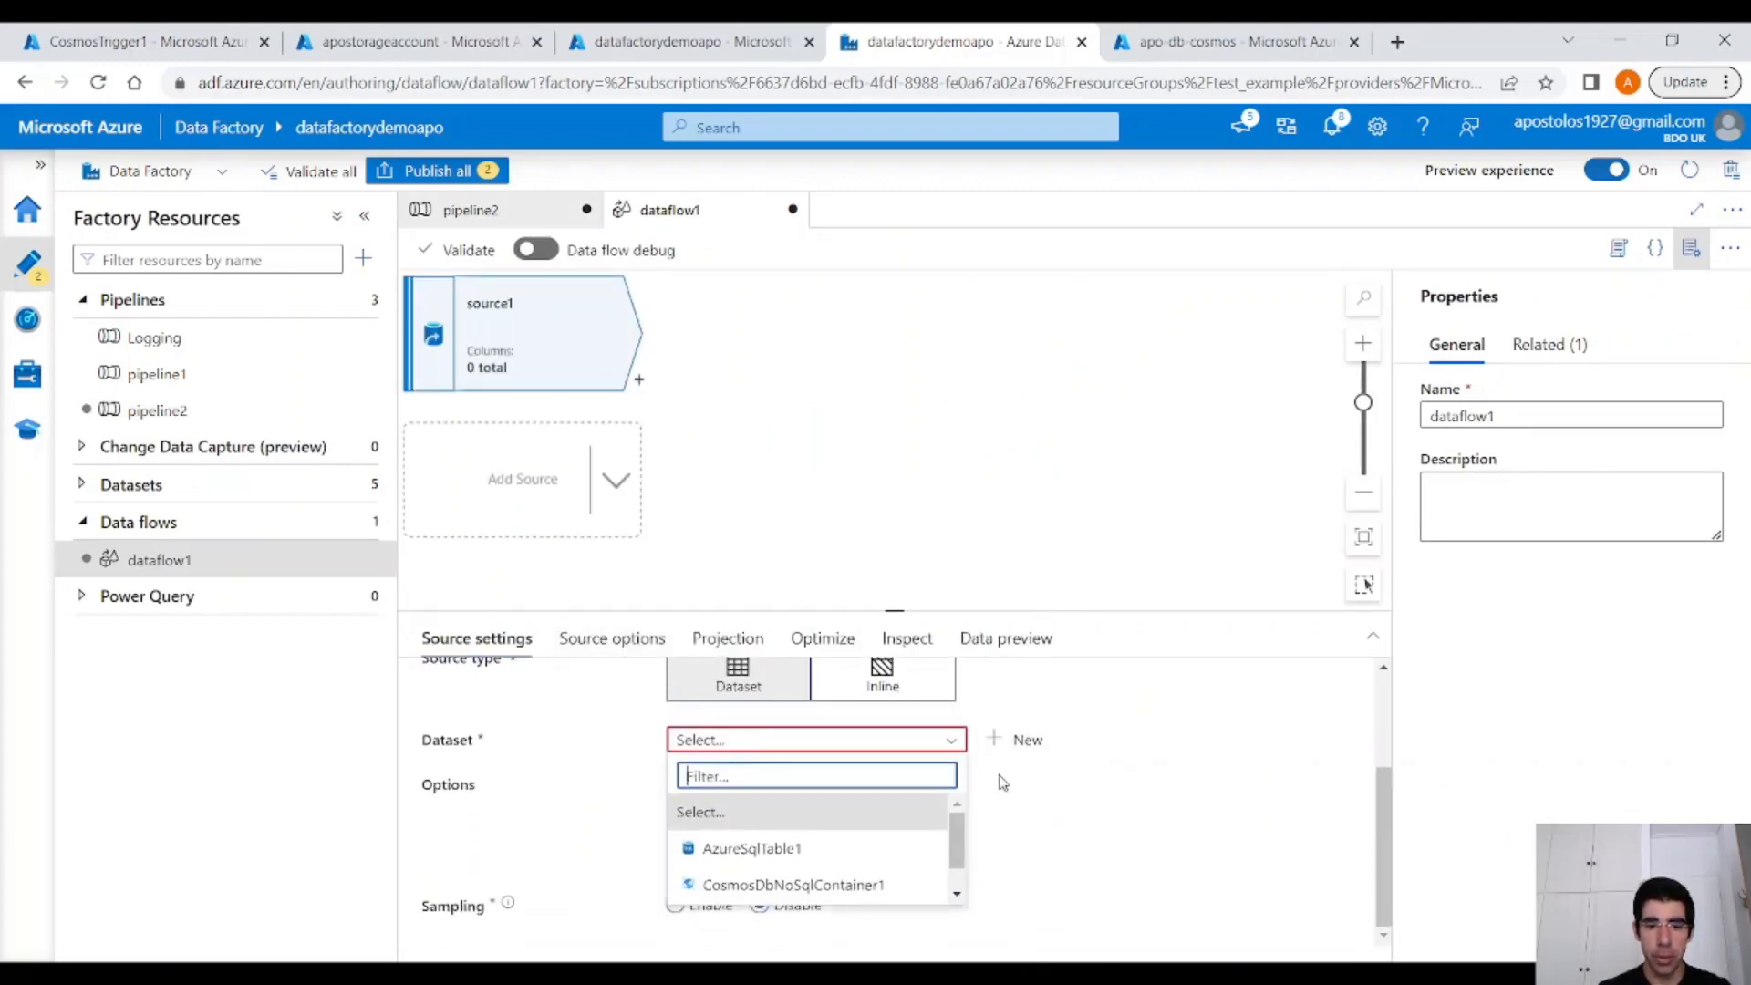
# Start a new Azure Cosmos DB for NoSQL source dataset on linked service CosmosDbNoSql1.
pyautogui.click(1025, 739)
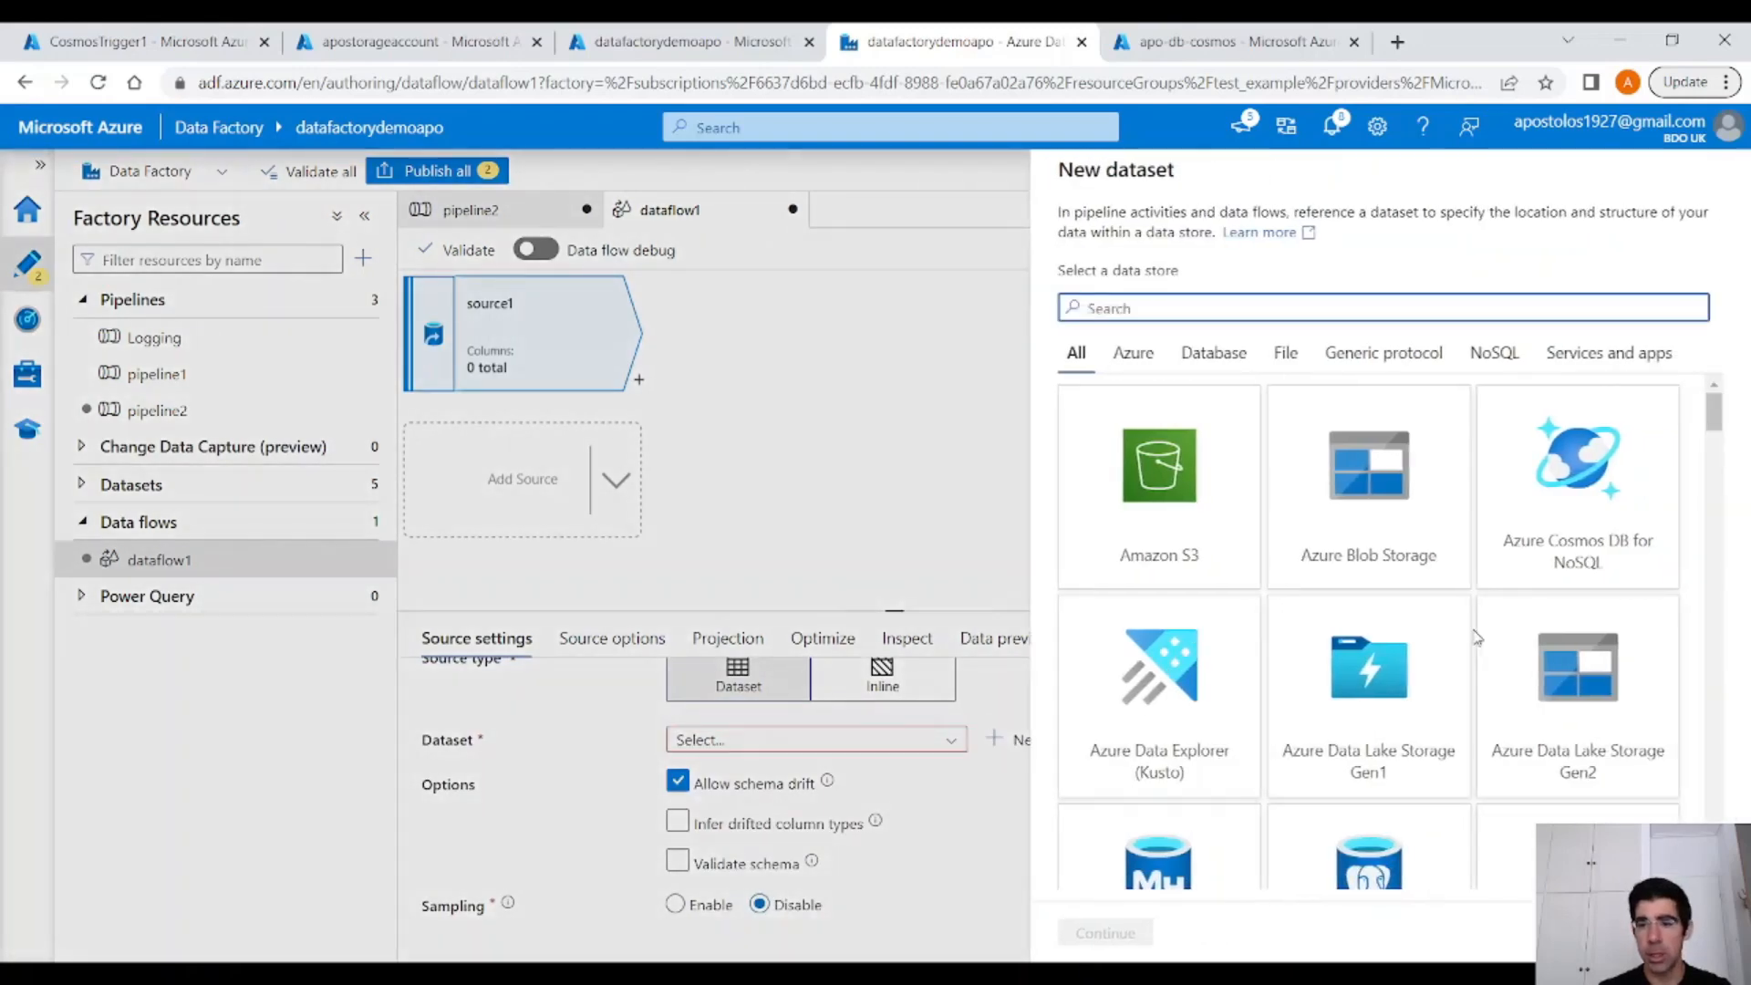
pyautogui.scroll(-3)
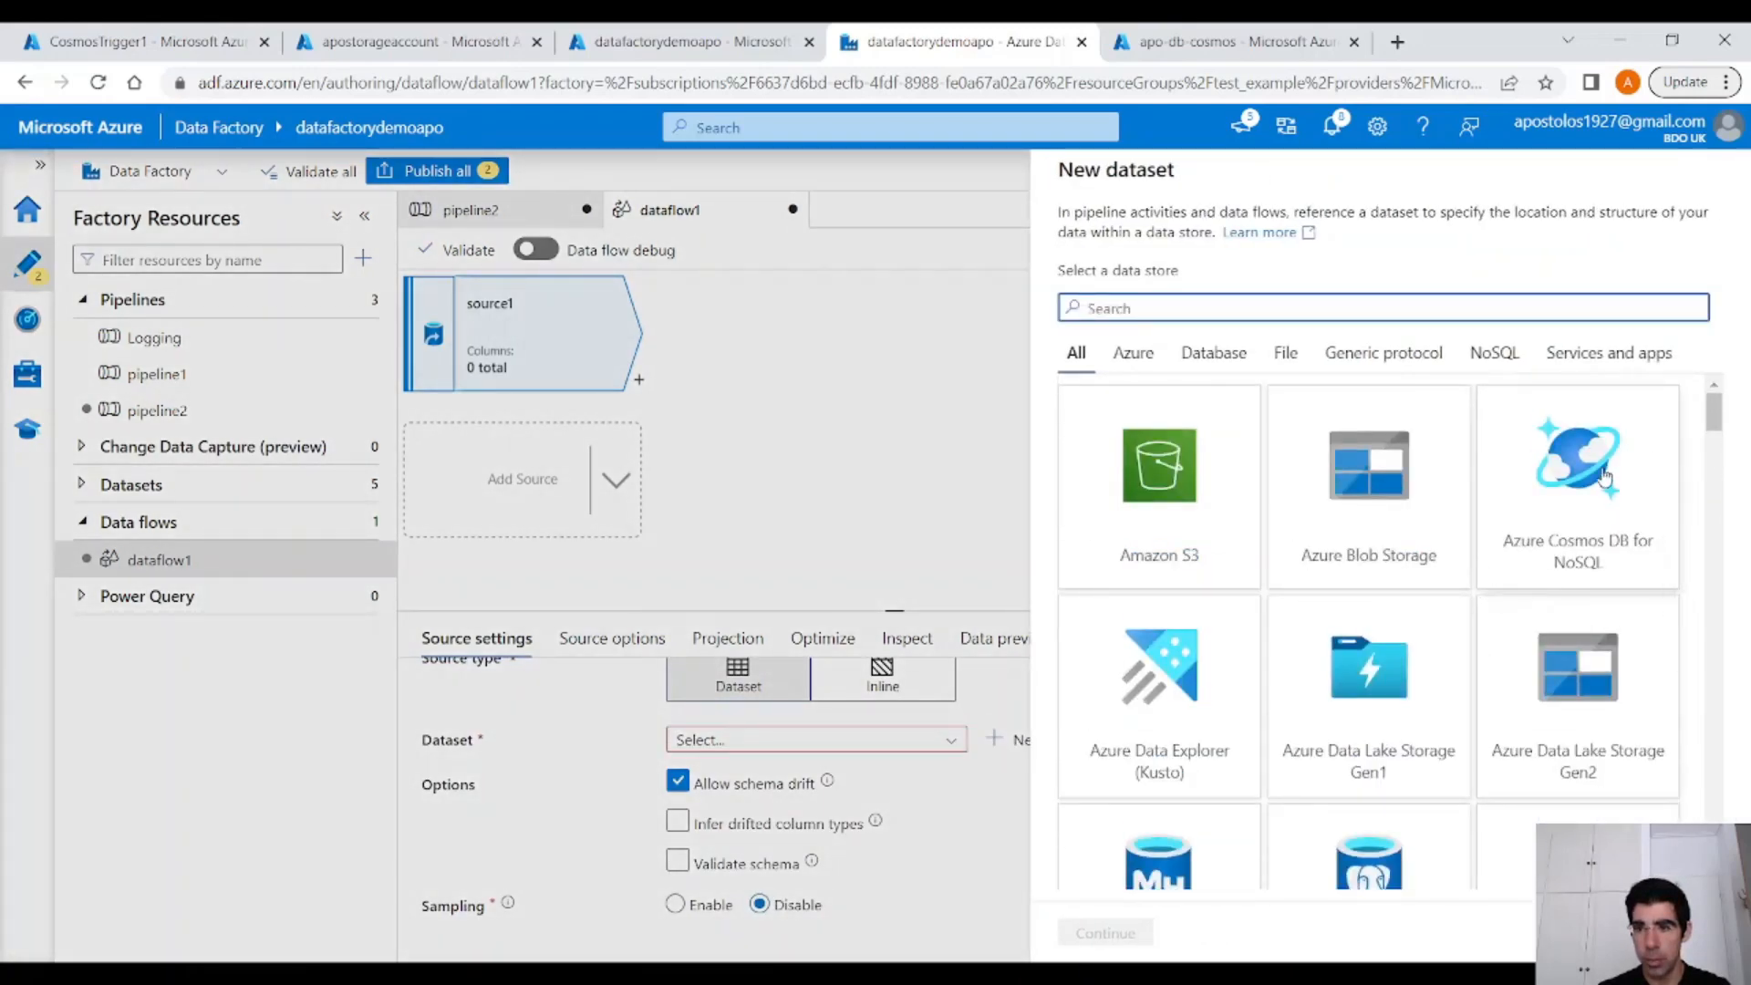
pyautogui.click(1576, 485)
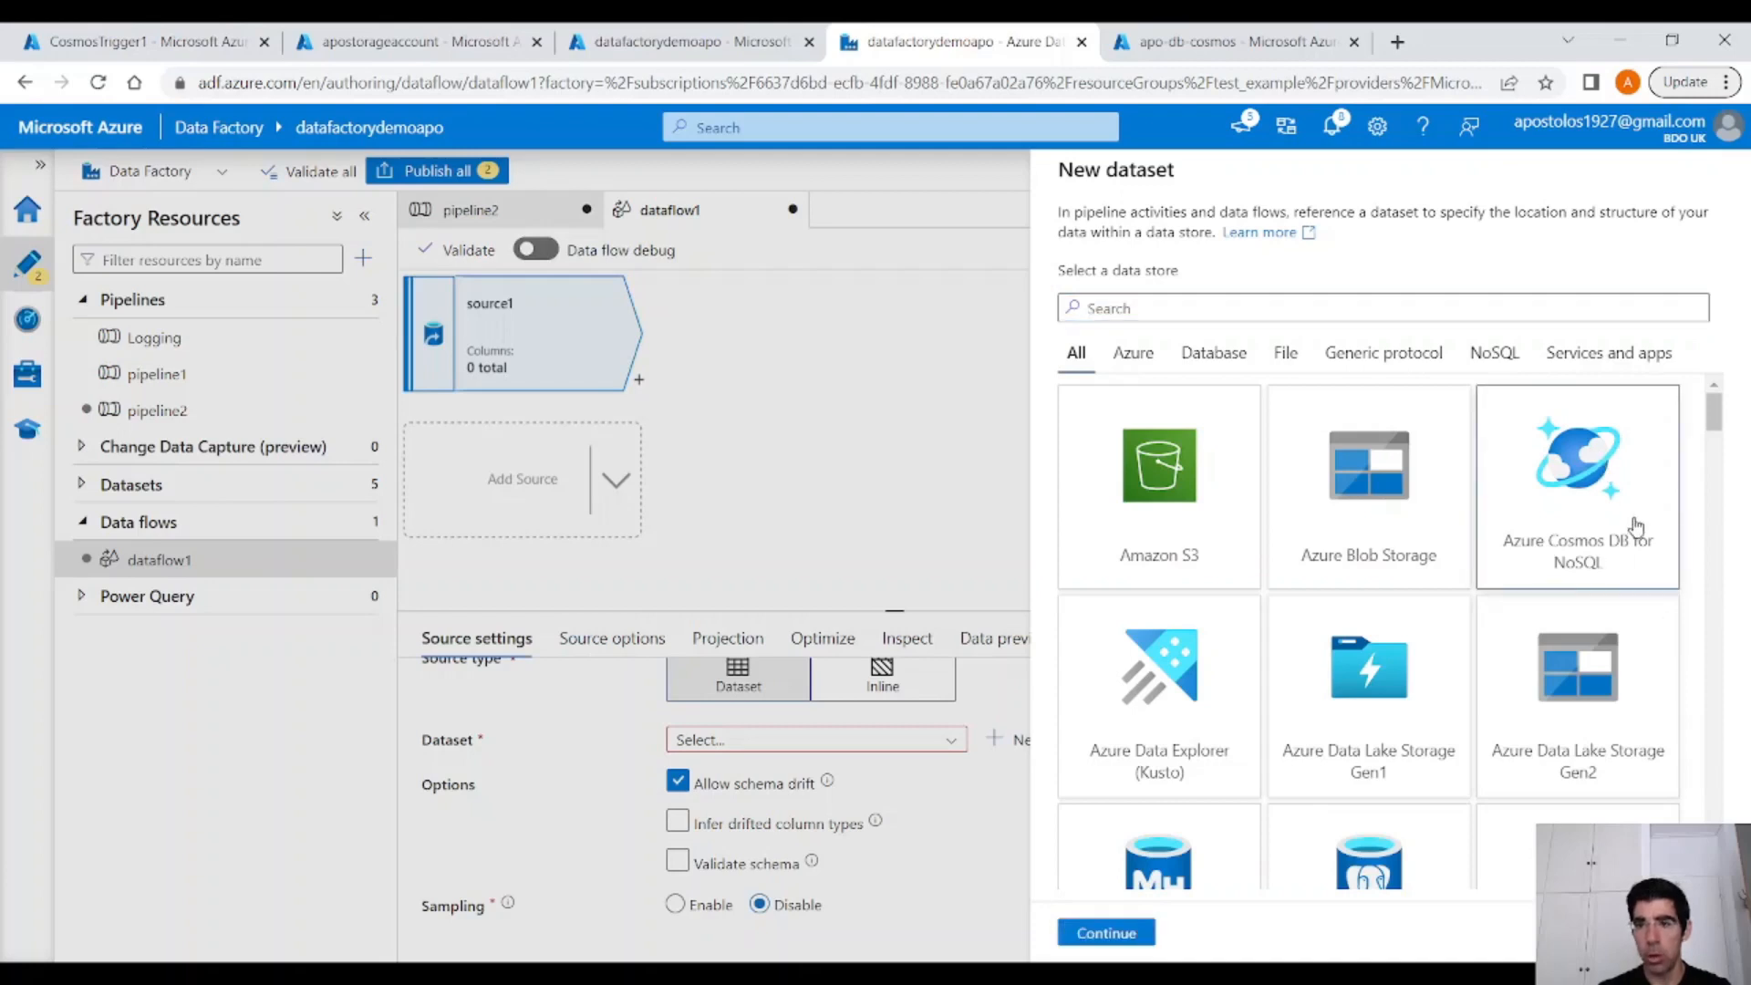
pyautogui.click(1105, 932)
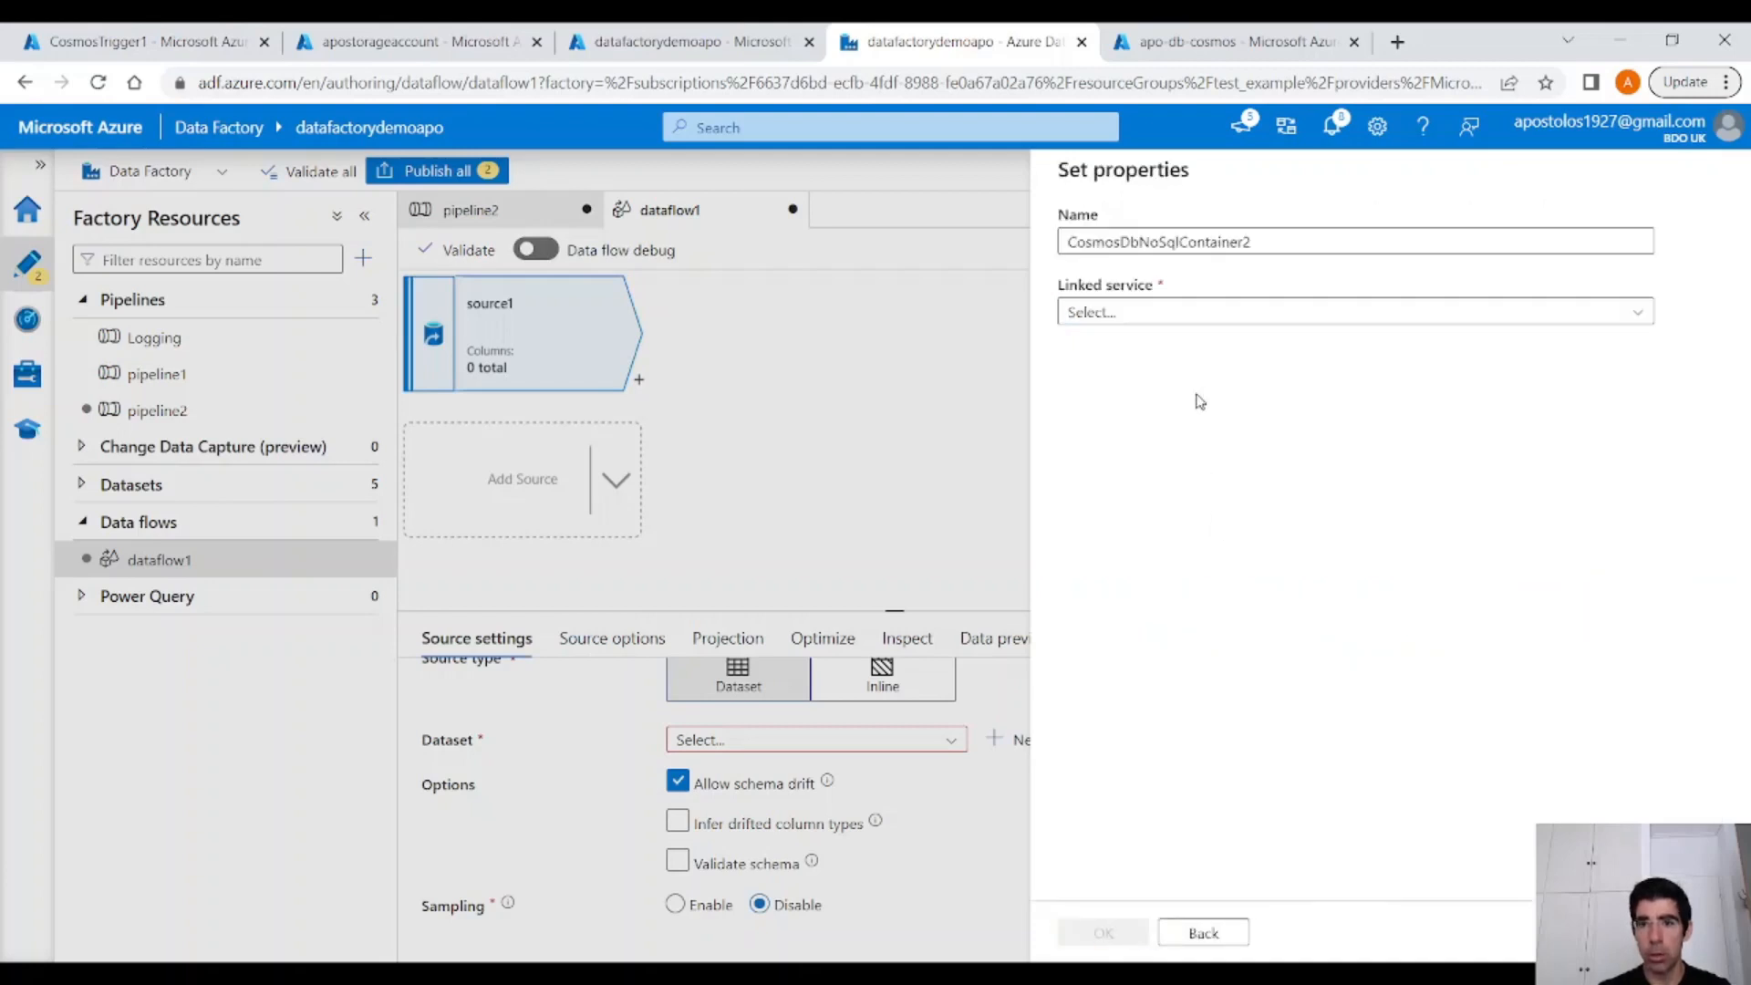
pyautogui.click(1351, 312)
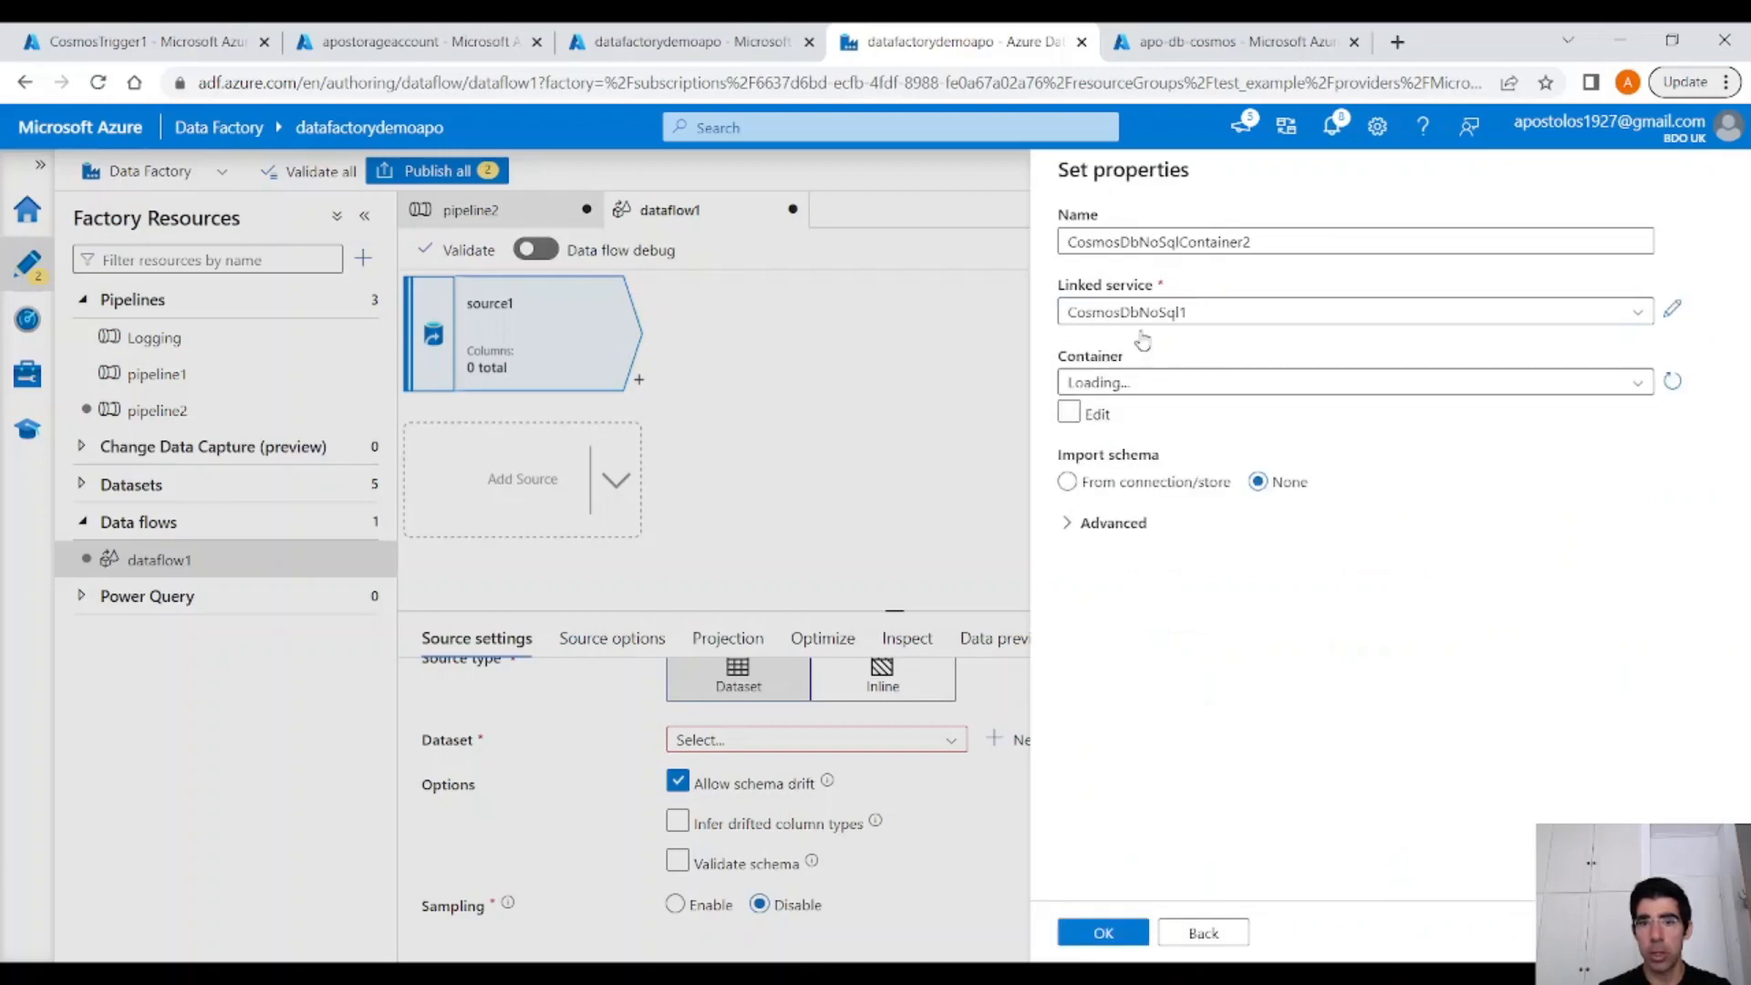
# Point the dataset at the Items container with schema imported from connection/store, and create it.
pyautogui.click(1352, 382)
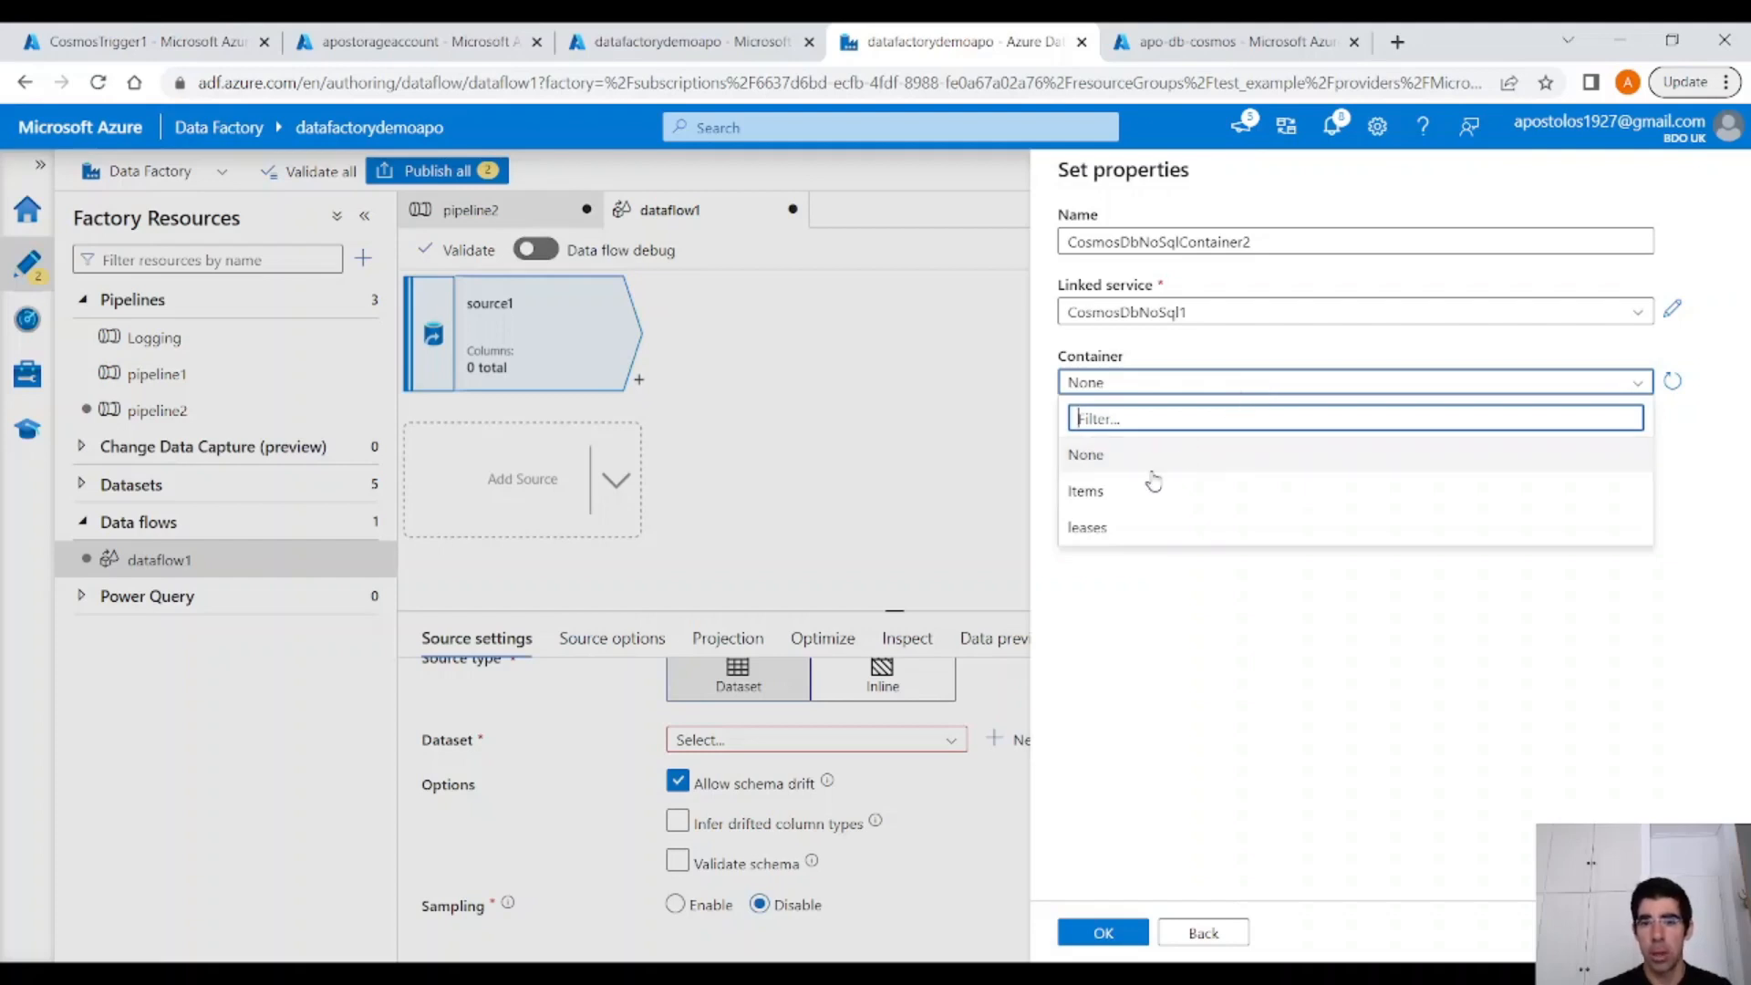
pyautogui.click(1085, 491)
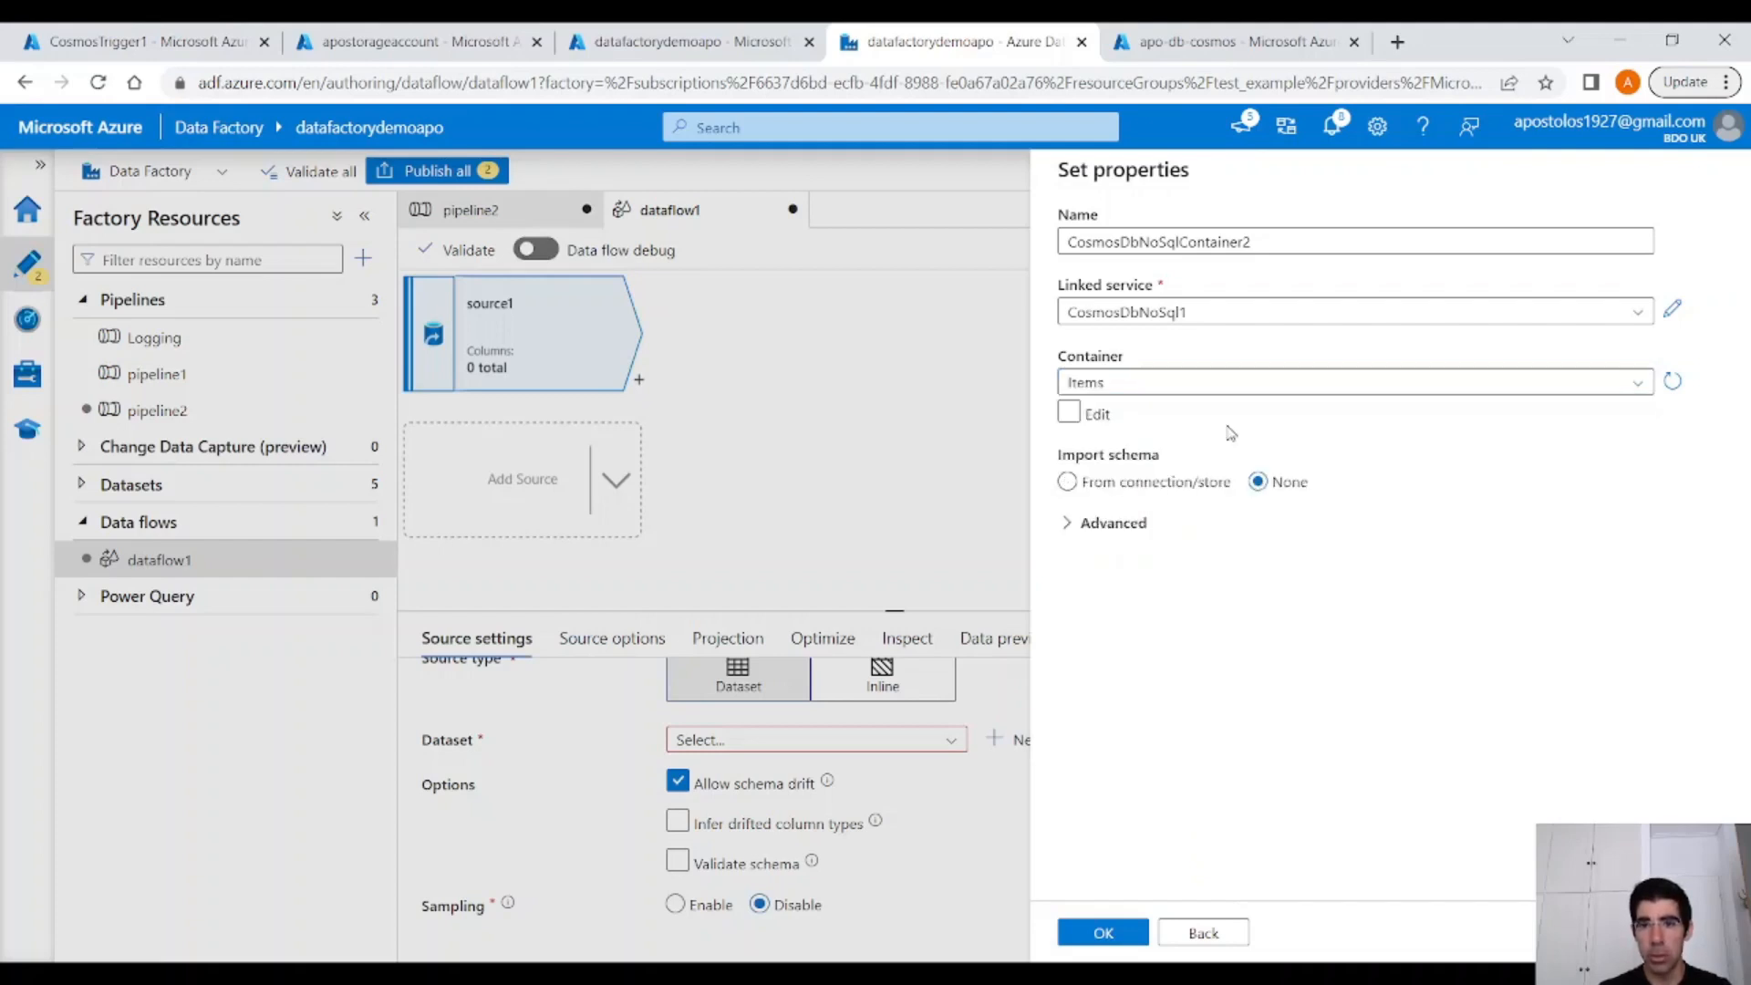
pyautogui.click(1067, 481)
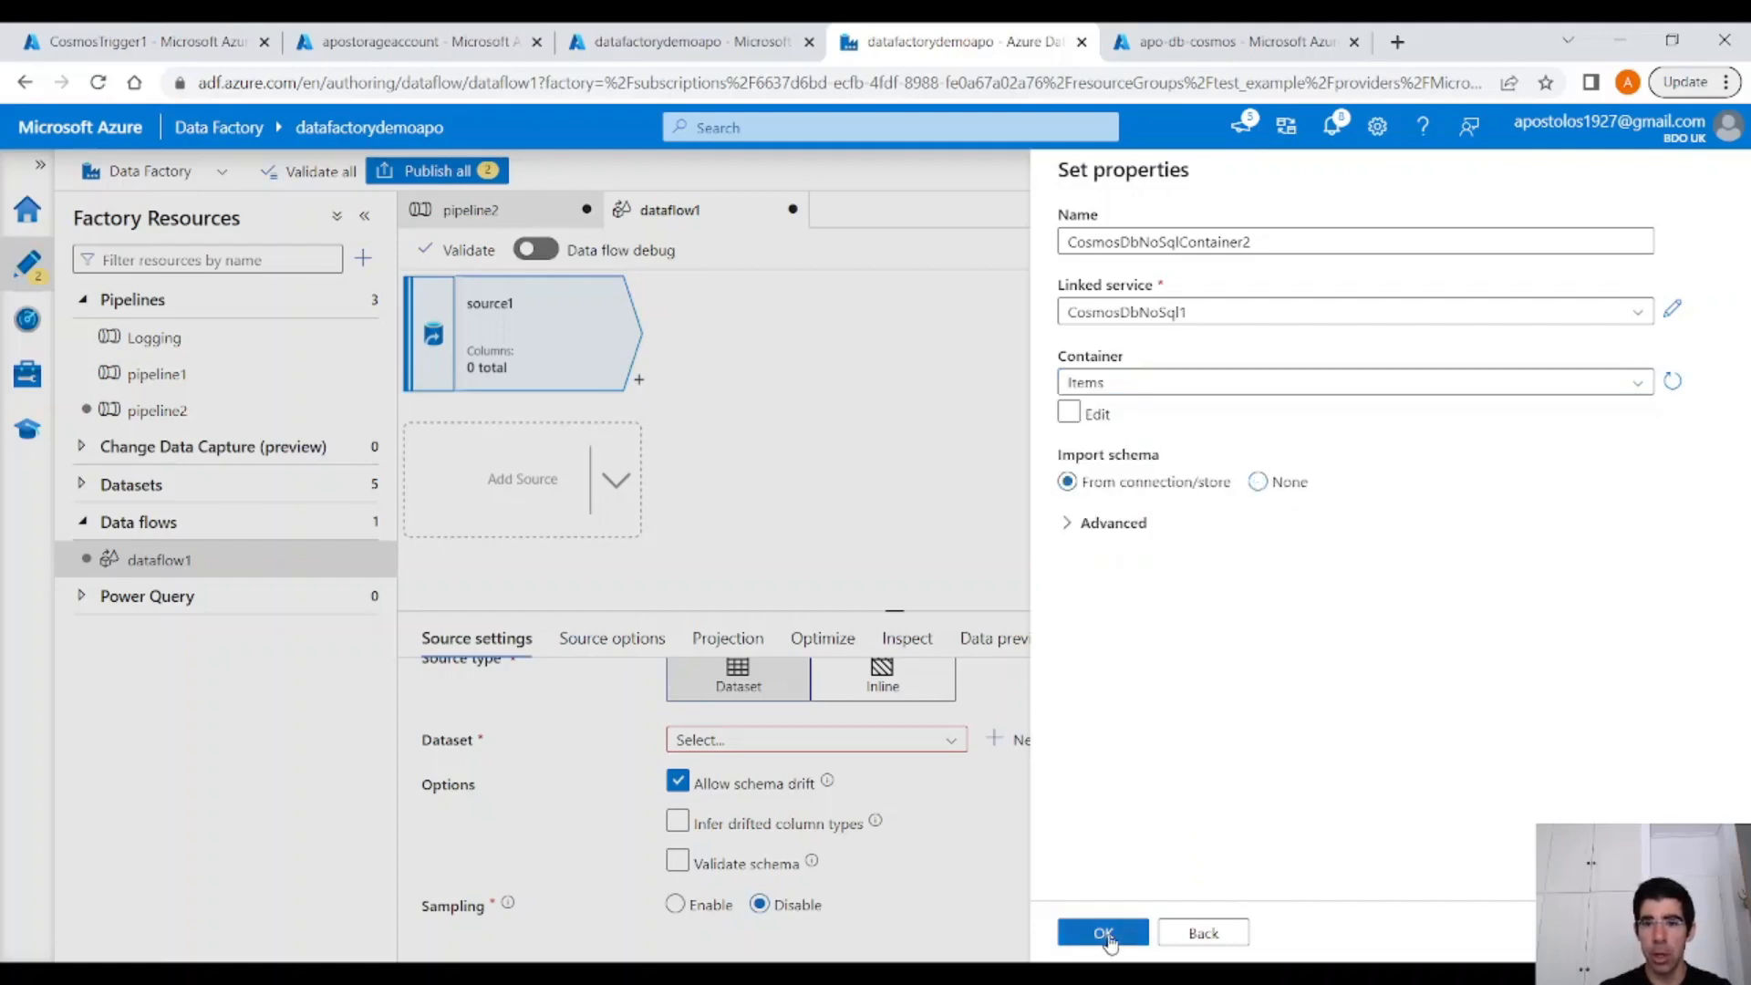
pyautogui.click(1104, 932)
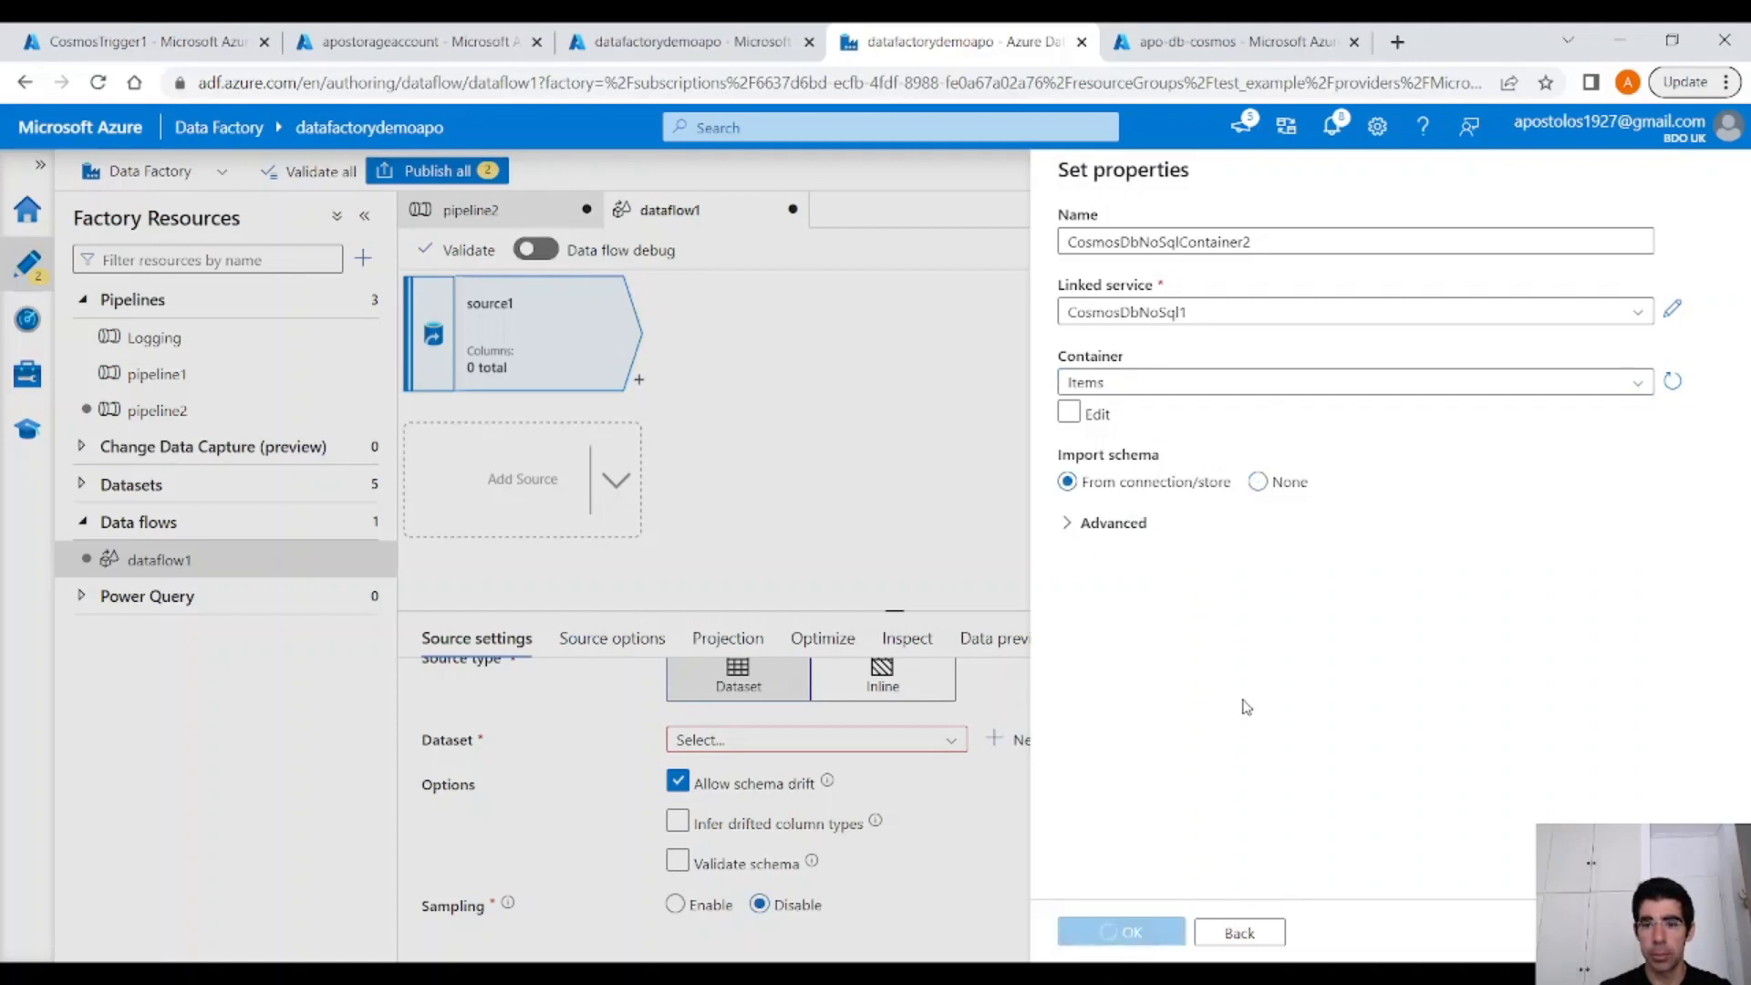
pyautogui.click(1127, 932)
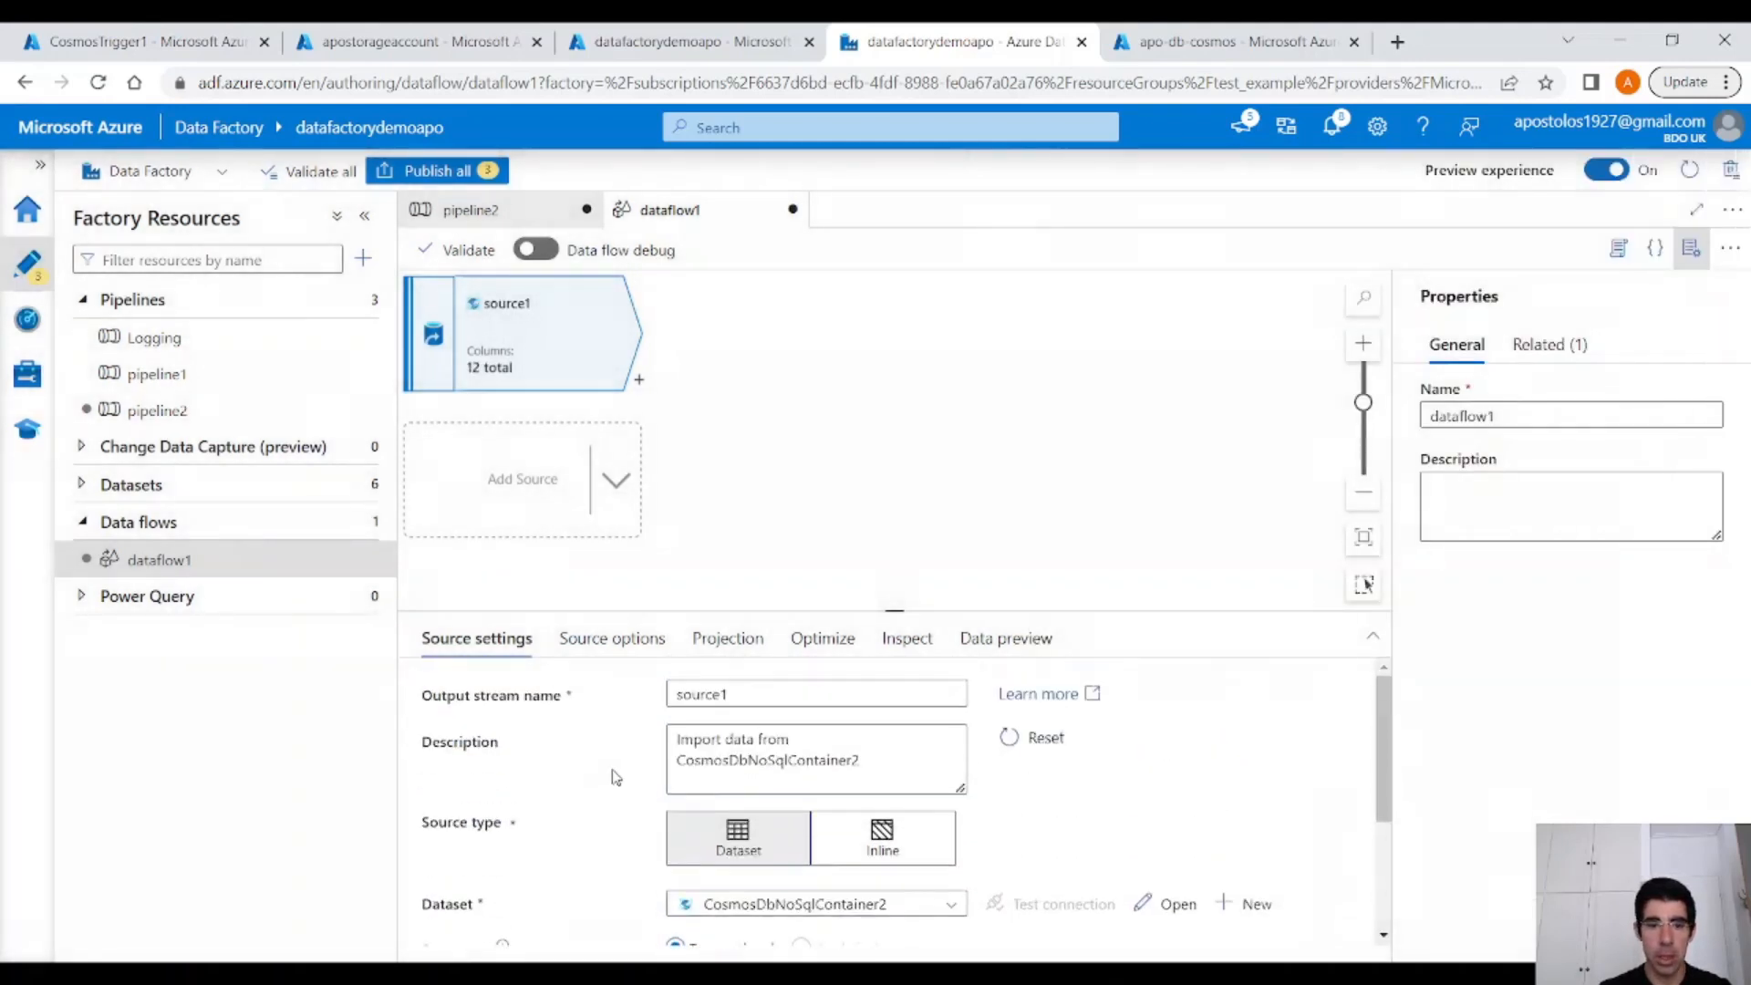
# Enable Change feed with Start from beginning in source1's Source options.
pyautogui.click(611, 638)
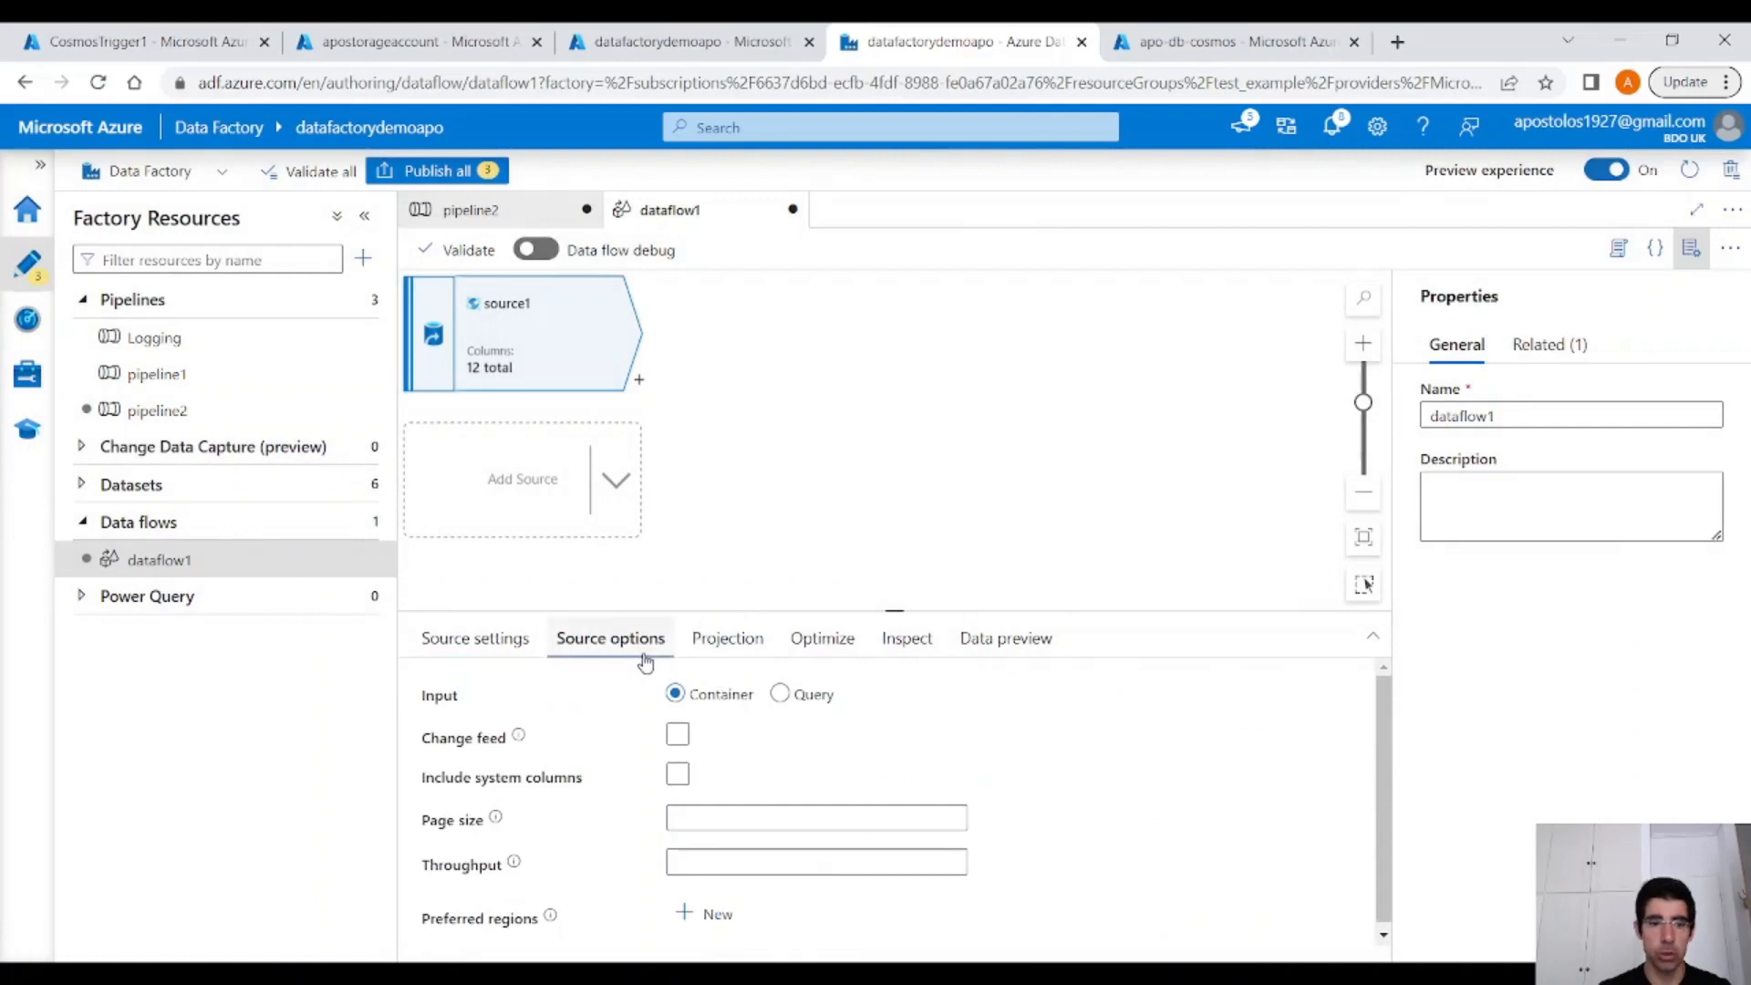
pyautogui.click(677, 733)
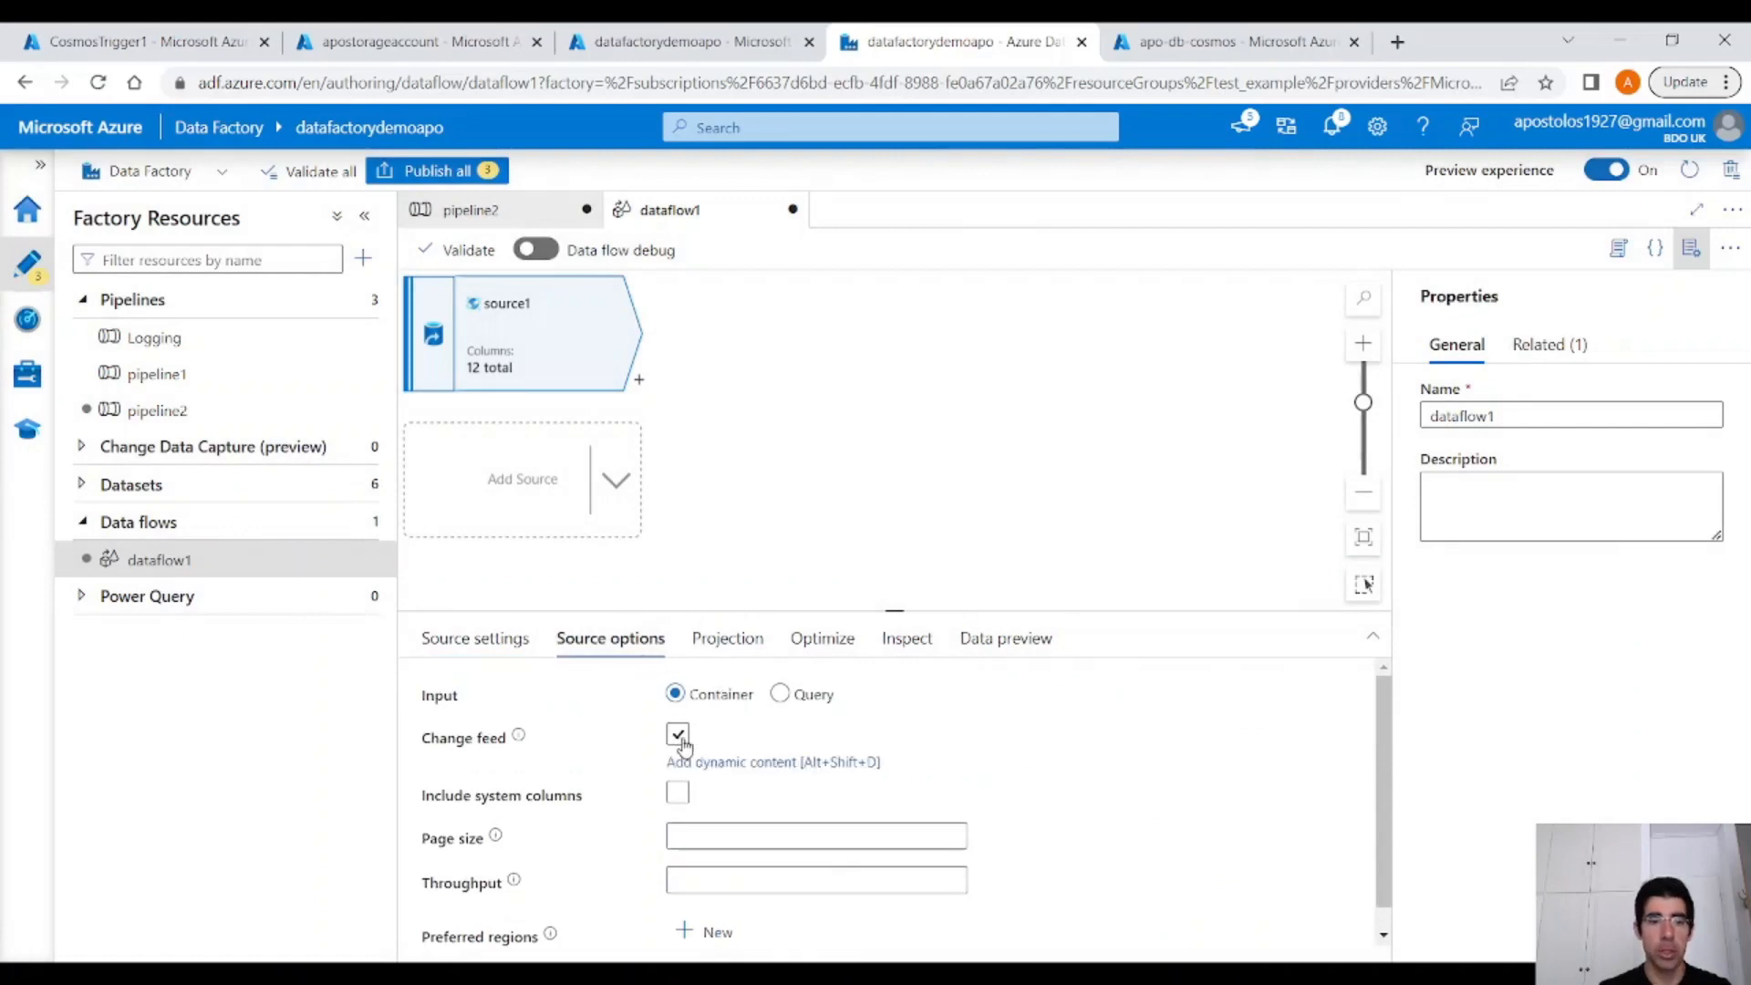
pyautogui.click(679, 735)
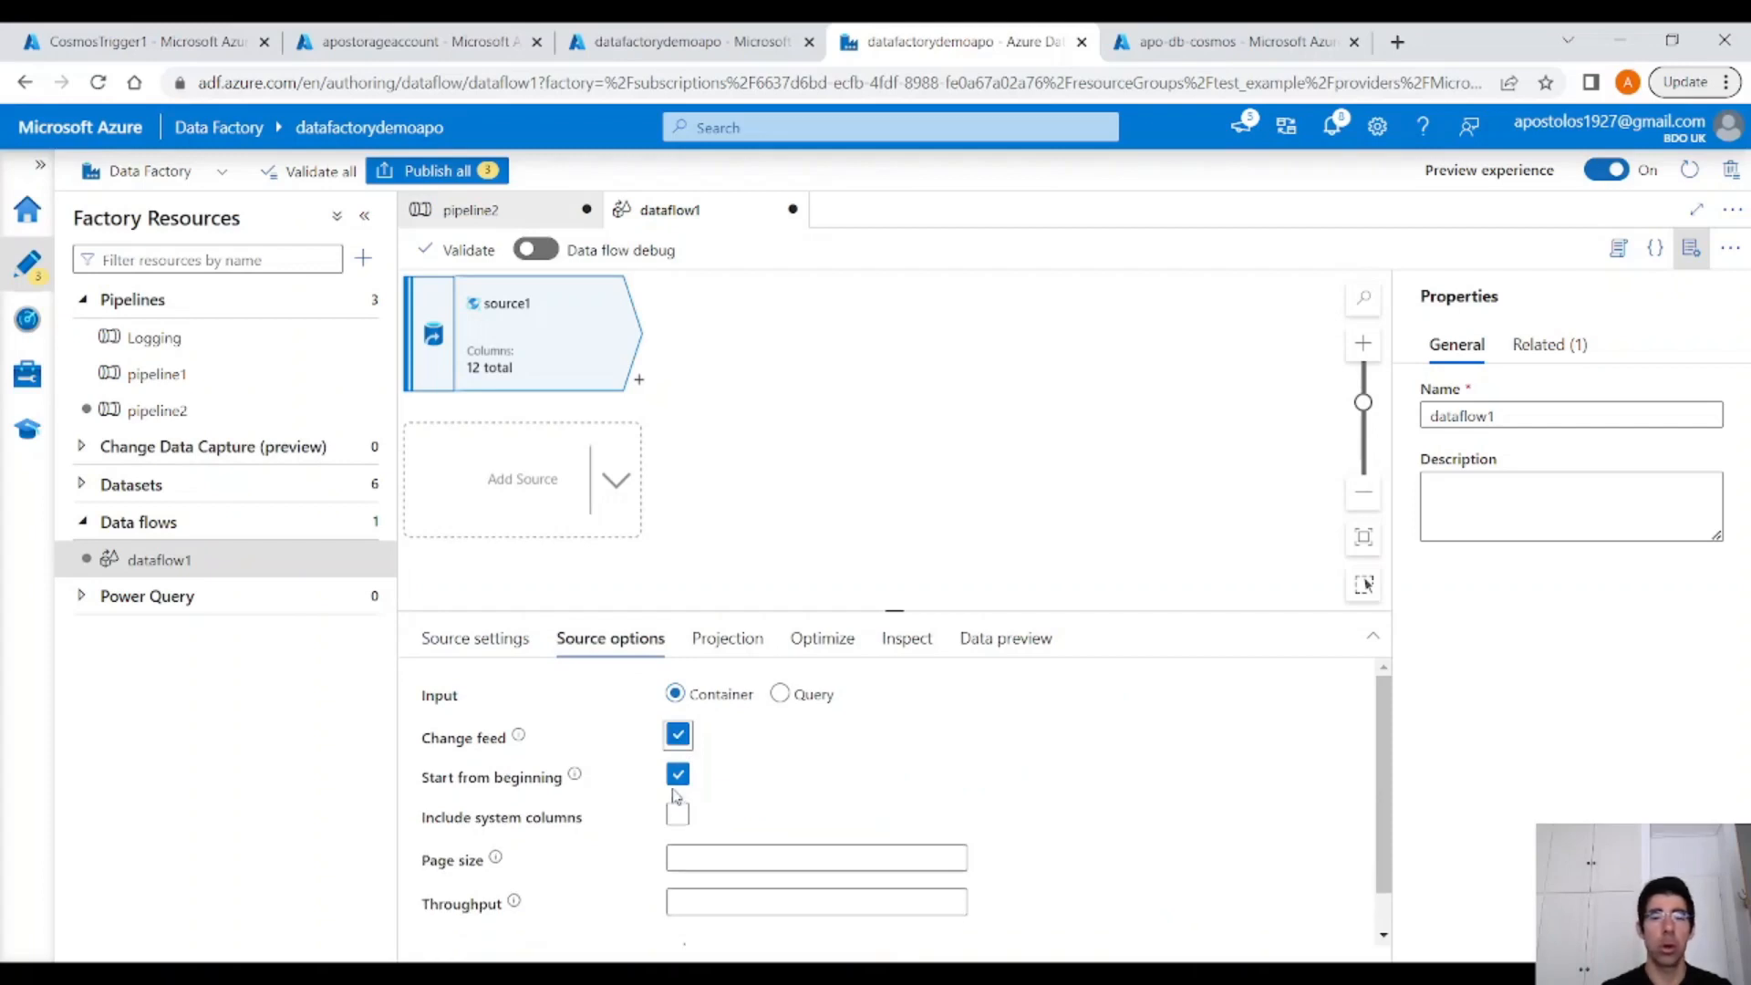
pyautogui.moveTo(877, 759)
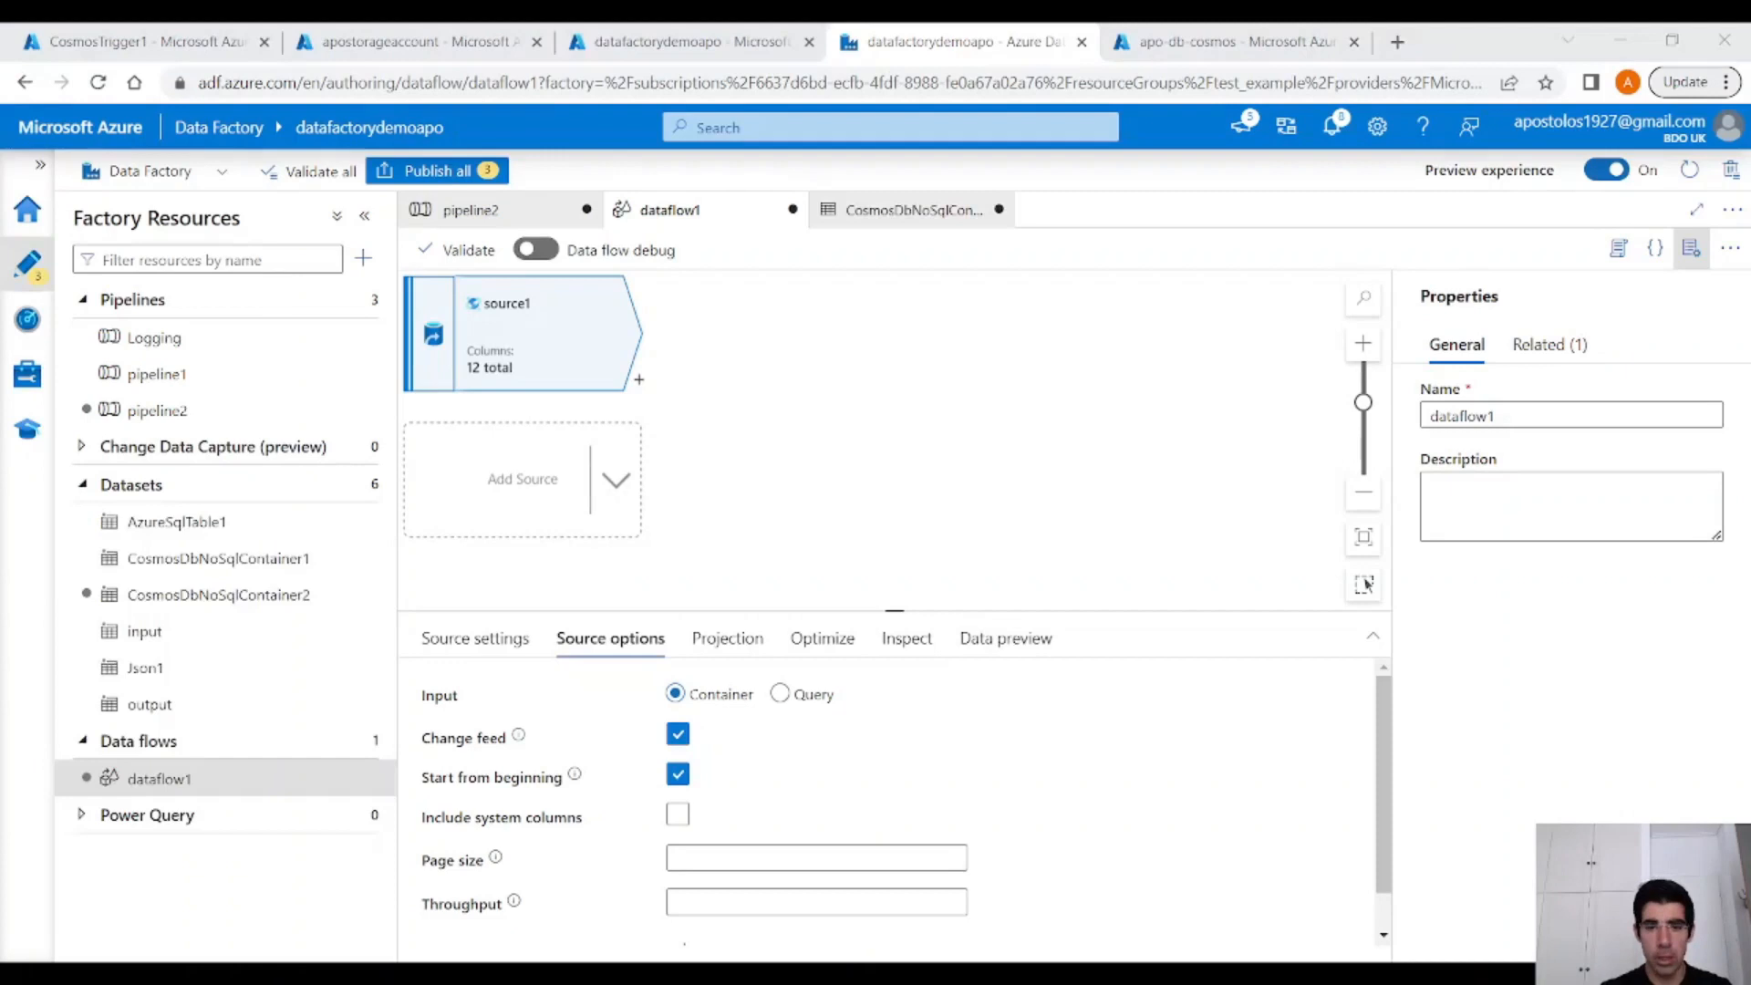
pyautogui.click(476, 639)
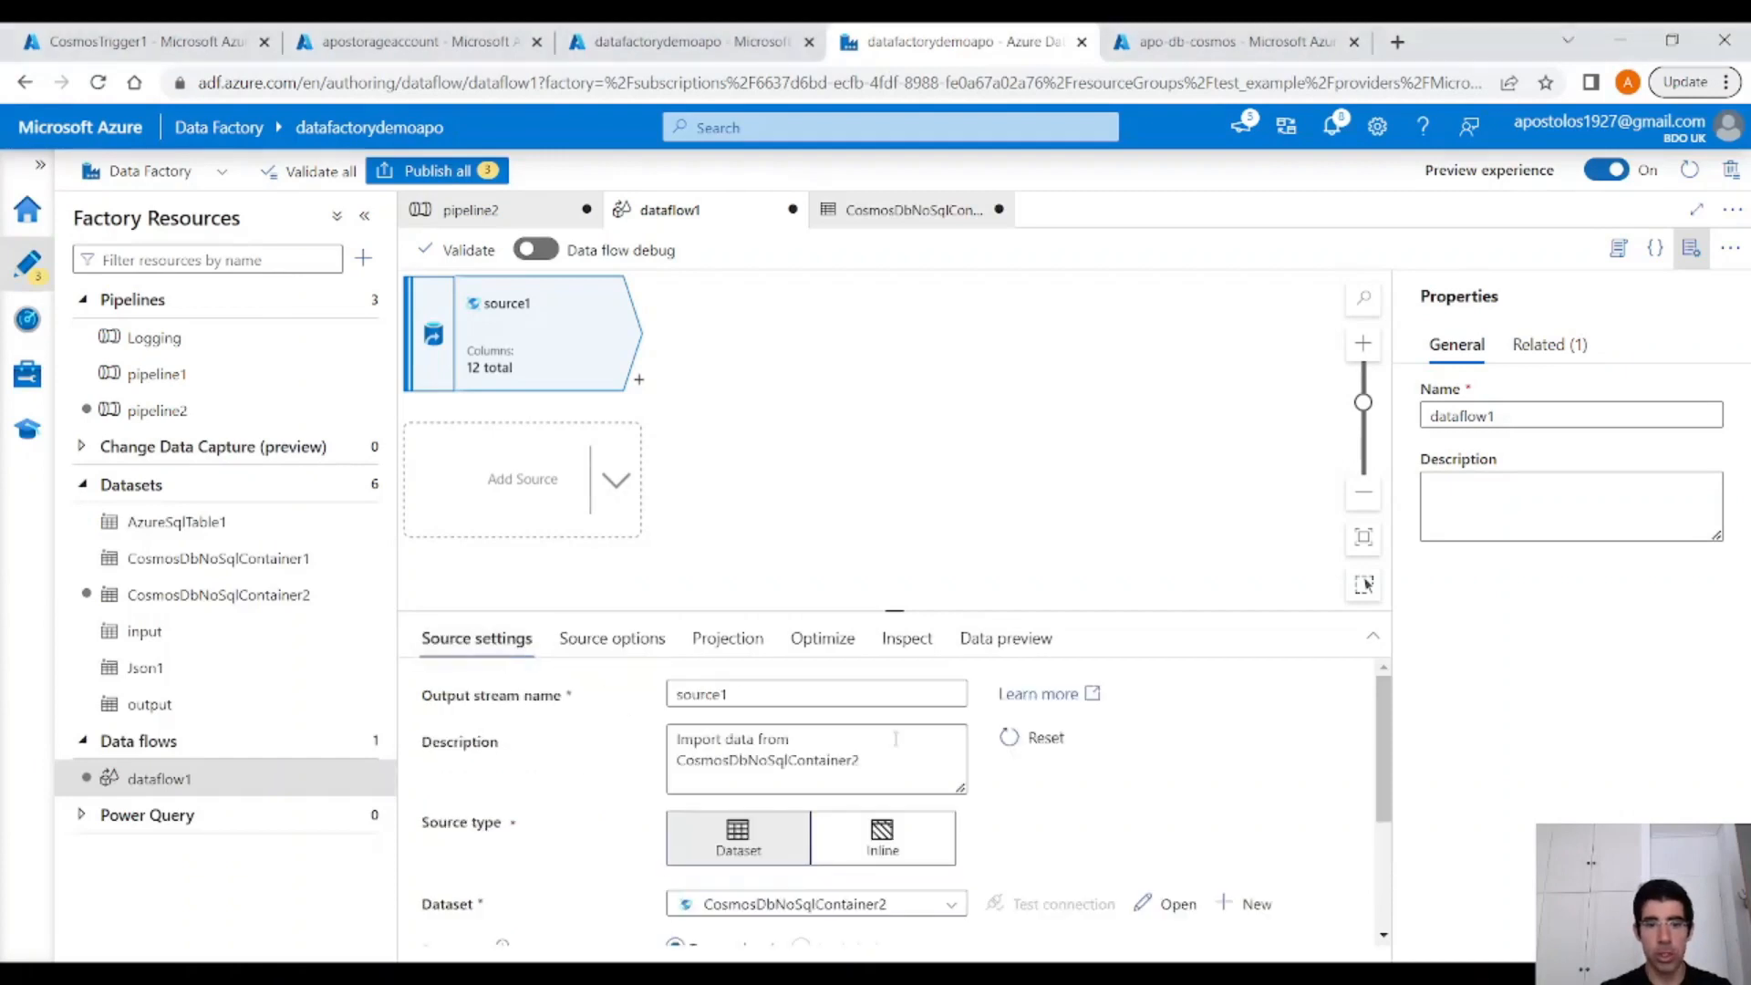
pyautogui.scroll(-3)
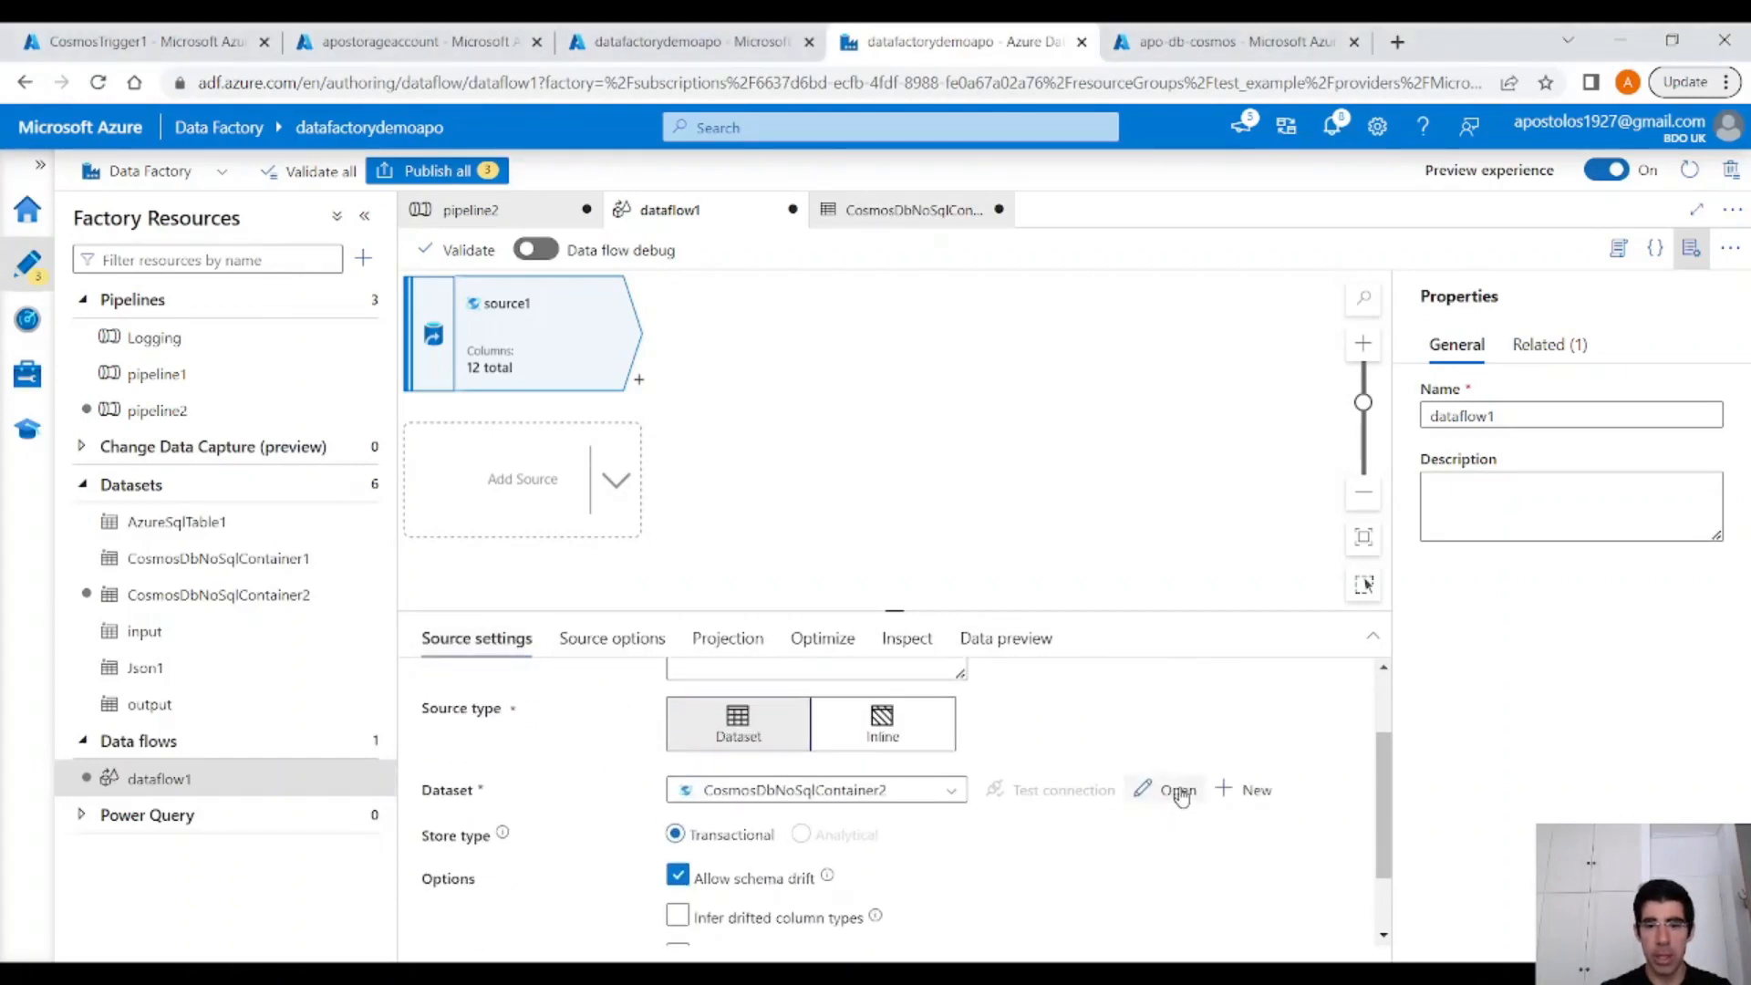
# Preview the CosmosDbNoSqlContainer2 dataset's SalesOrder documents from the Items container.
pyautogui.click(1176, 790)
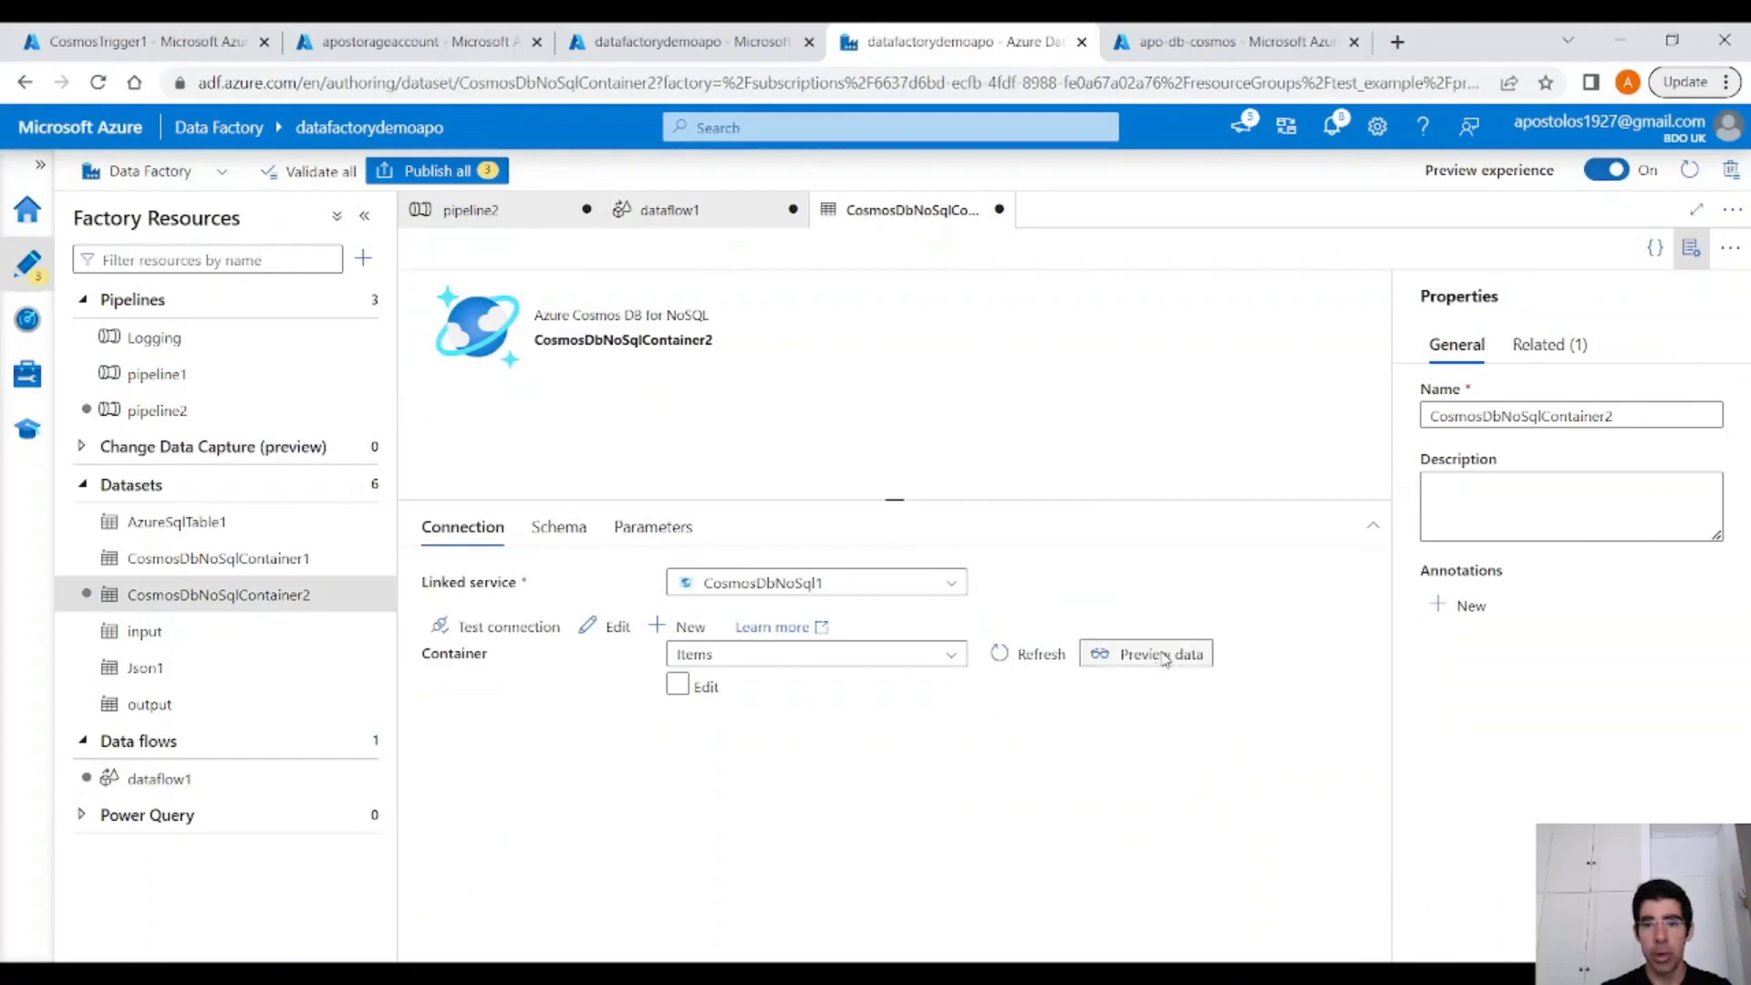
pyautogui.click(1160, 653)
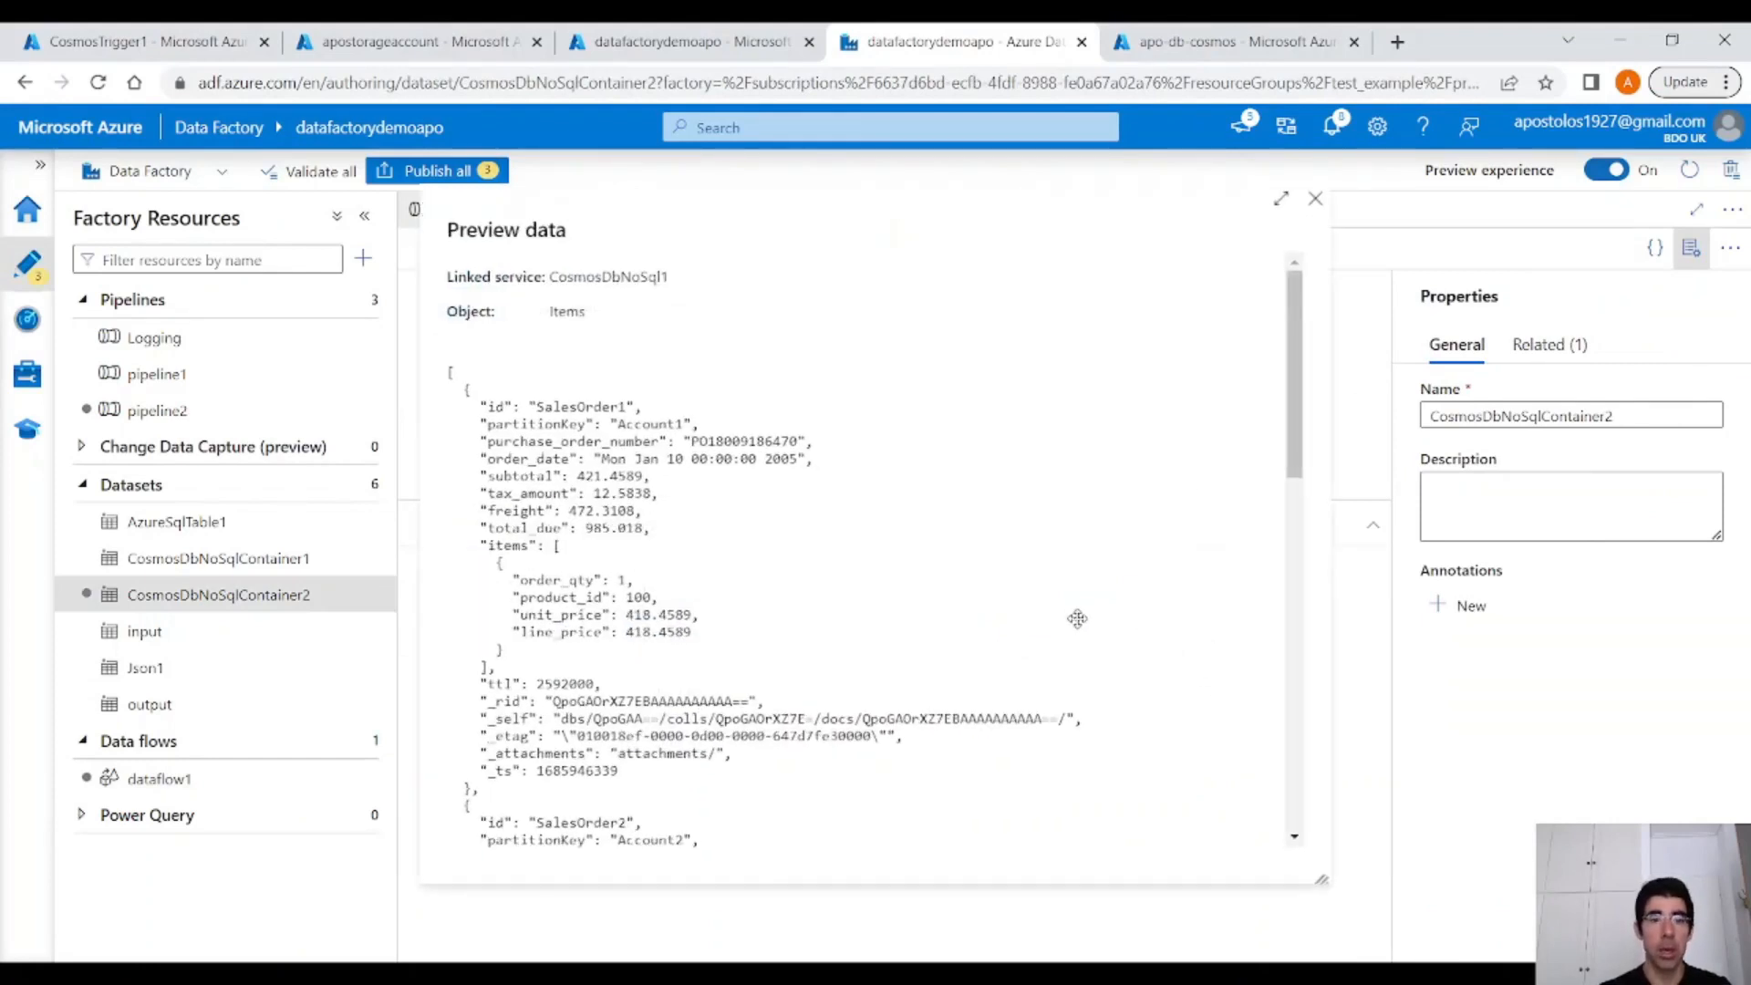
pyautogui.moveTo(1124, 708)
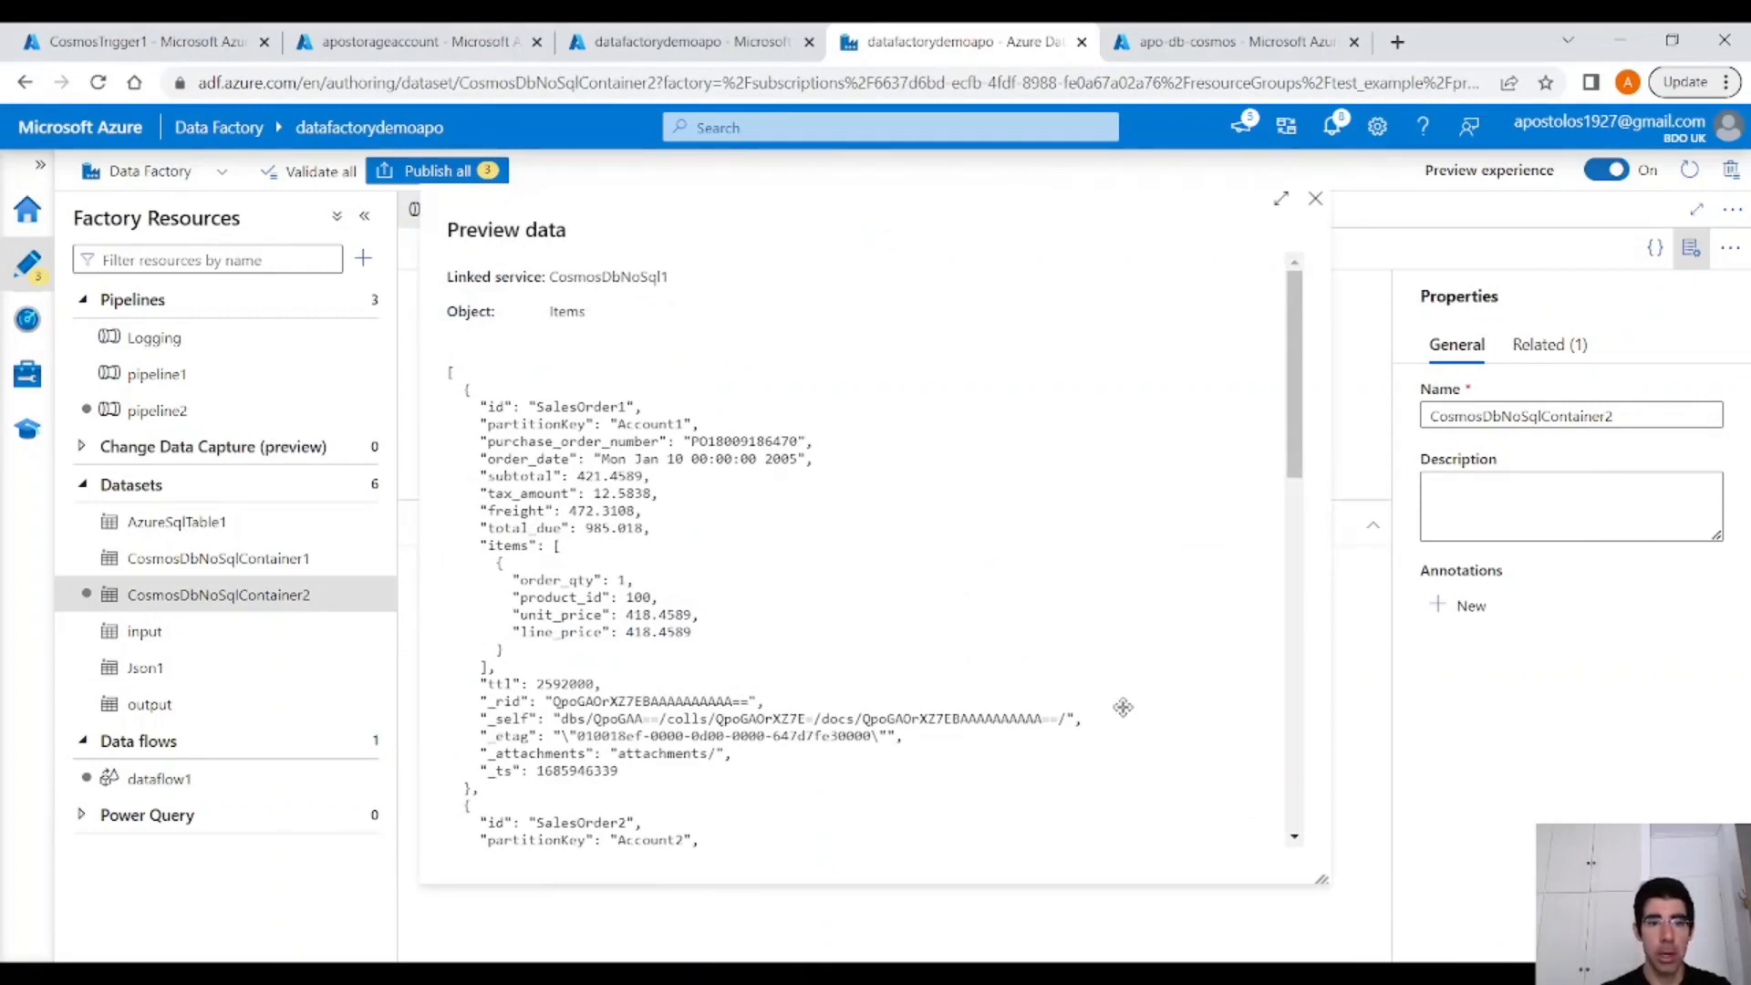
pyautogui.scroll(-3)
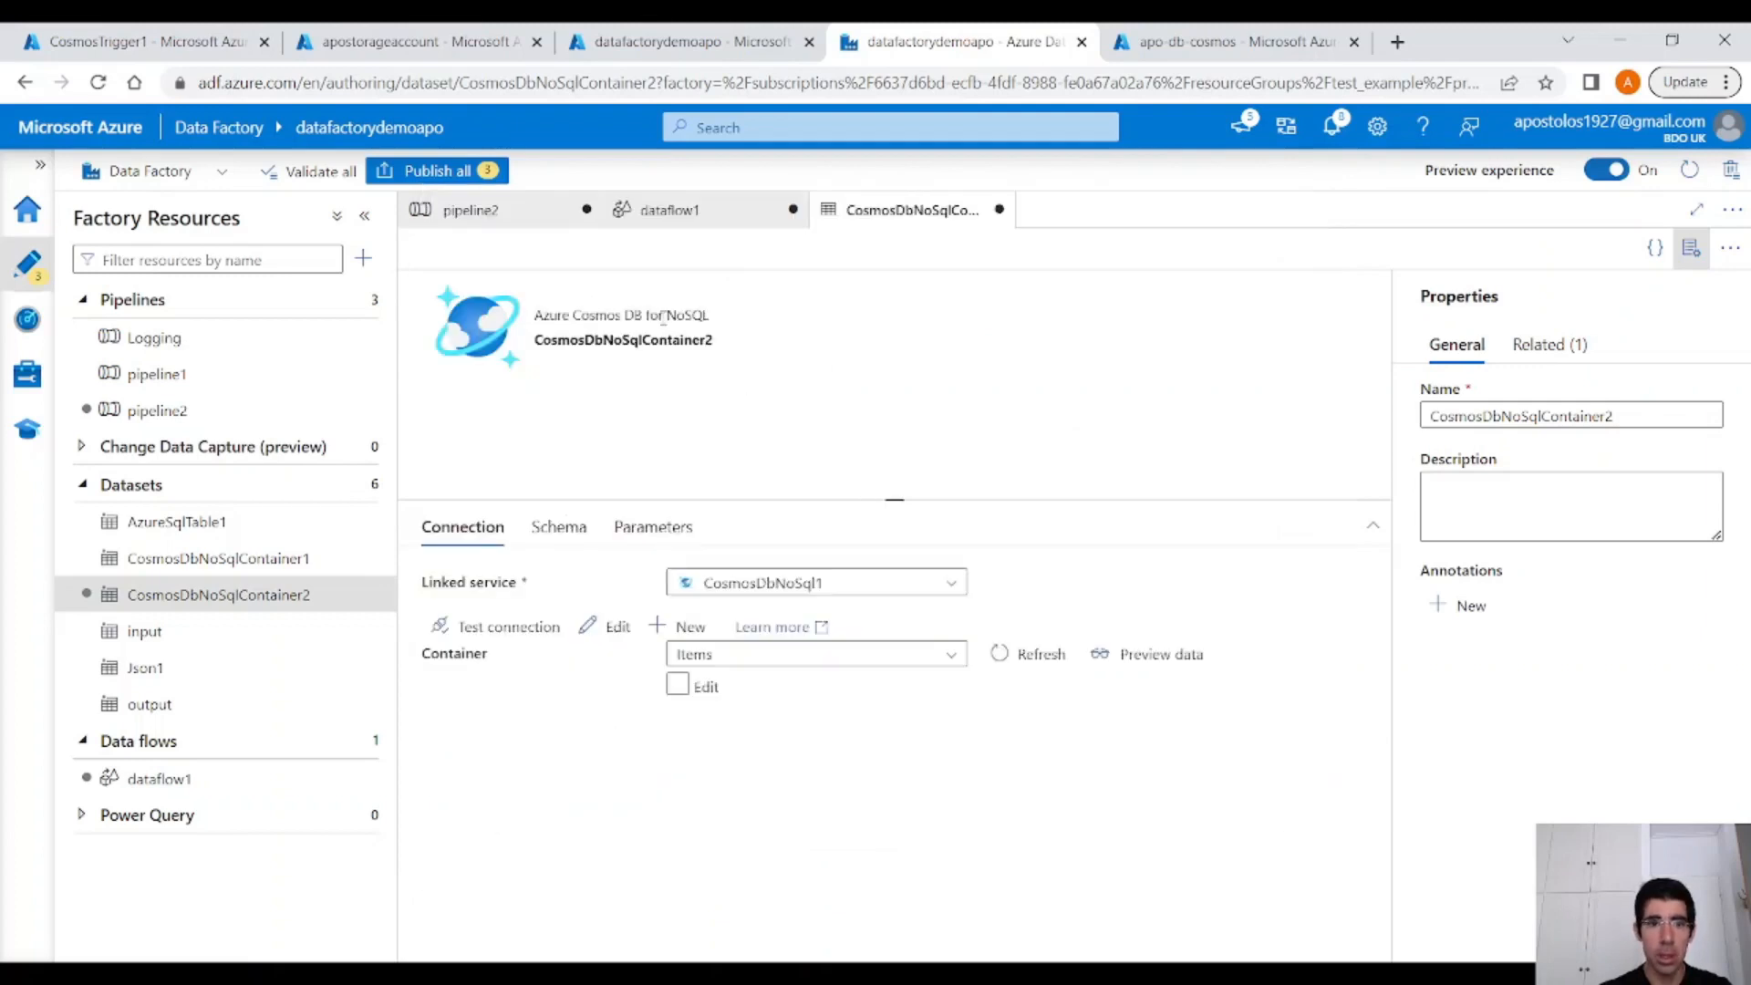
# Add sink1 after the source and start a new Azure Blob Storage JSON dataset for it.
pyautogui.click(668, 208)
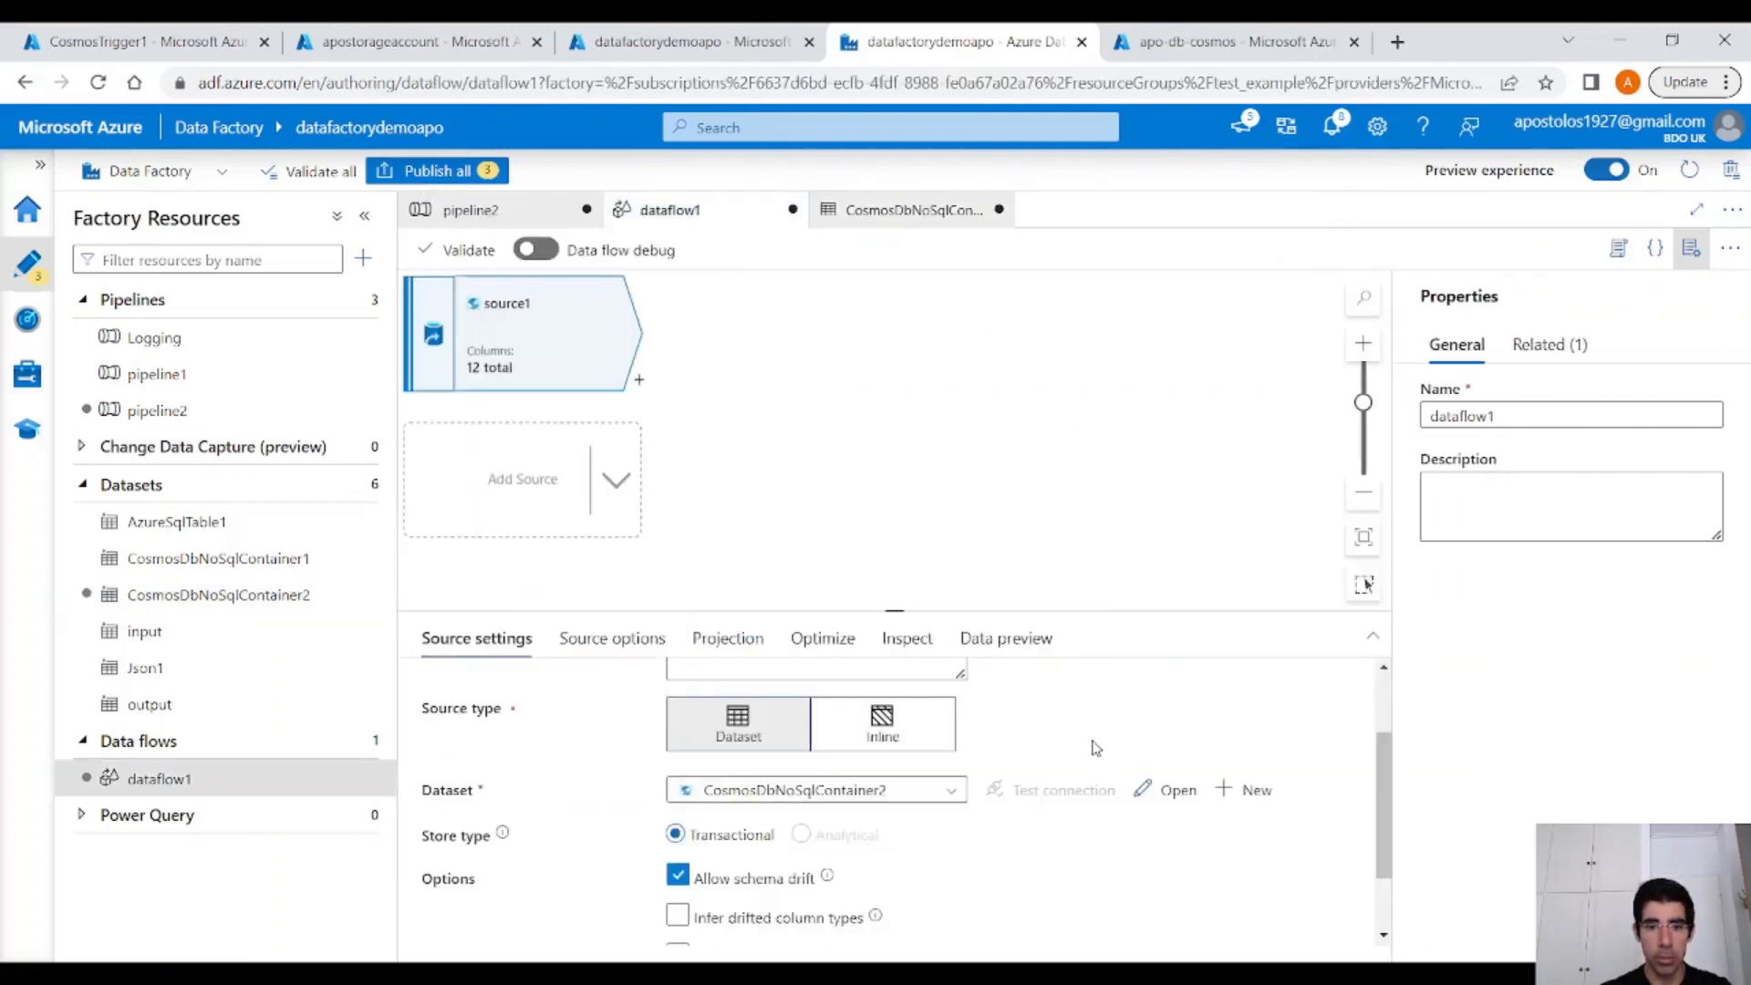
pyautogui.click(638, 380)
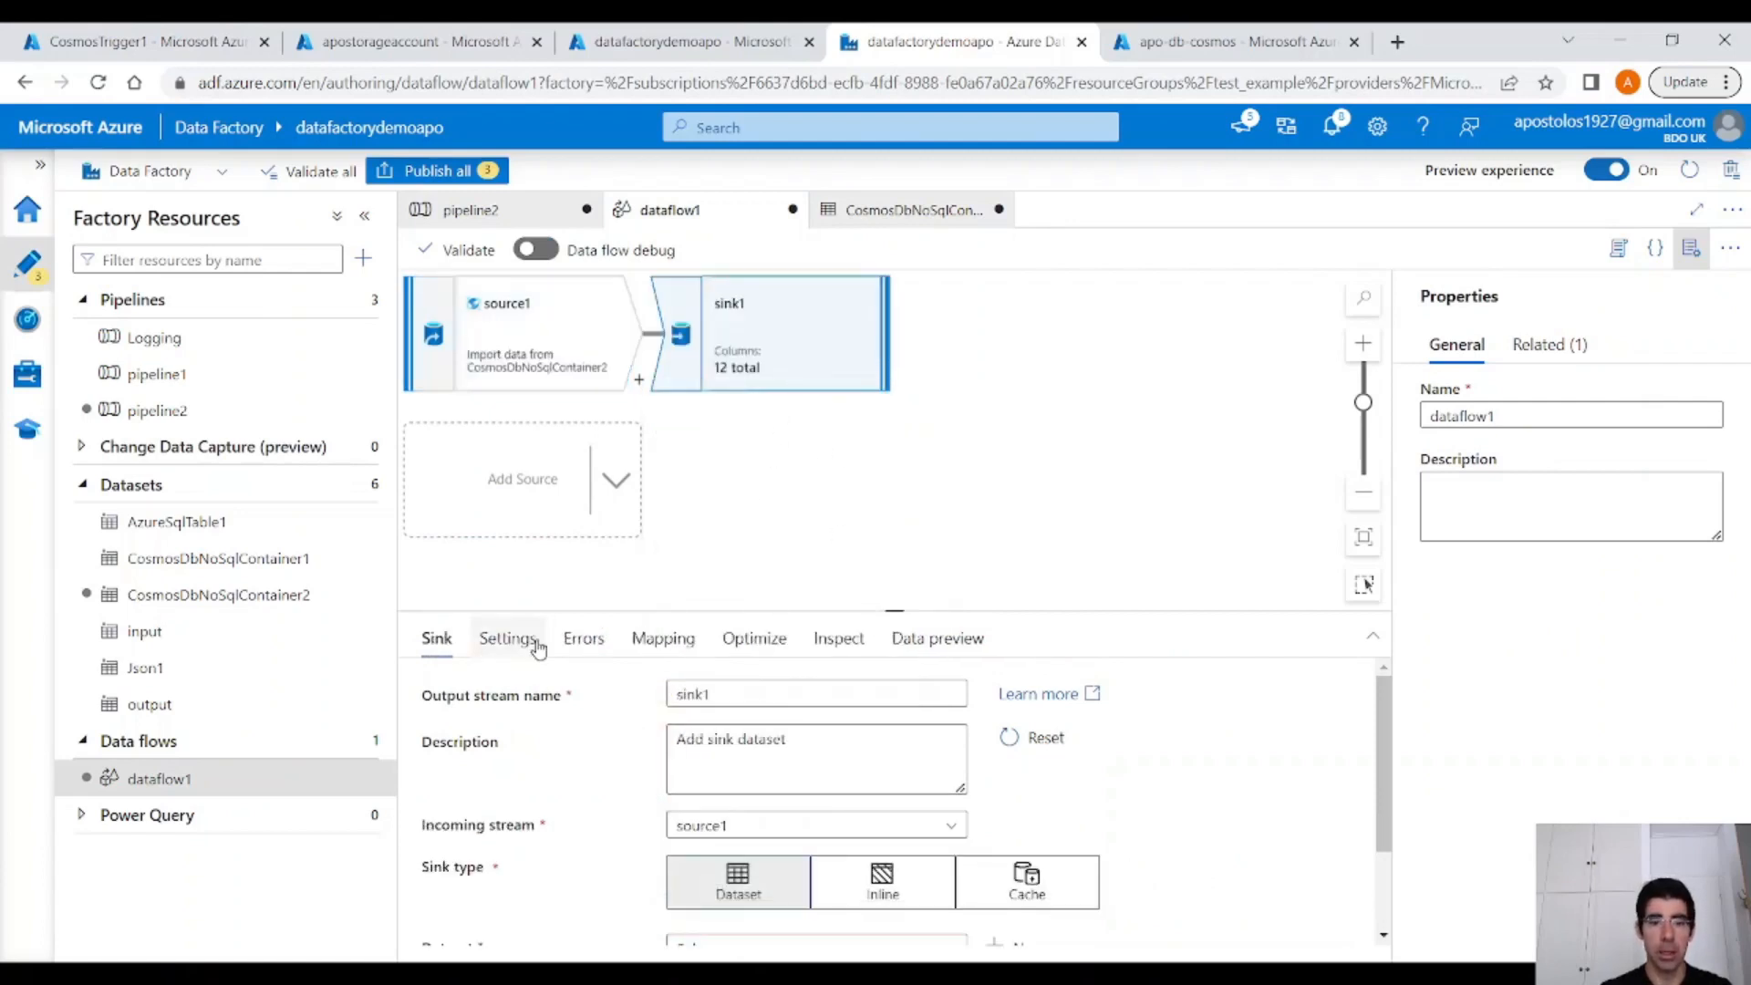
pyautogui.scroll(-3)
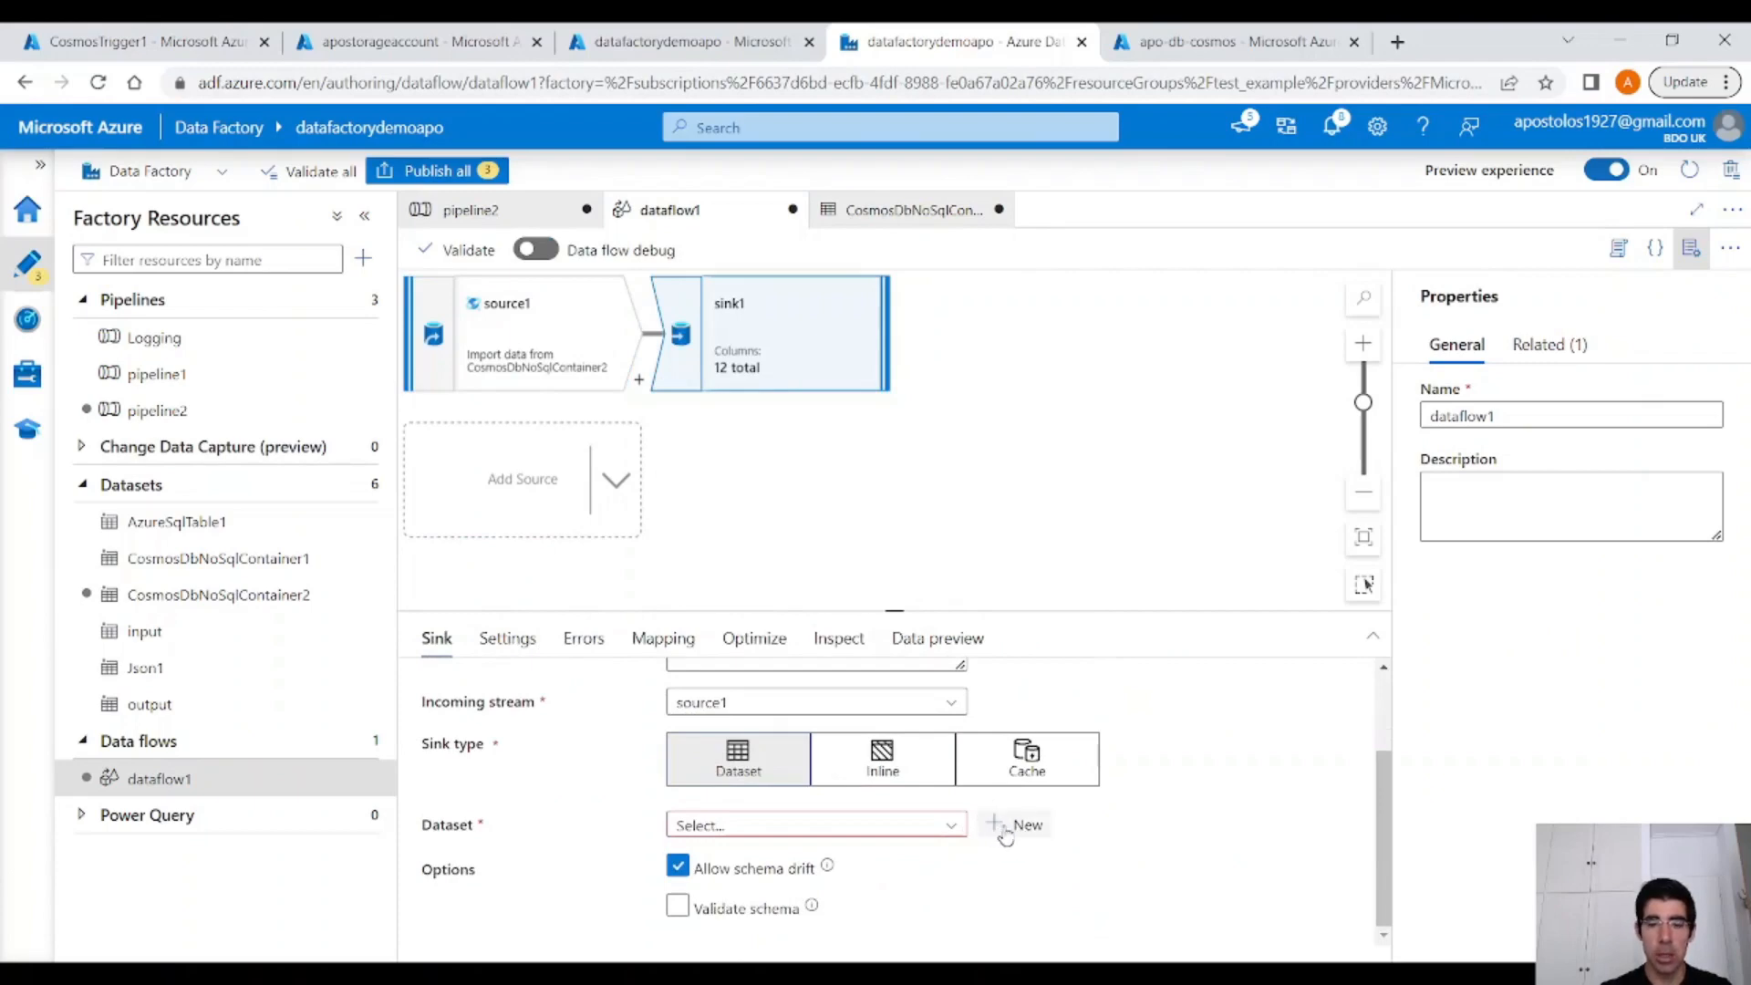
pyautogui.click(1019, 824)
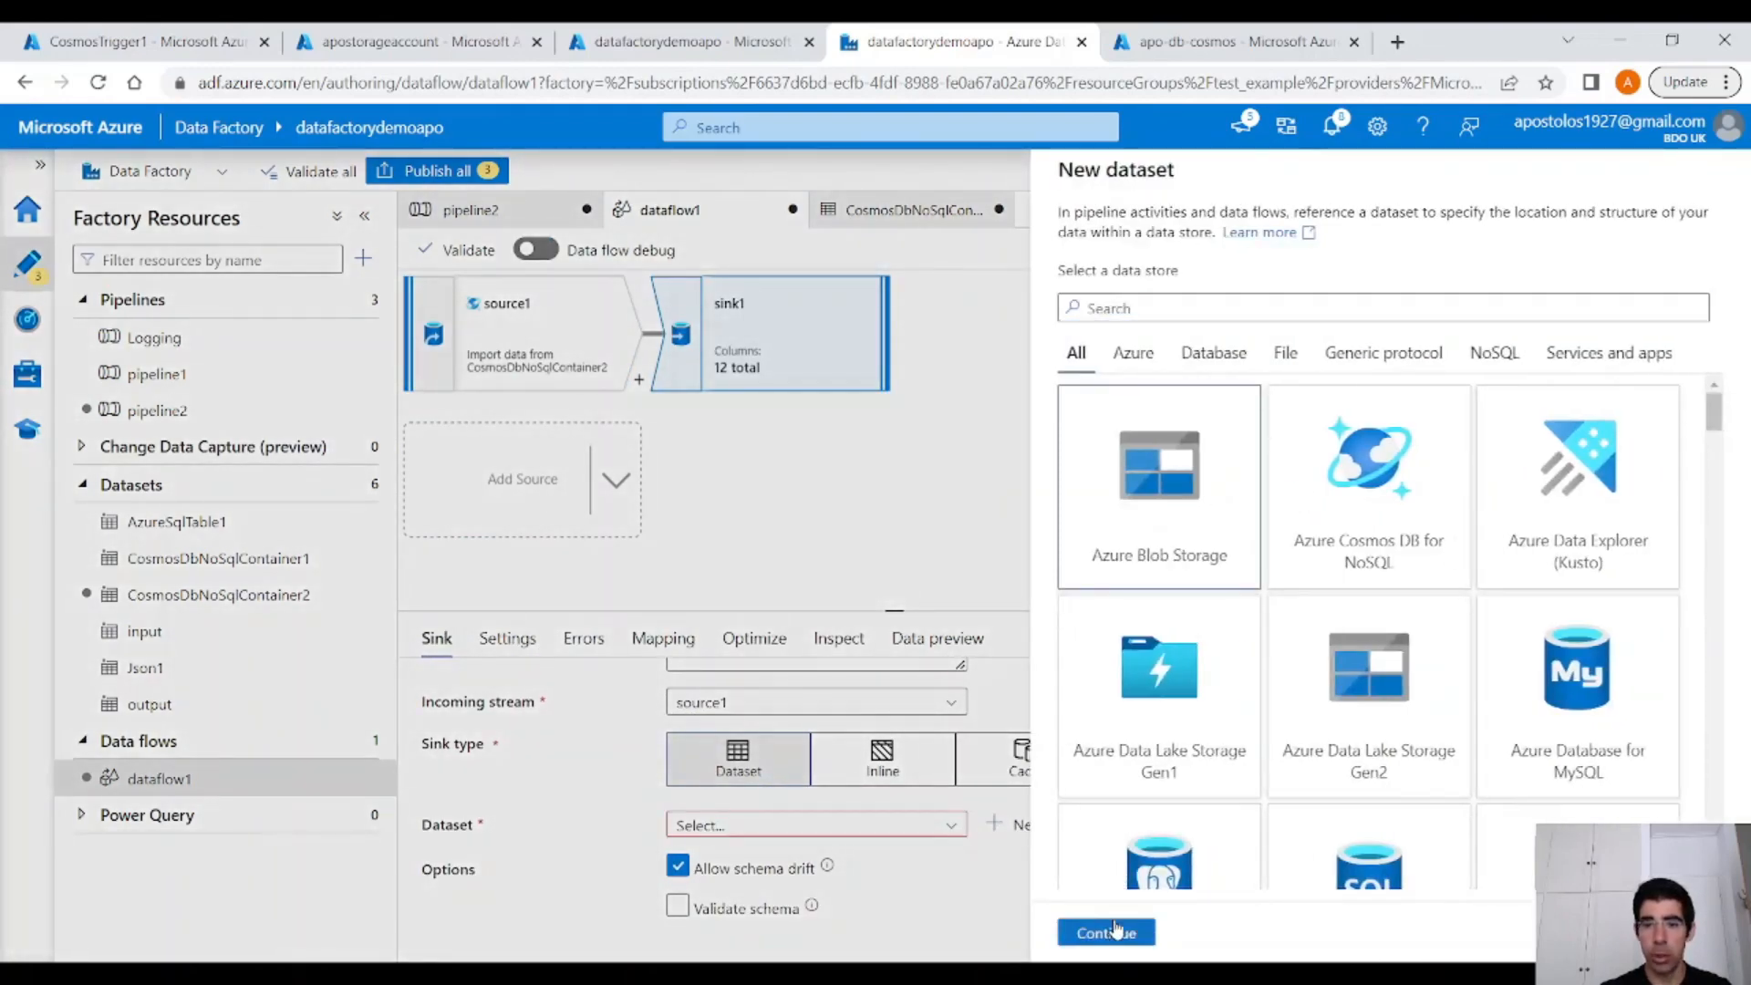
pyautogui.click(1105, 932)
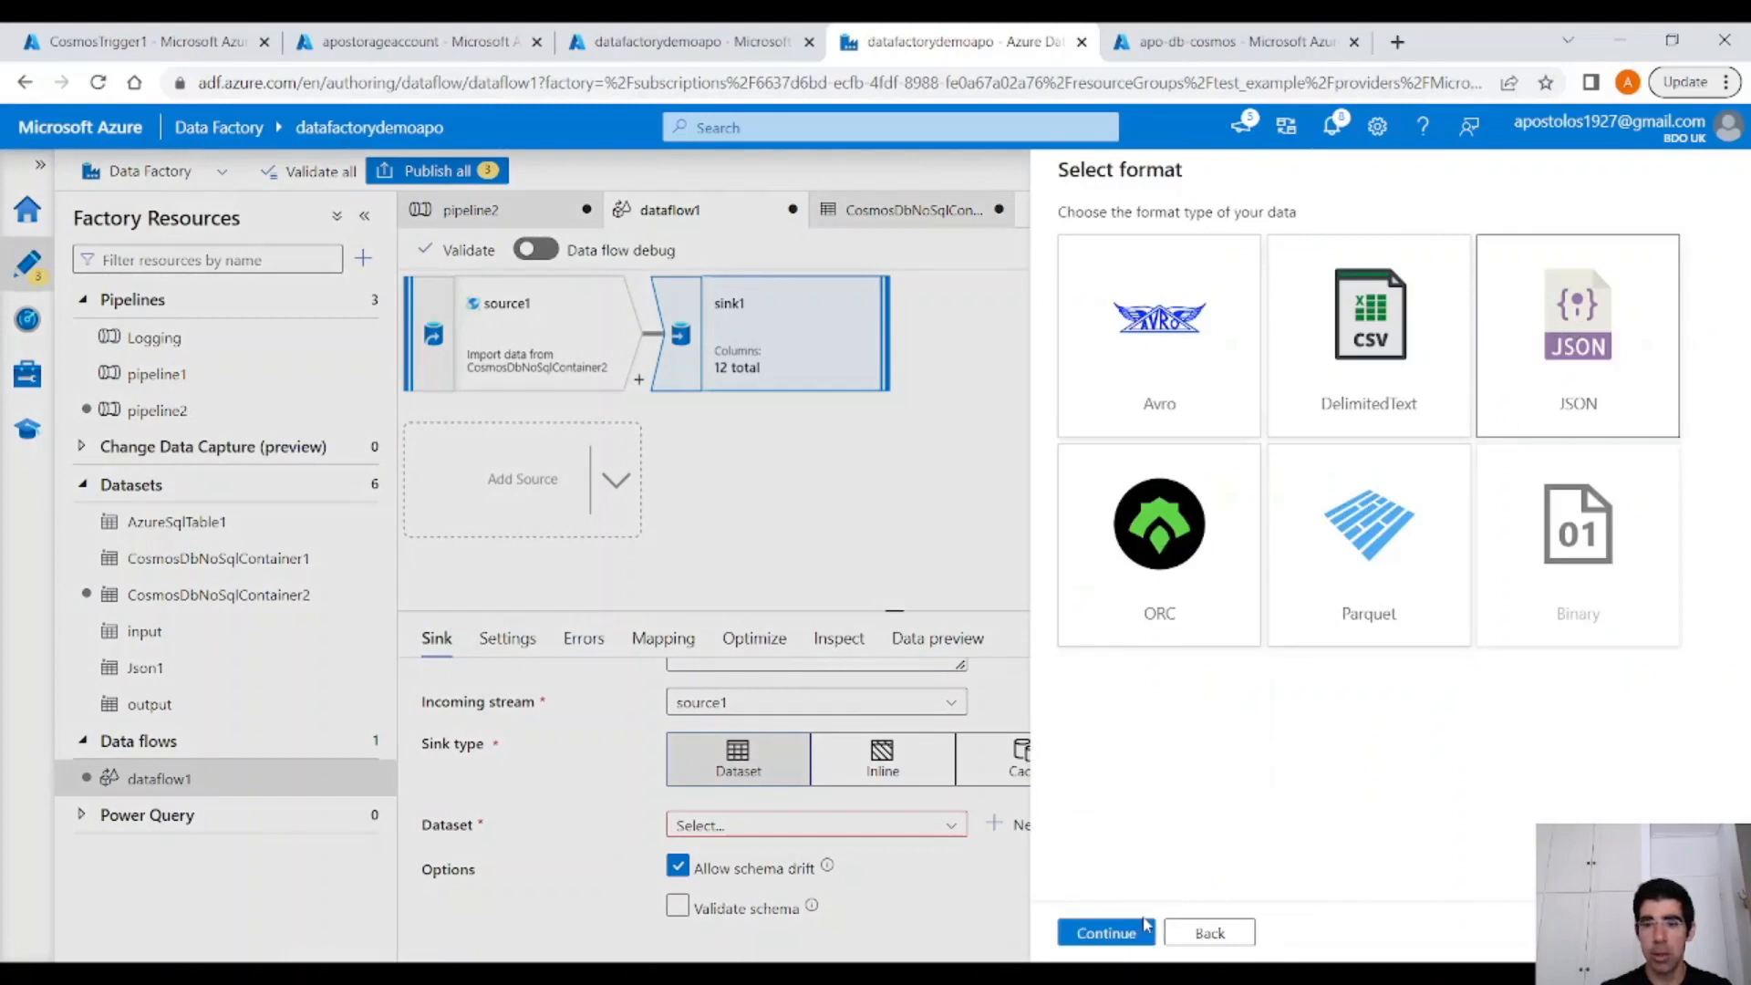
pyautogui.click(1105, 932)
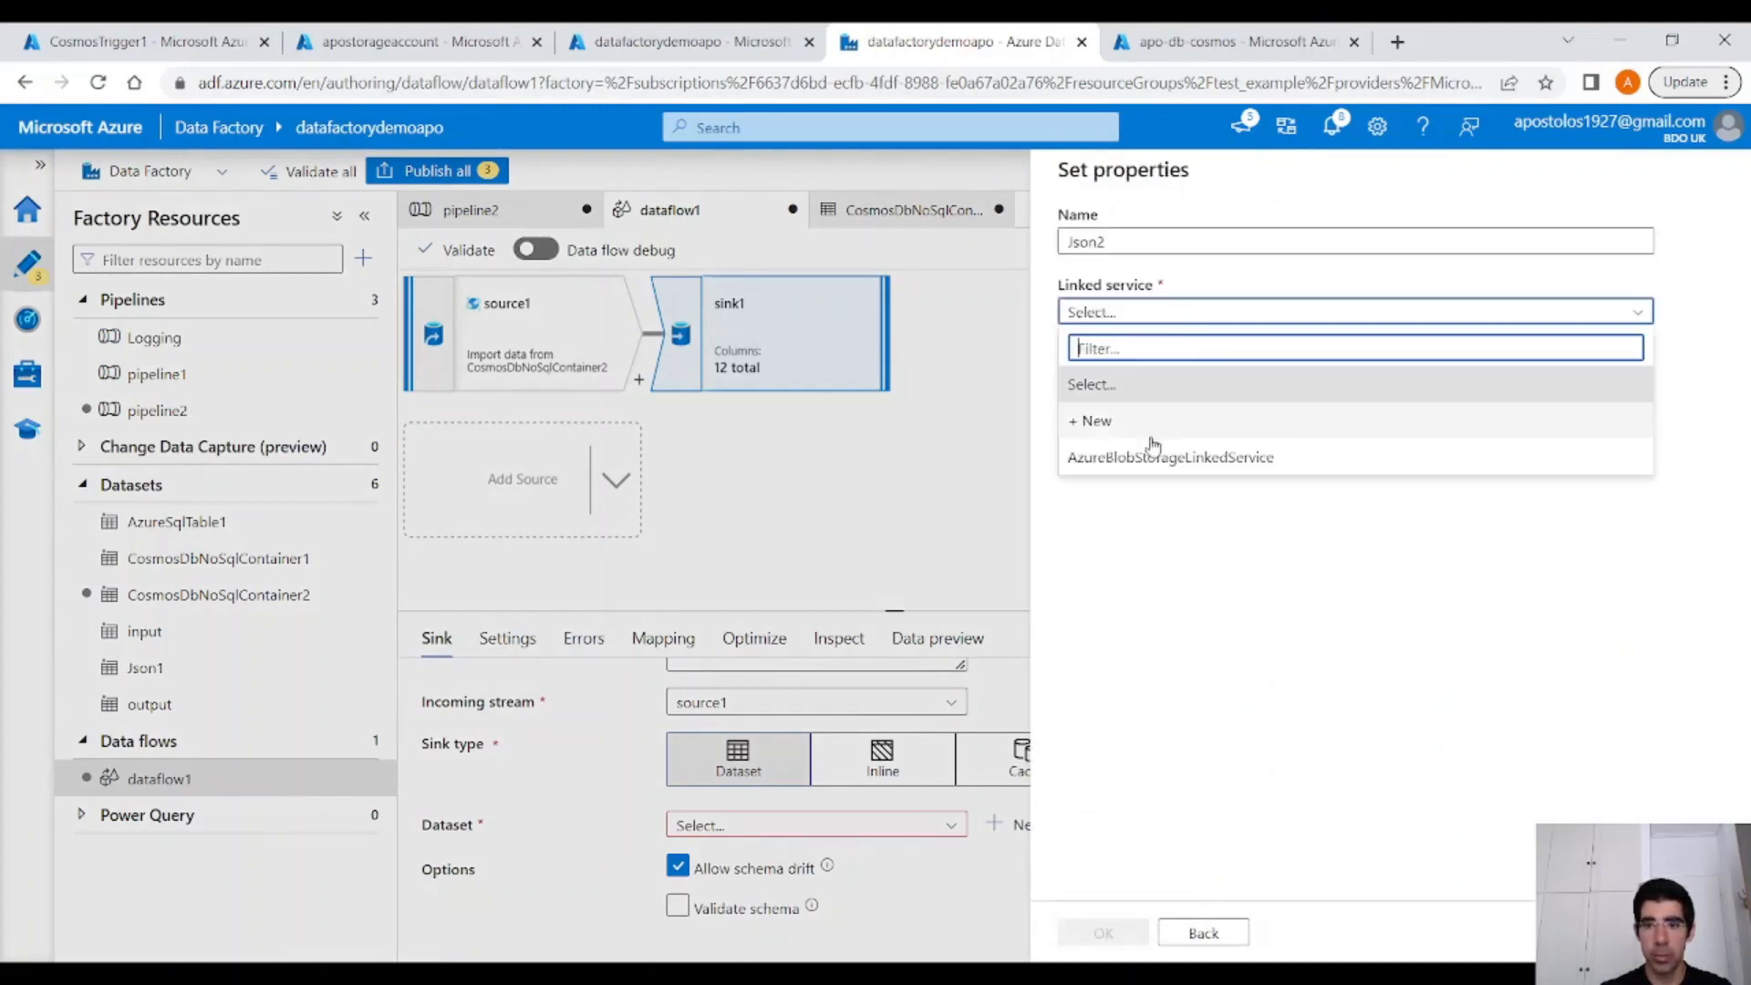
# Create the Json2 sink dataset on the Blob Storage temp container.
pyautogui.click(1169, 456)
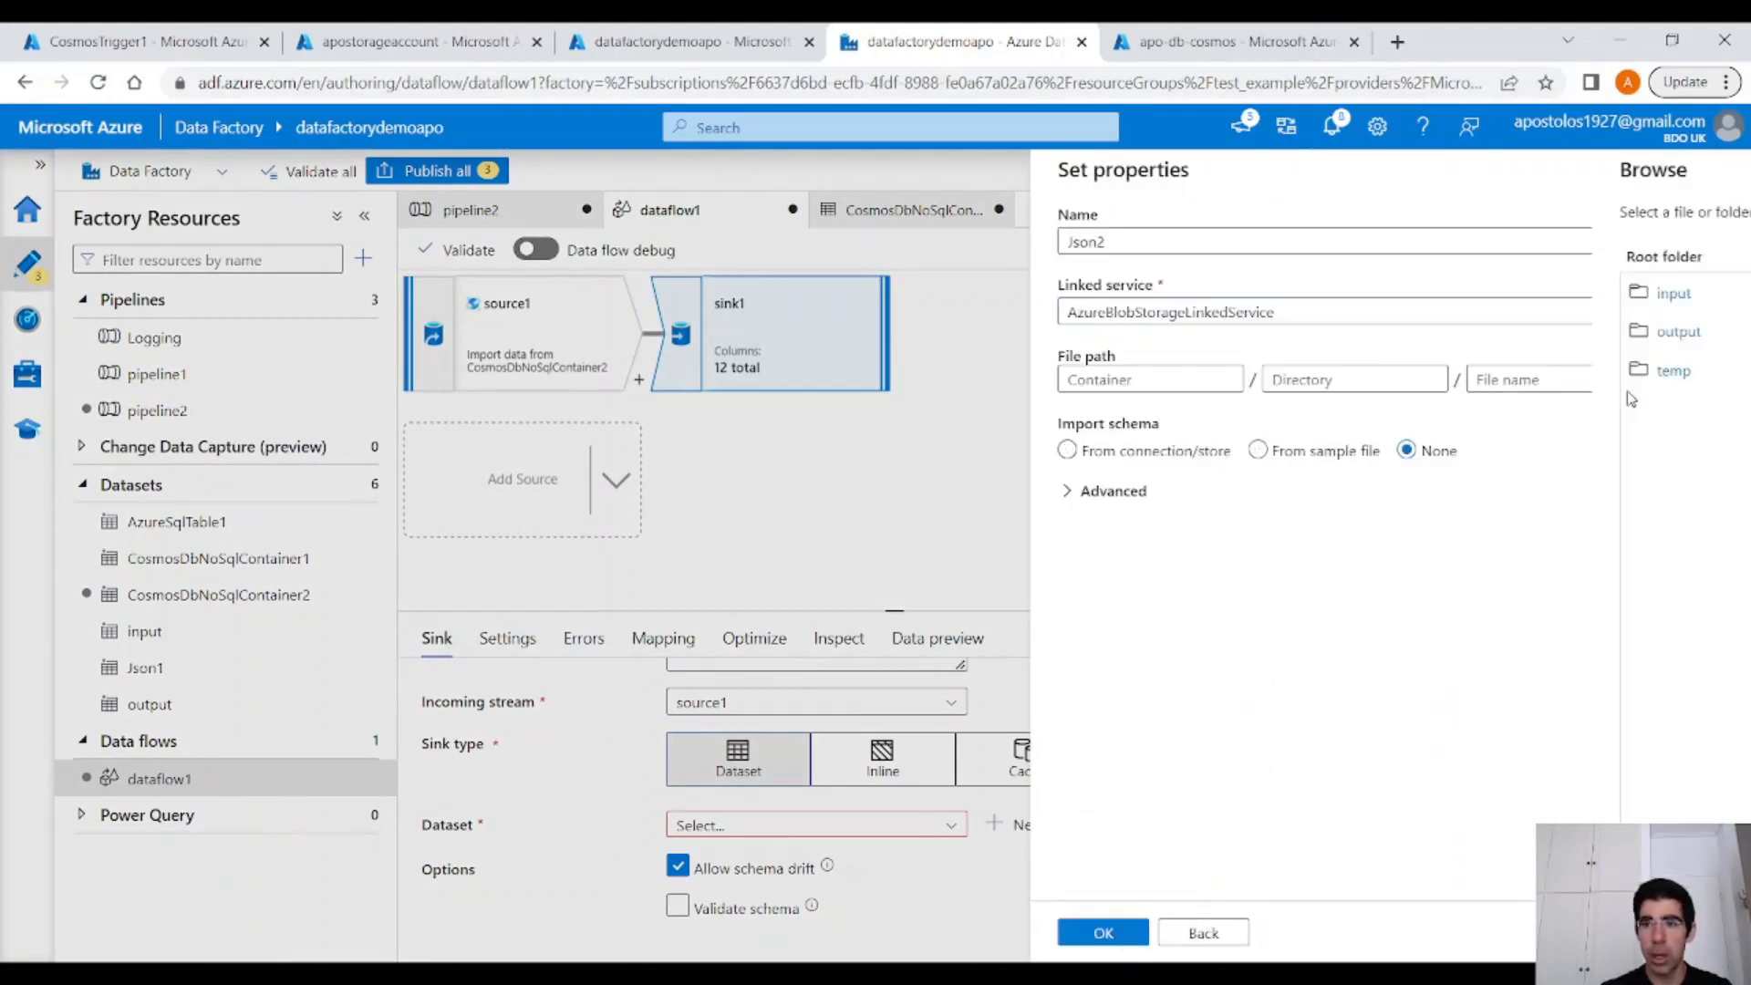
pyautogui.click(1672, 371)
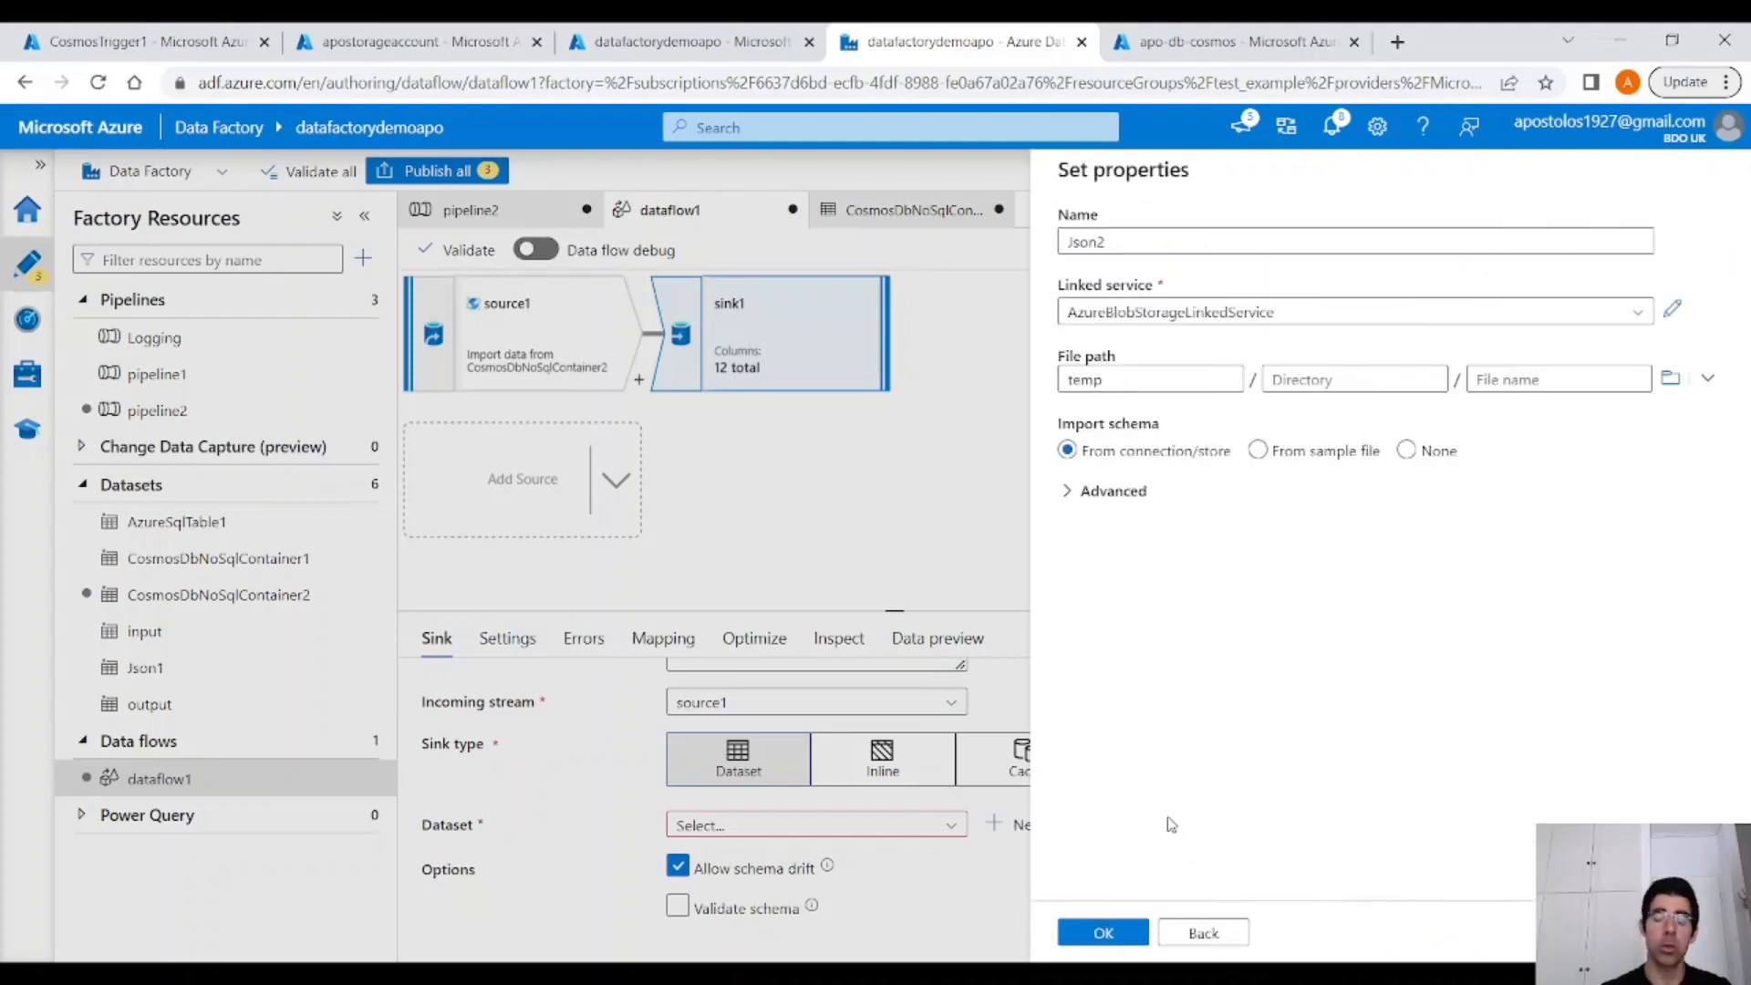
pyautogui.moveTo(1171, 801)
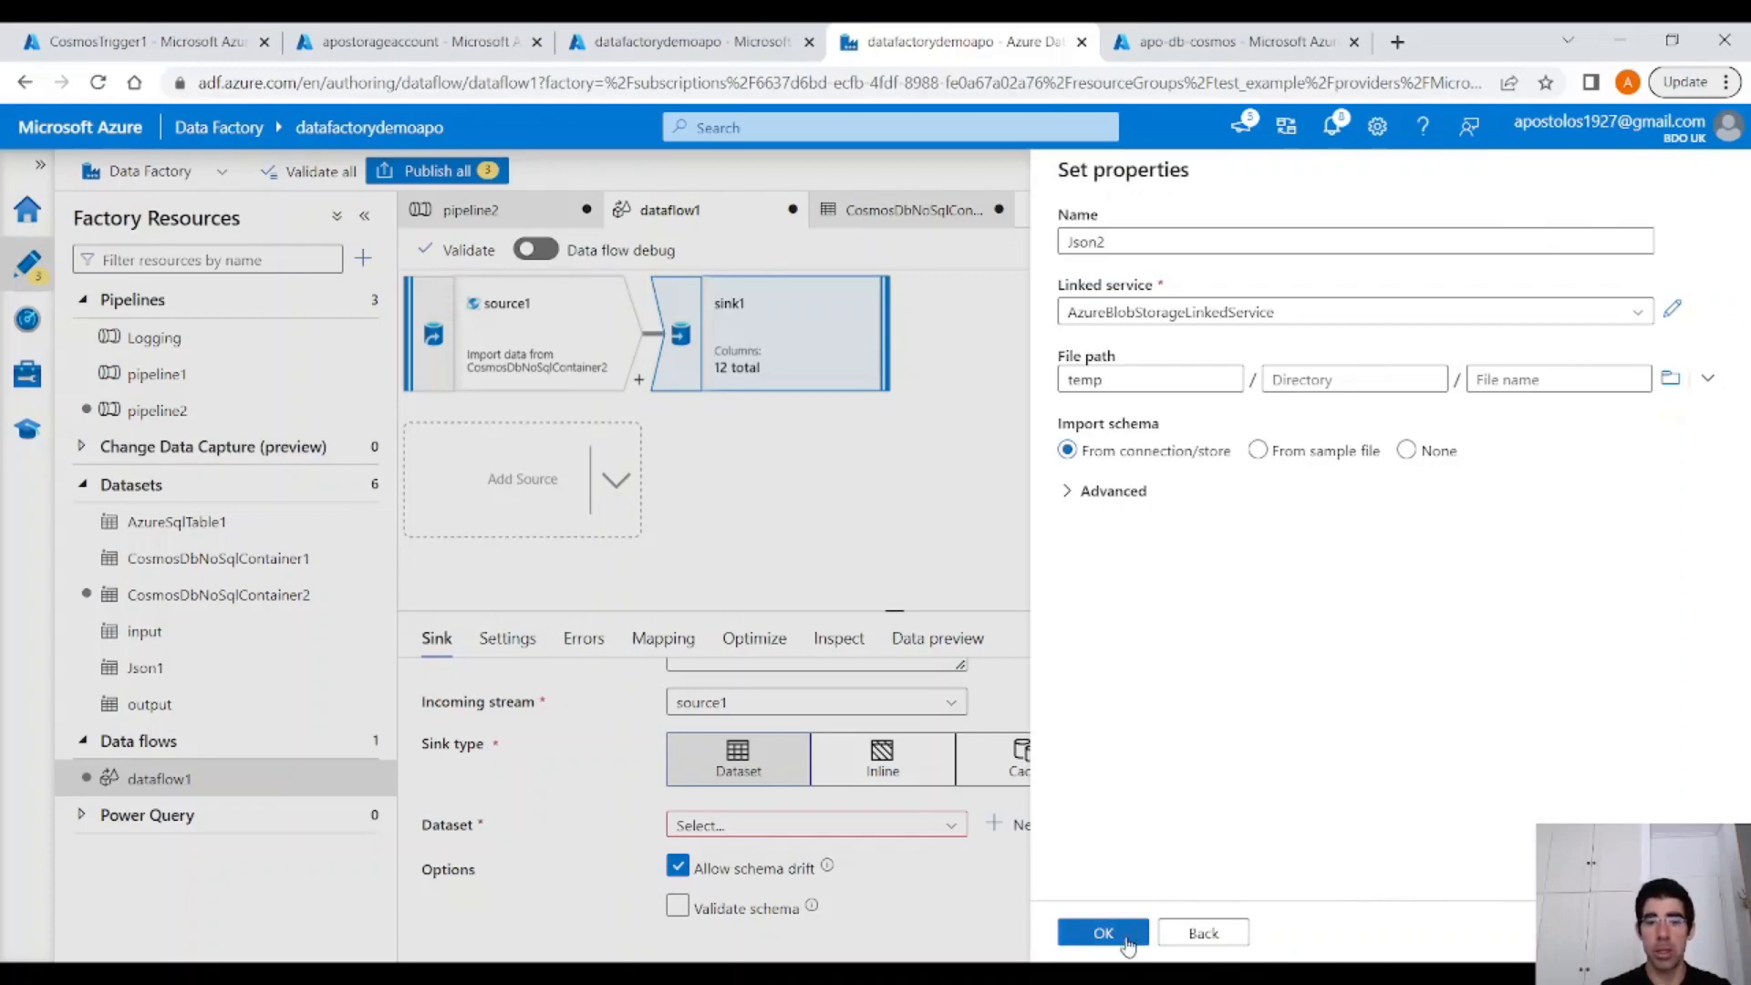
pyautogui.click(1102, 932)
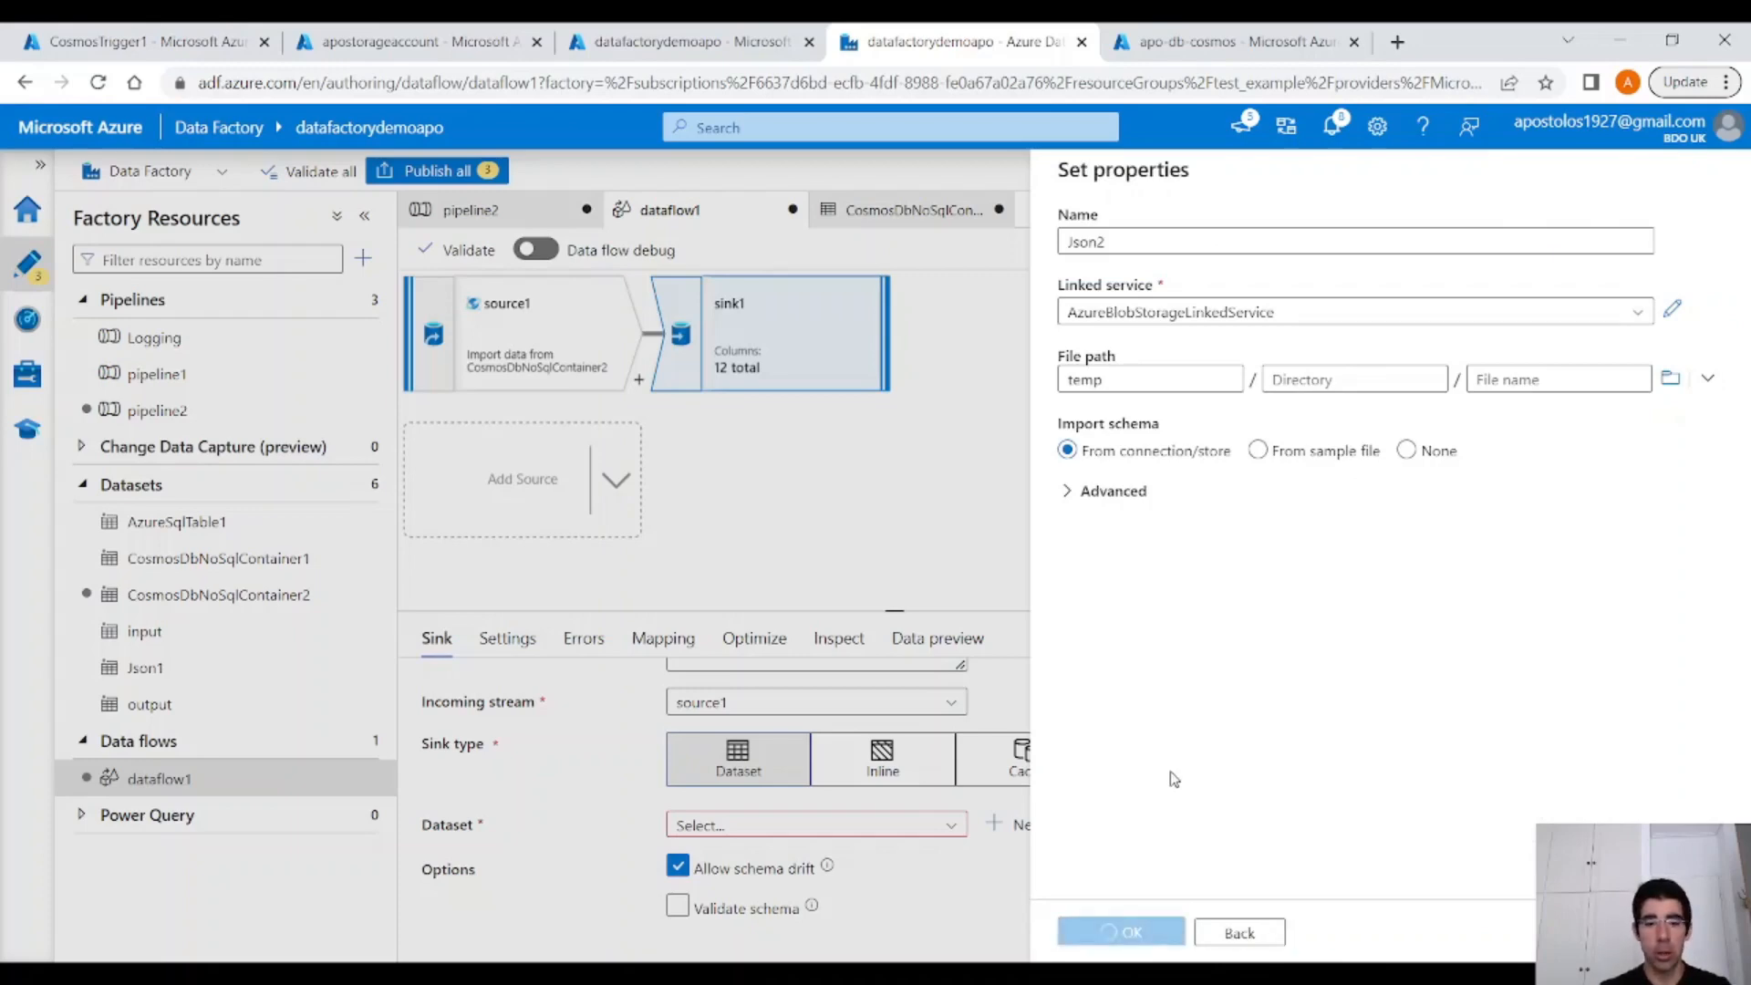
pyautogui.click(1120, 932)
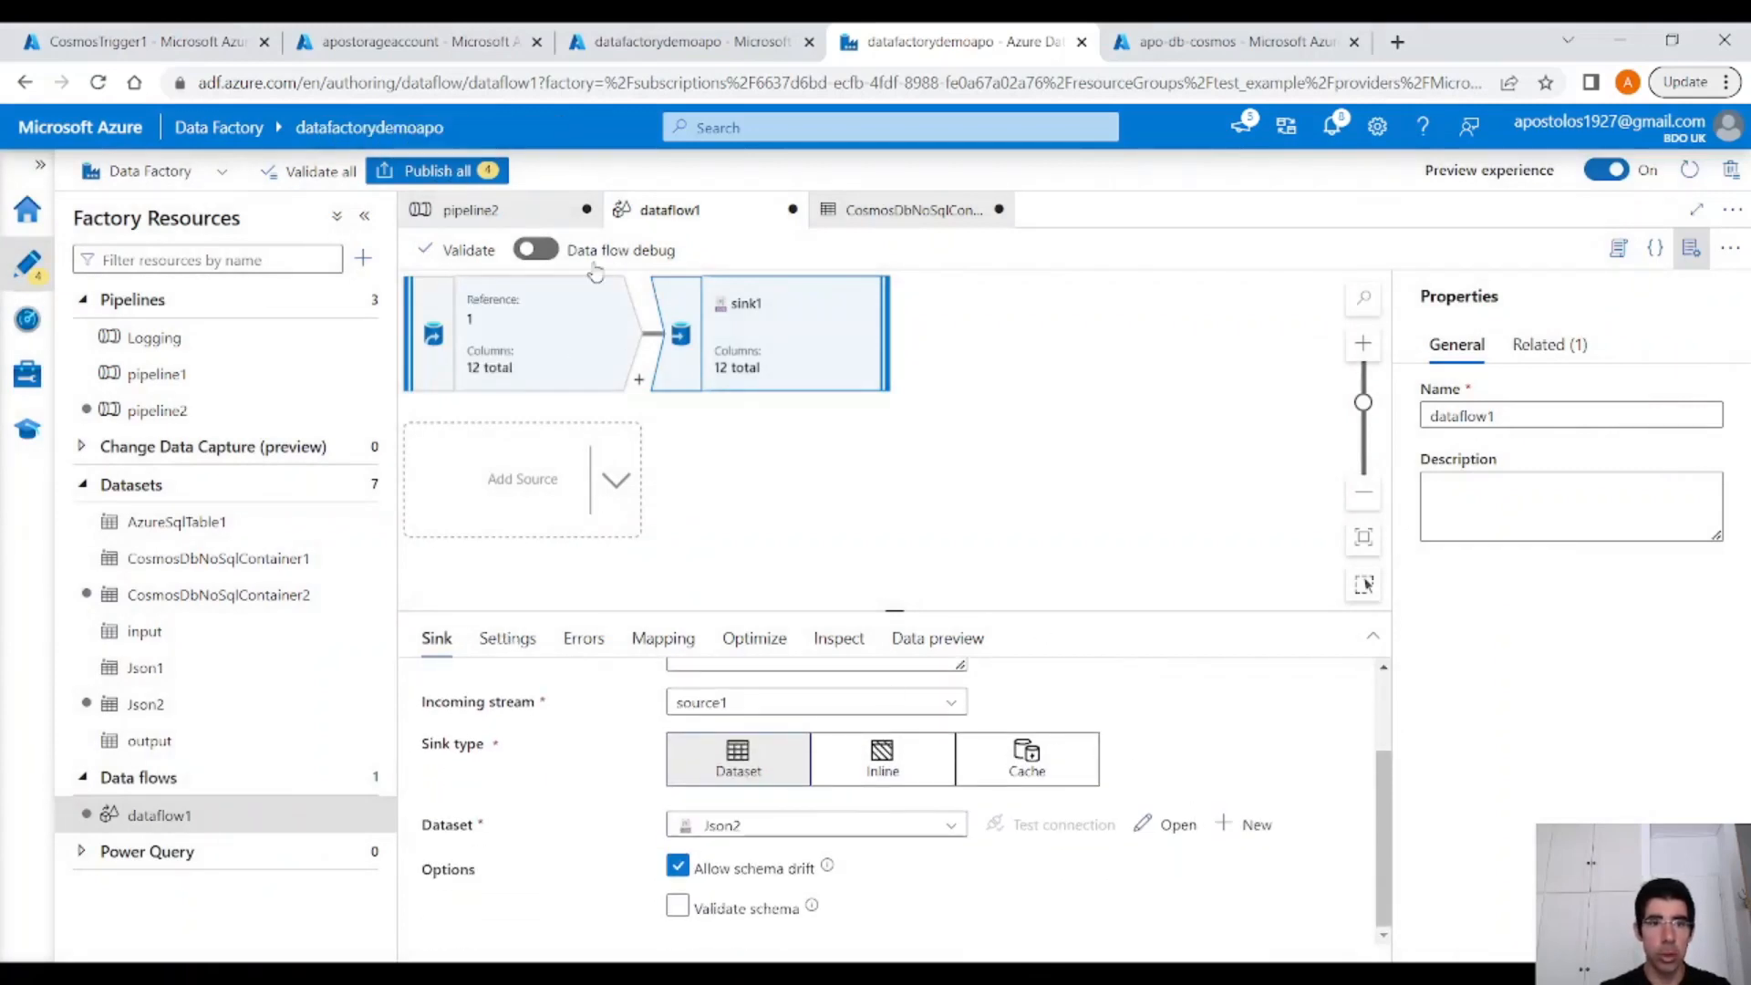
# Publish all four pending changes, trigger pipeline2 now and follow its run in Monitor.
pyautogui.click(434, 169)
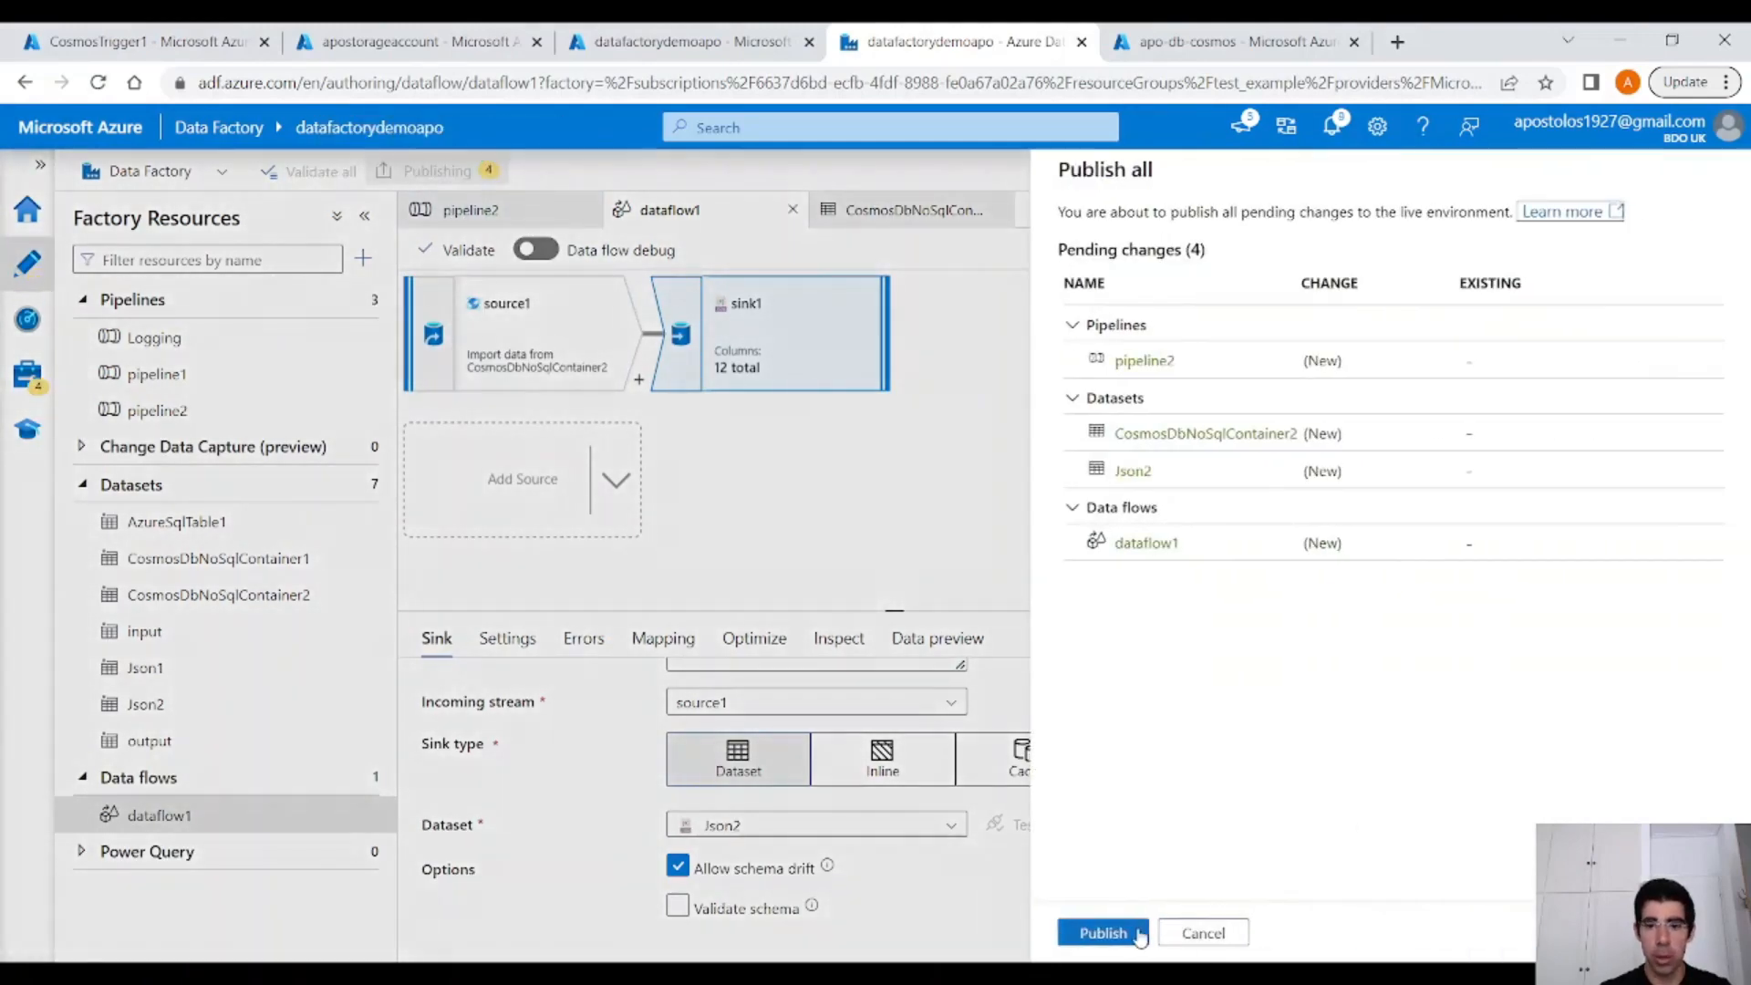
pyautogui.click(1101, 932)
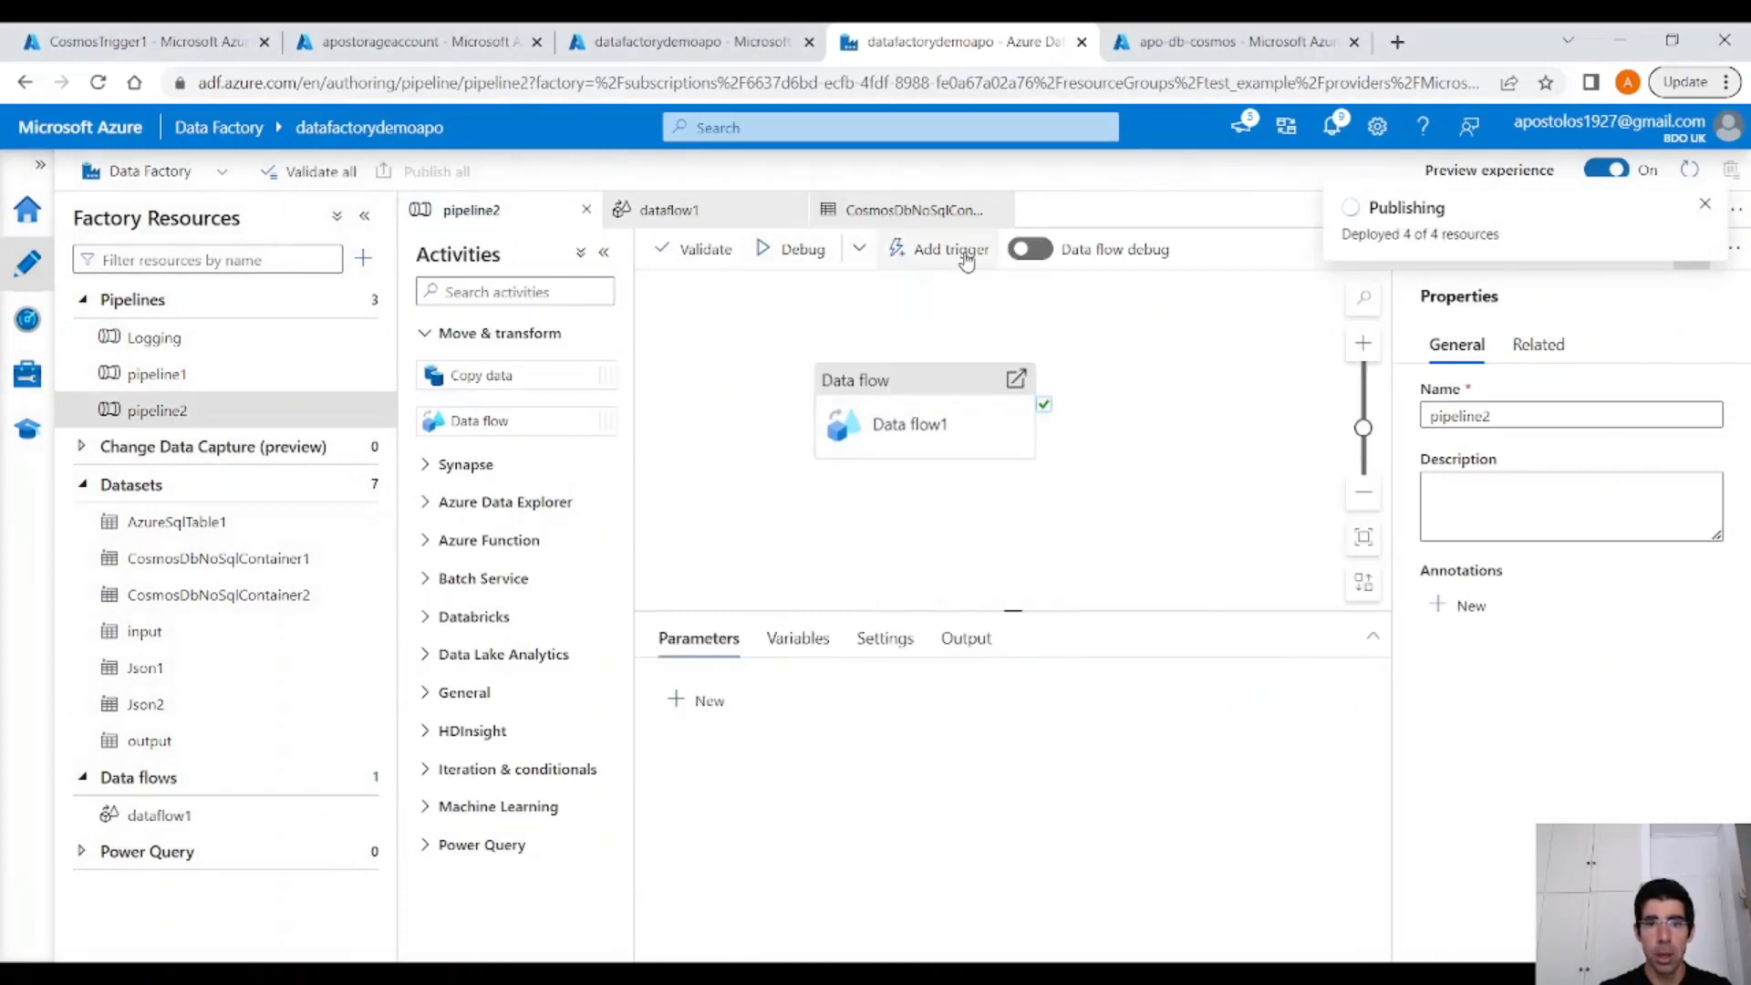
pyautogui.click(947, 250)
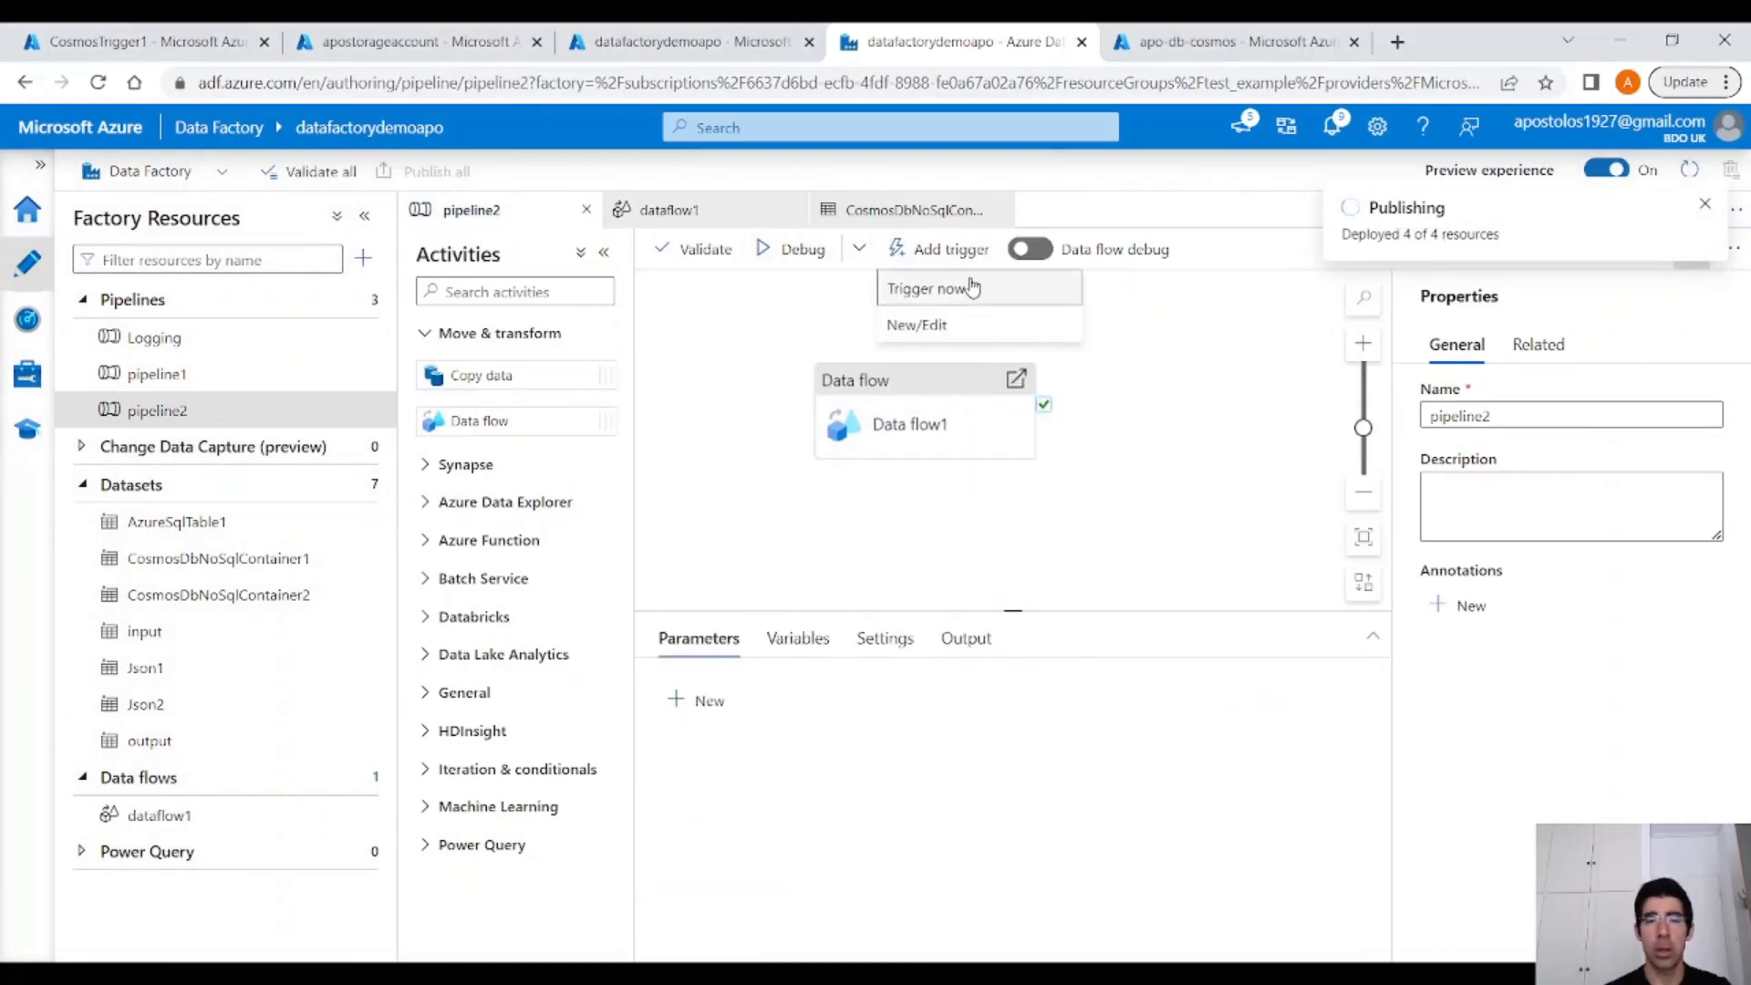
pyautogui.click(926, 288)
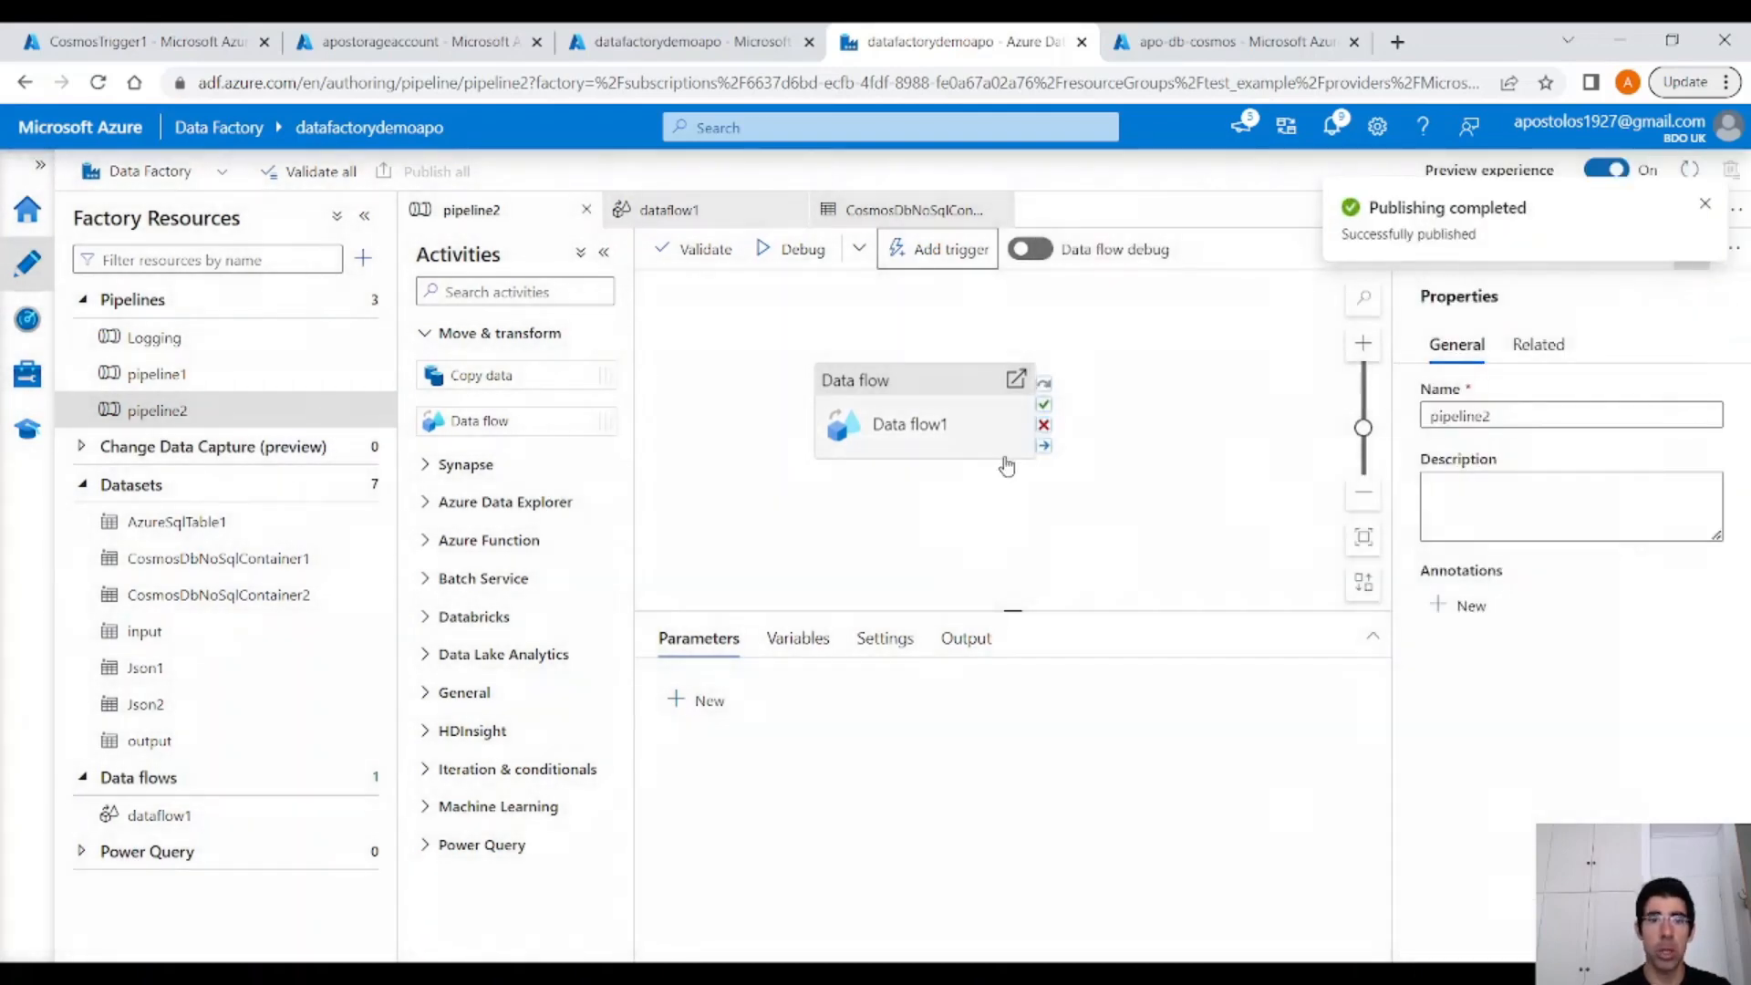
pyautogui.moveTo(1052, 465)
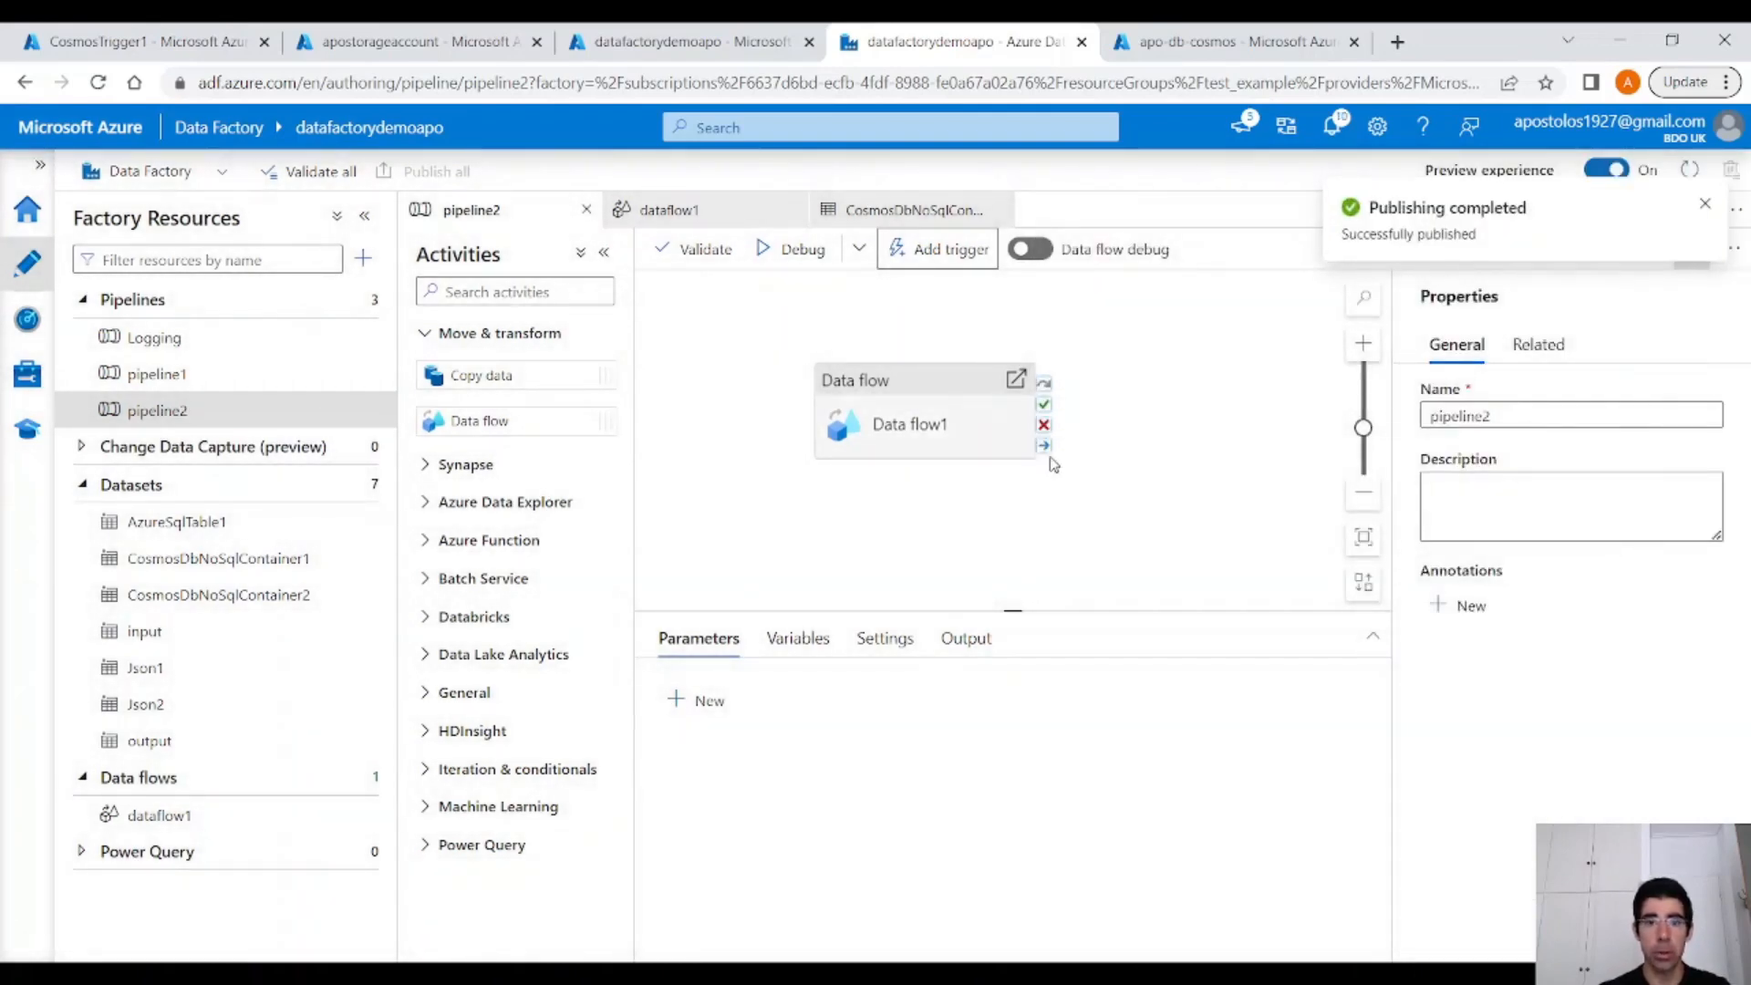
pyautogui.click(803, 249)
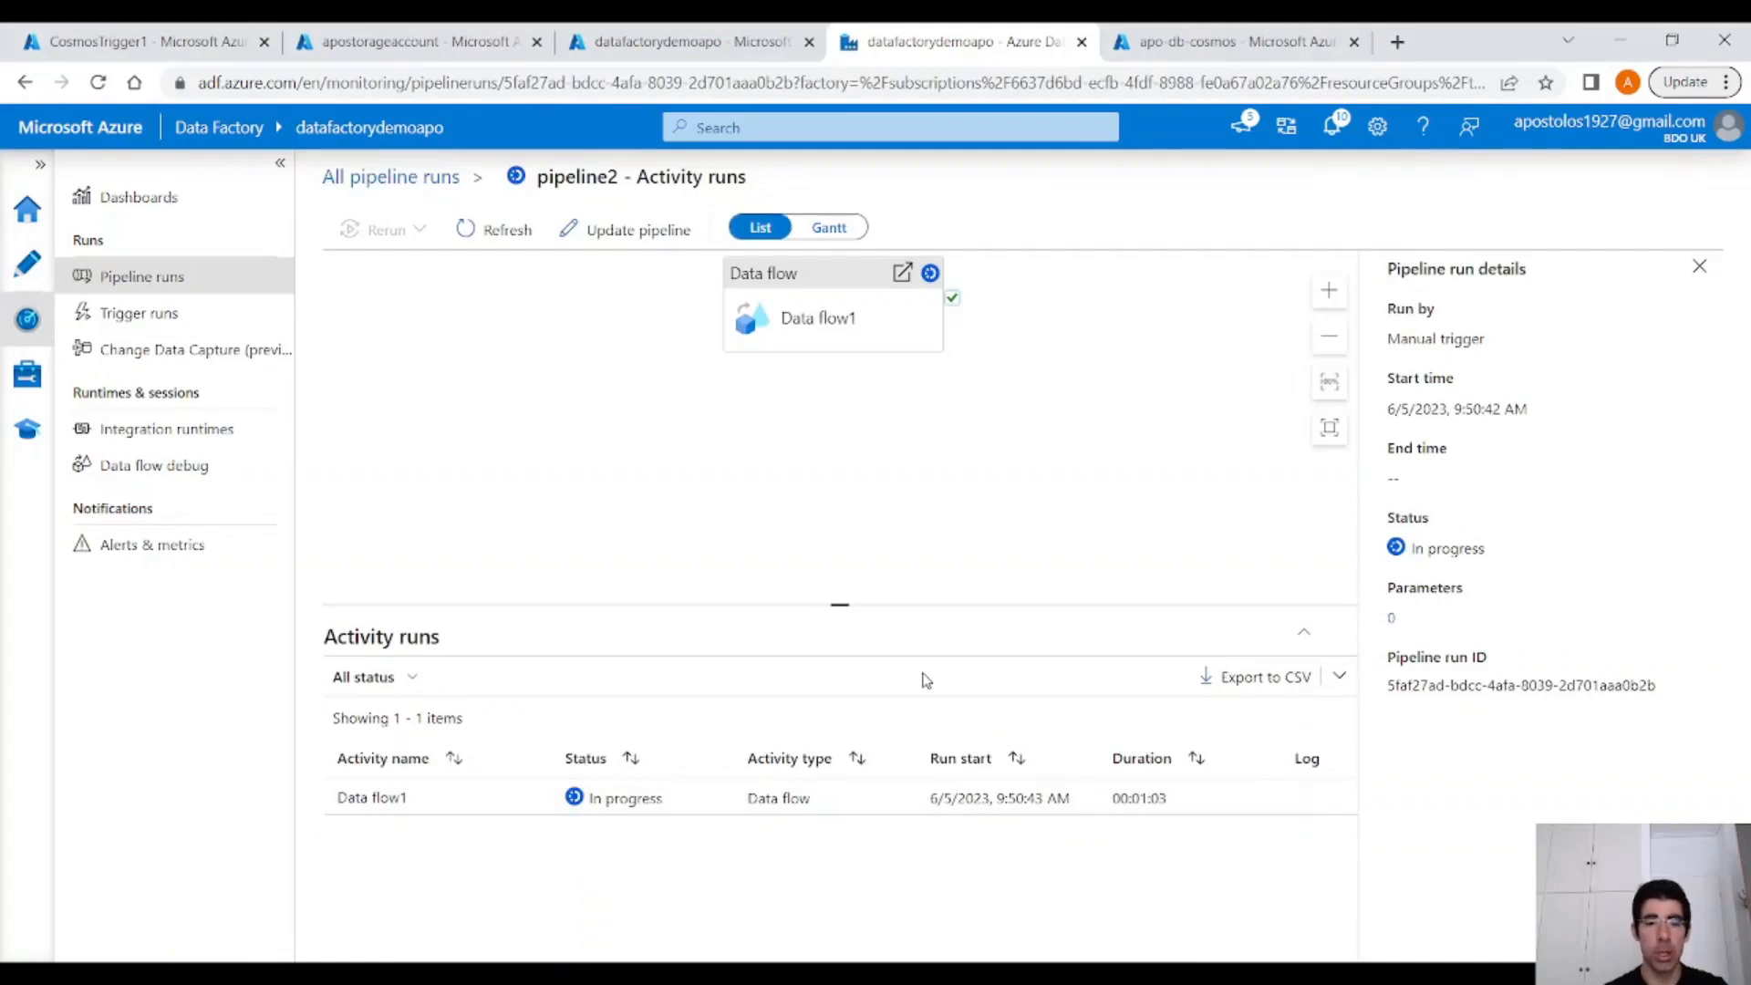
pyautogui.moveTo(810, 658)
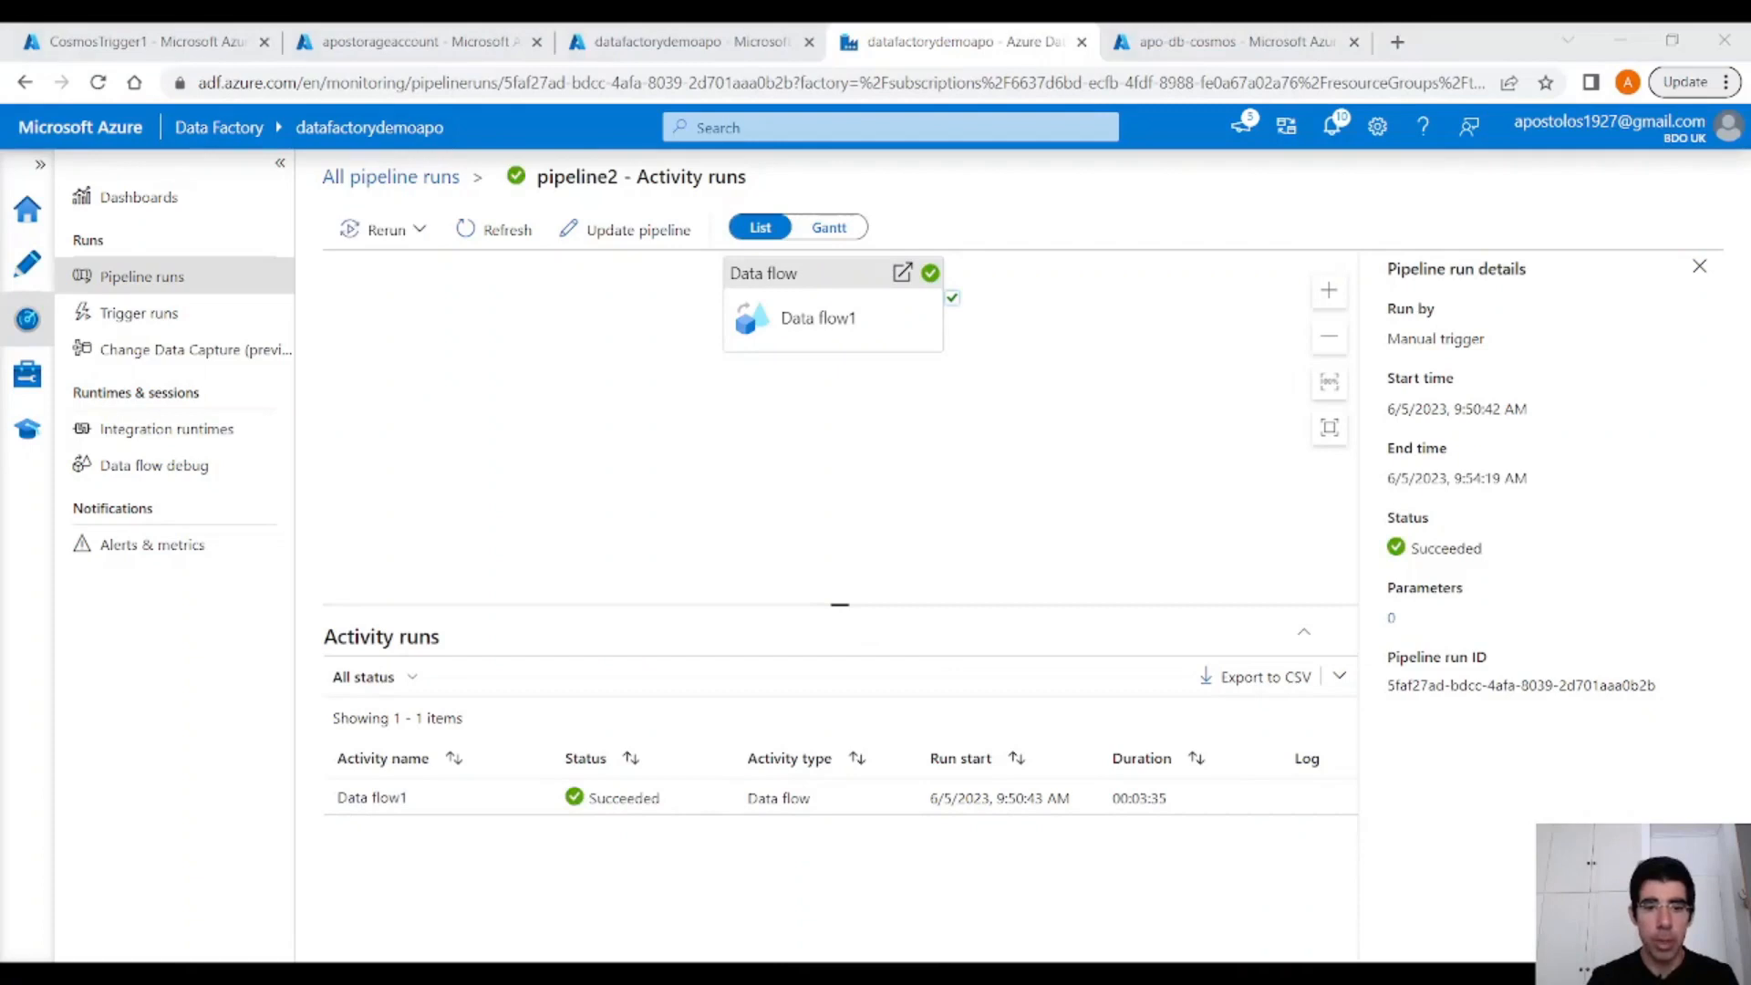
# View the part-00000 JSON blob in the storage account's temp container, showing three records.
pyautogui.click(414, 42)
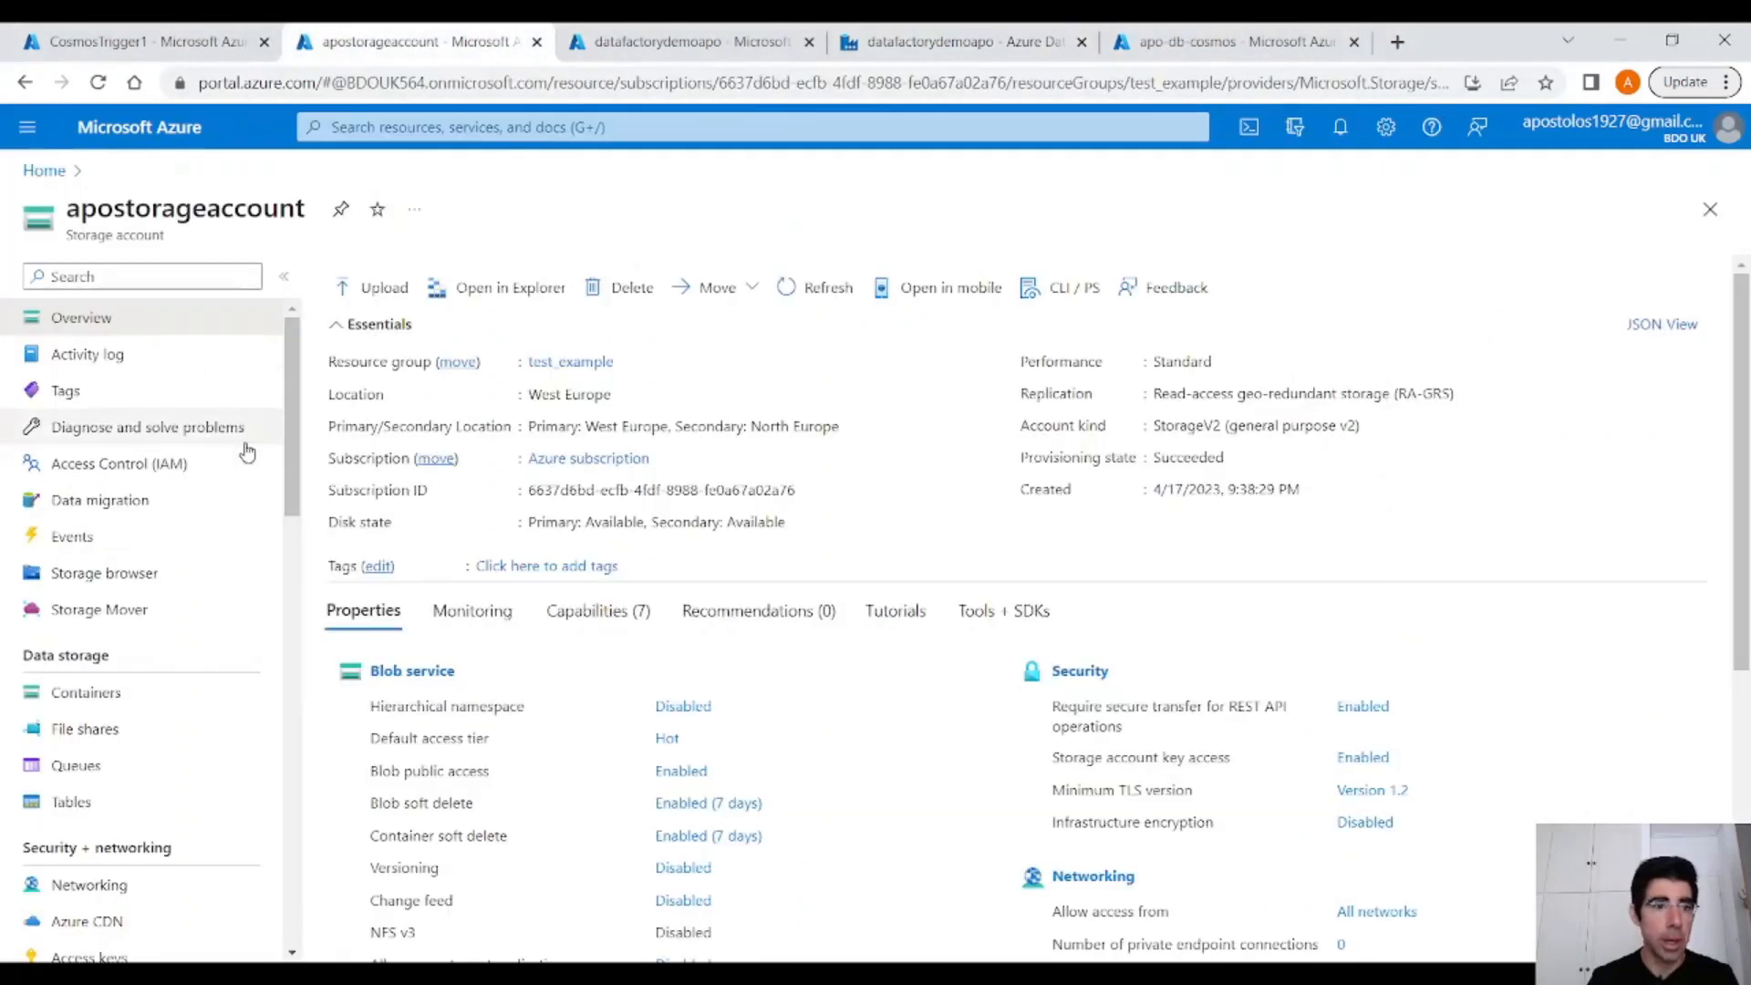
pyautogui.click(86, 691)
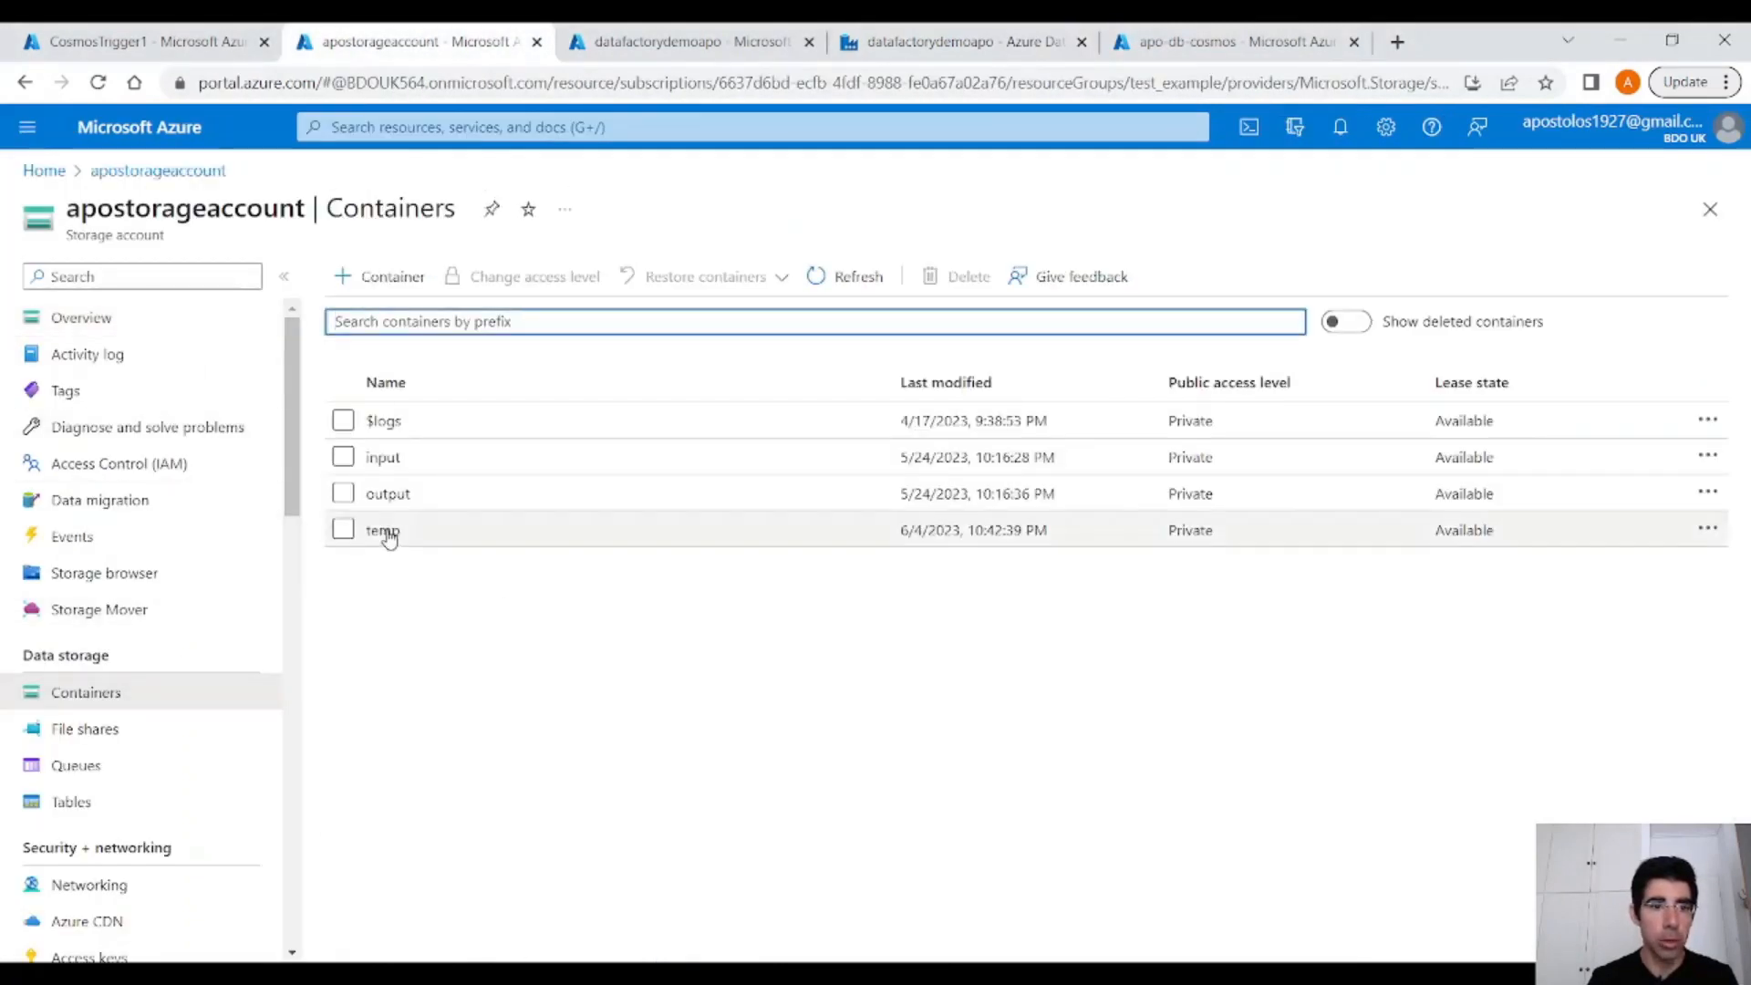
pyautogui.click(381, 528)
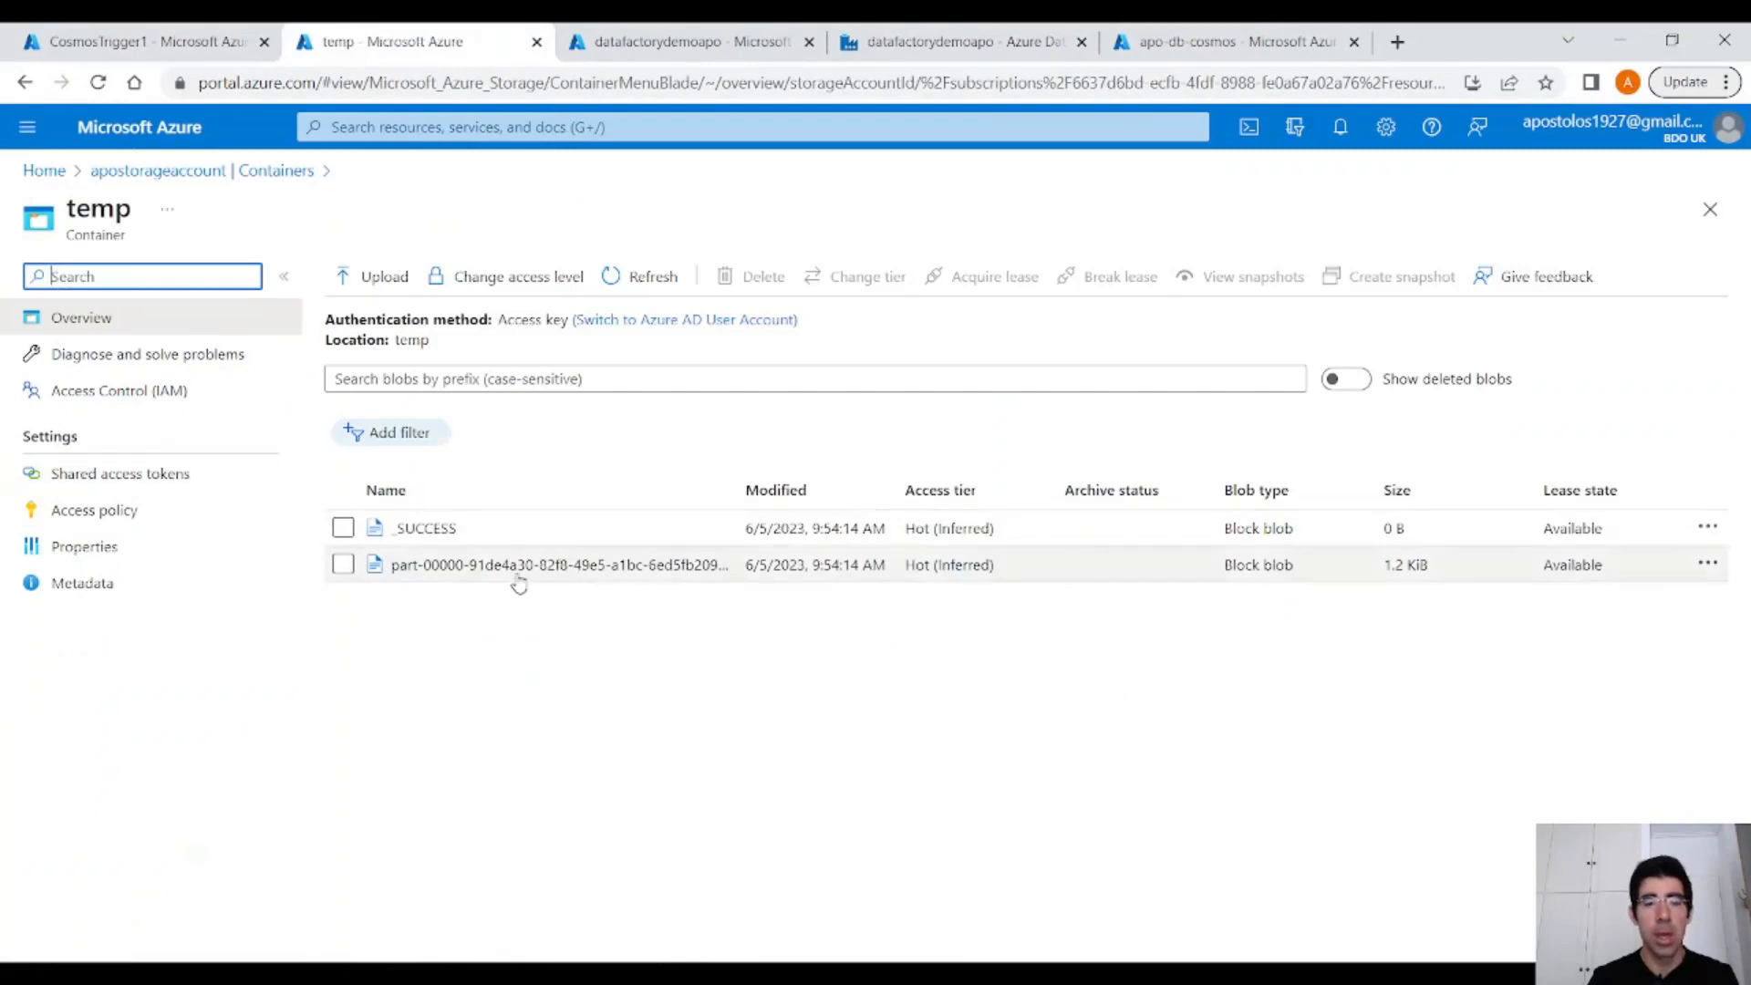
pyautogui.click(557, 564)
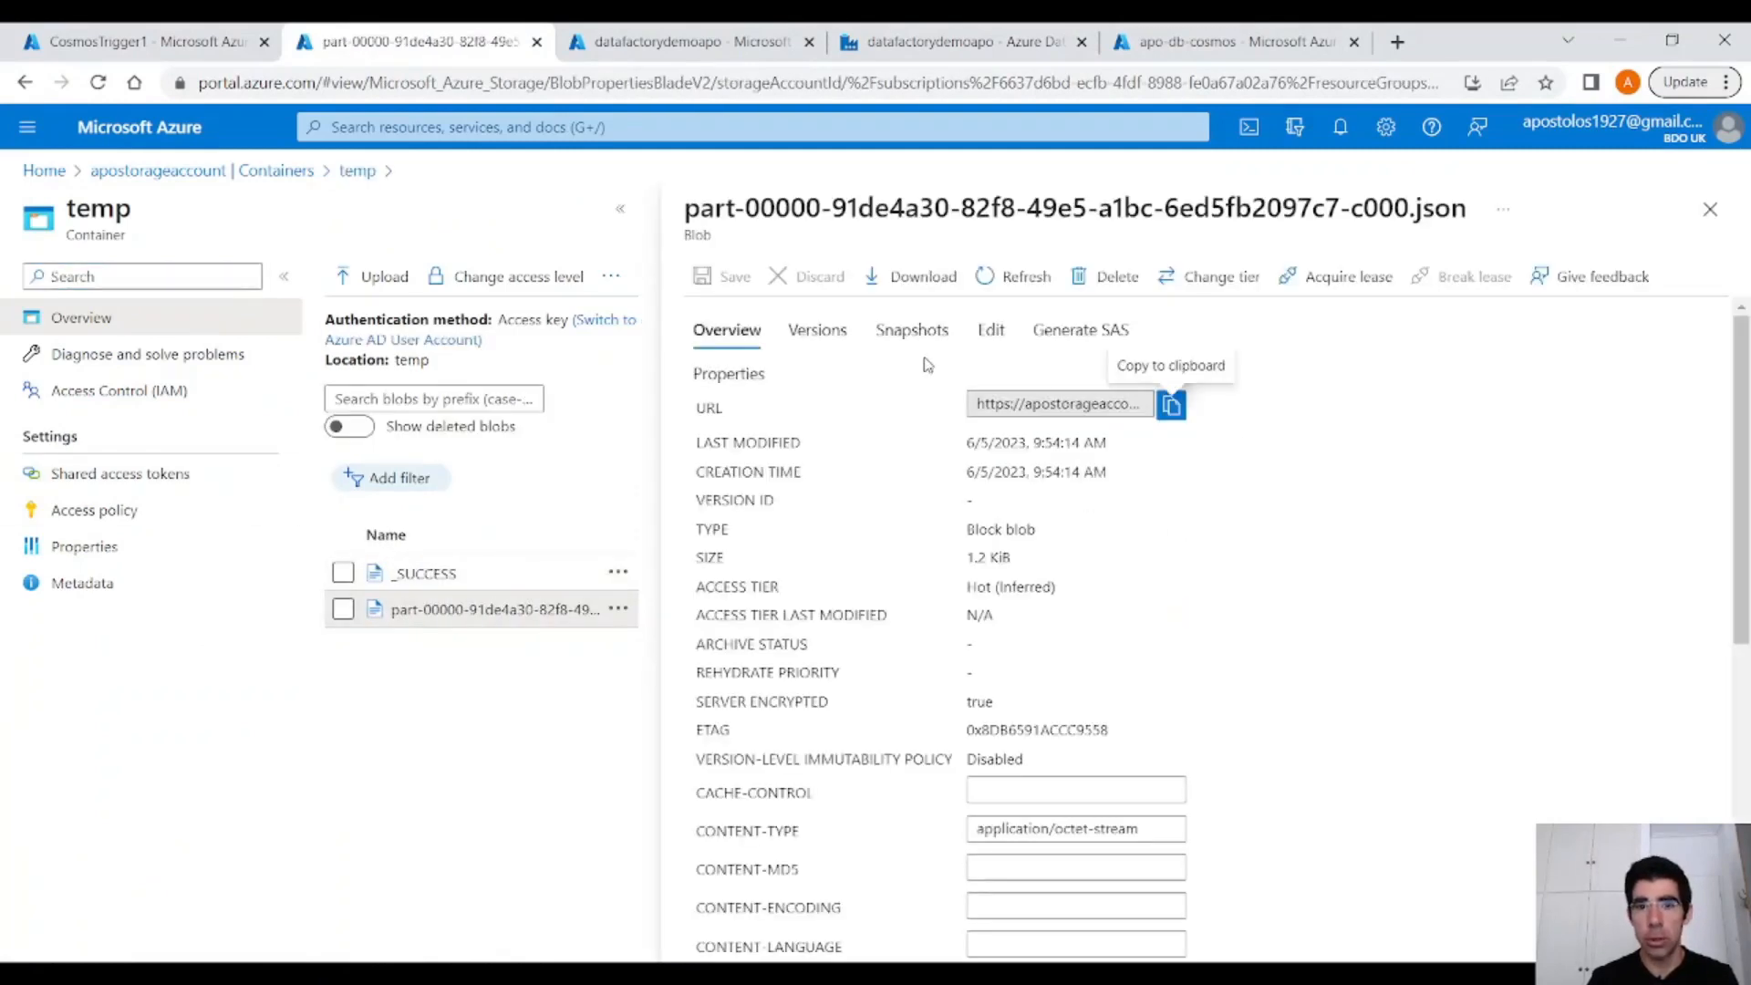
pyautogui.click(989, 330)
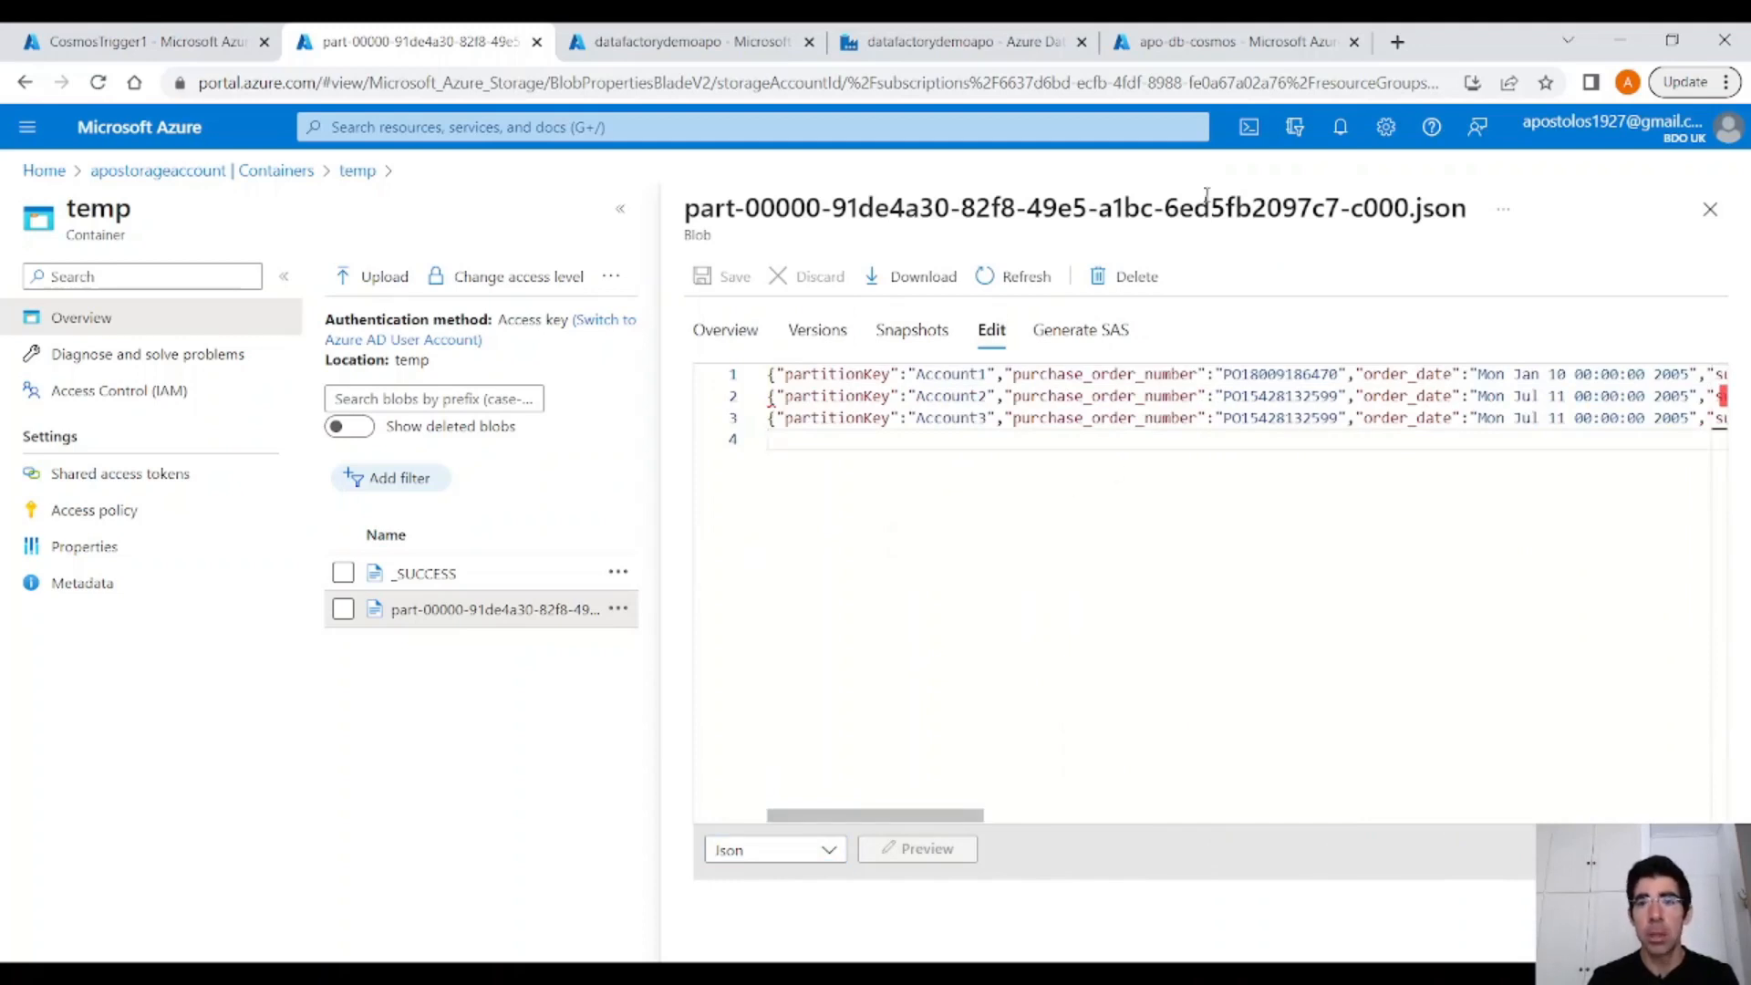
pyautogui.click(1235, 42)
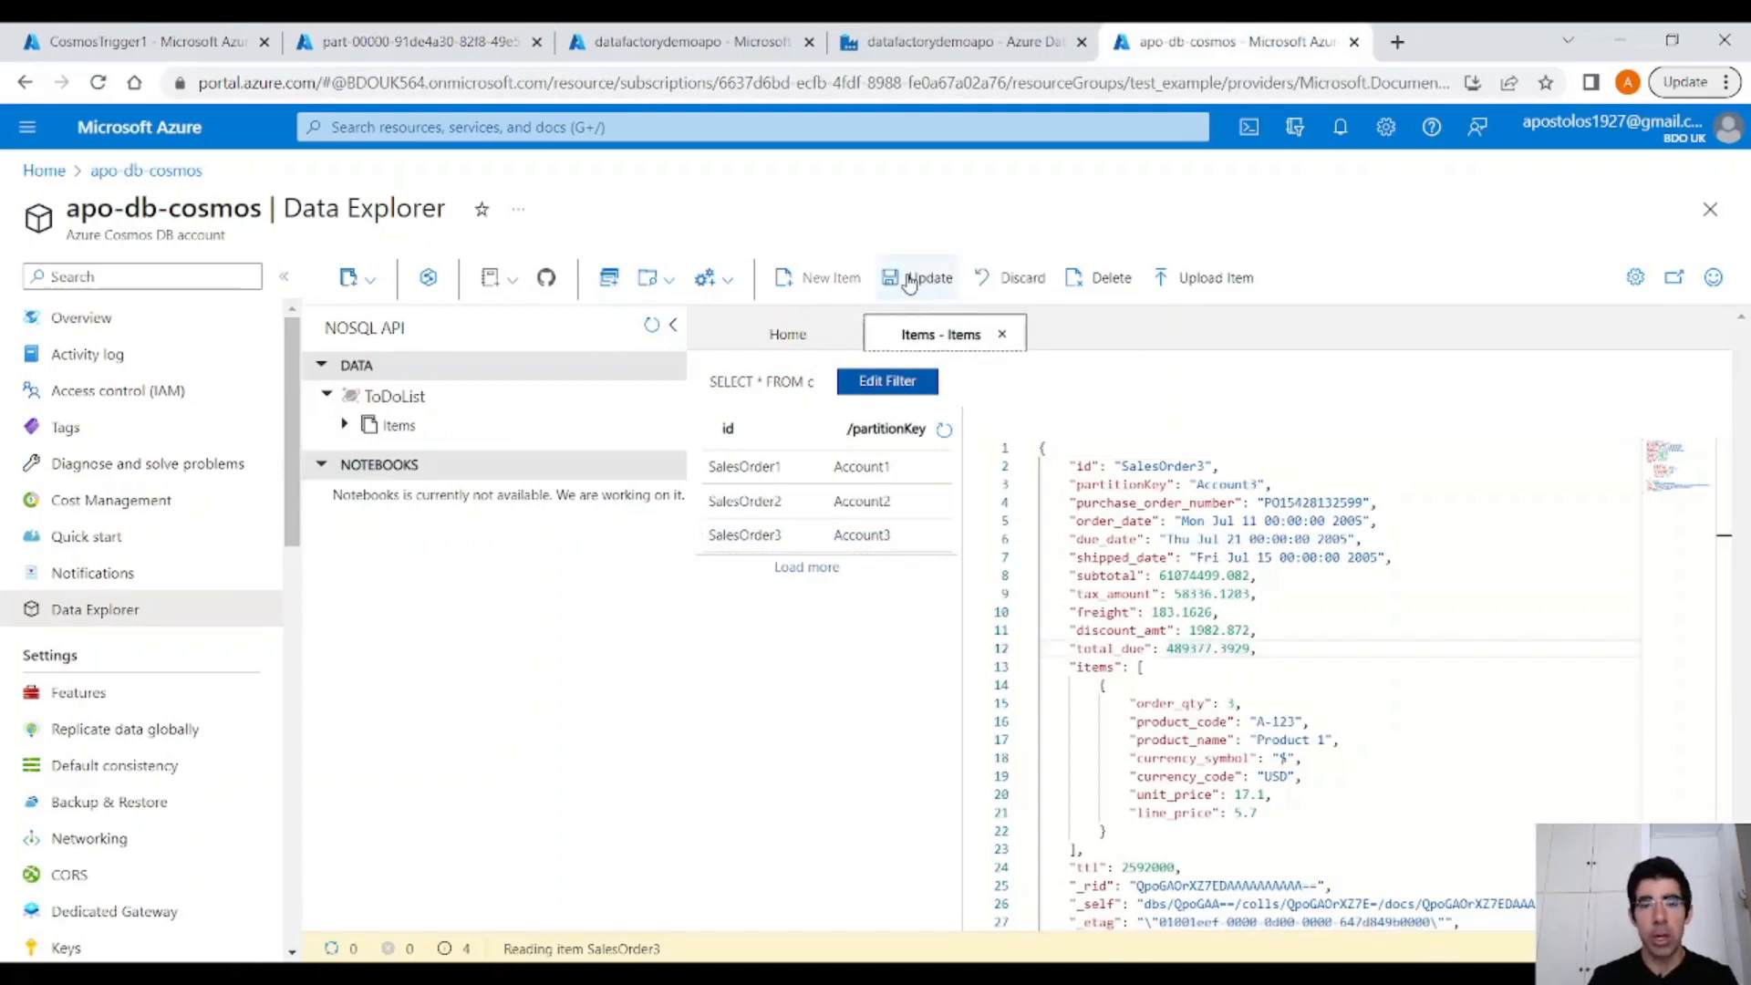
# Update item SalesOrder3 in Cosmos DB Data Explorer, trigger pipeline2 again and check its result.
pyautogui.click(918, 278)
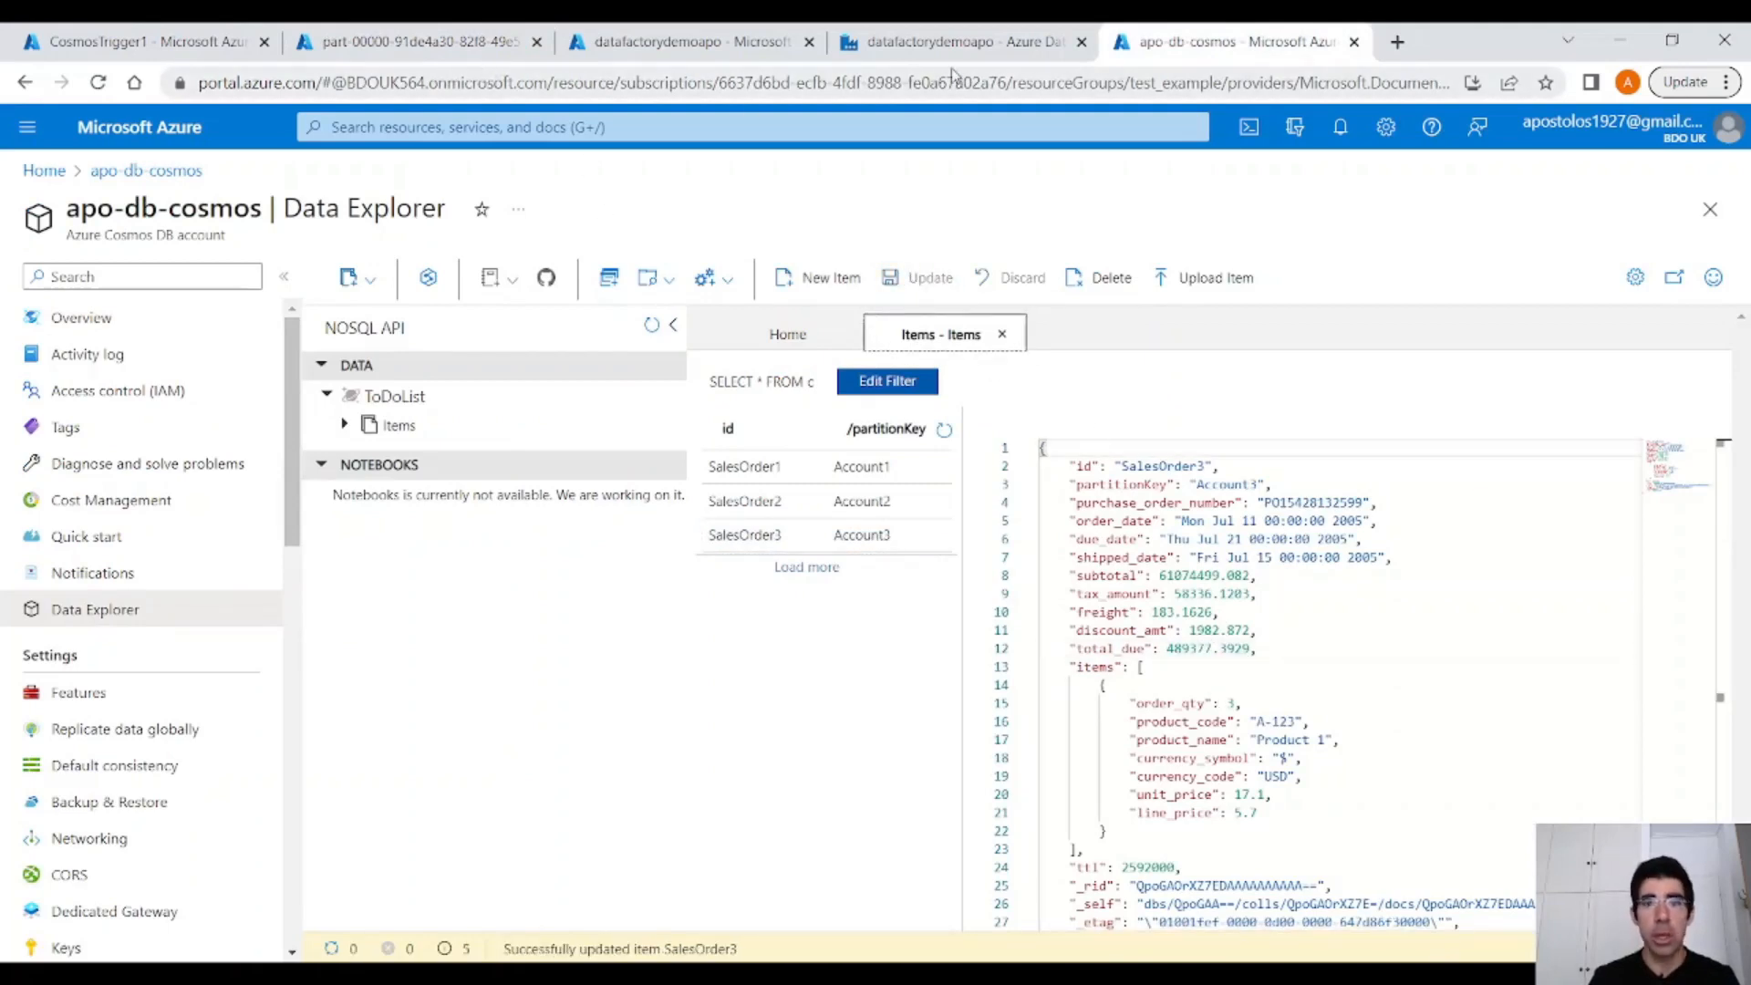
pyautogui.click(957, 42)
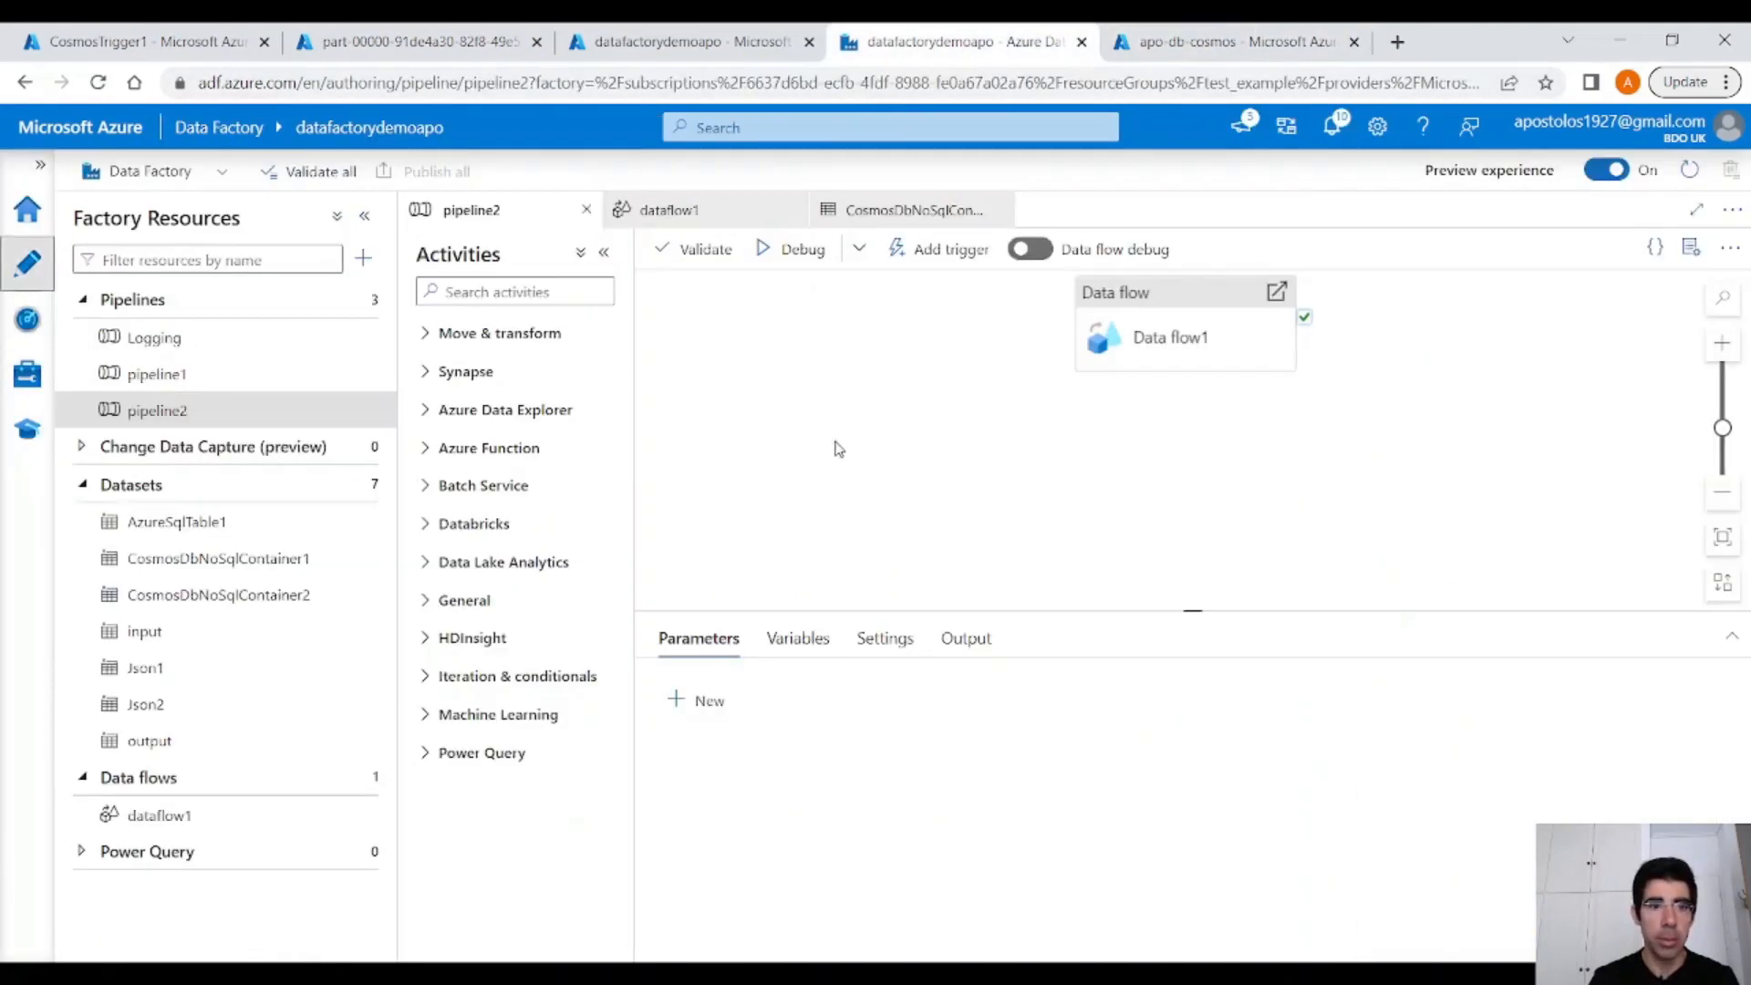
pyautogui.click(949, 248)
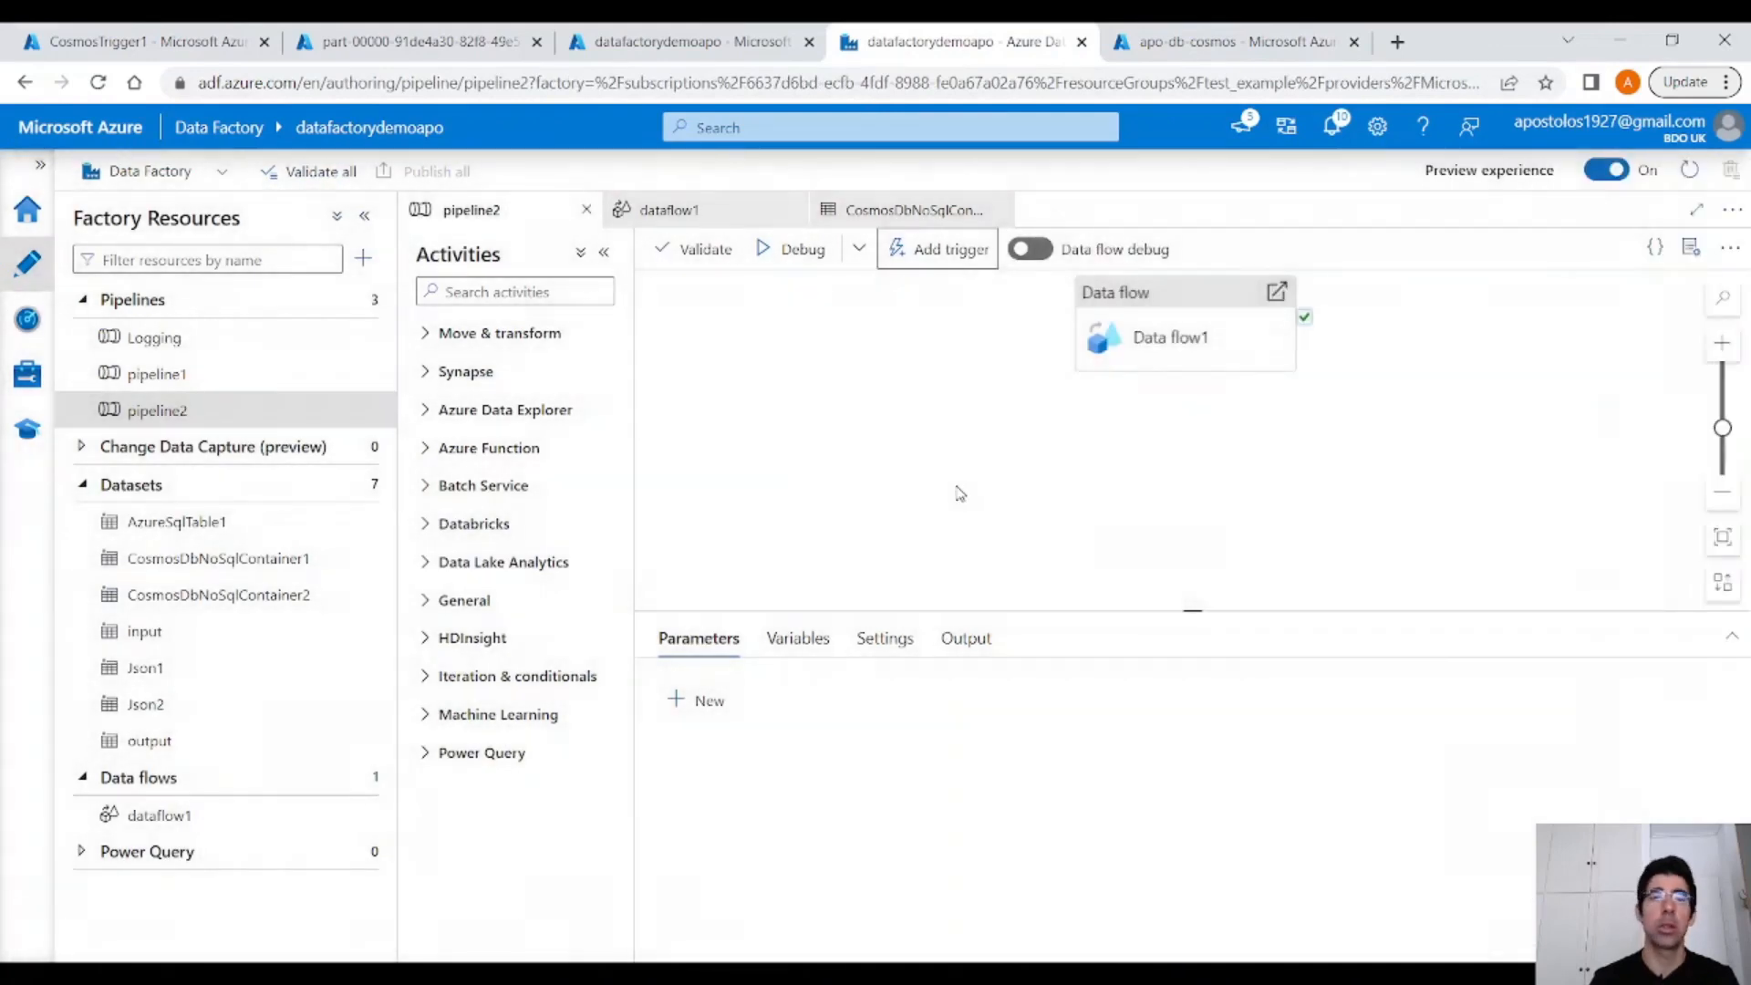
pyautogui.click(803, 248)
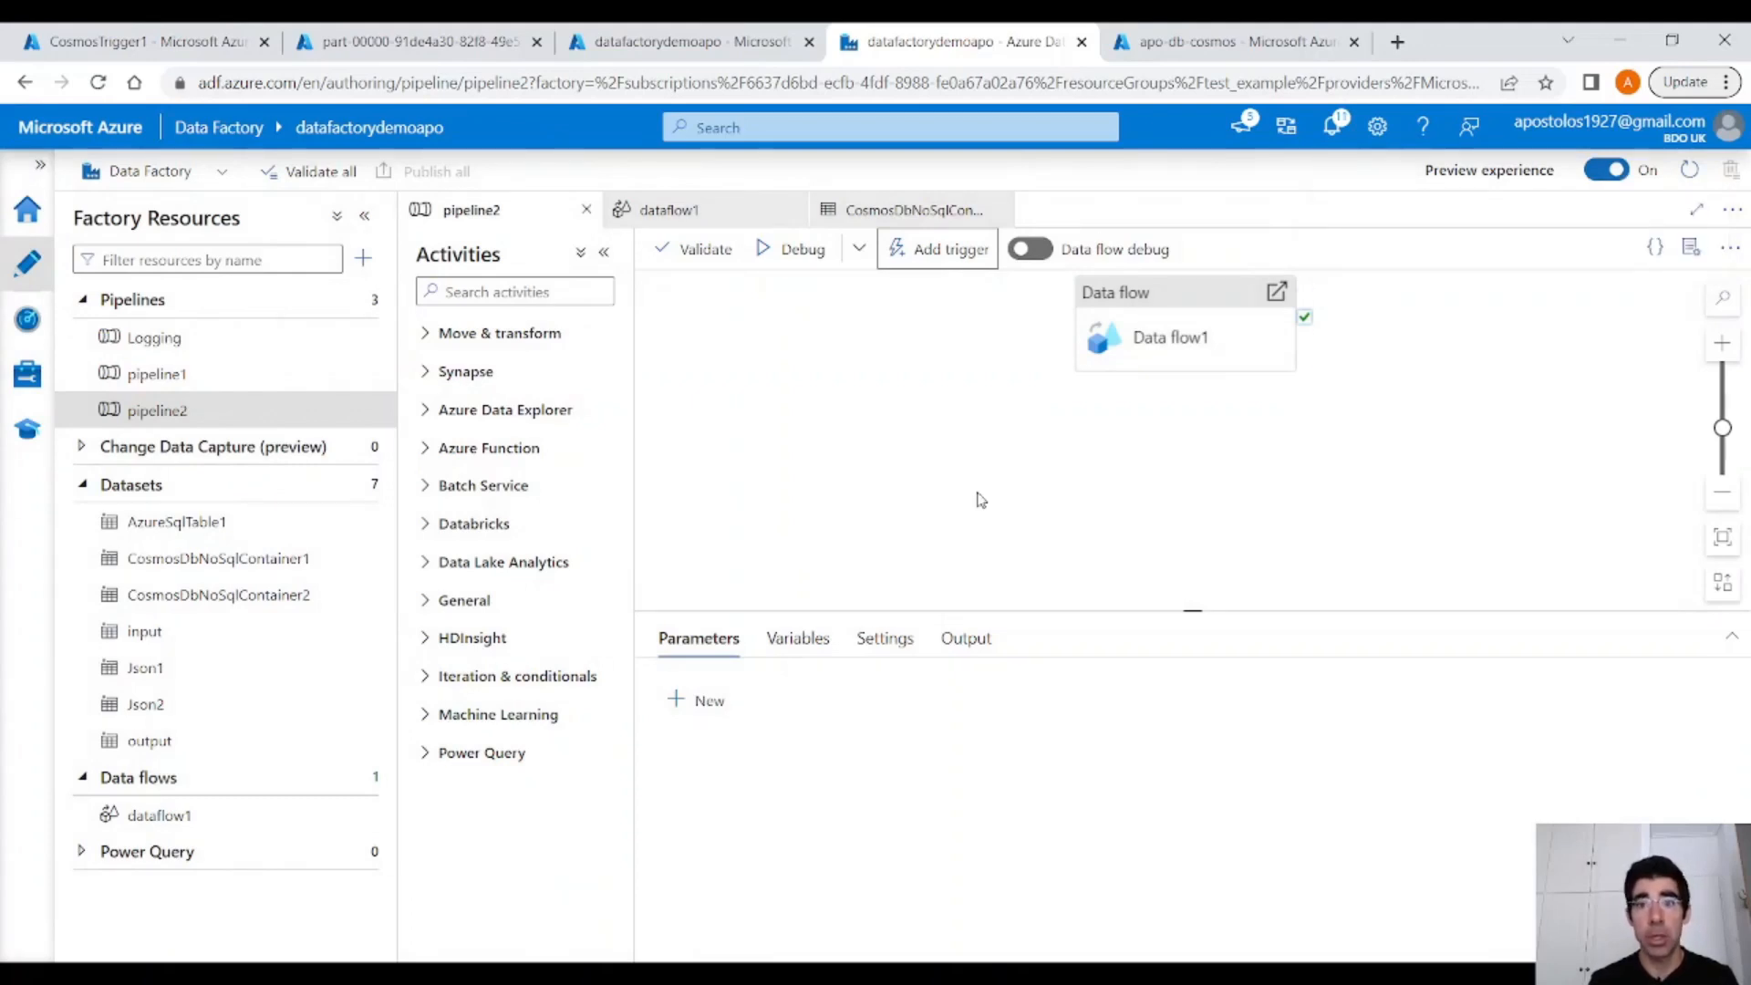
pyautogui.click(1234, 42)
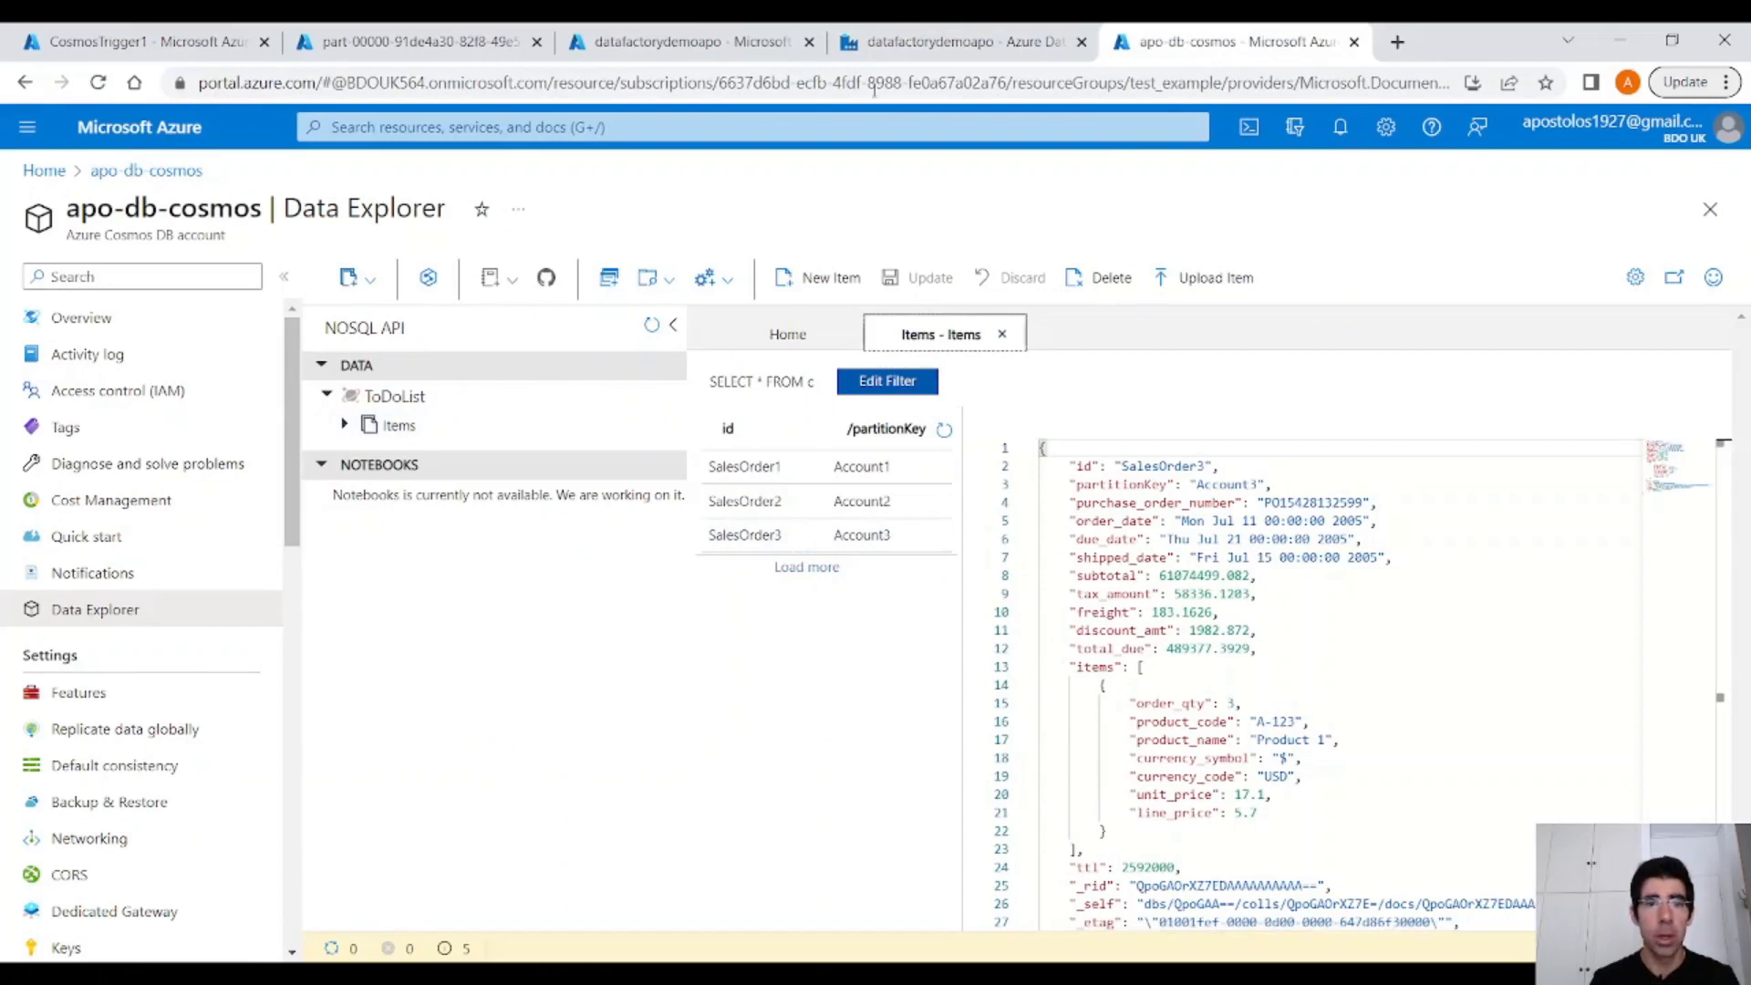
pyautogui.click(961, 42)
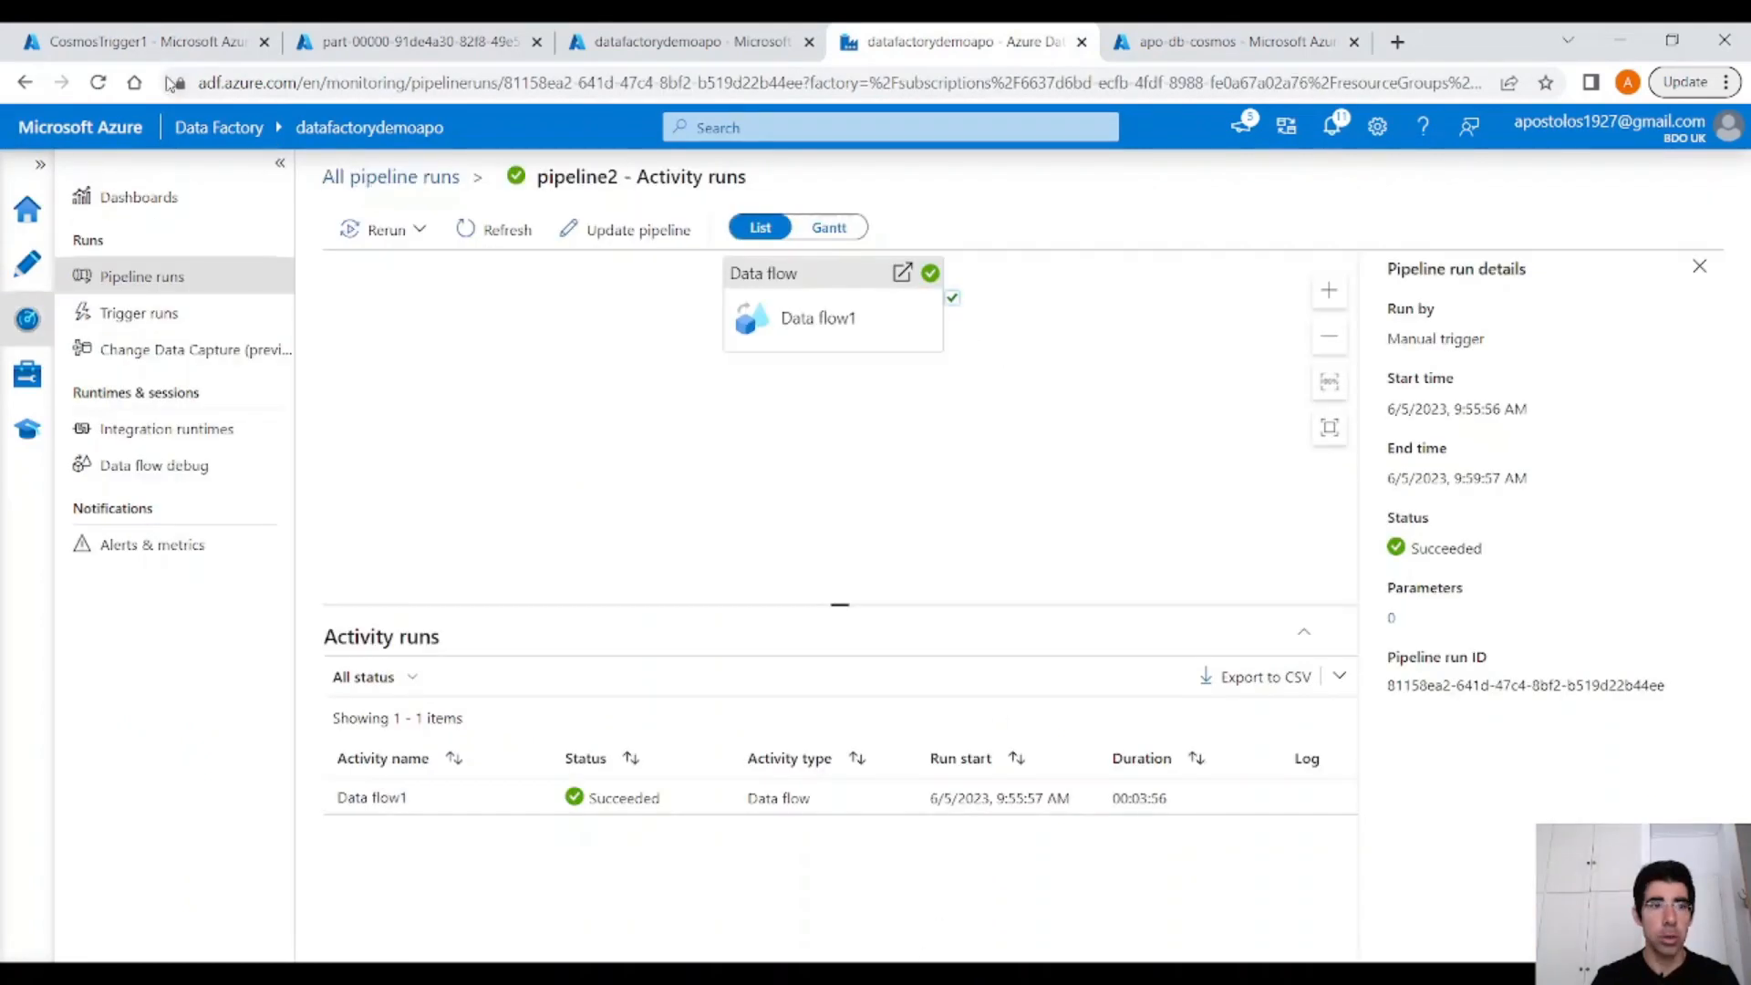
# Refresh the temp container and view the new part-00000 blob holding only the SalesOrder3 record.
pyautogui.click(414, 42)
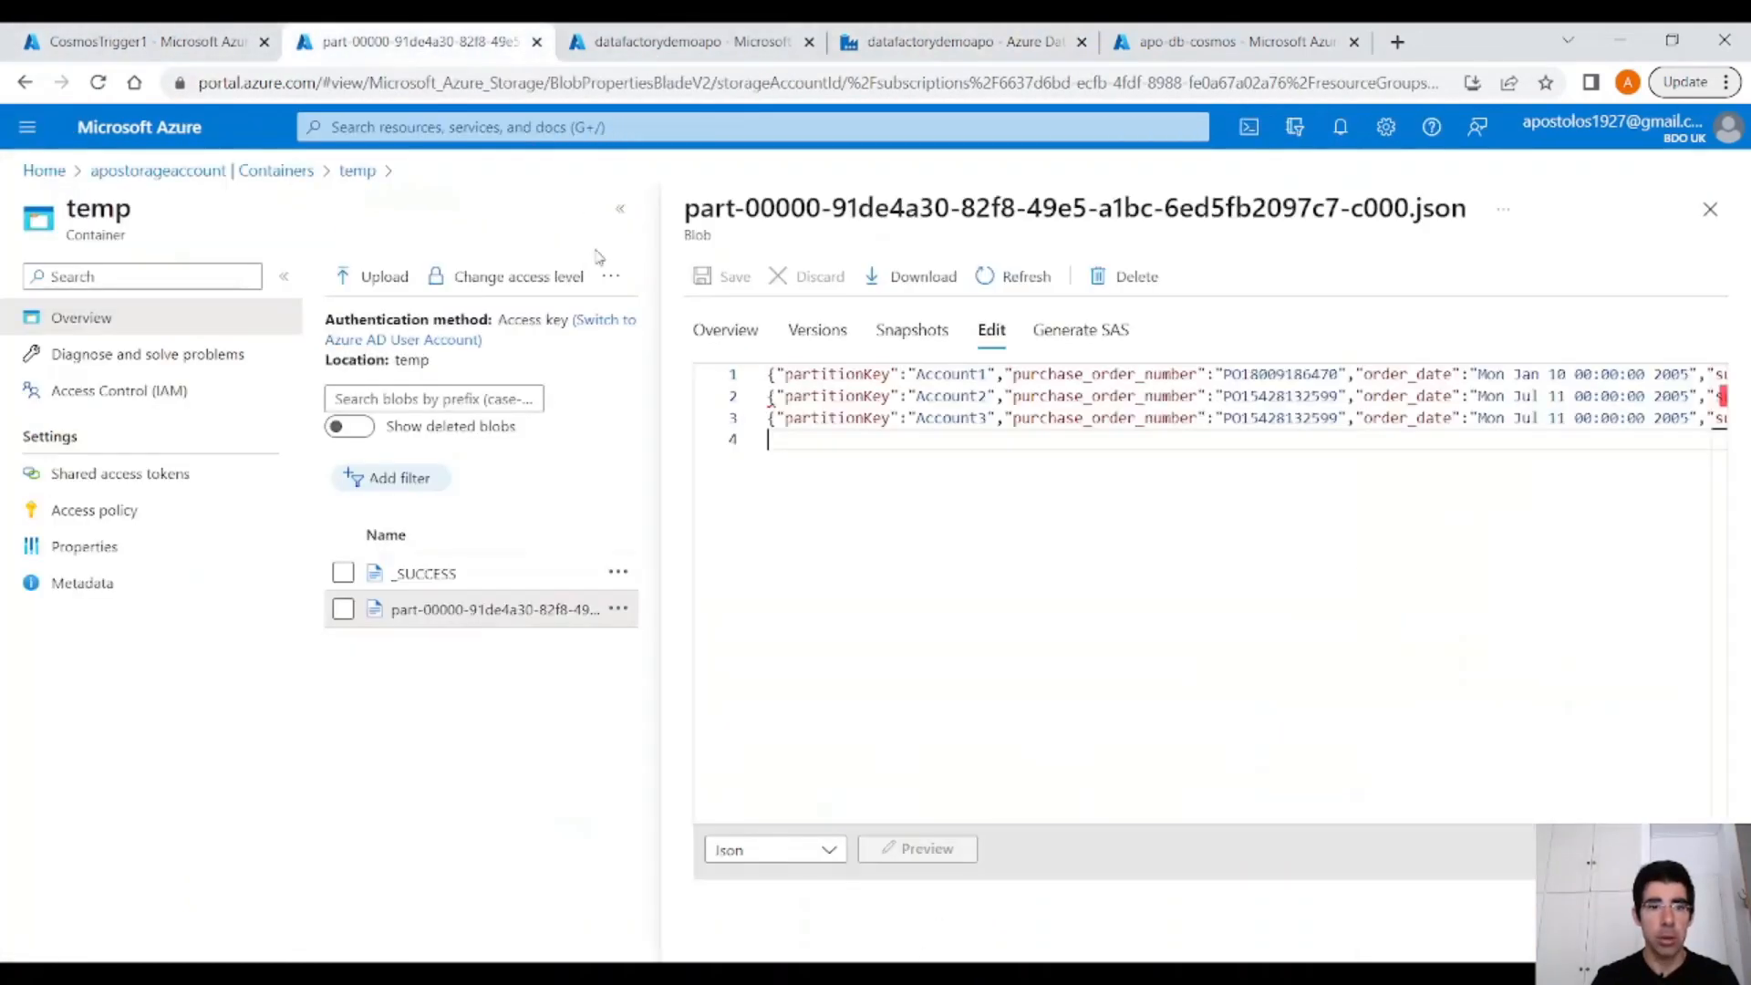
pyautogui.click(1709, 208)
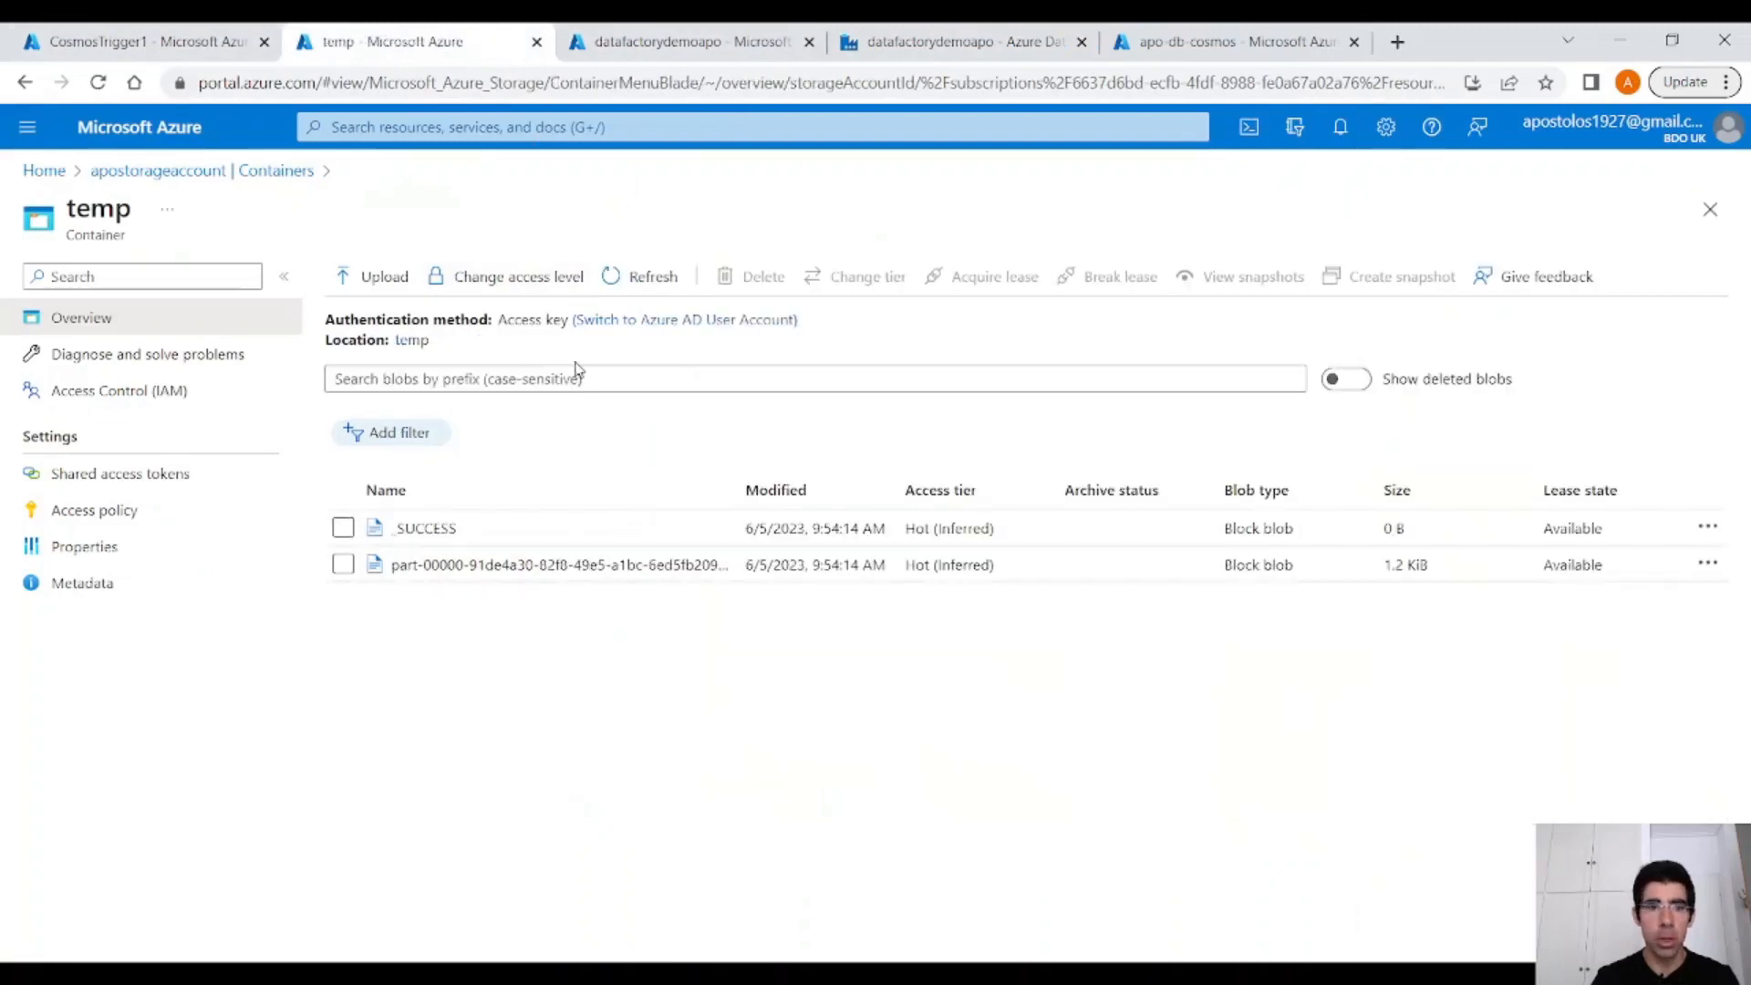
pyautogui.click(653, 275)
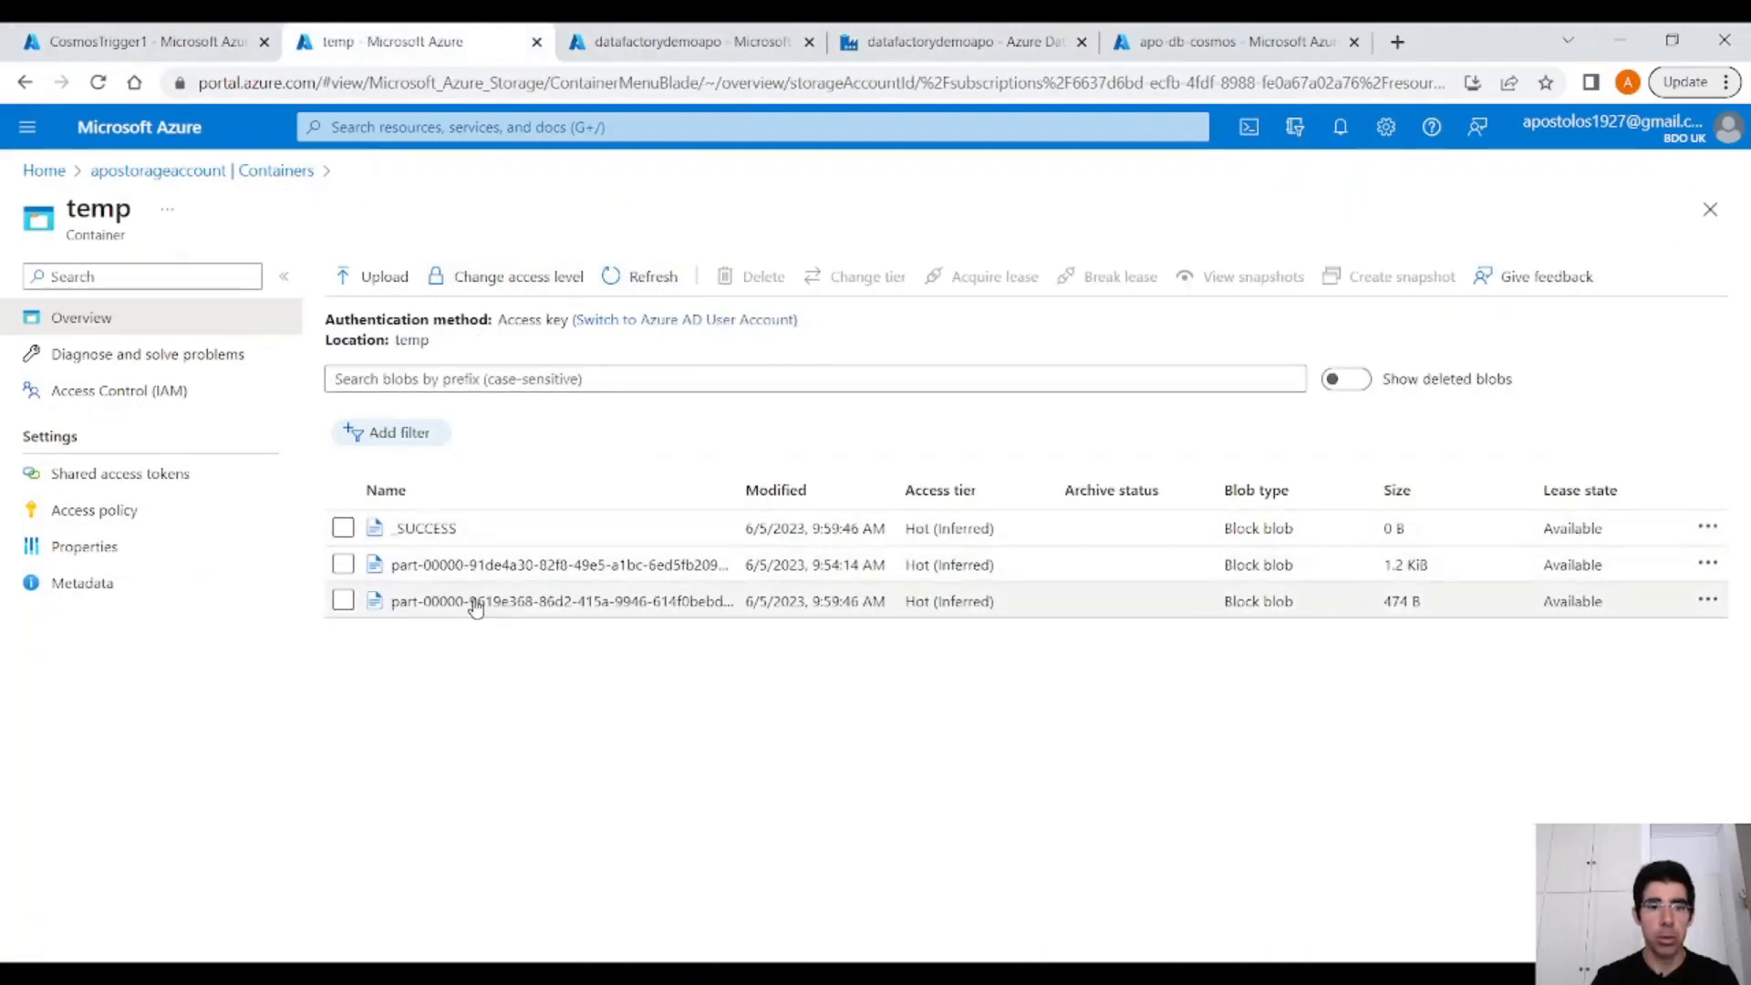
pyautogui.click(559, 600)
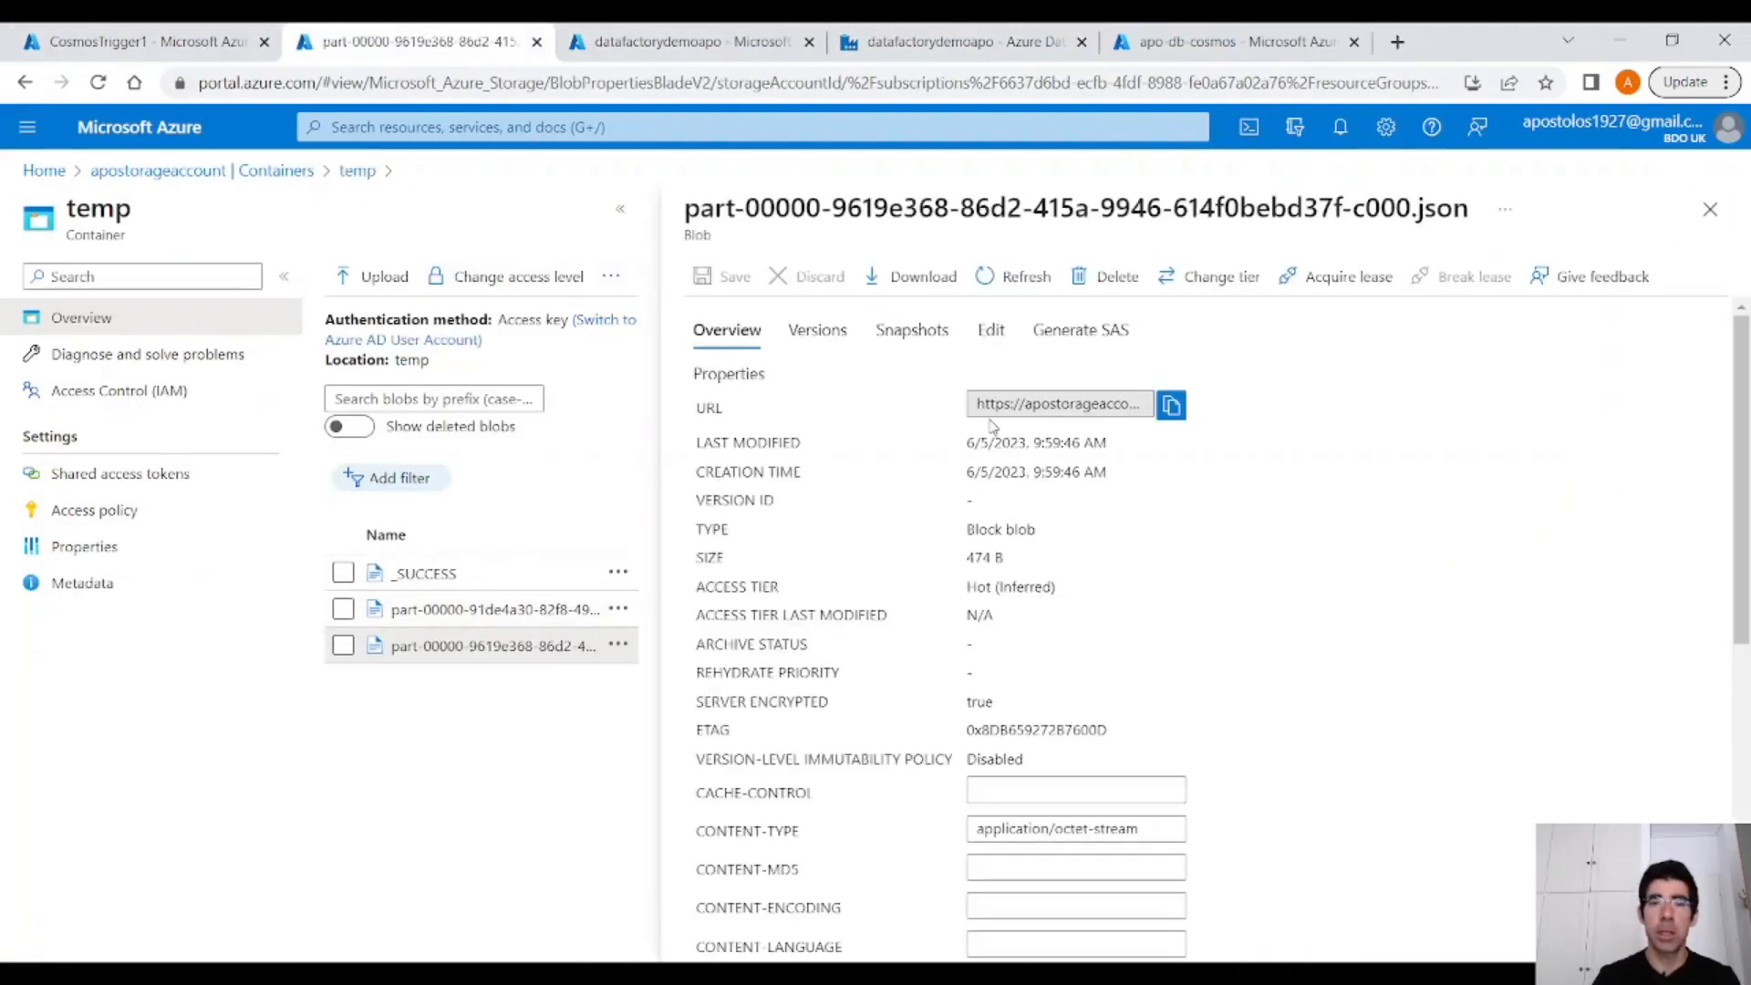
pyautogui.click(988, 330)
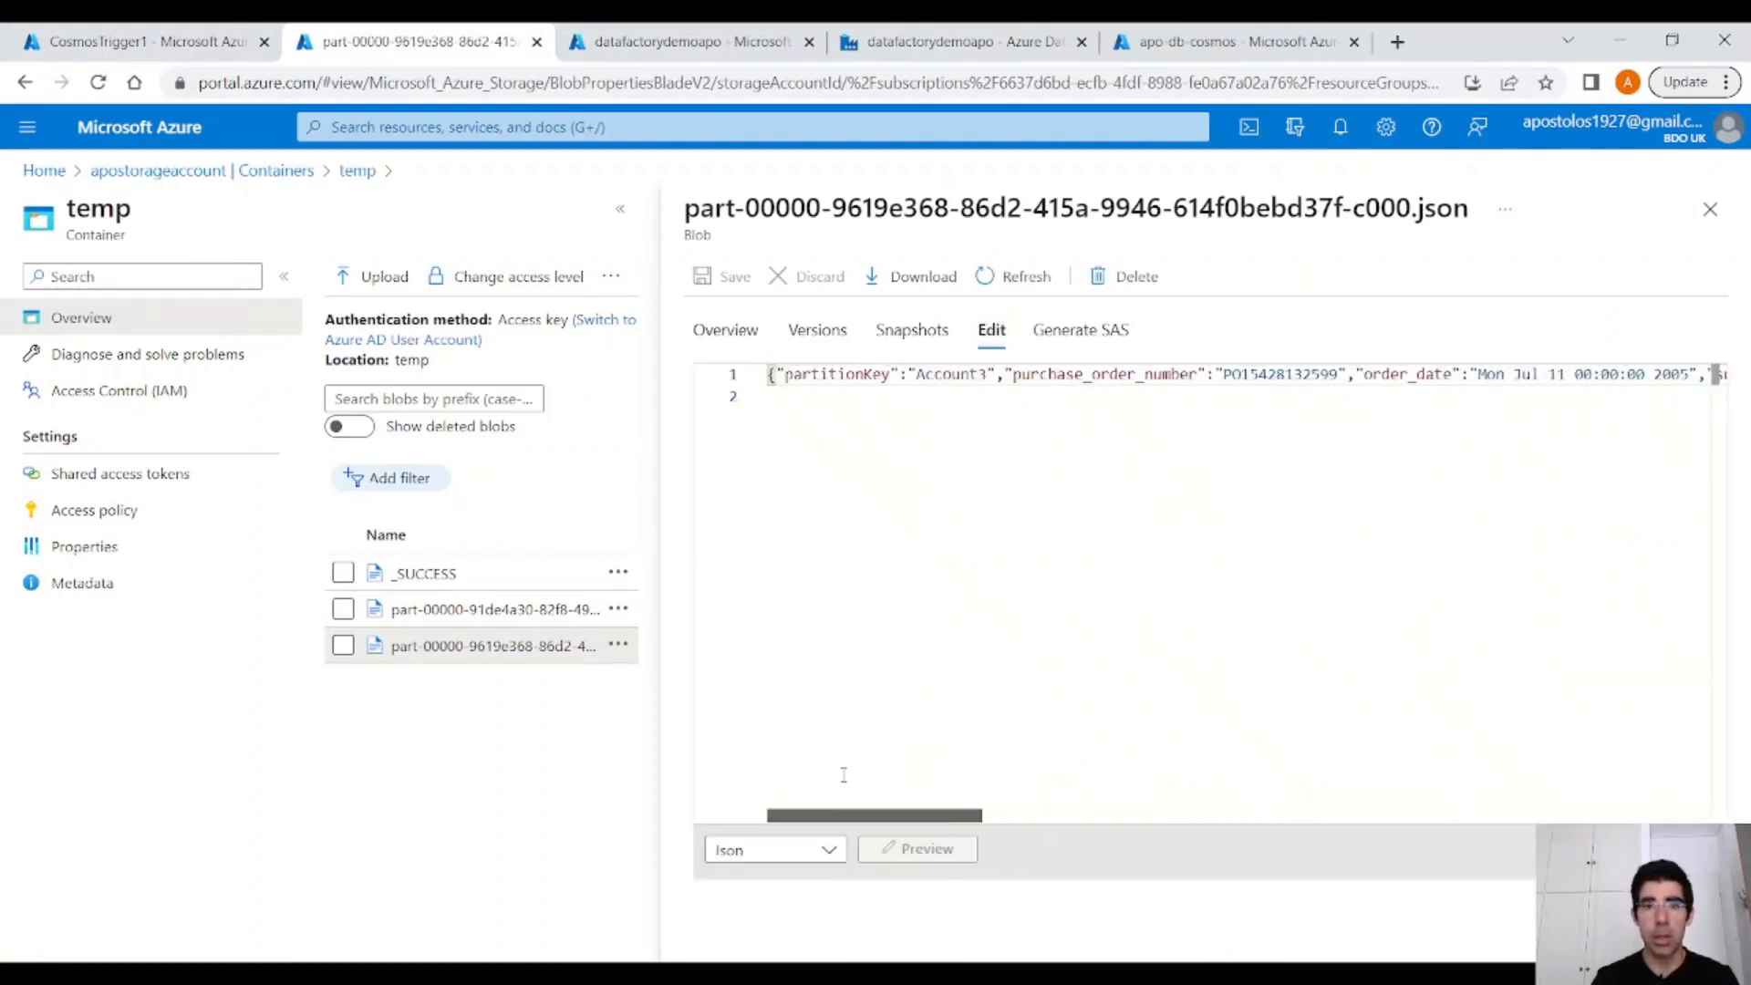
pyautogui.click(1711, 208)
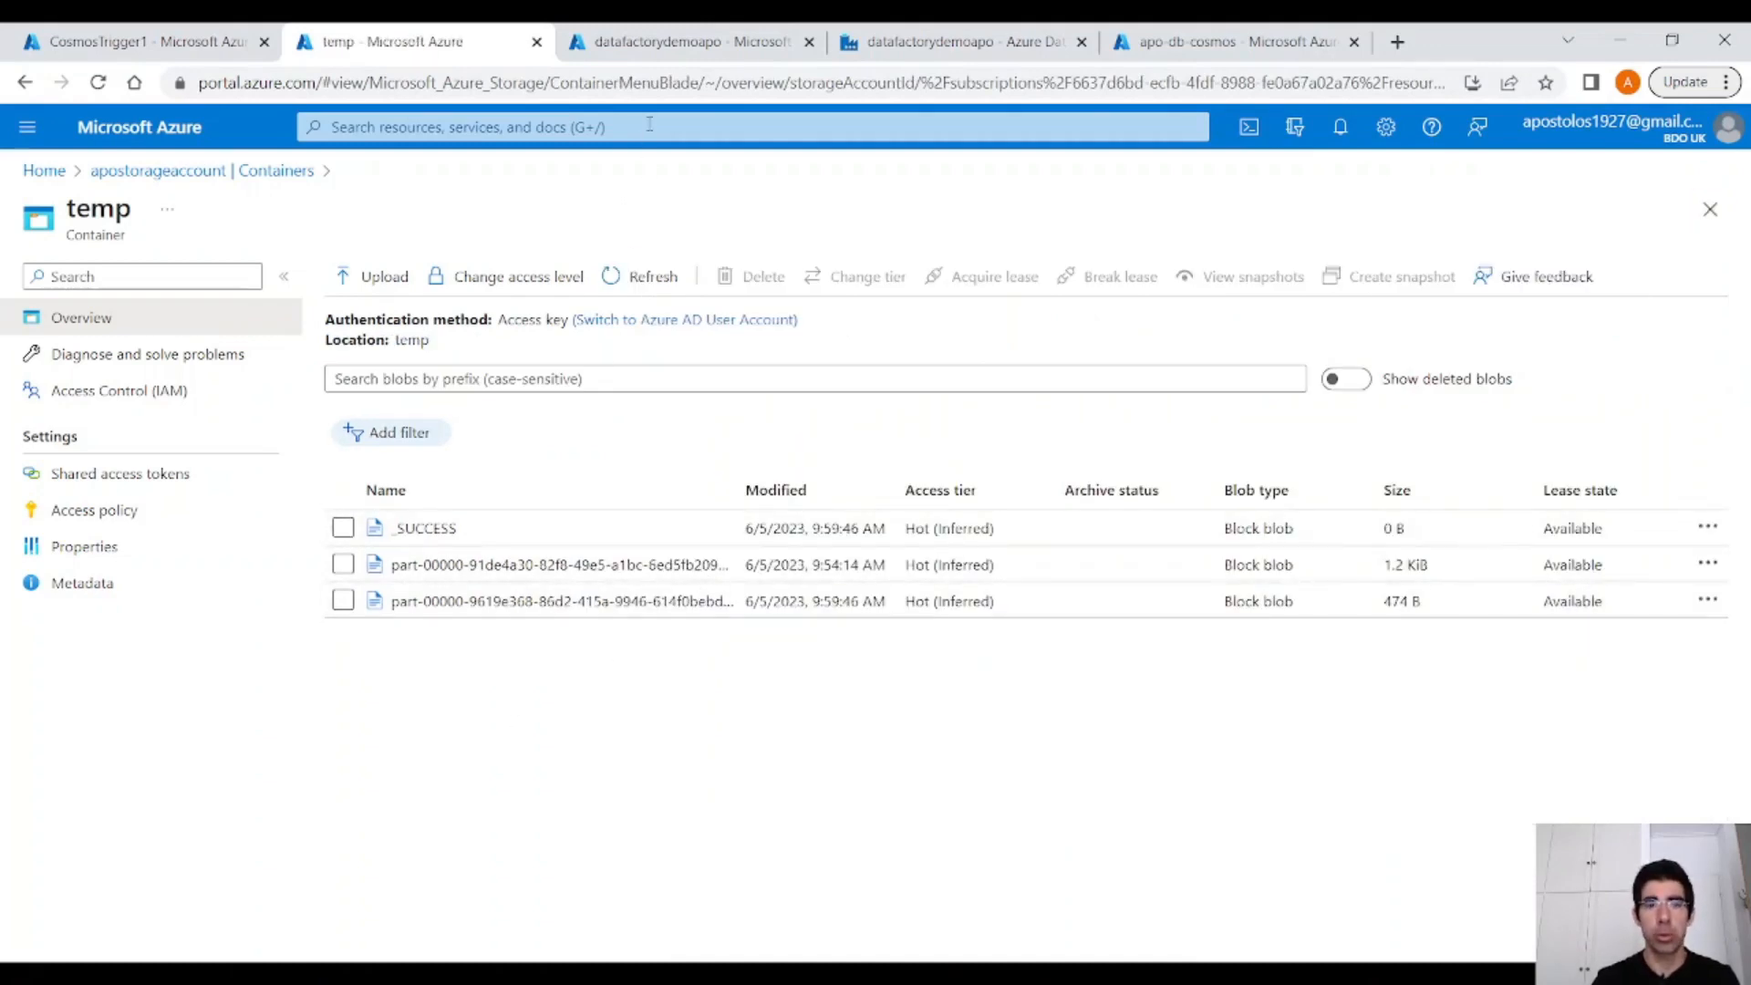
pyautogui.click(961, 42)
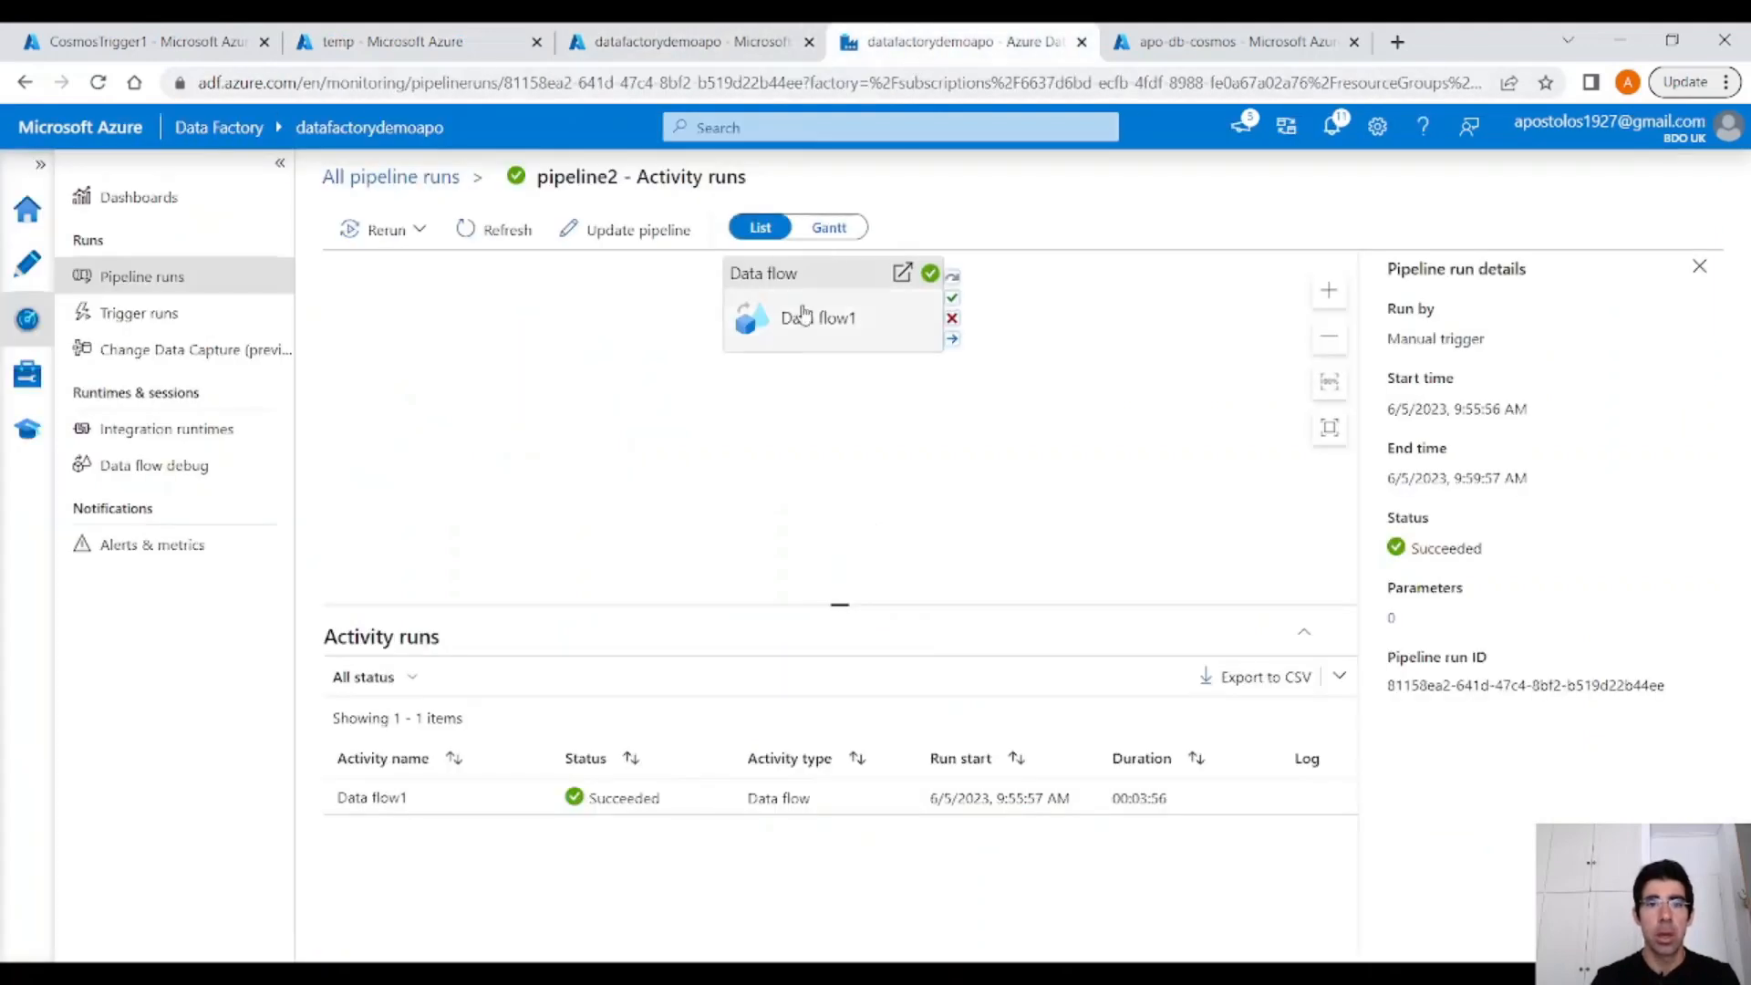
pyautogui.moveTo(967, 646)
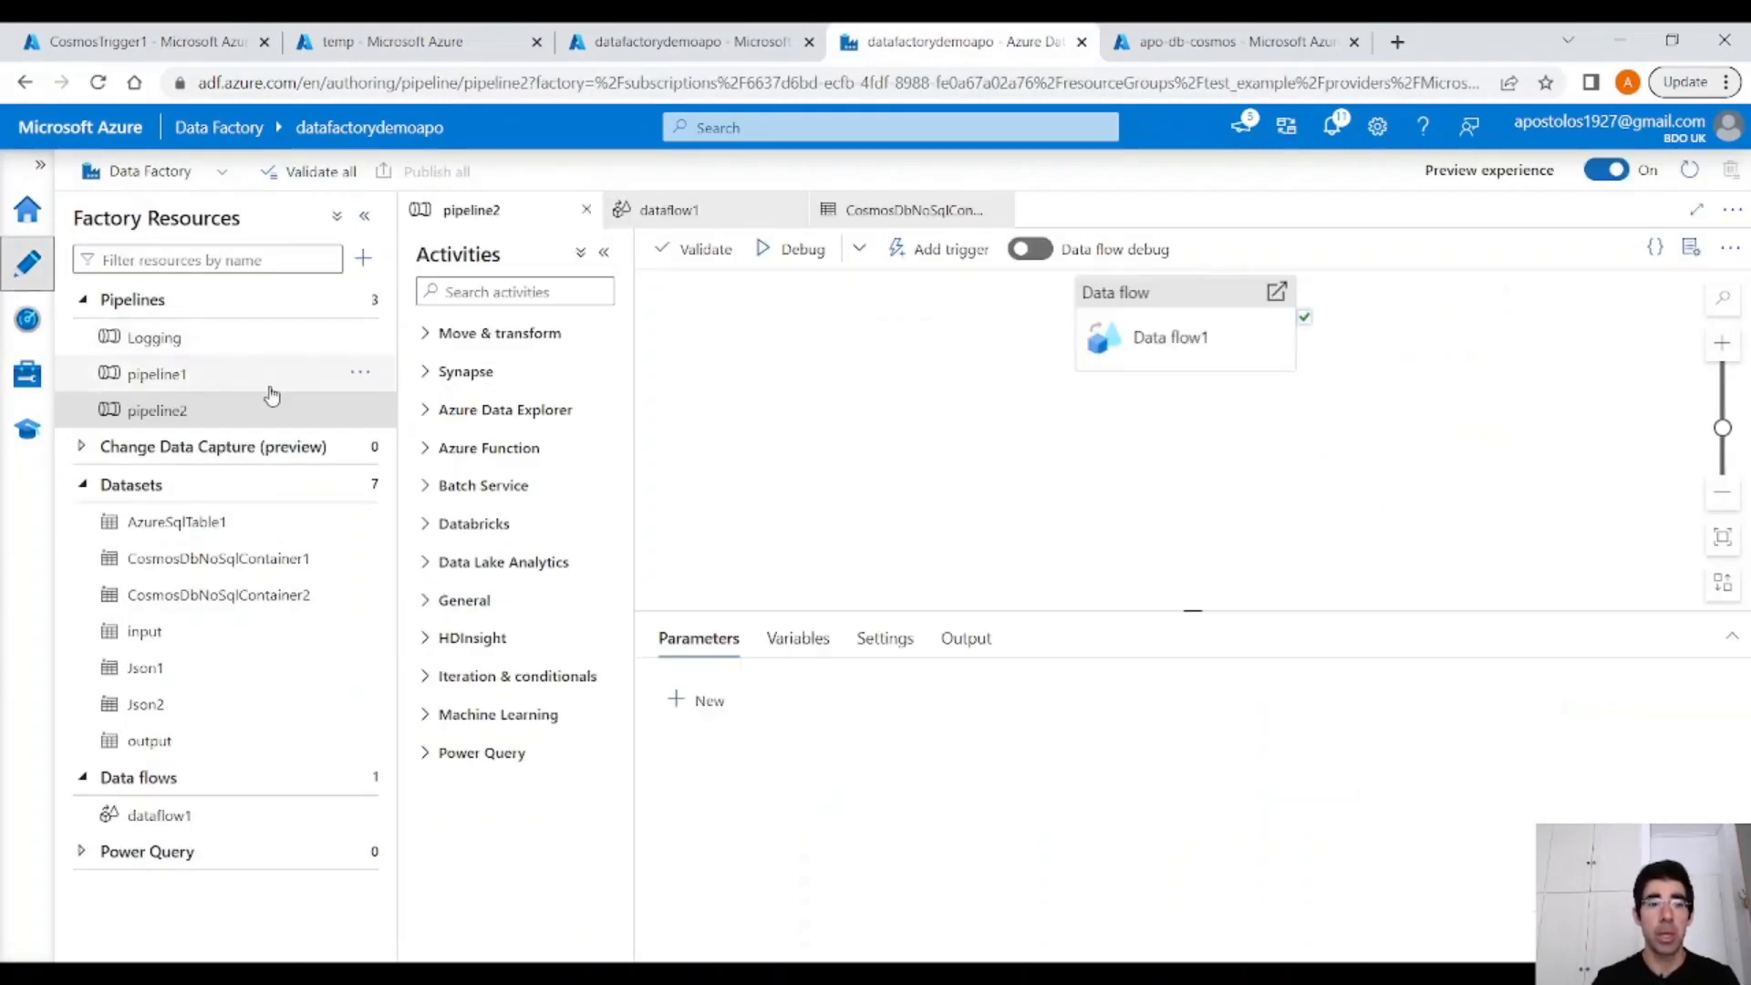
# Select pipeline2's Data flow activity to show its General properties.
pyautogui.click(1169, 338)
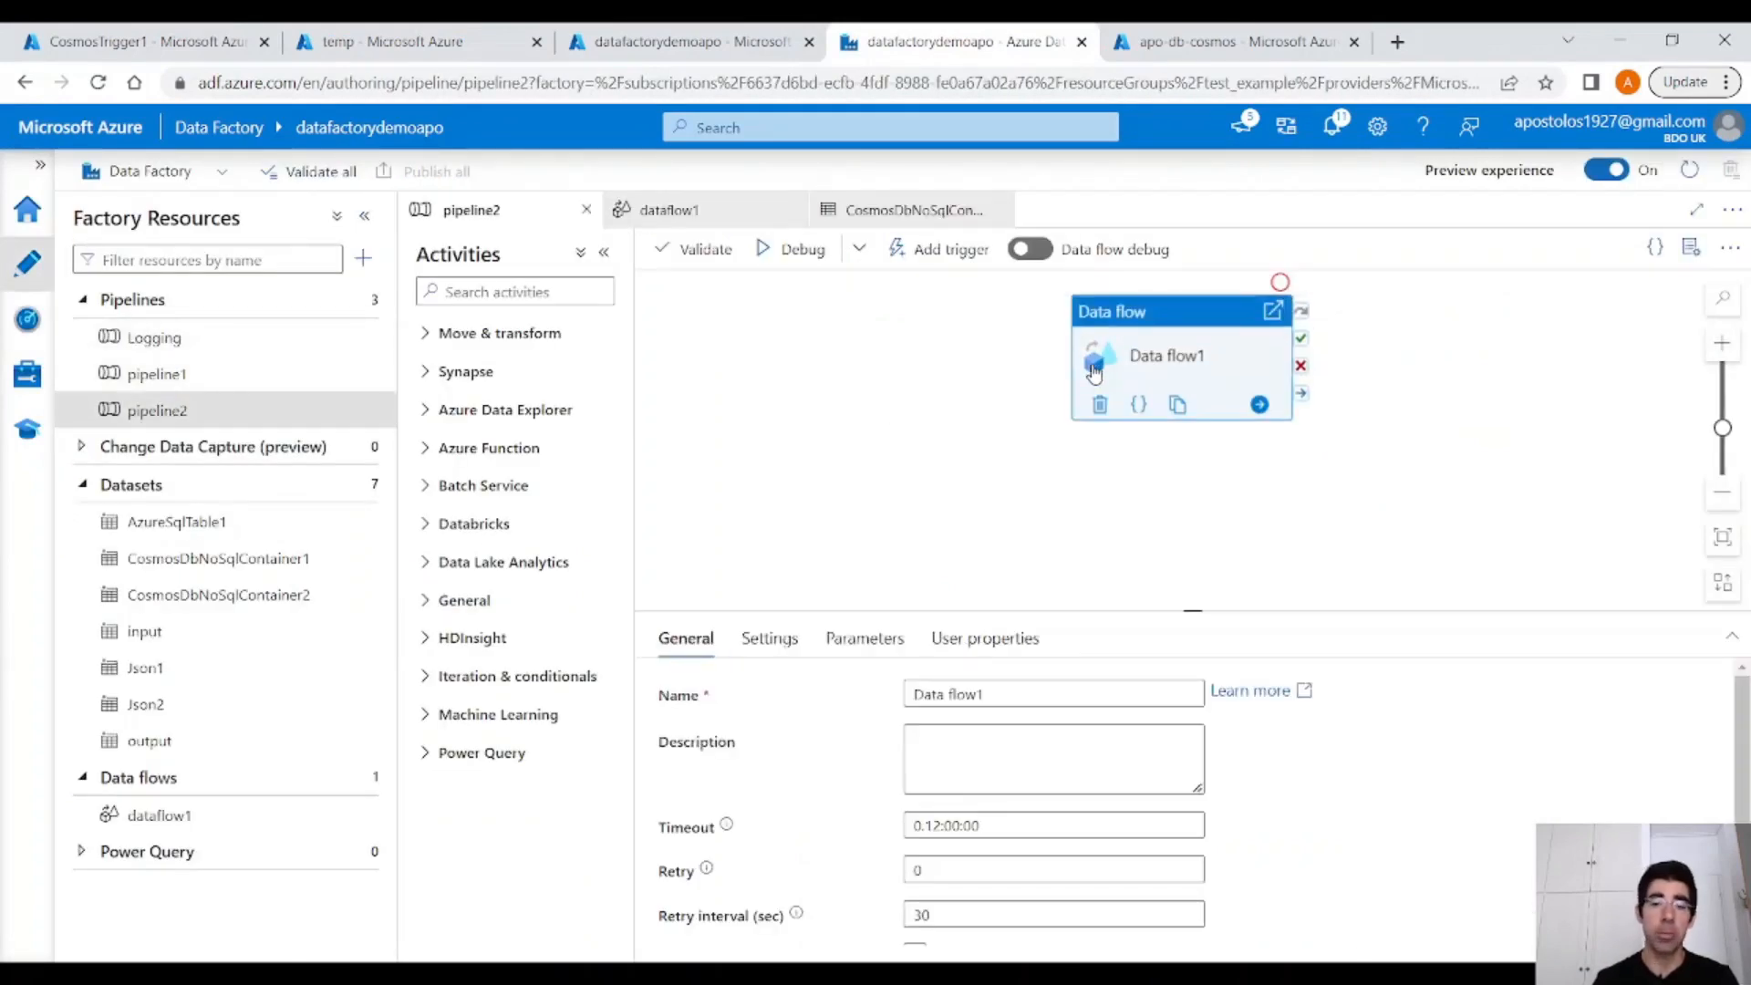